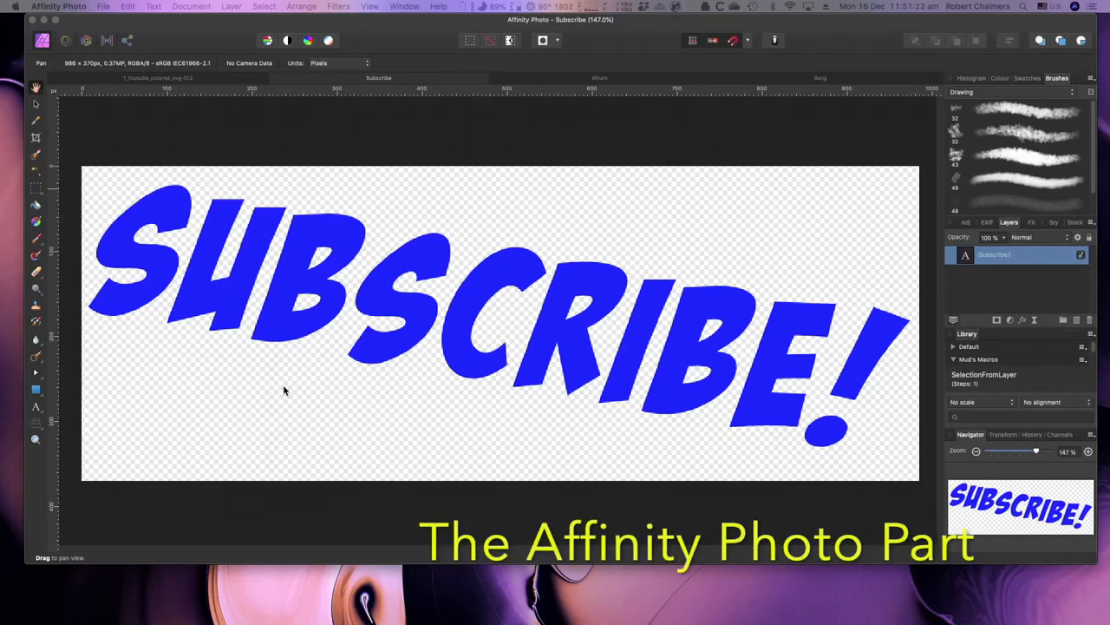
mouse_move(300, 468)
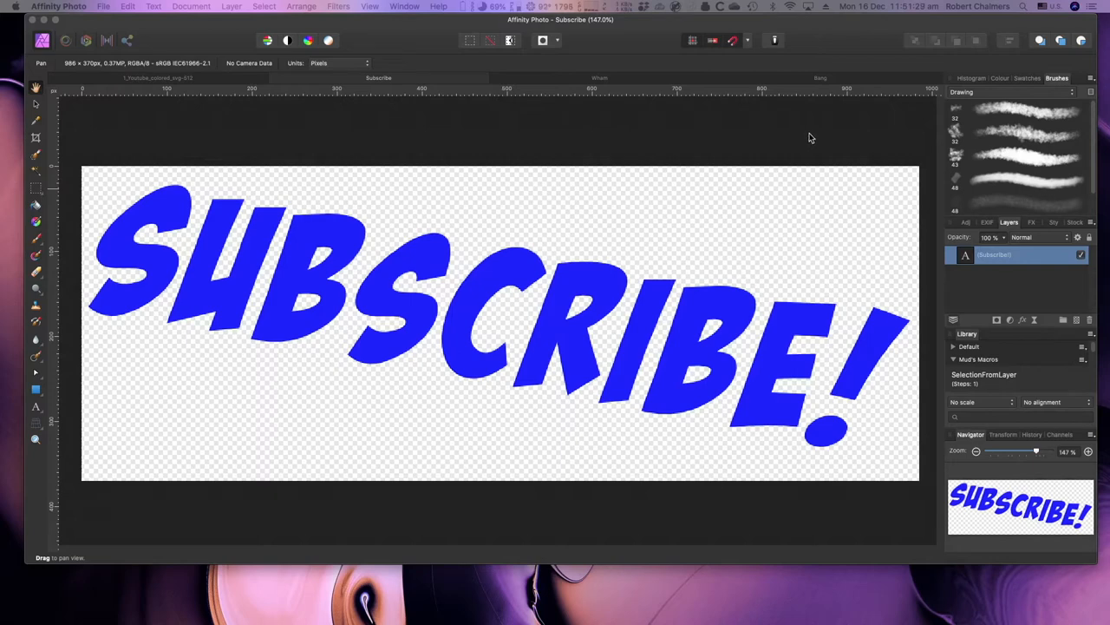
mouse_move(207, 79)
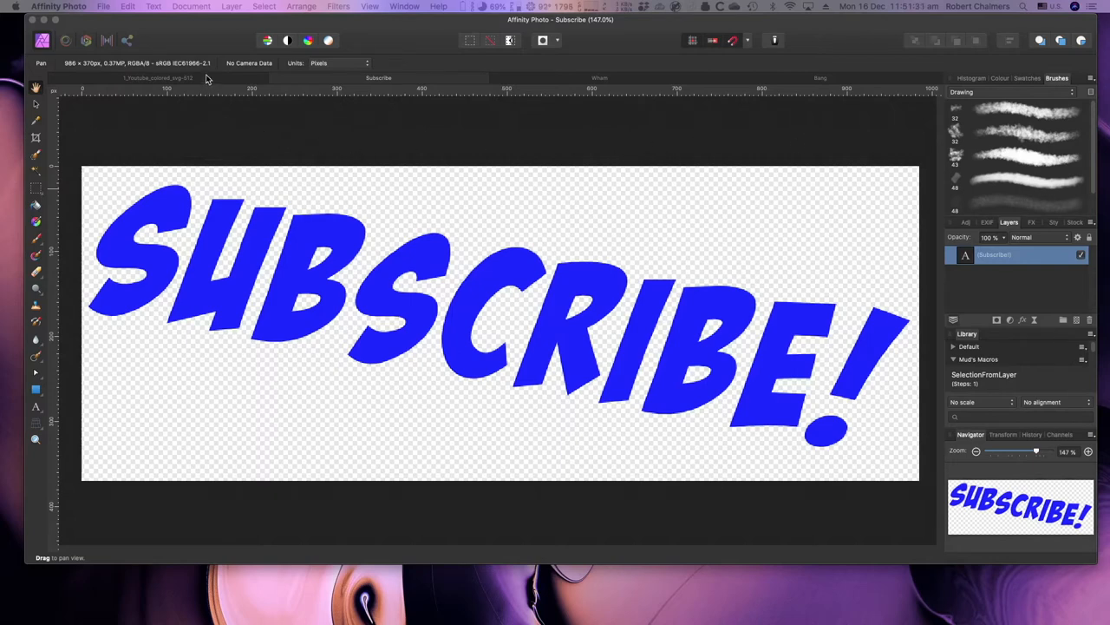
mouse_move(486, 276)
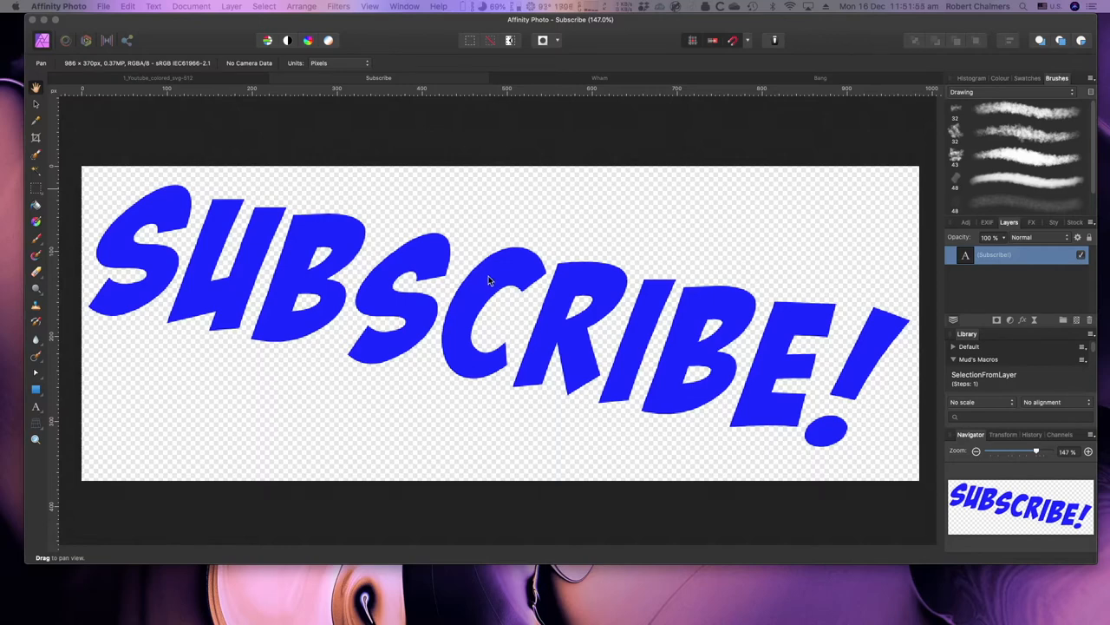
mouse_move(567, 302)
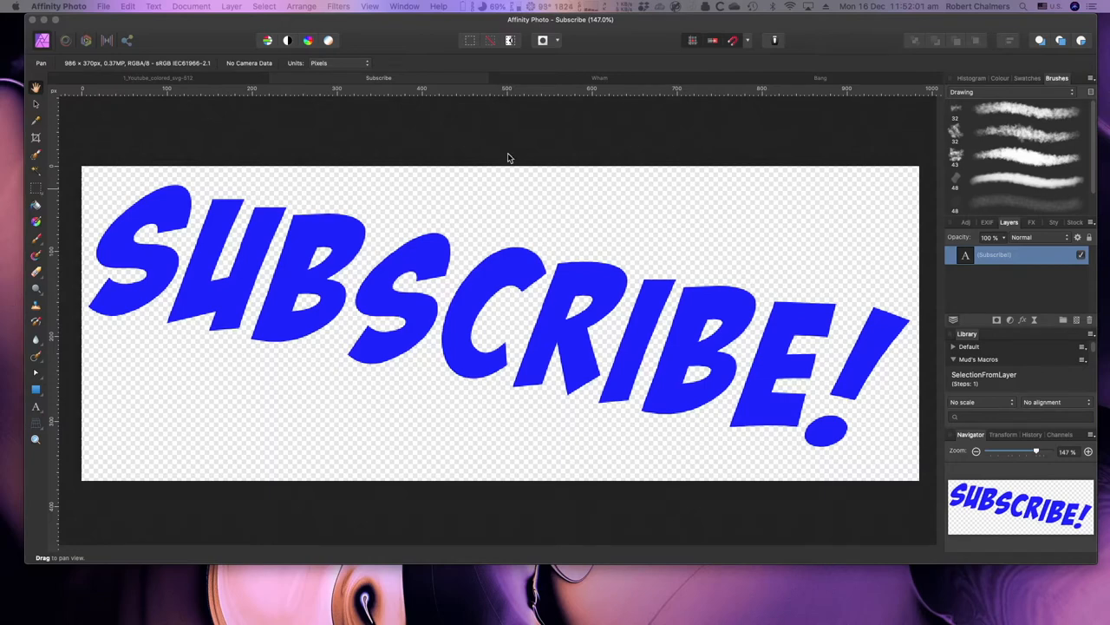
mouse_move(471, 160)
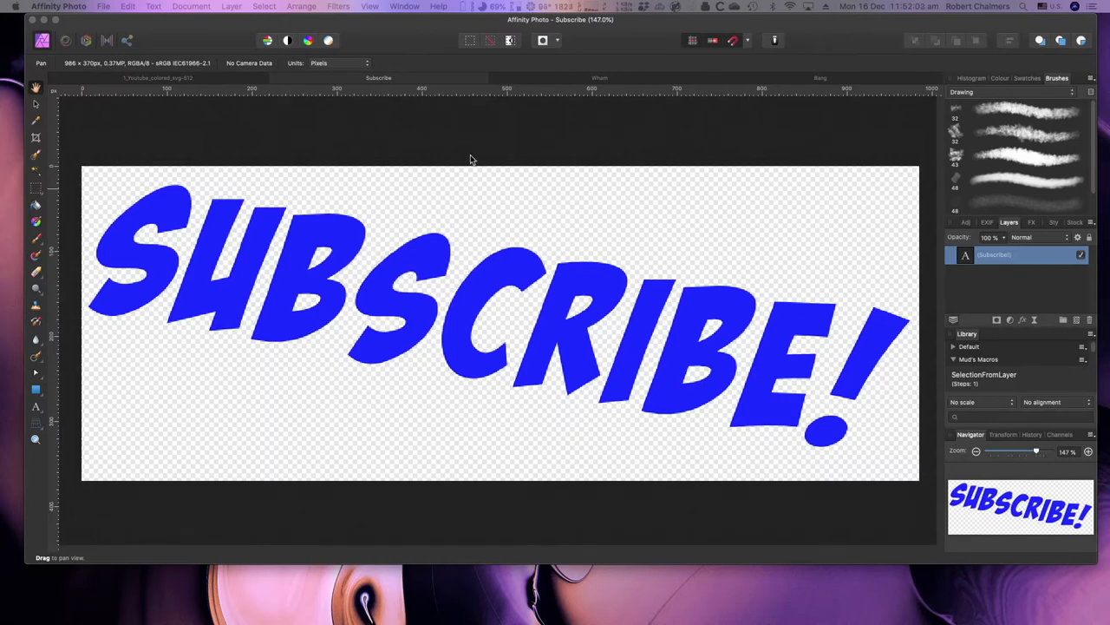
mouse_move(297, 442)
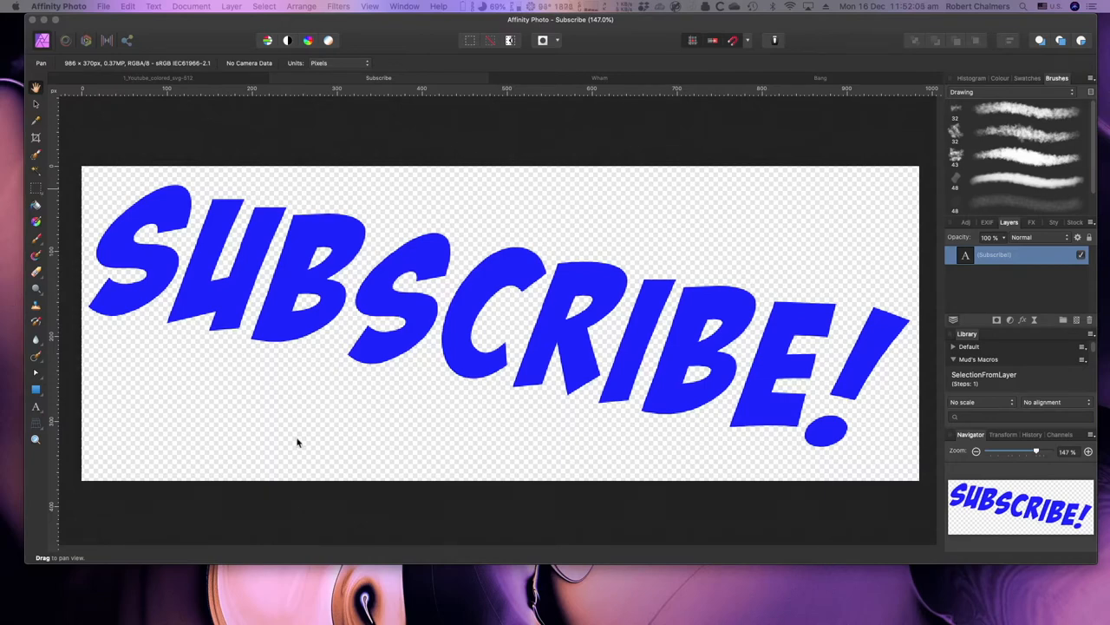
mouse_move(232, 119)
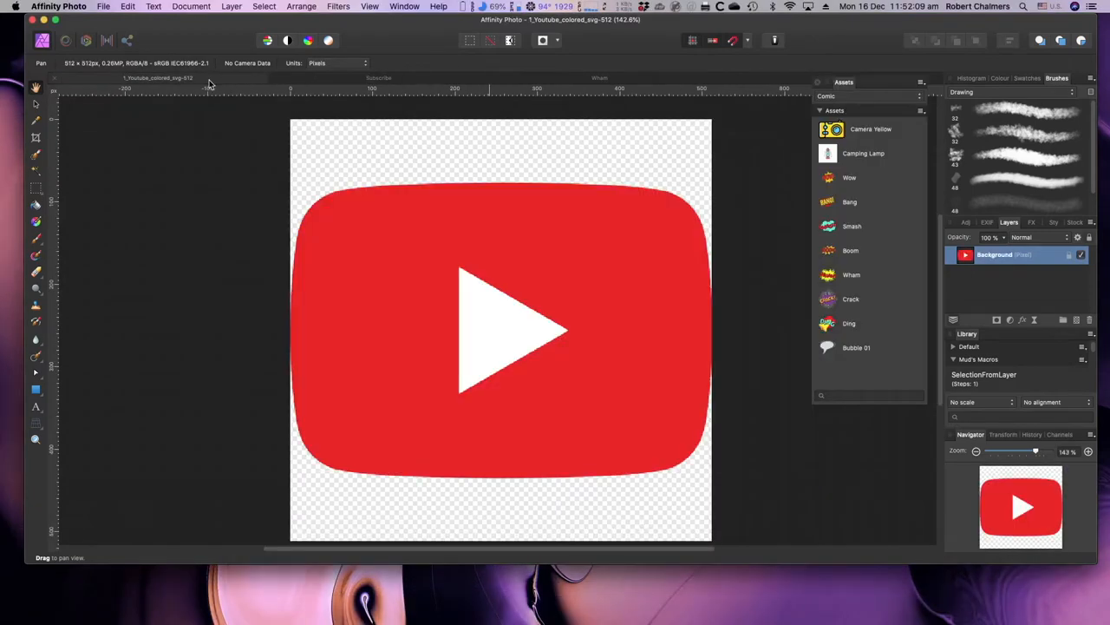
mouse_move(637, 90)
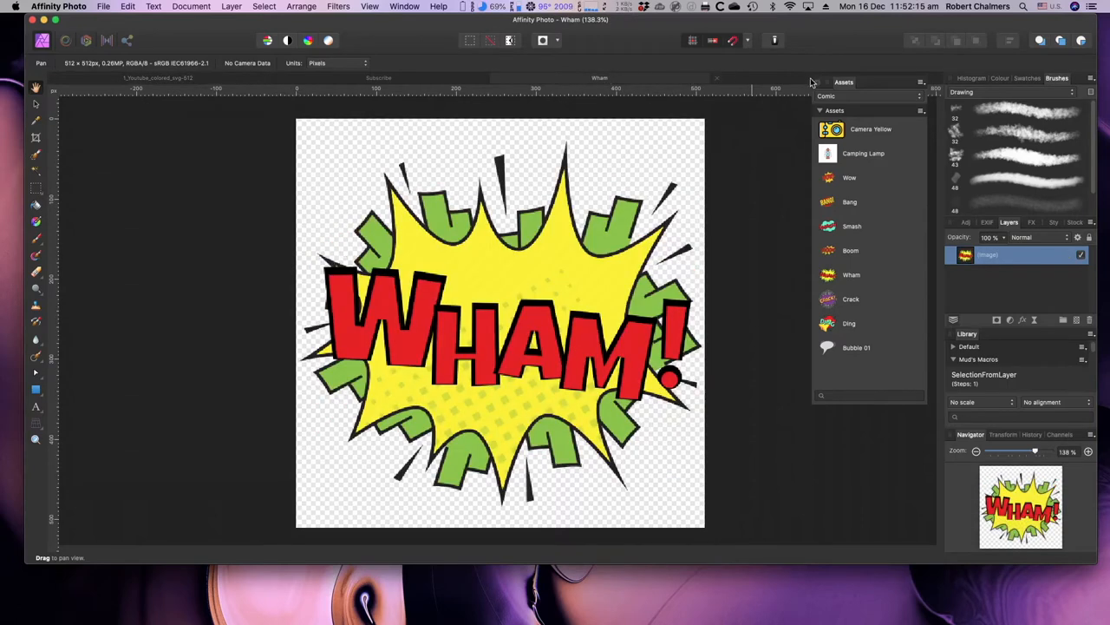
Switch to the Bang comic-burst document among the open Affinity Photo graphics
double_click(850, 201)
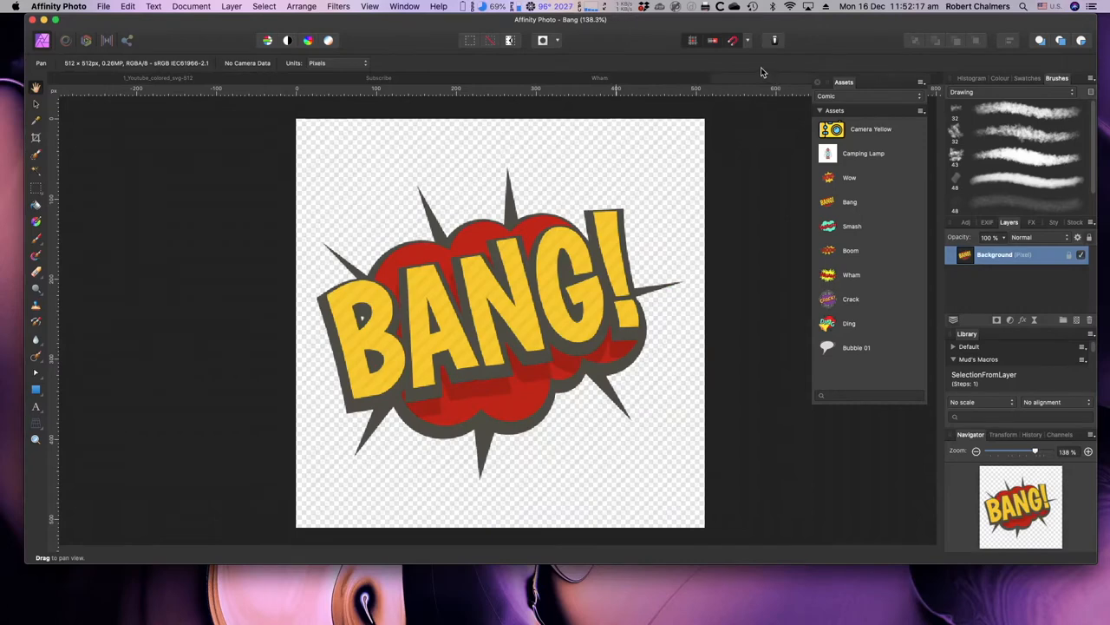
mouse_move(872, 195)
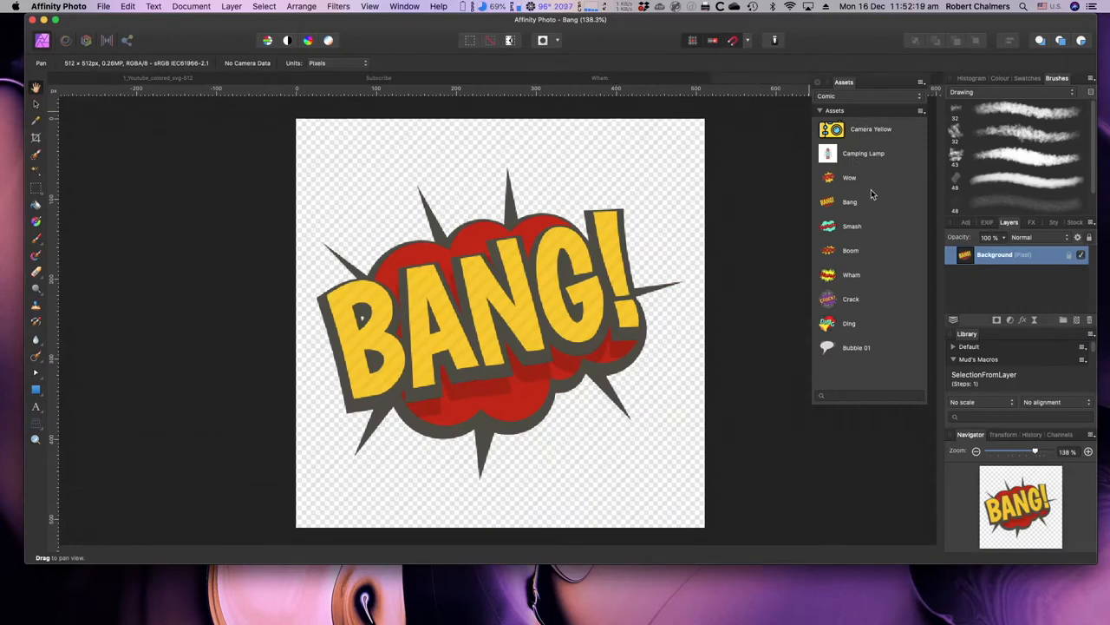
mouse_move(748, 240)
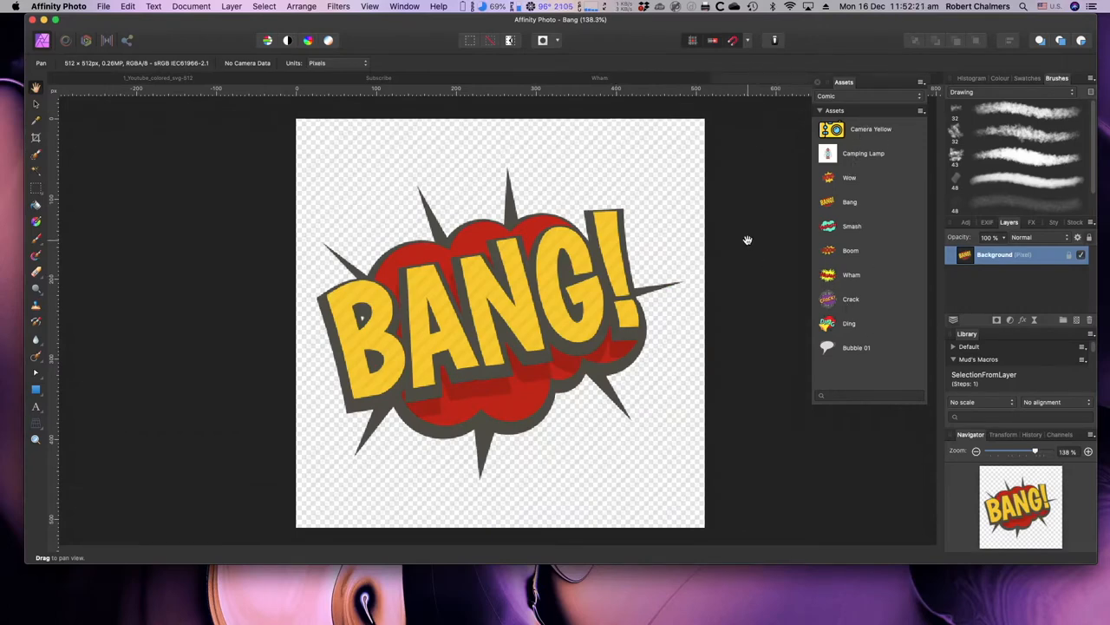
mouse_move(709, 120)
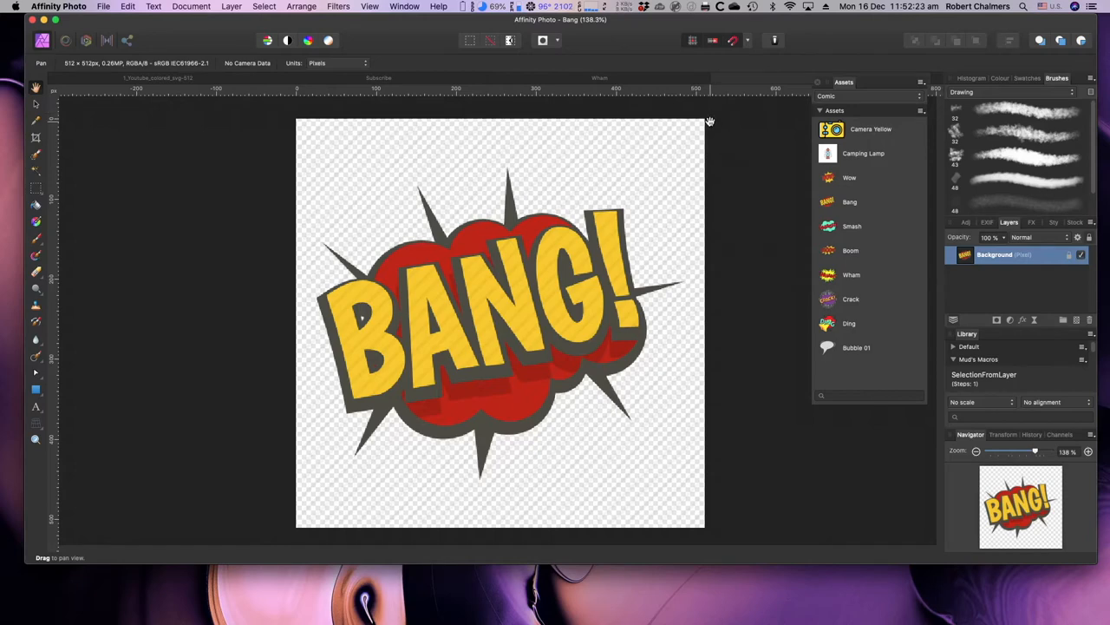
mouse_move(681, 127)
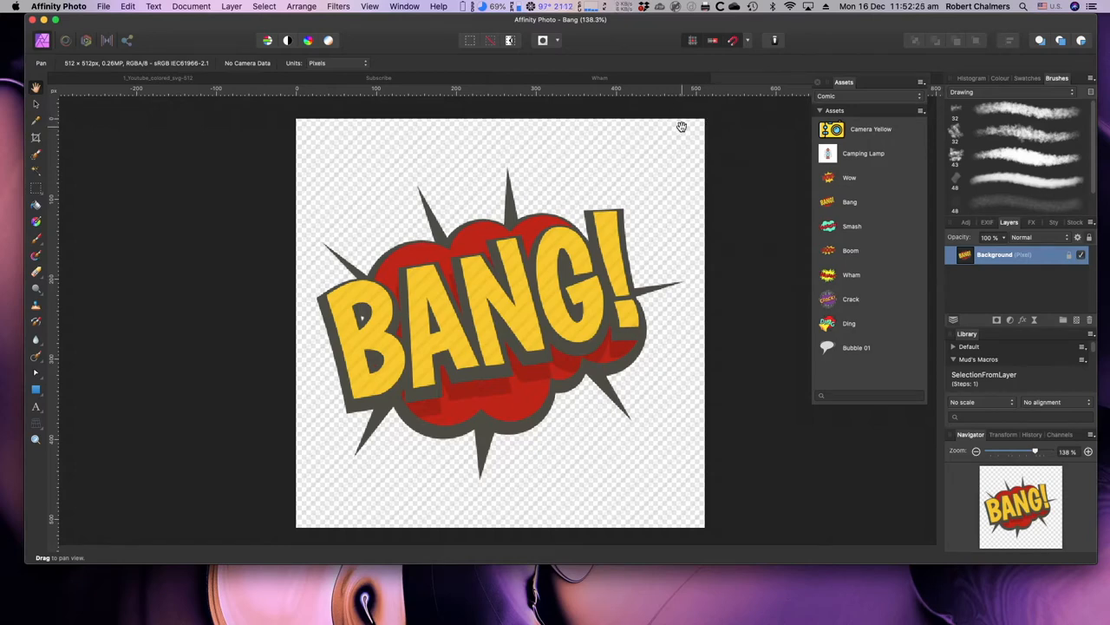
mouse_move(383, 223)
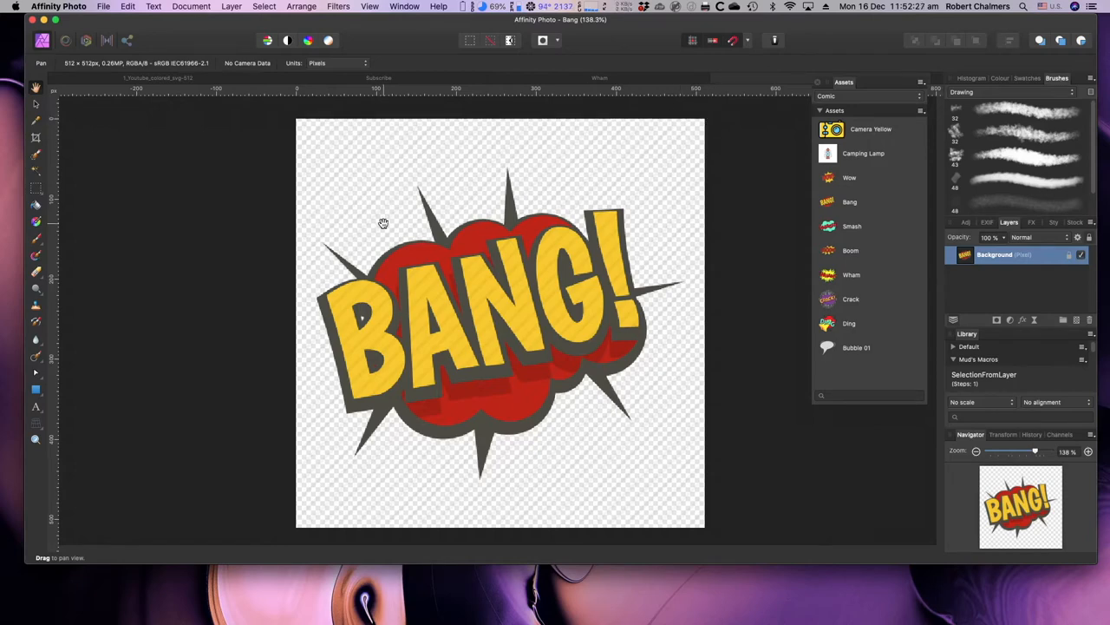
mouse_move(513, 260)
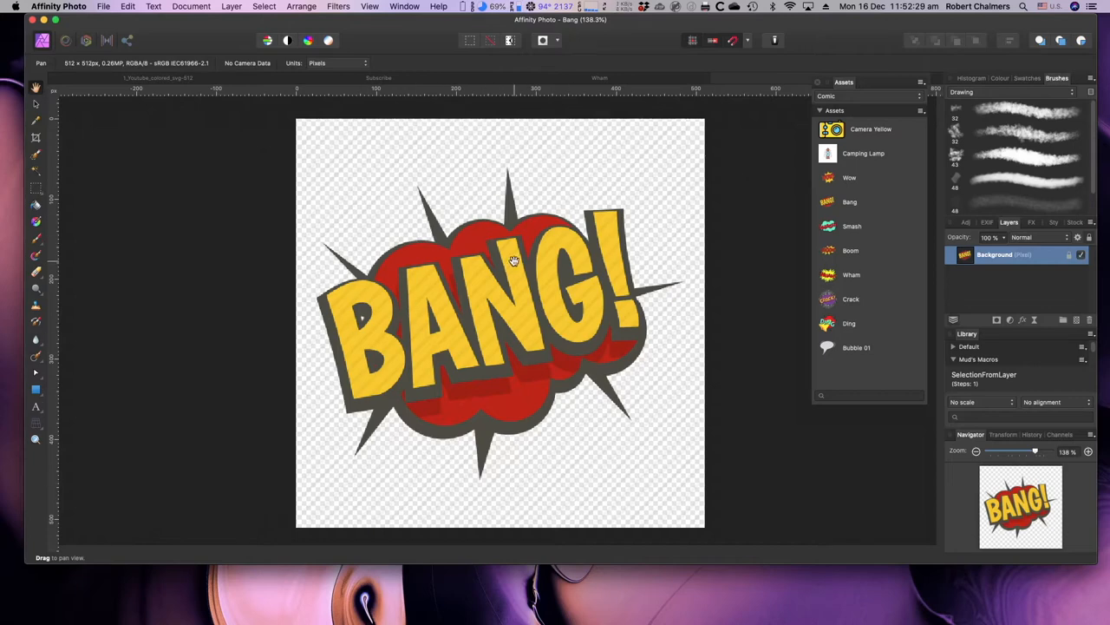
mouse_move(851, 198)
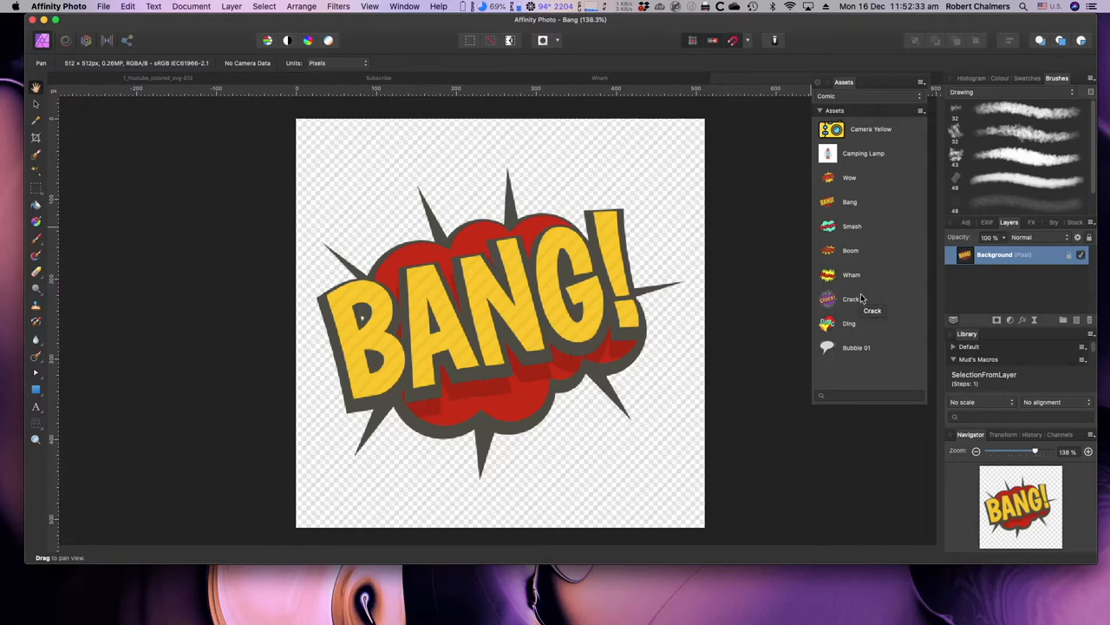
mouse_move(371, 168)
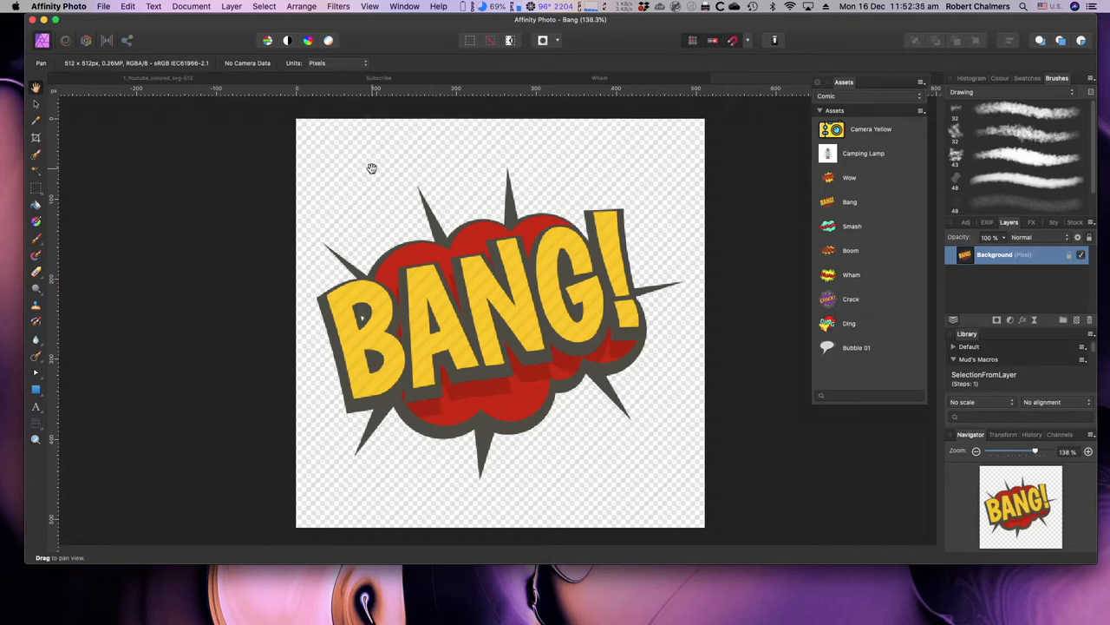
mouse_move(294, 177)
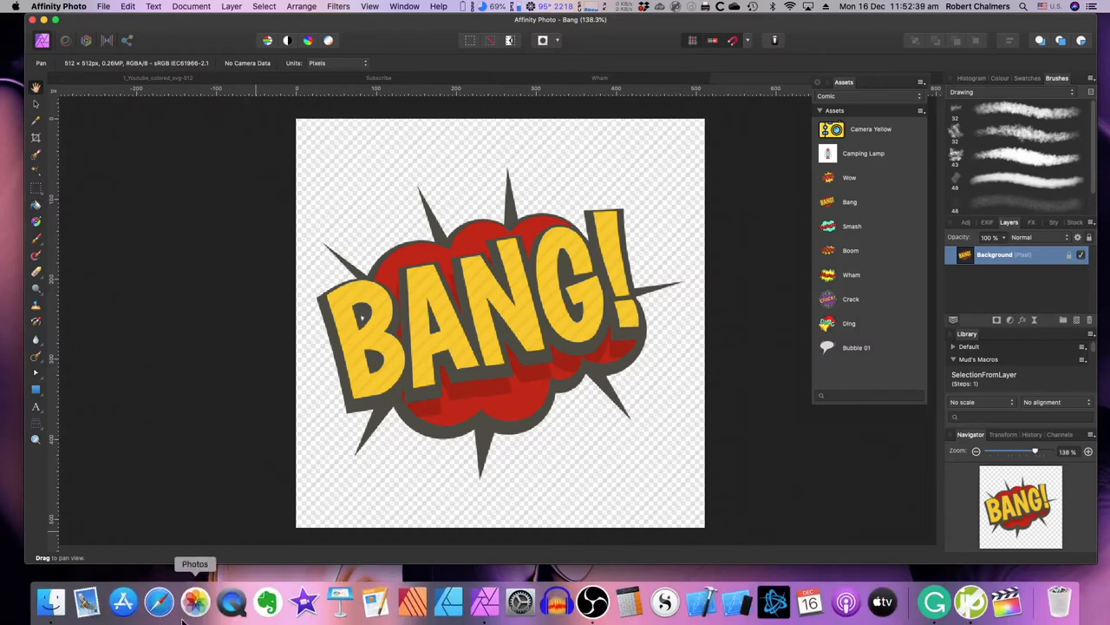
click(194, 600)
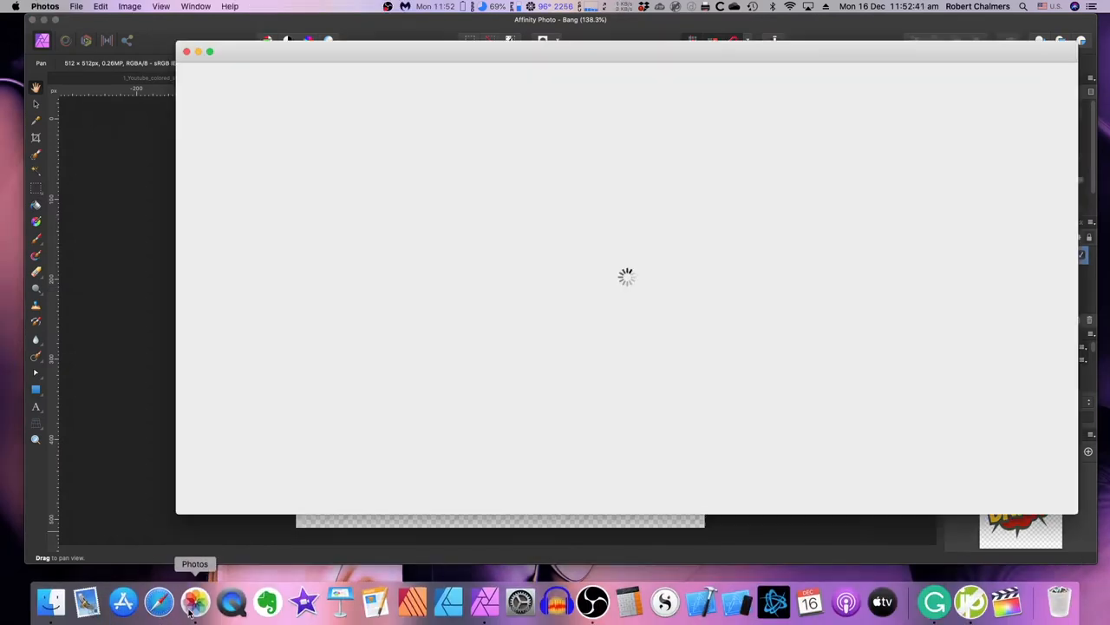
mouse_move(215, 608)
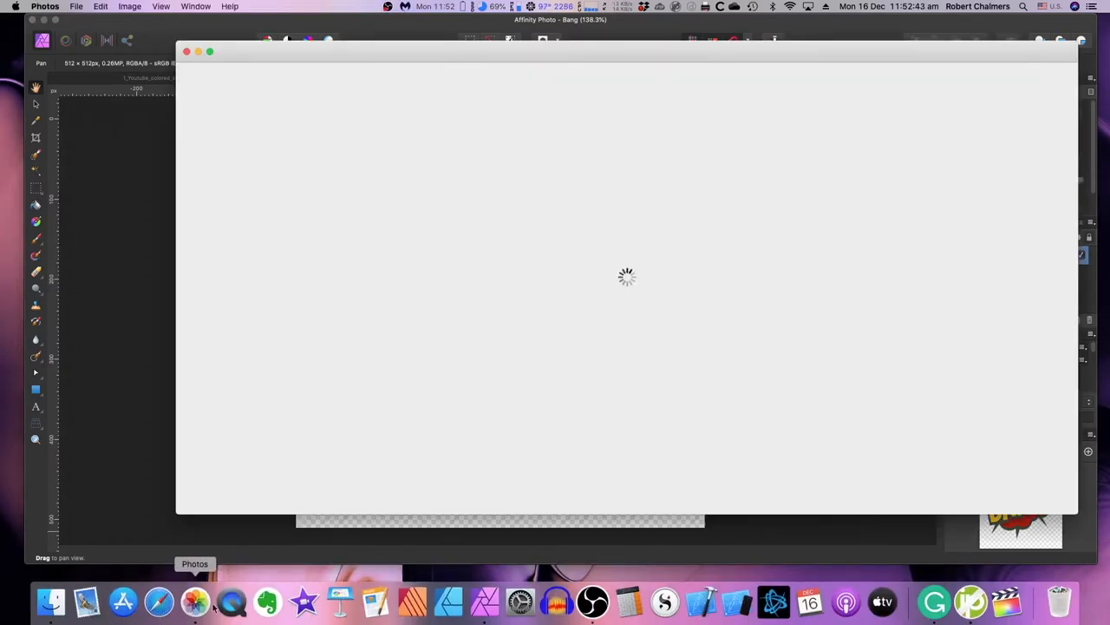
mouse_move(231, 600)
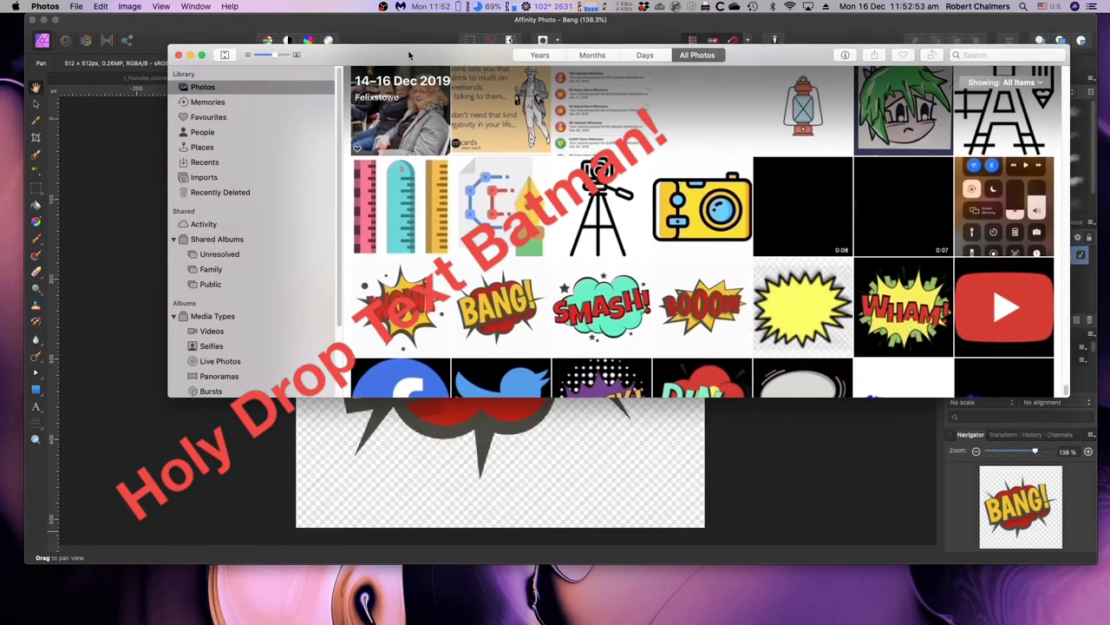
scroll(down, 3)
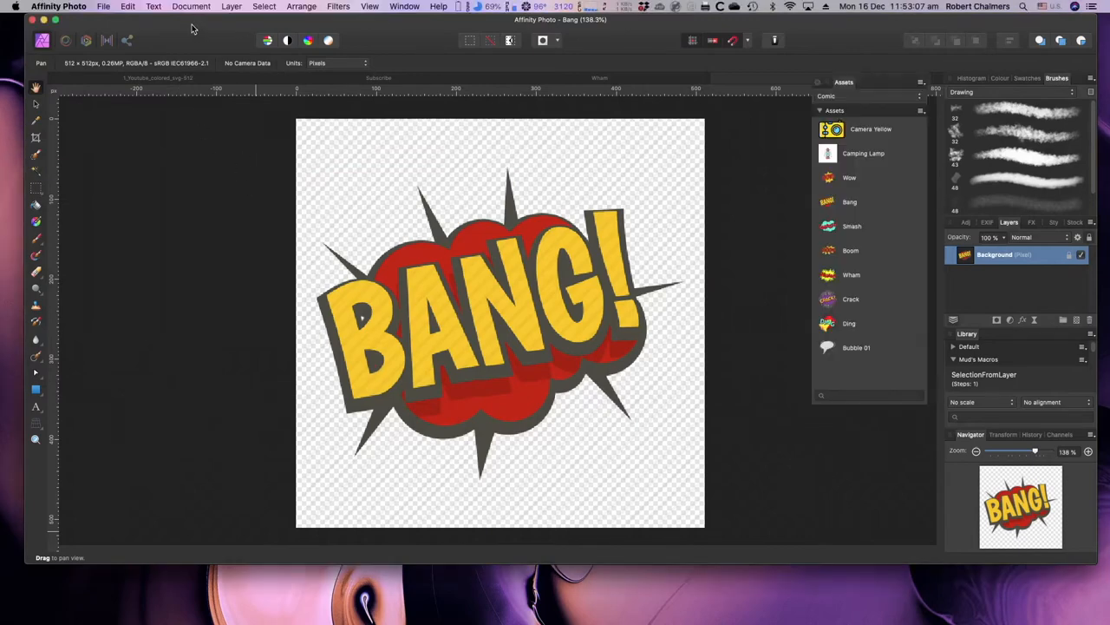
mouse_move(464, 167)
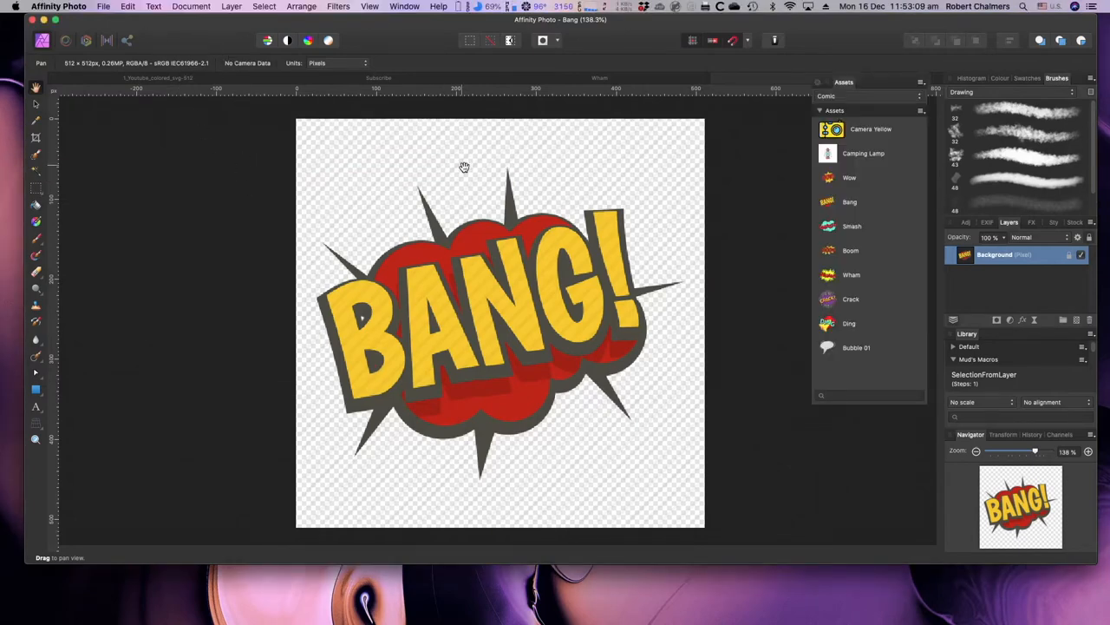
click(103, 6)
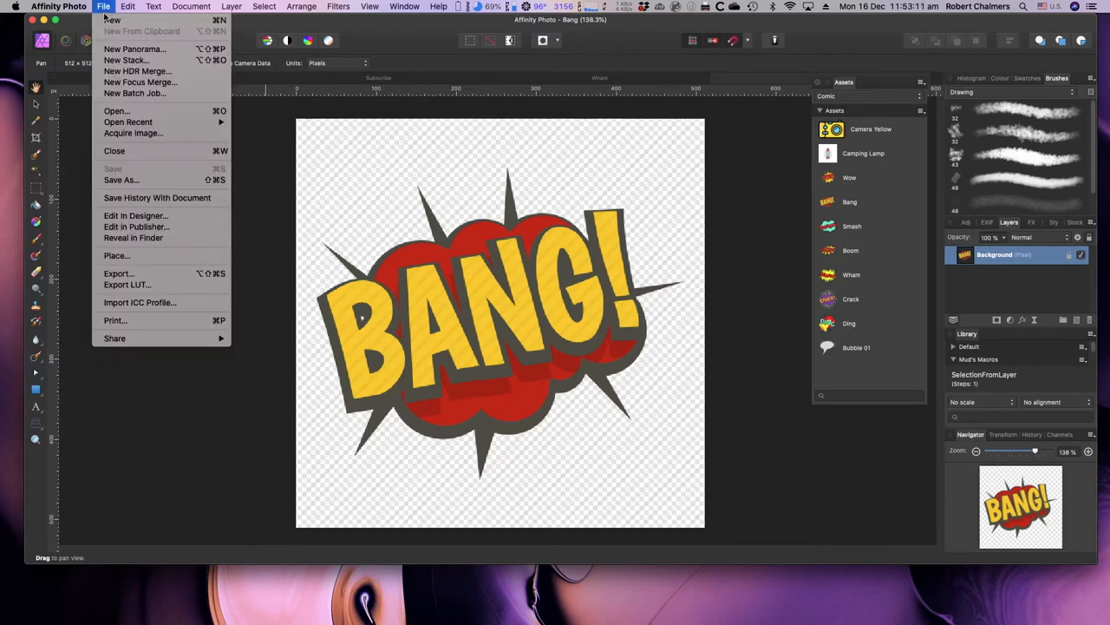
click(114, 339)
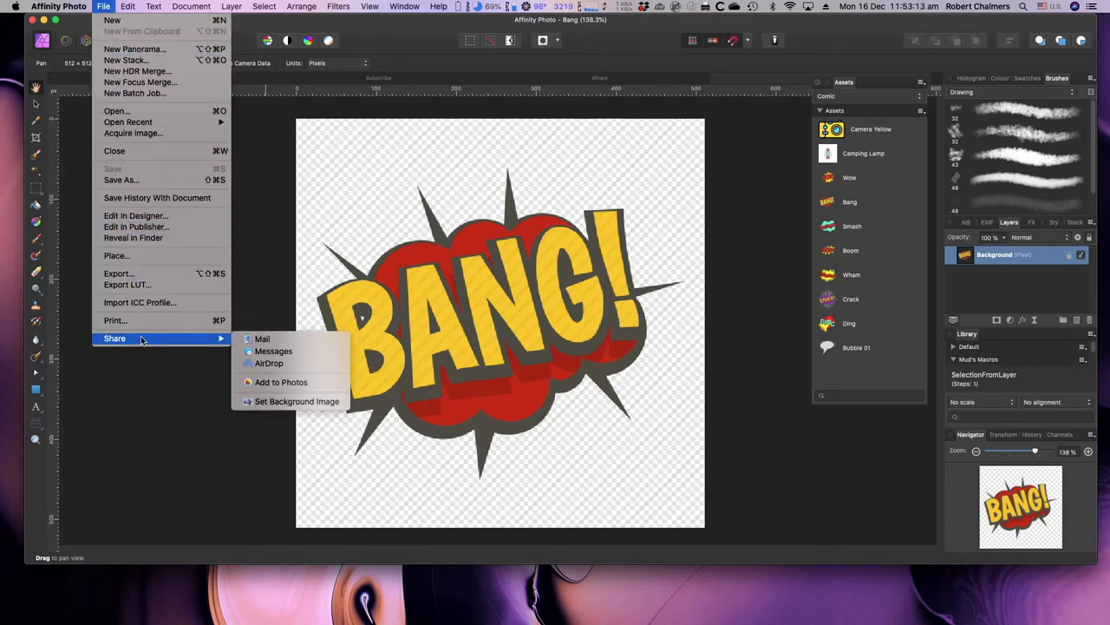
mouse_move(281, 381)
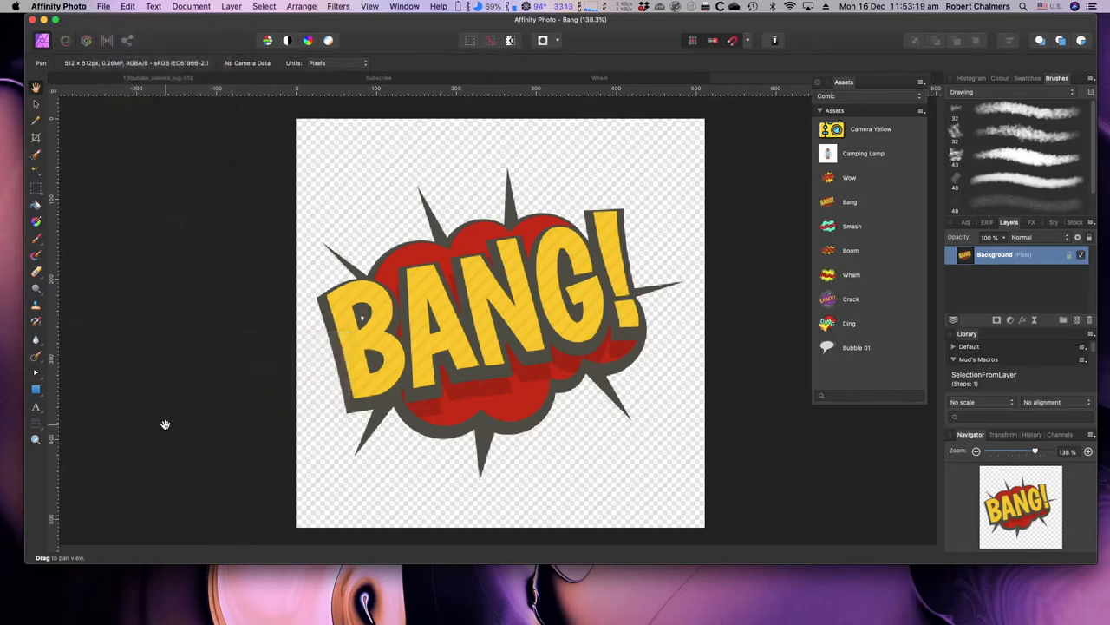
mouse_move(790, 300)
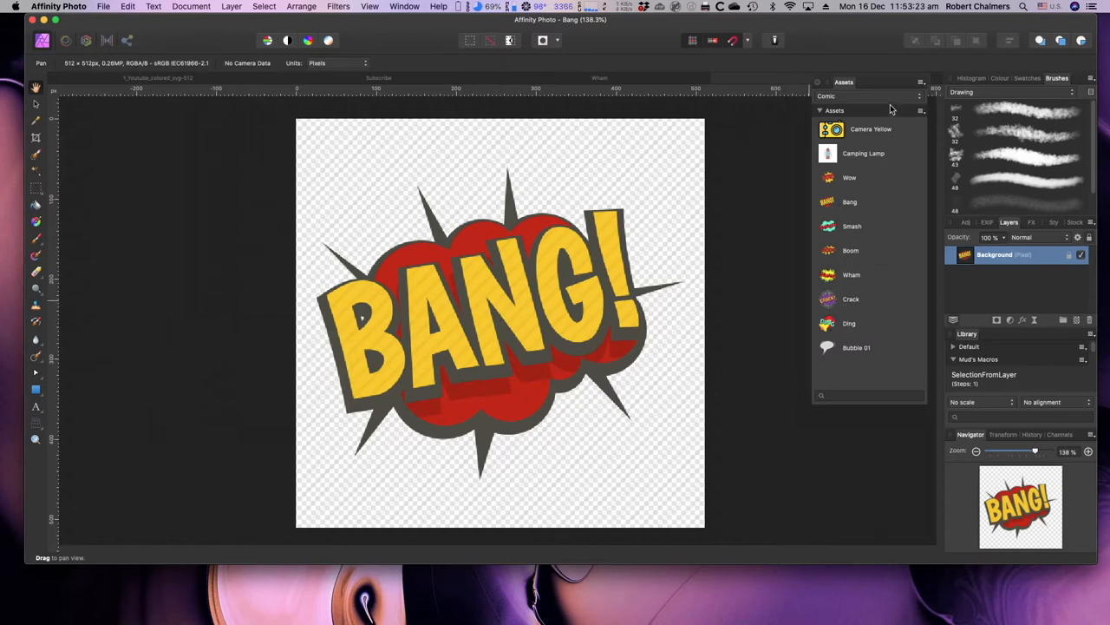
mouse_move(857, 304)
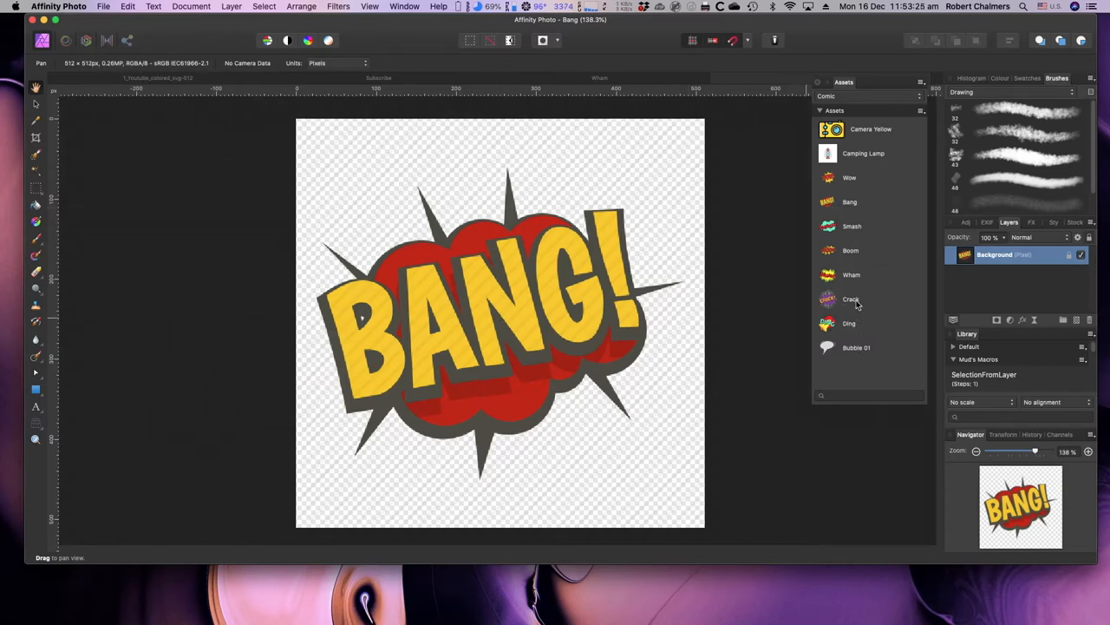
mouse_move(852, 212)
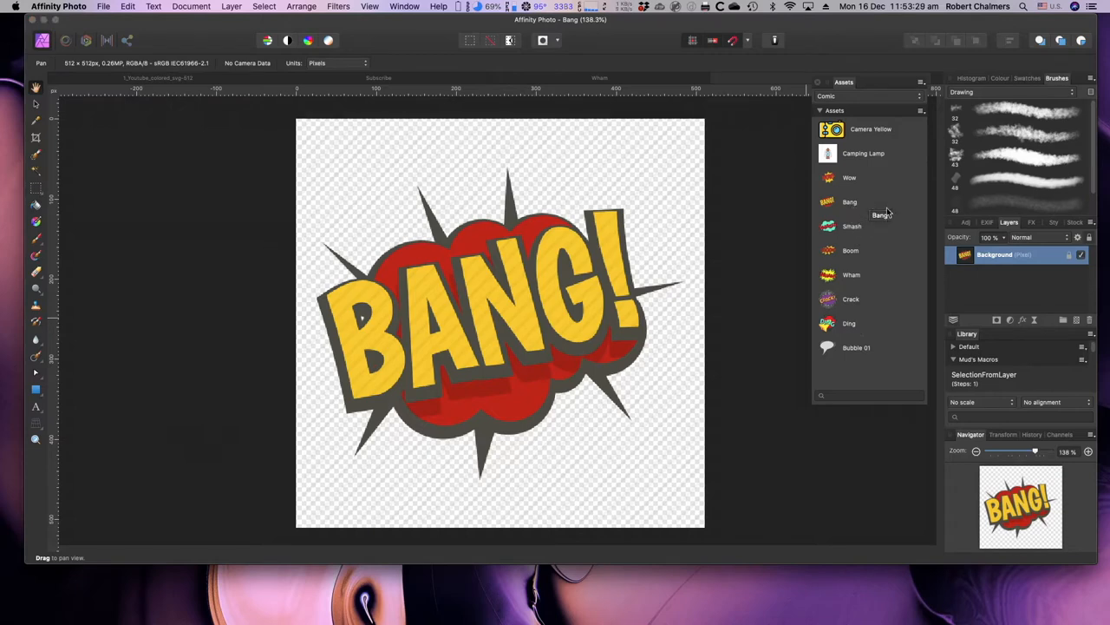
Delete the unwanted Background asset from the Comic asset collection
click(920, 110)
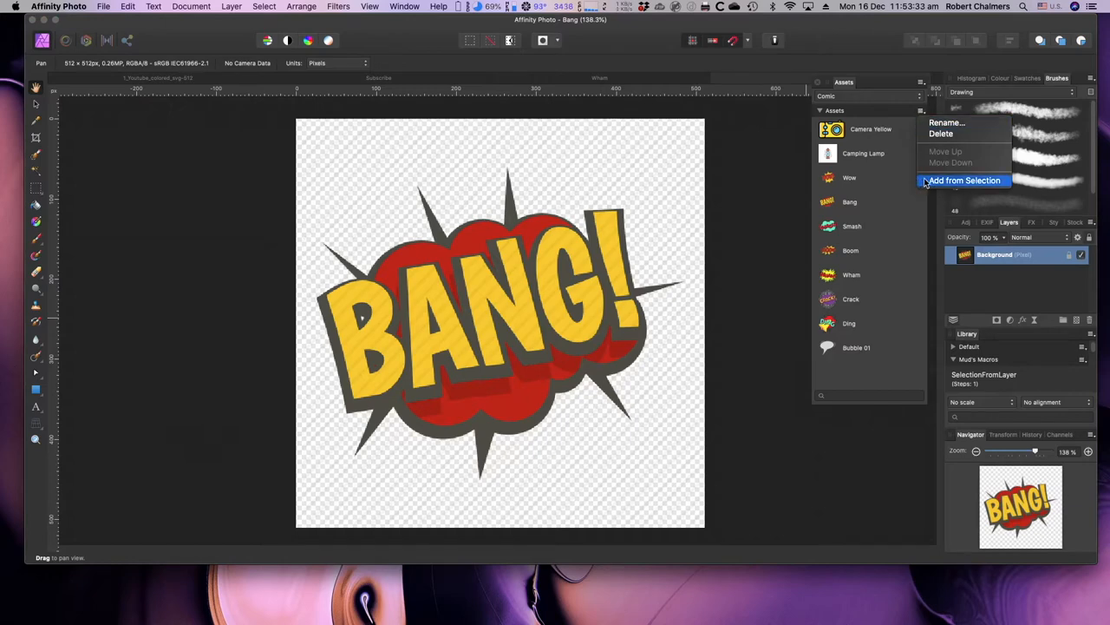
mouse_move(694, 250)
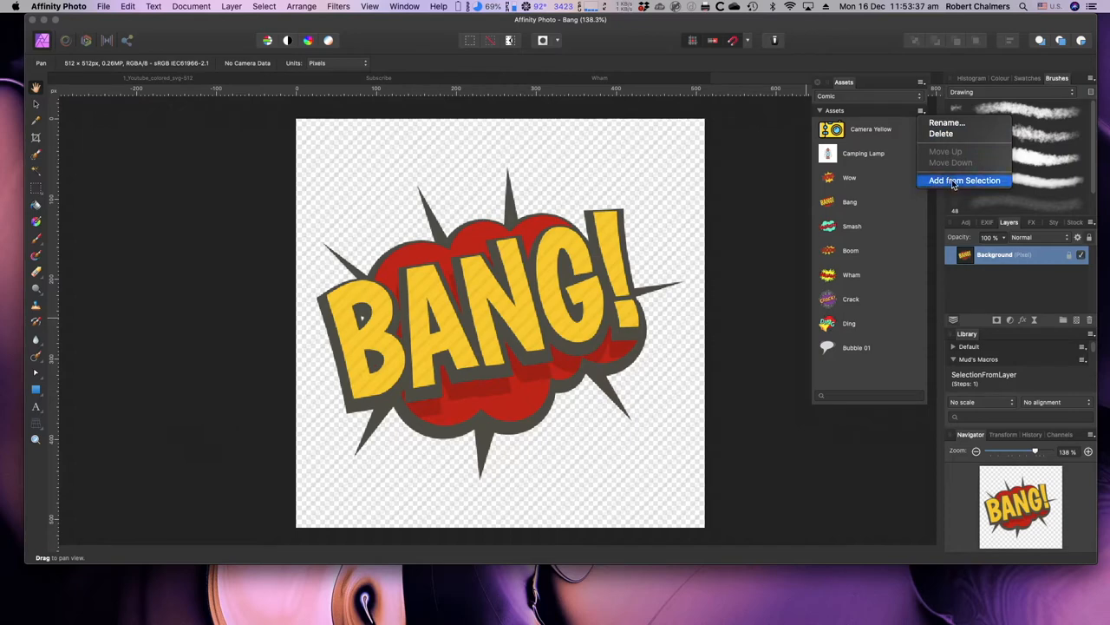
click(965, 179)
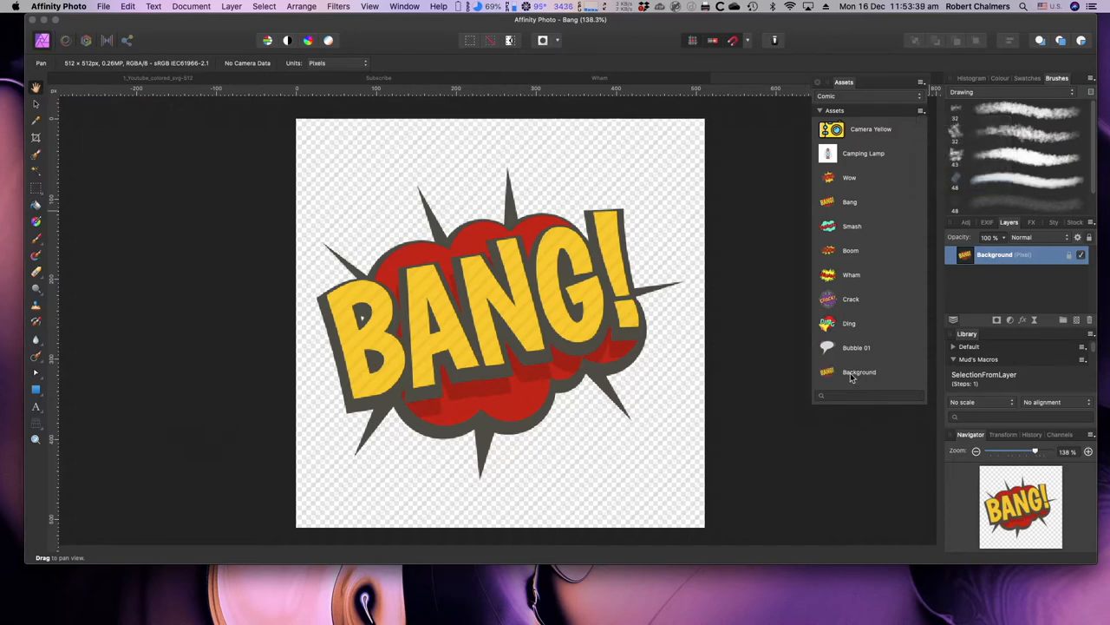
mouse_move(860, 371)
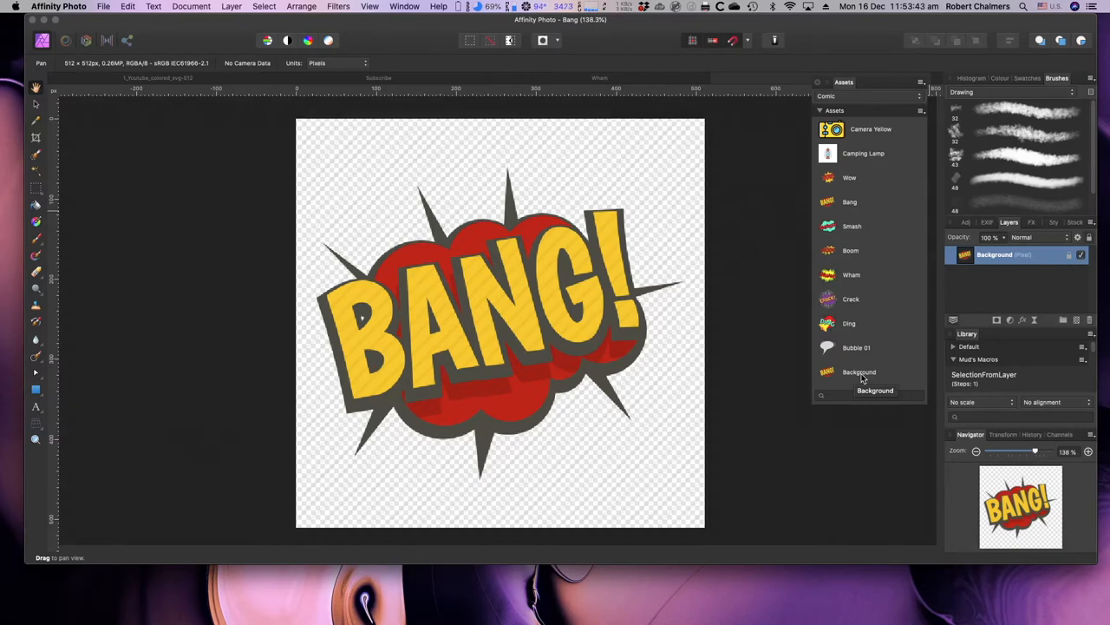
mouse_move(860, 372)
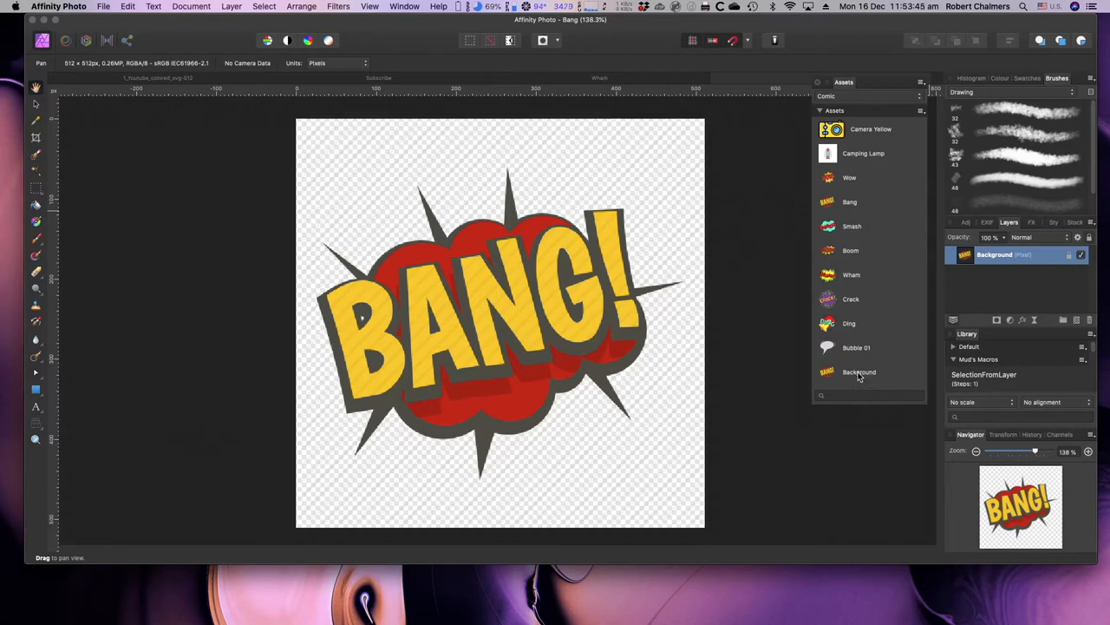
mouse_move(864, 376)
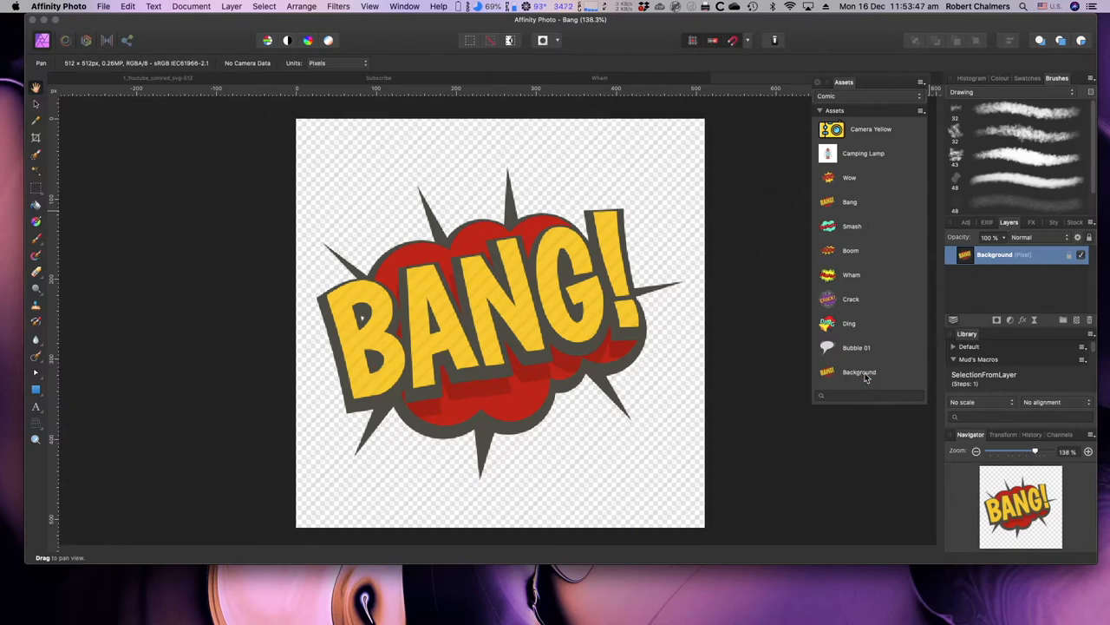
right_click(859, 371)
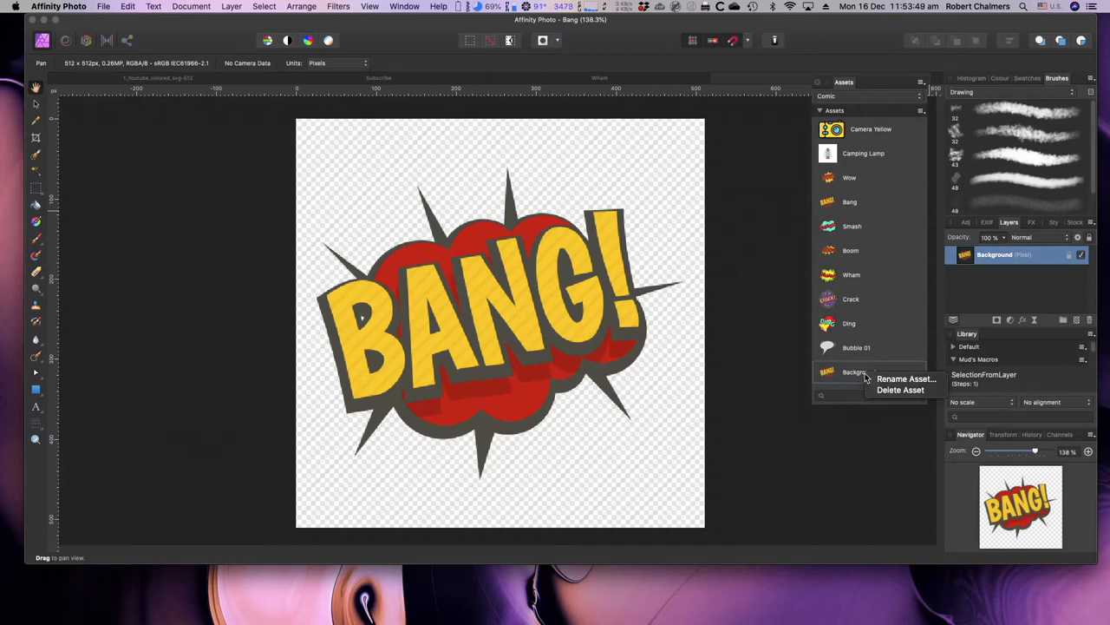
mouse_move(901, 390)
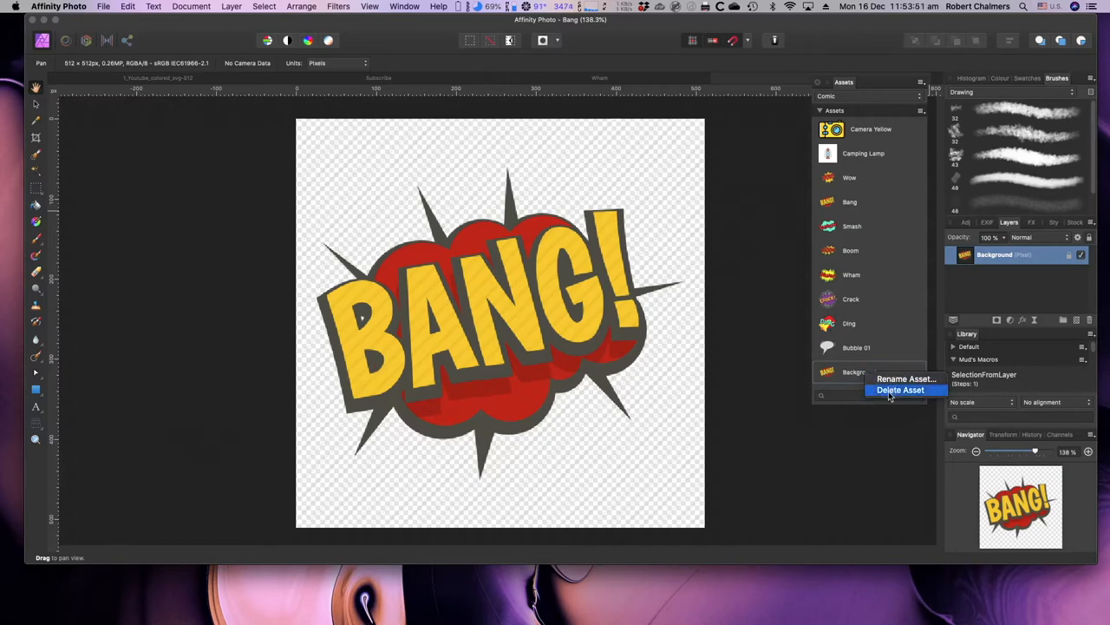
click(103, 6)
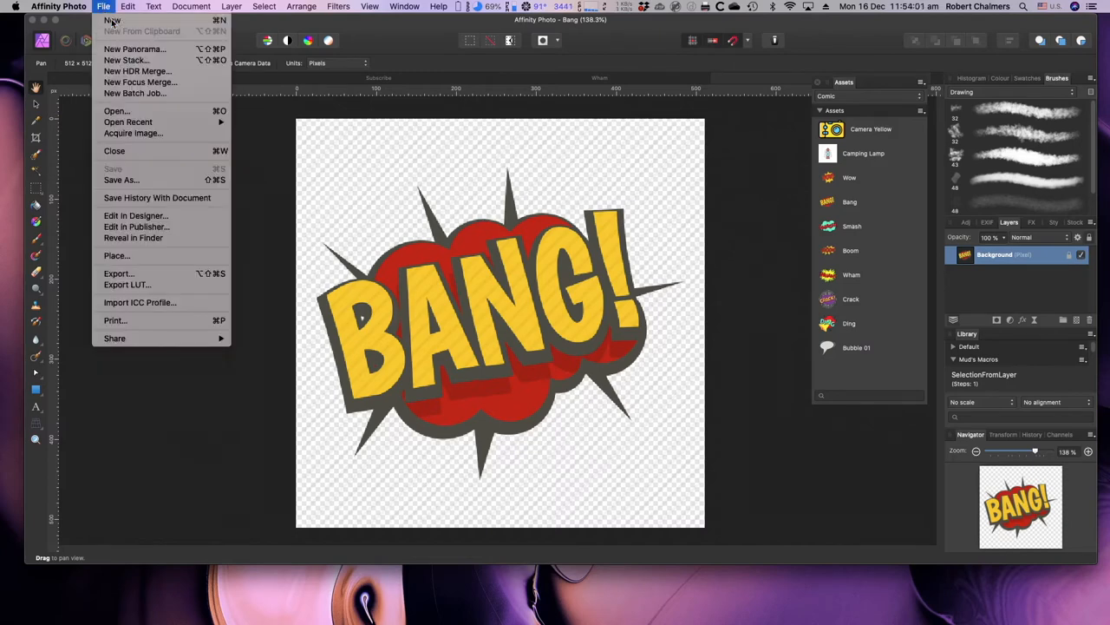
Start a new 512 × 512 px transparent document from the Icon page preset
click(112, 20)
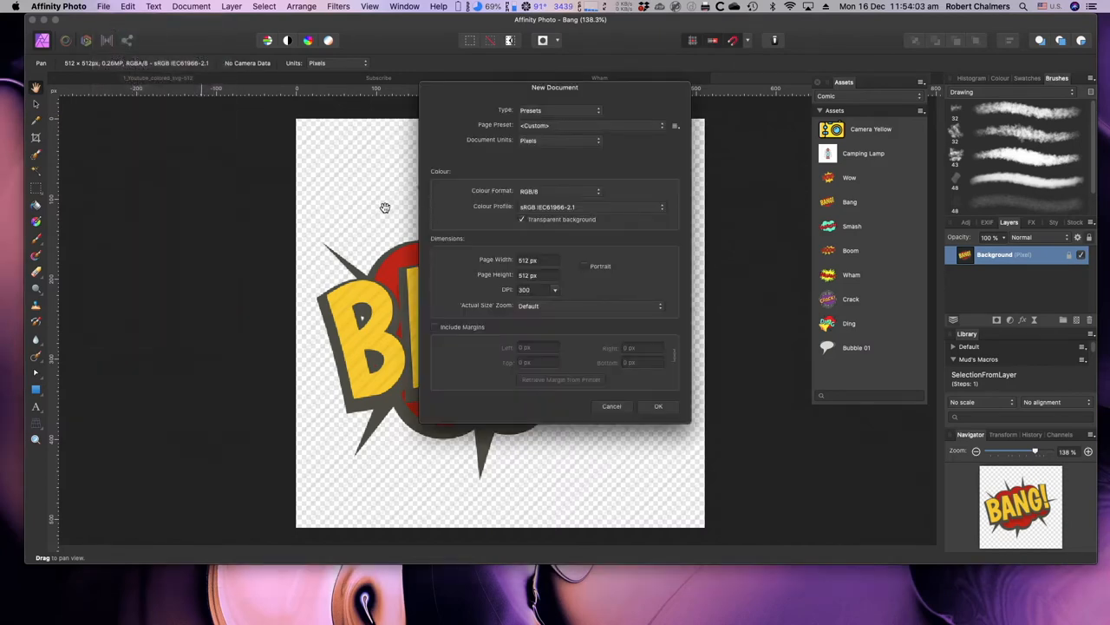
mouse_move(605, 281)
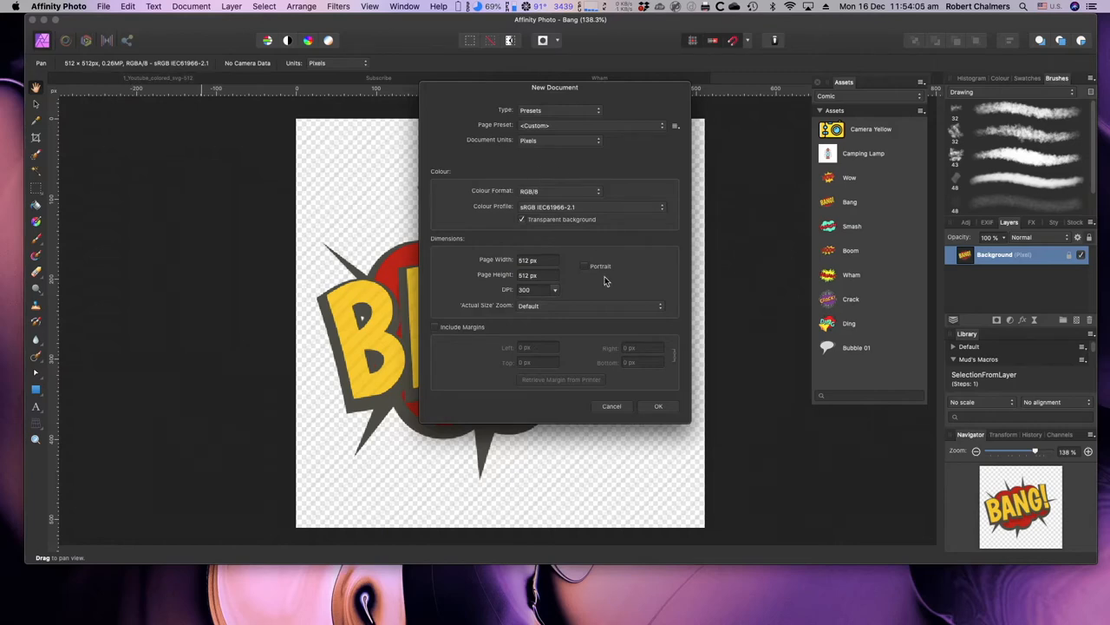
drag(554, 87, 483, 106)
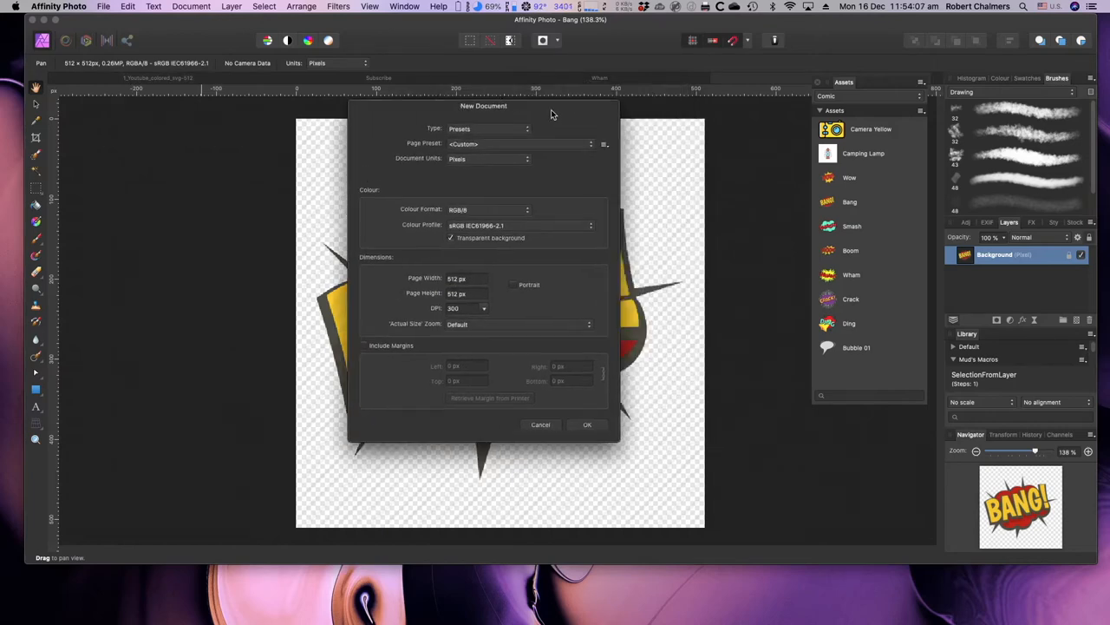
drag(483, 106, 264, 120)
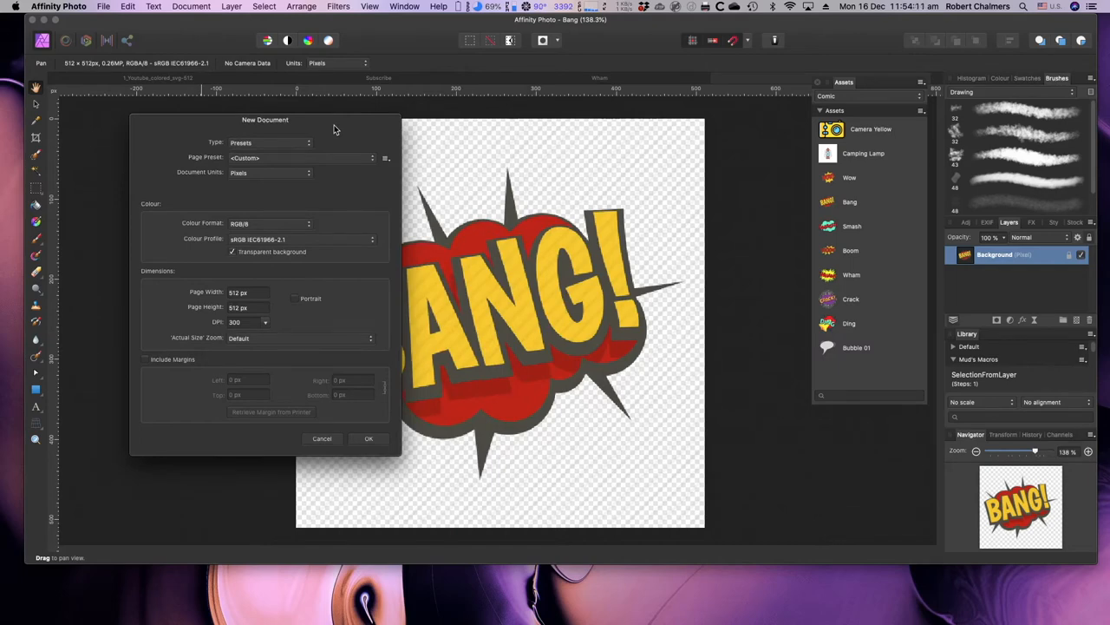
mouse_move(273, 312)
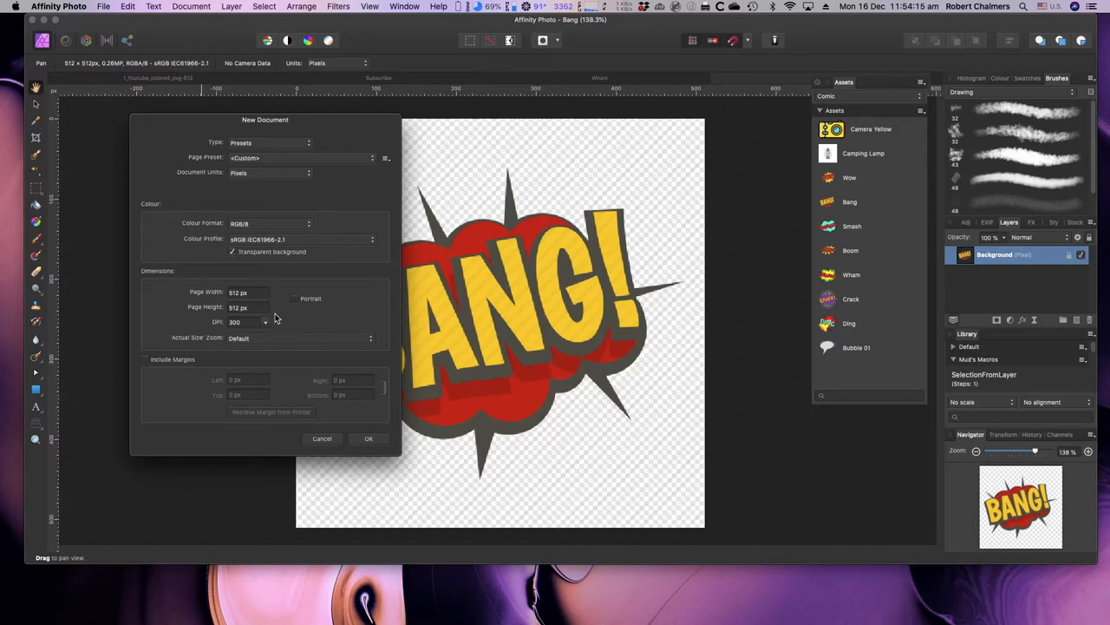
mouse_move(338, 165)
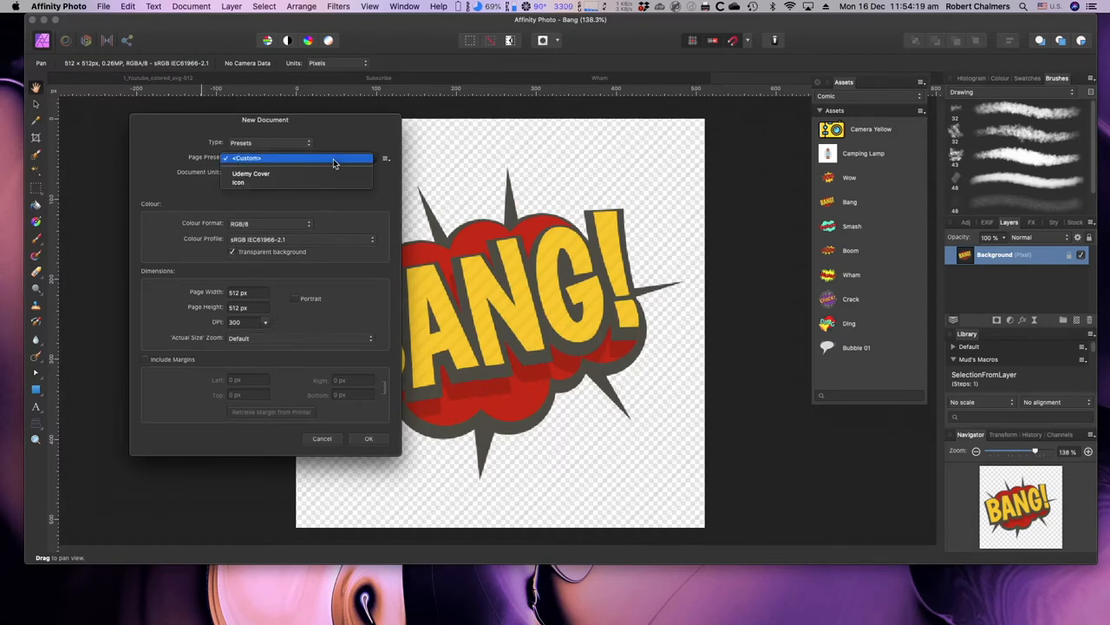
click(238, 182)
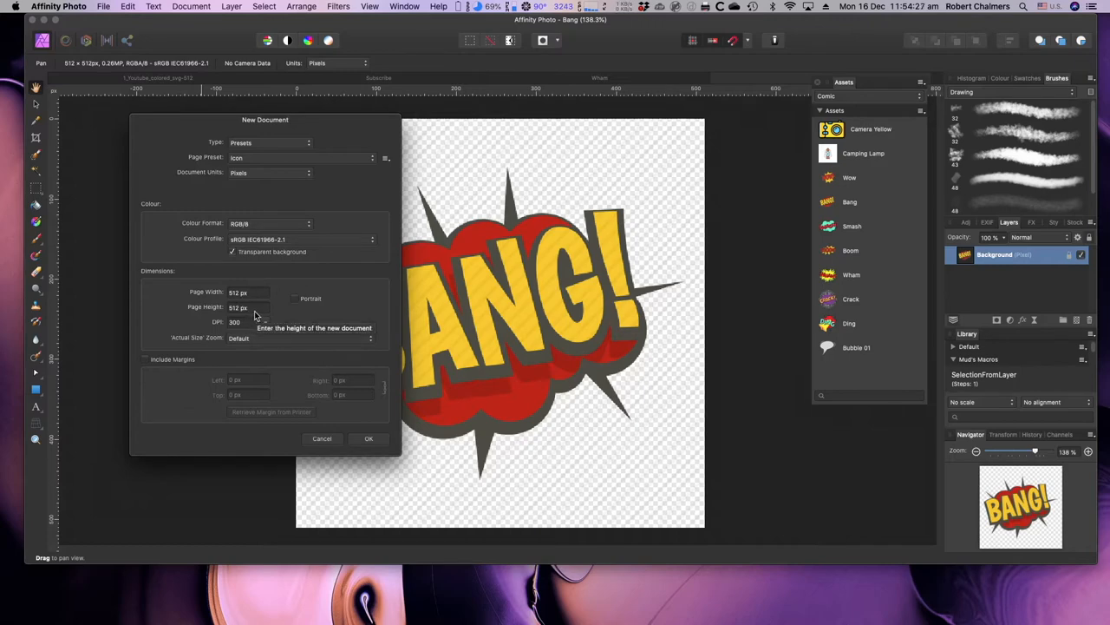
mouse_move(345, 314)
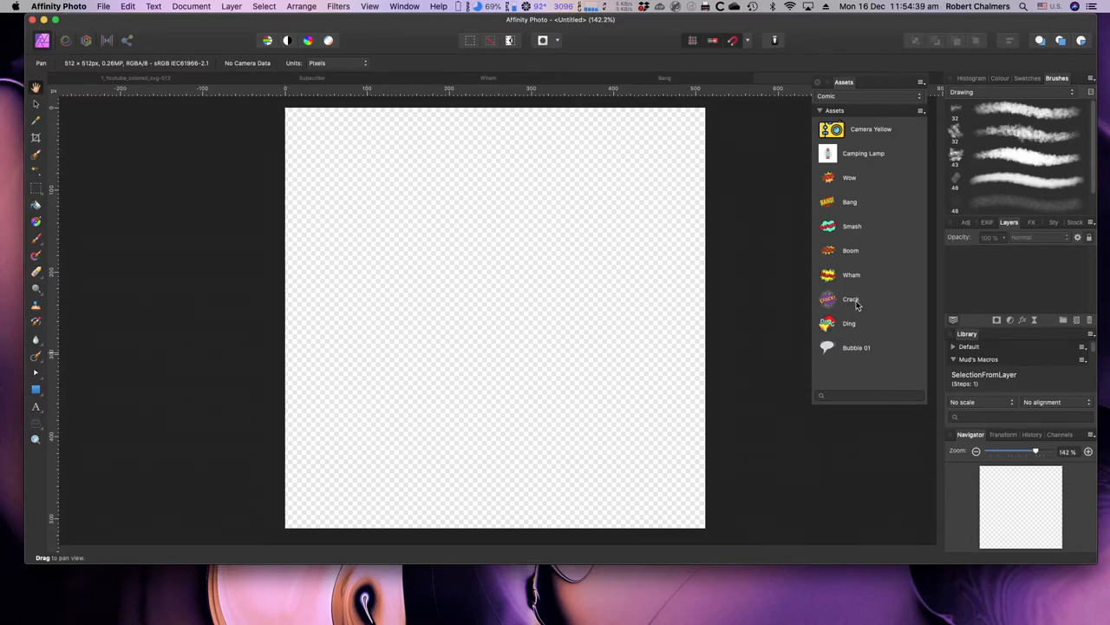
mouse_move(852, 301)
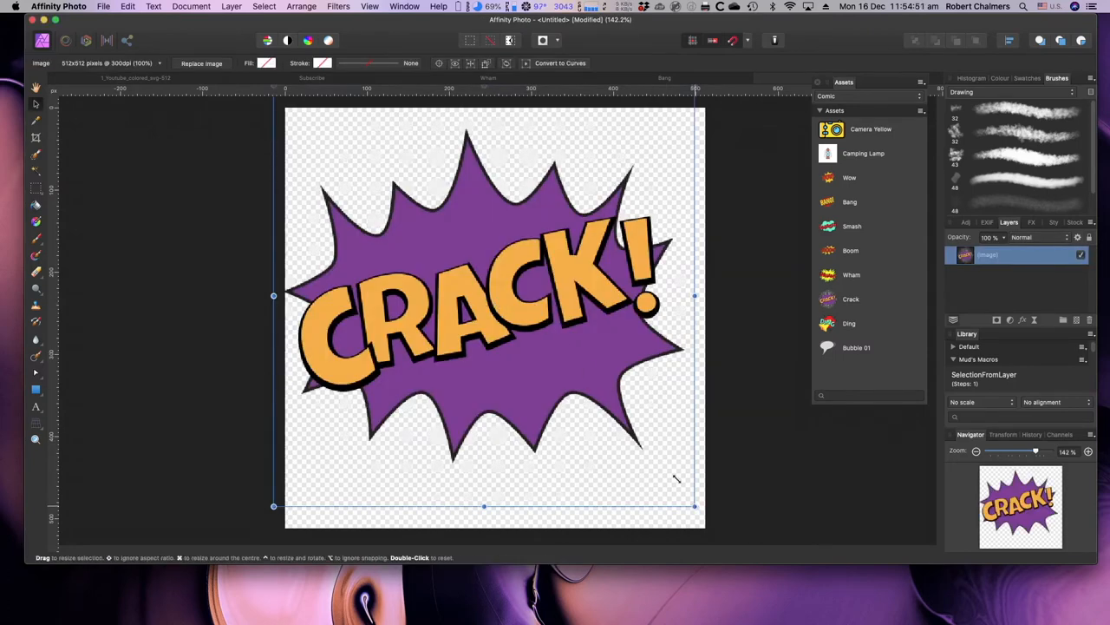
Shrink the Crack comic burst, centre it on the canvas, and deselect it
drag(694, 506, 508, 319)
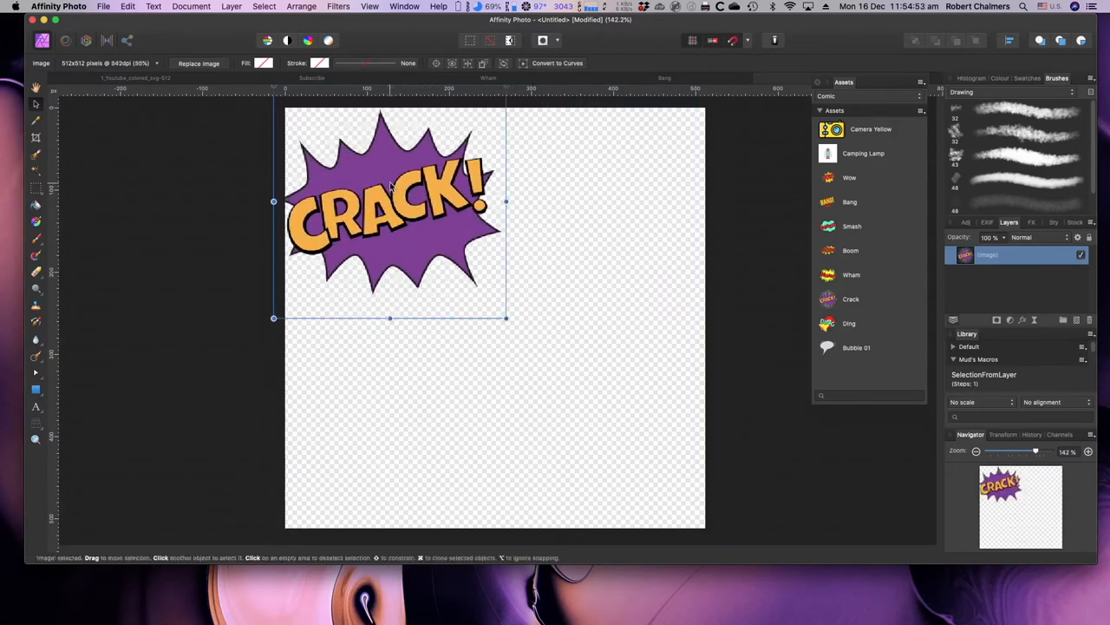
drag(390, 208, 498, 318)
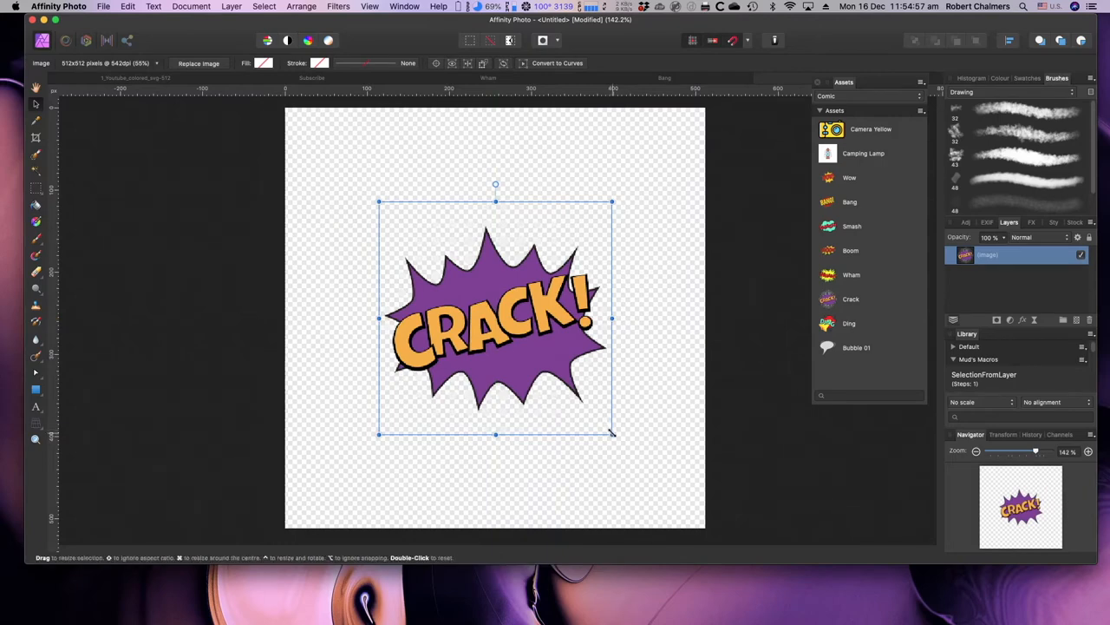
drag(612, 434, 516, 338)
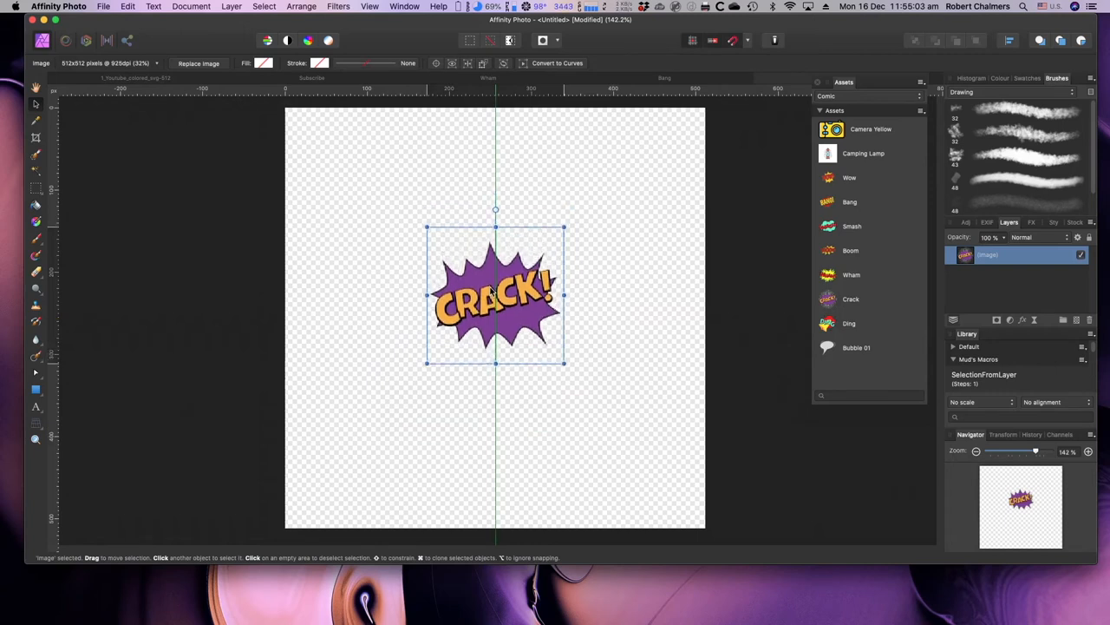
drag(494, 295, 495, 310)
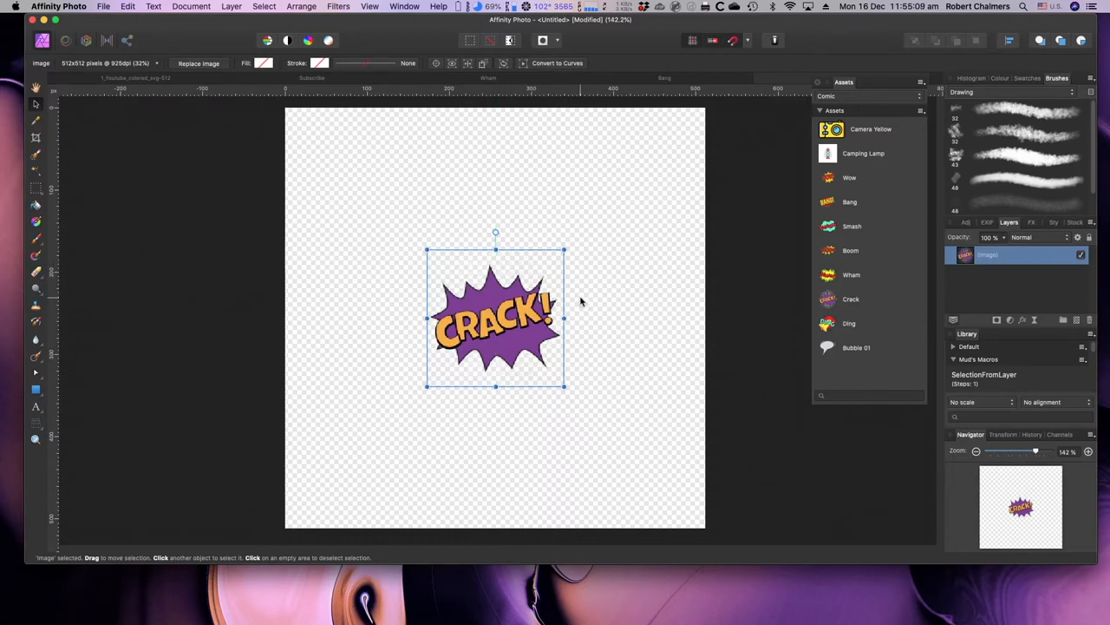
click(629, 315)
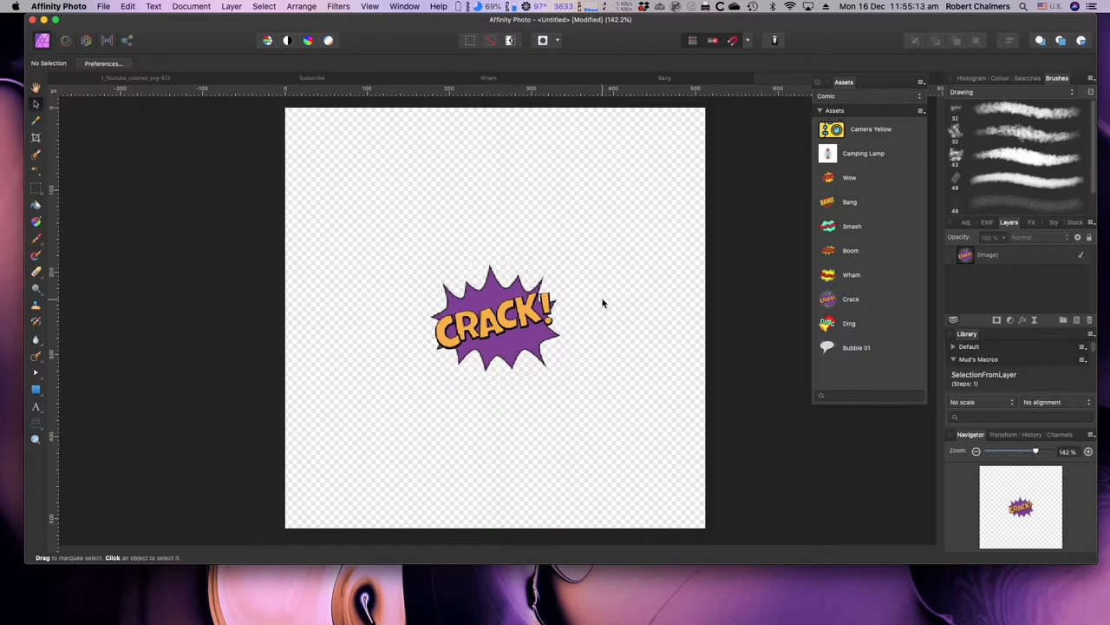
mouse_move(441, 136)
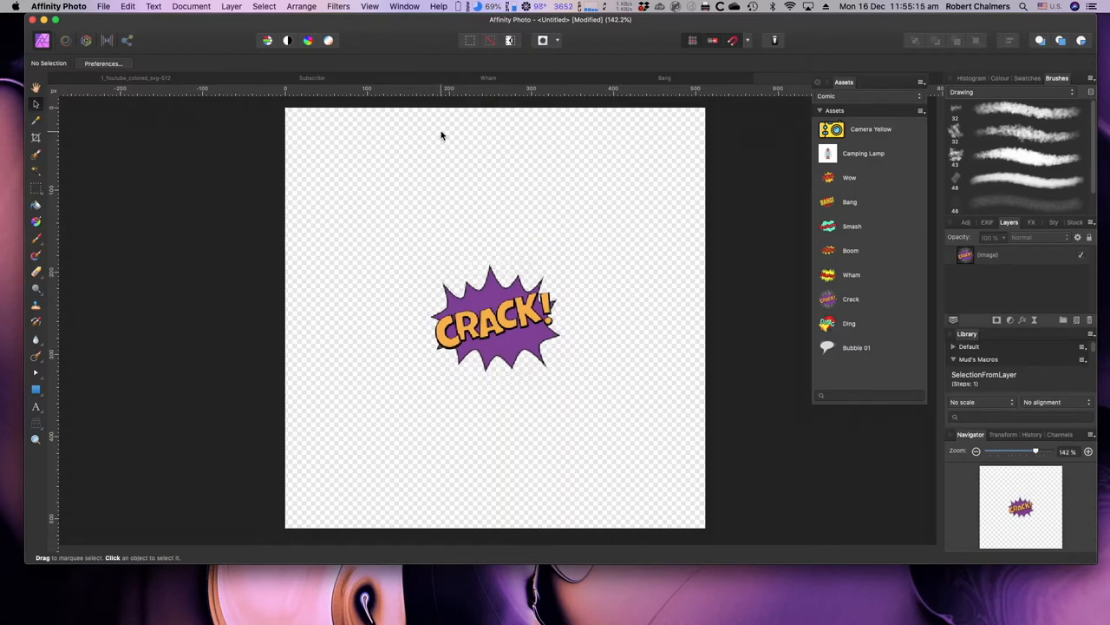
mouse_move(442, 129)
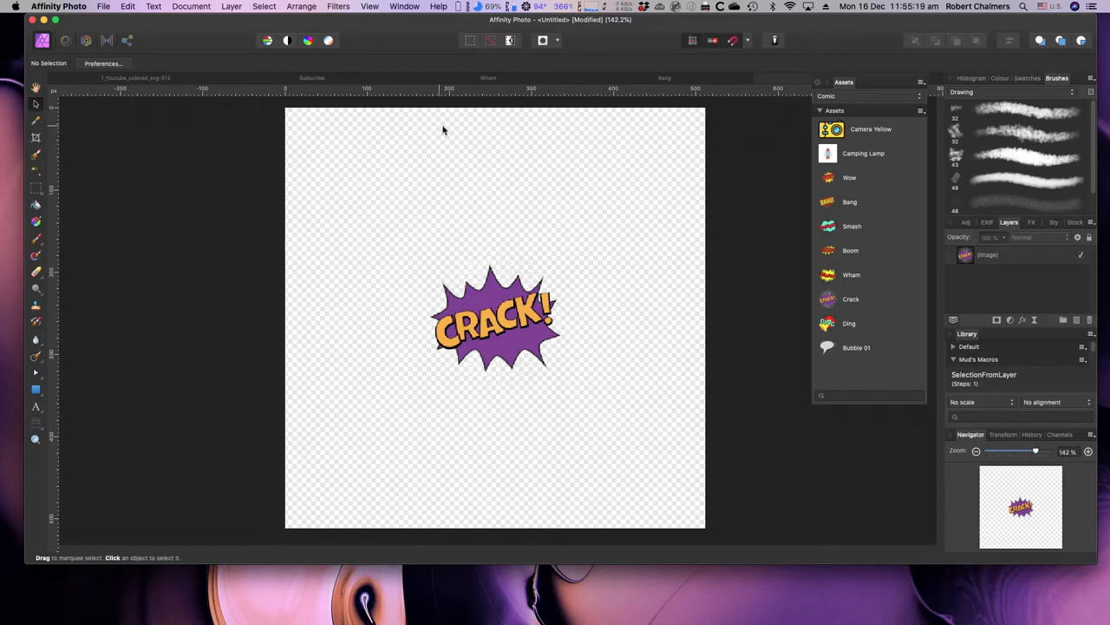
mouse_move(874, 332)
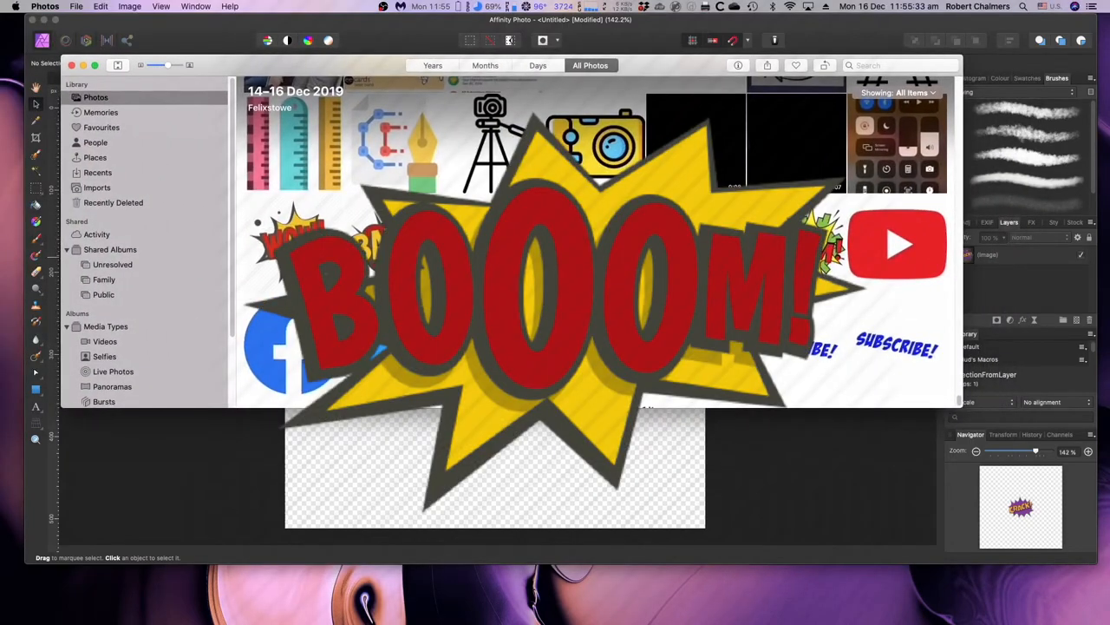
mouse_move(733, 123)
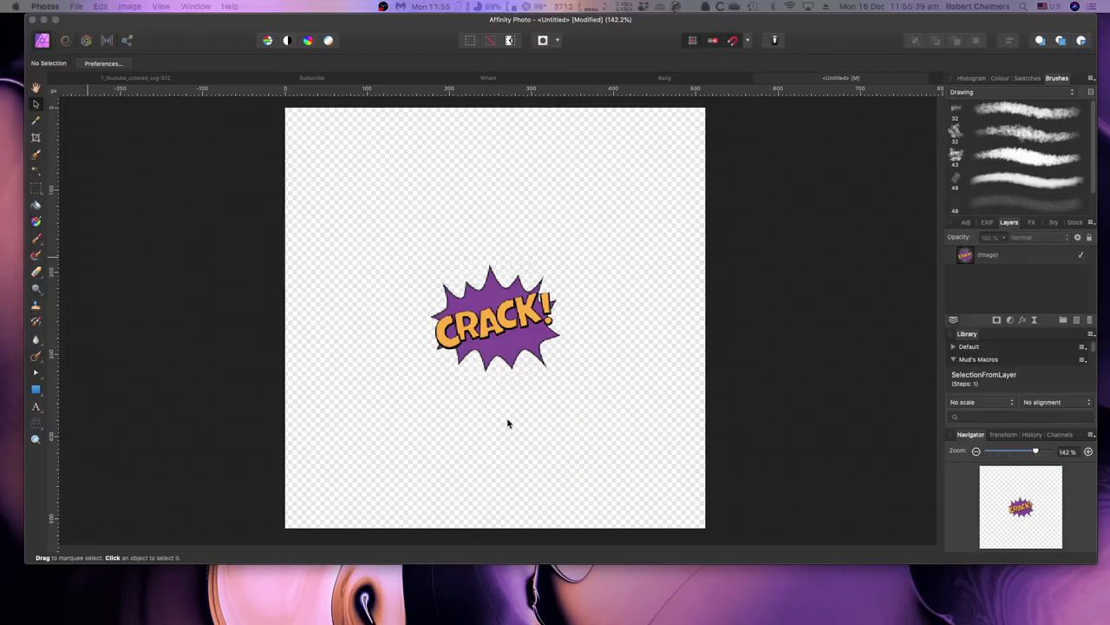
mouse_move(560, 433)
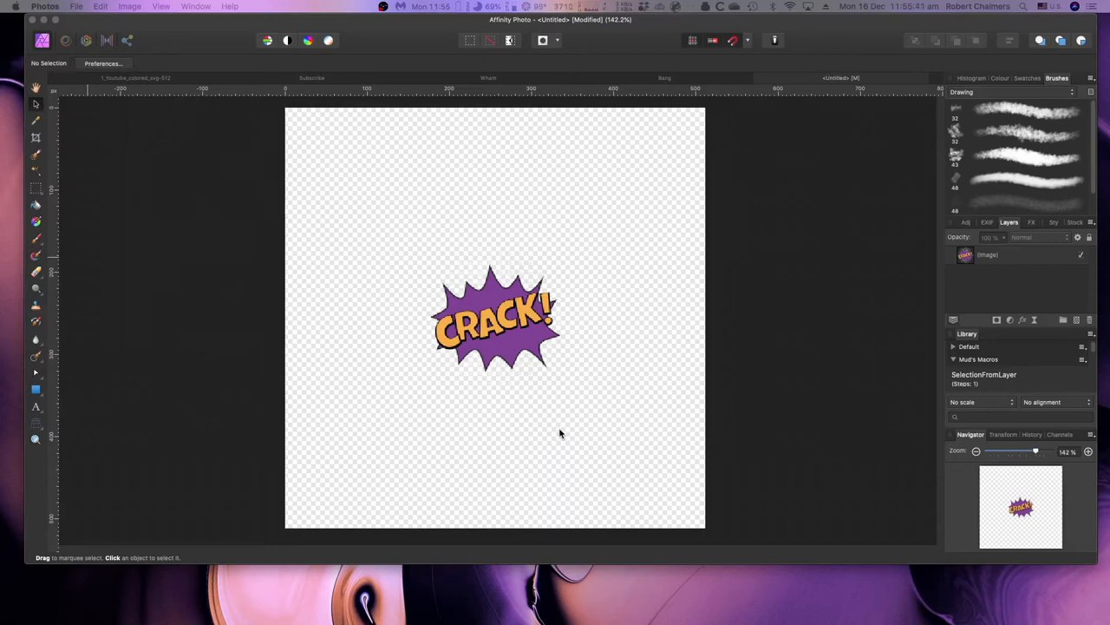
mouse_move(568, 397)
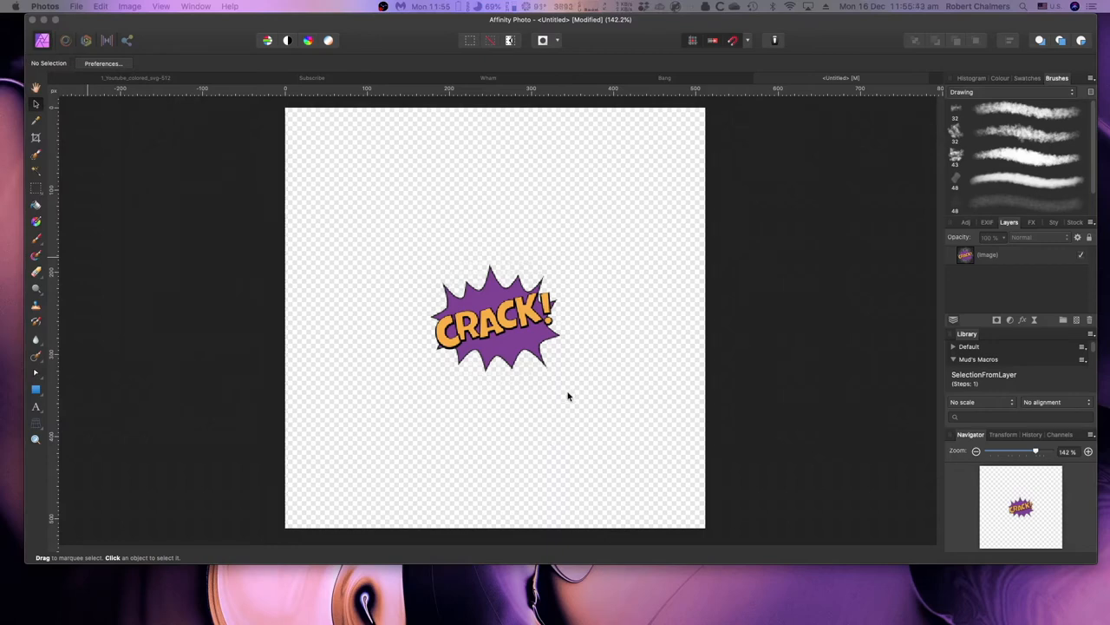
mouse_move(571, 373)
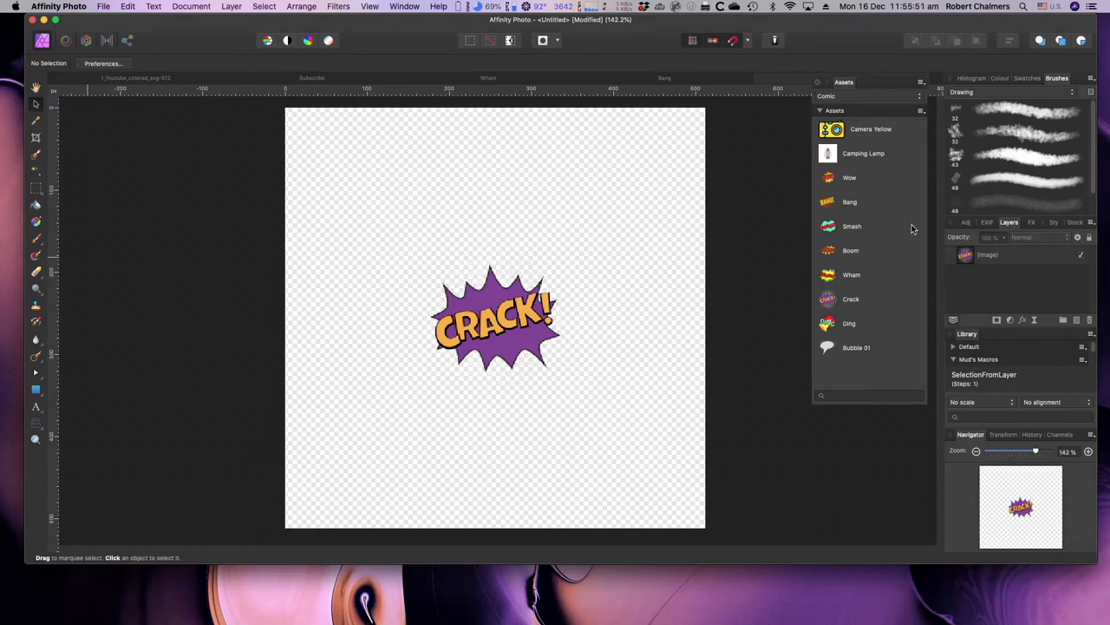
click(835, 110)
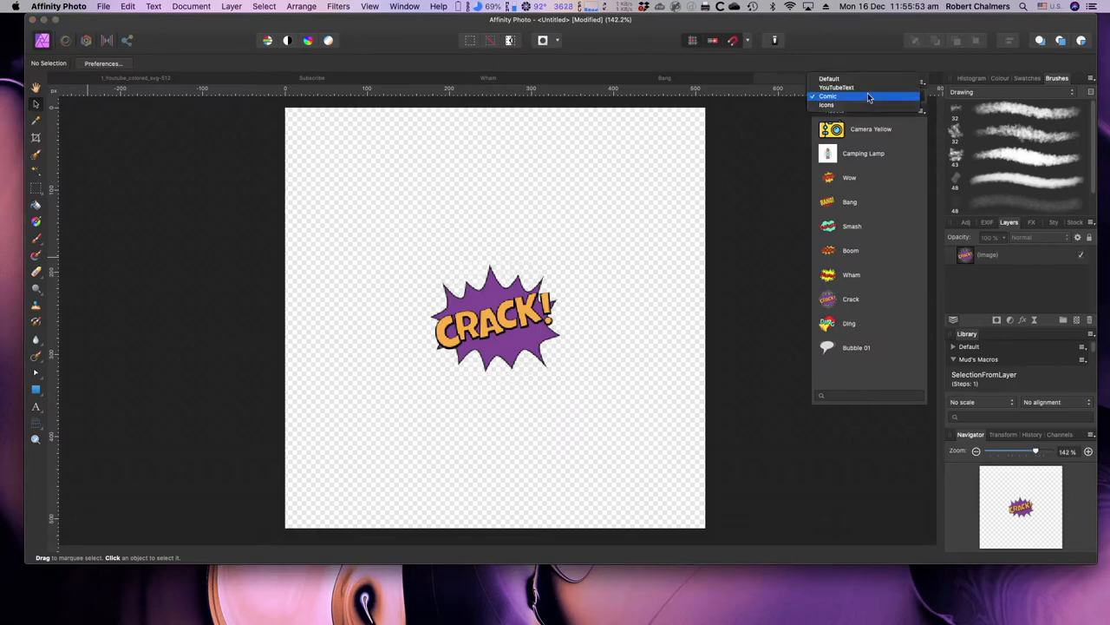
click(835, 87)
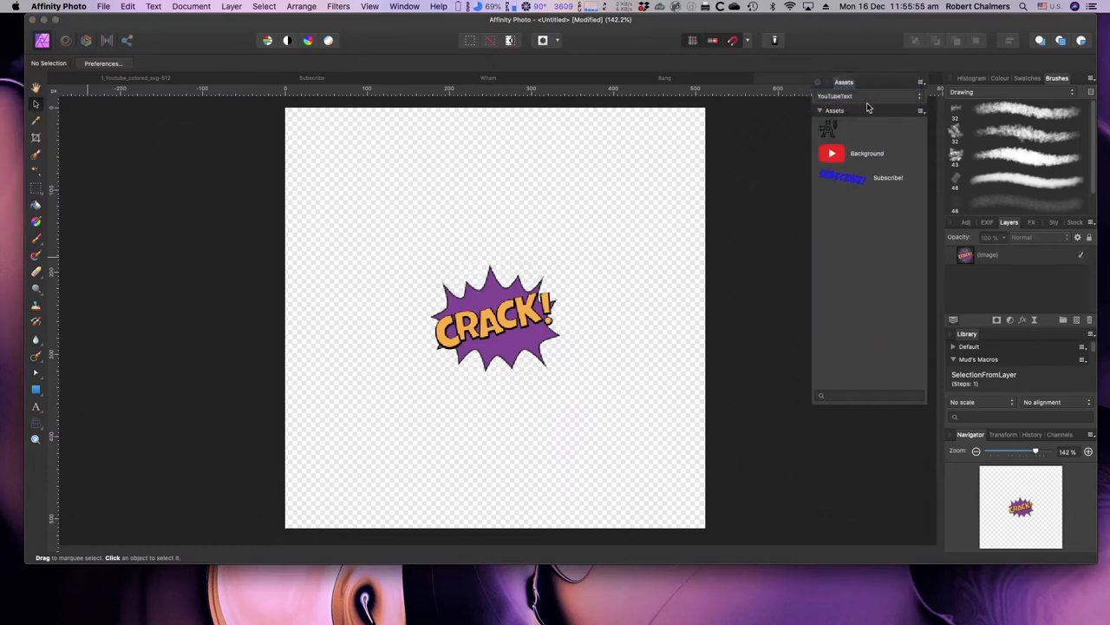
click(872, 95)
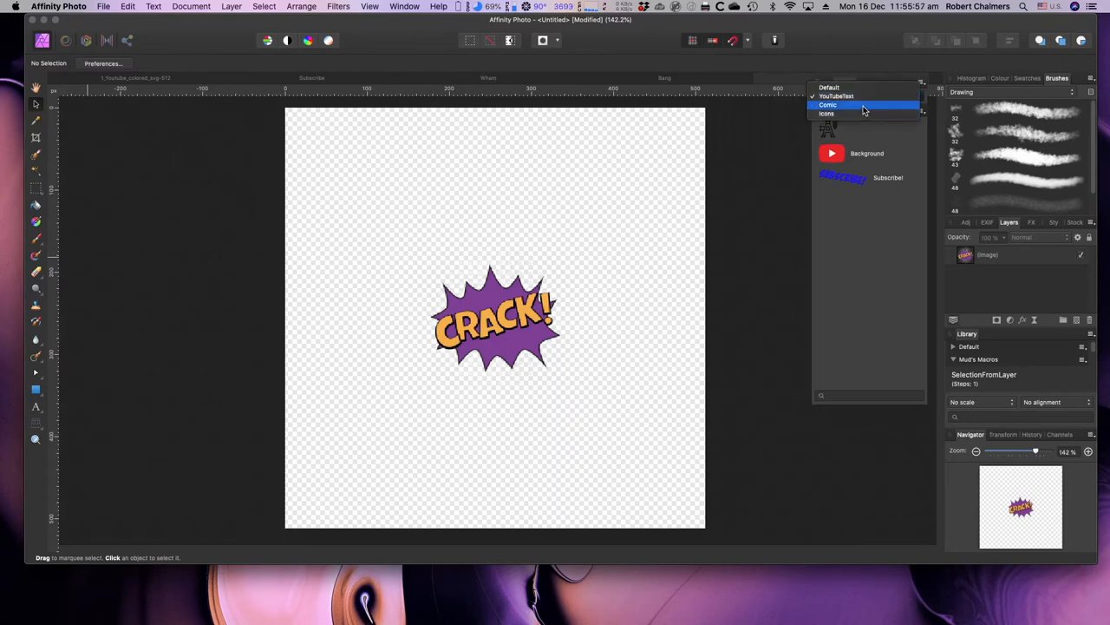
click(826, 113)
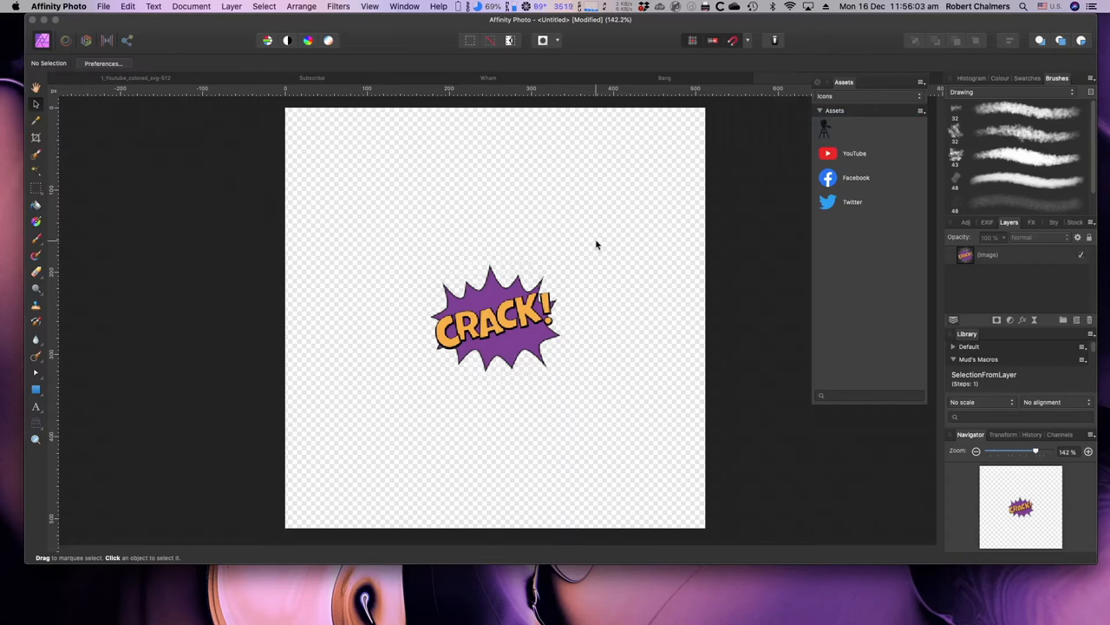
mouse_move(189, 26)
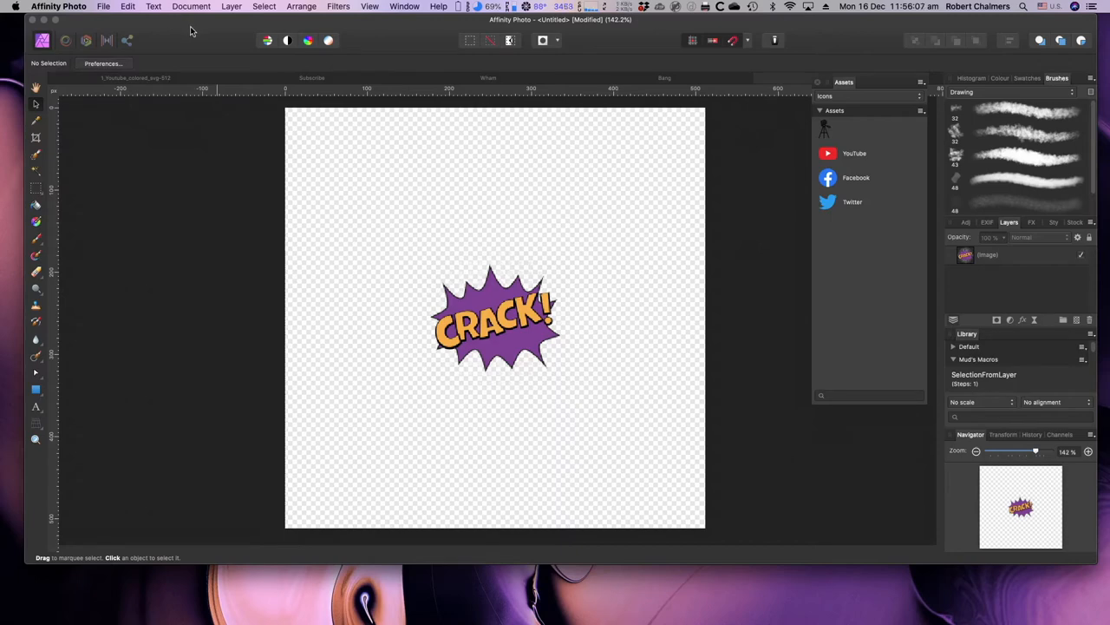
mouse_move(171, 66)
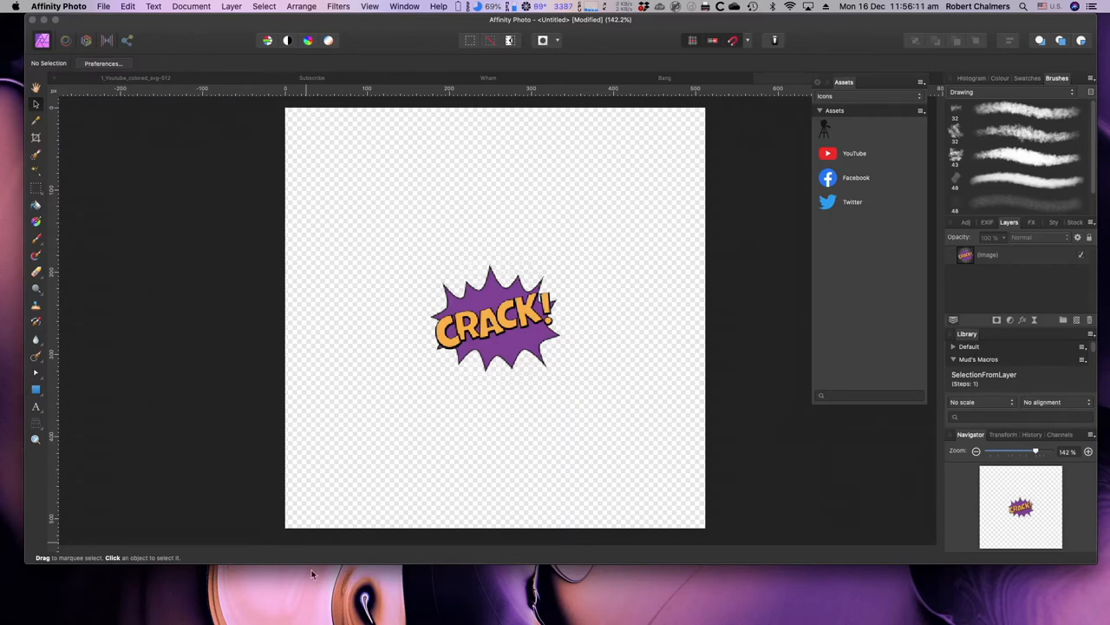
mouse_move(448, 598)
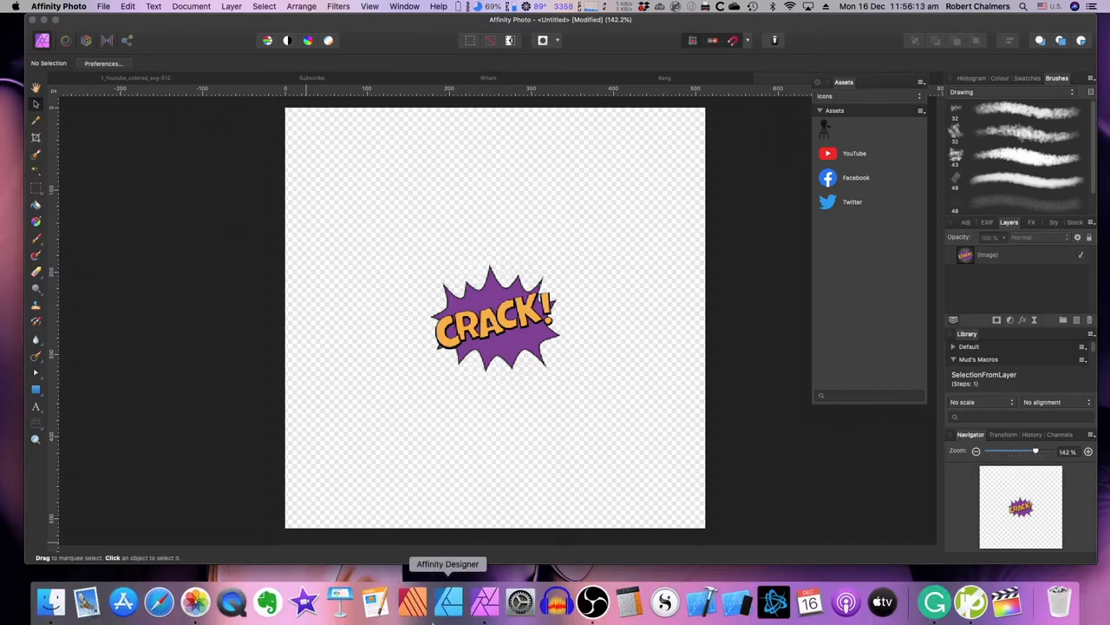
mouse_move(339, 602)
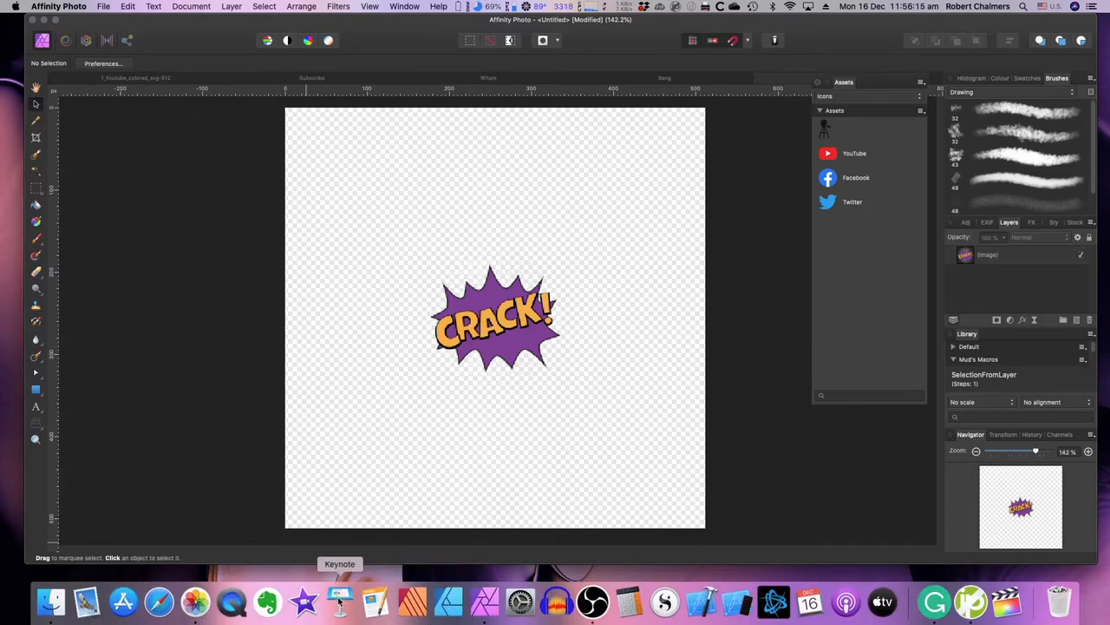
Open recent IconDropKeyNote, view the DING icon's build, and add a blank slide
click(339, 601)
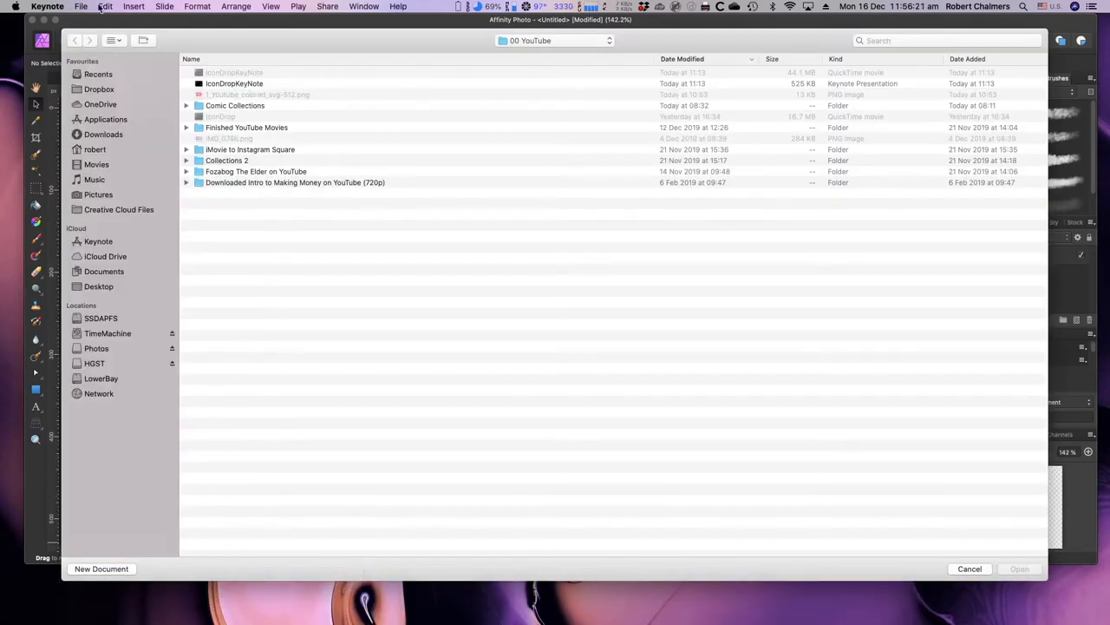
click(81, 6)
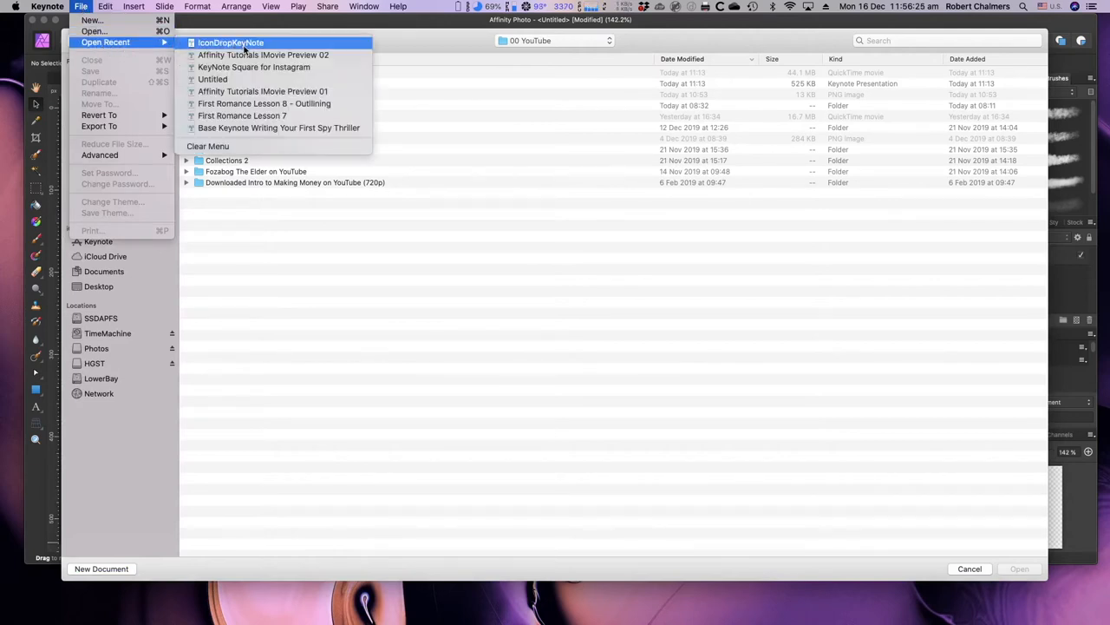
click(231, 43)
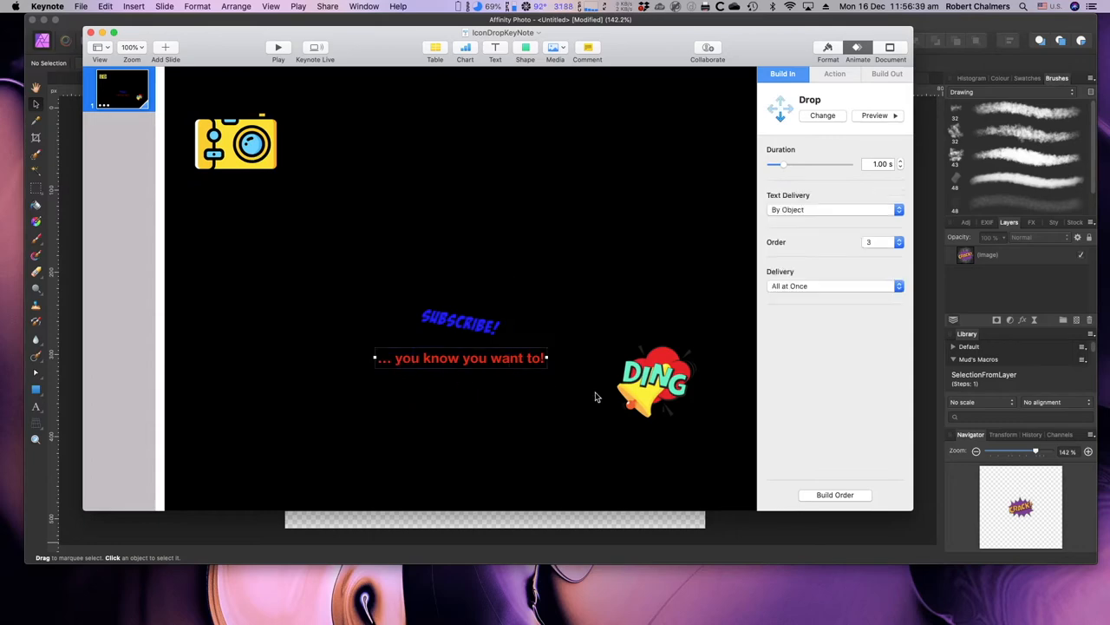
click(656, 382)
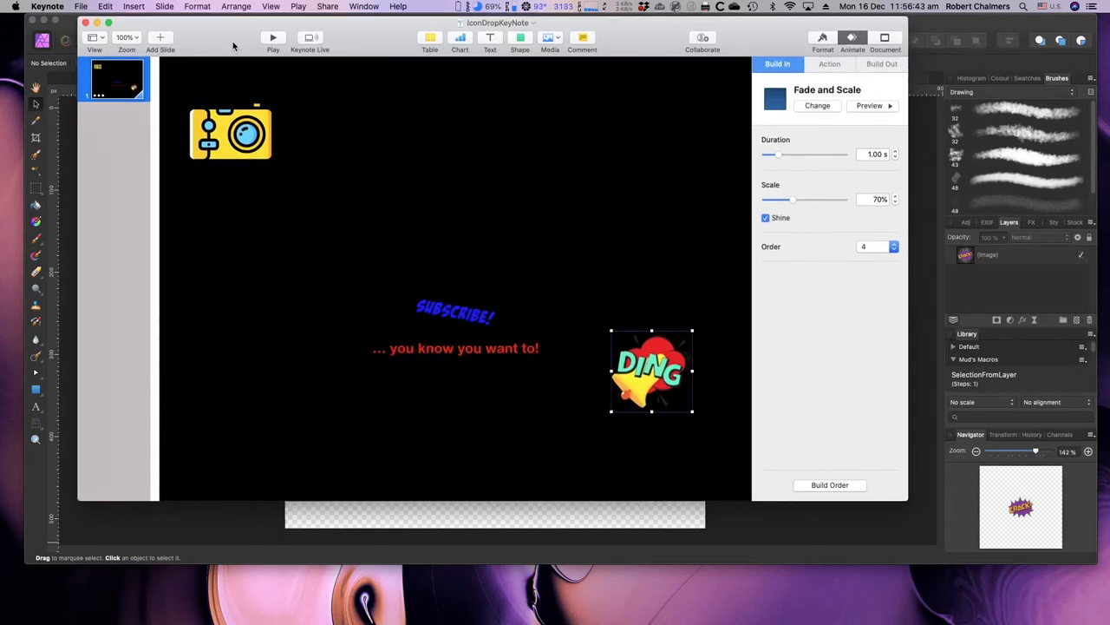
click(159, 40)
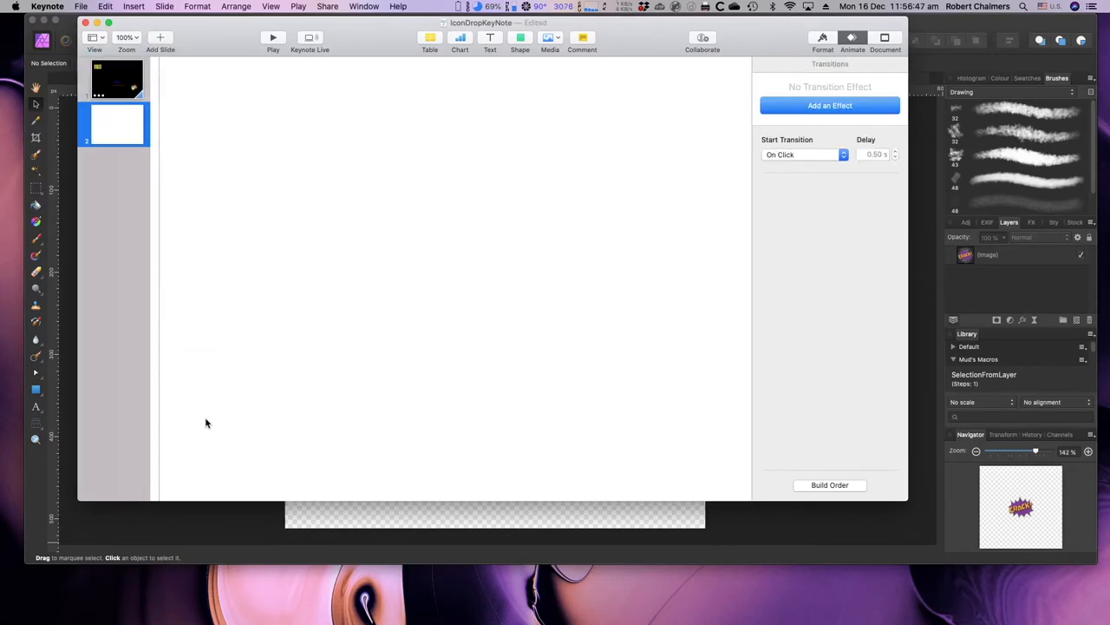
mouse_move(607, 180)
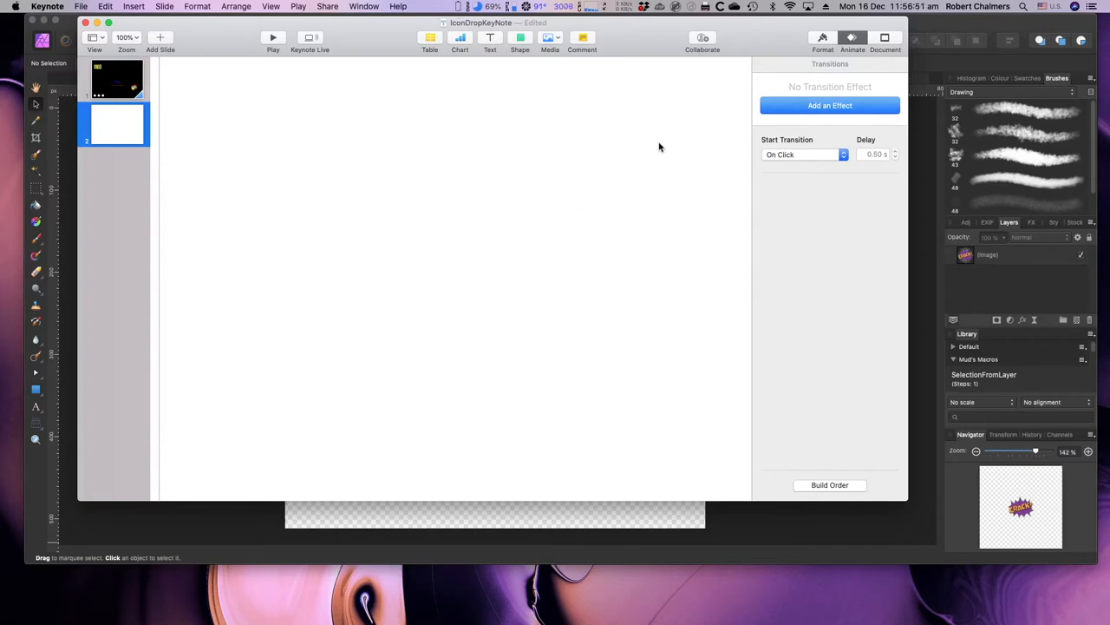
Set the second slide's background to No Fill in the Format inspector
click(821, 37)
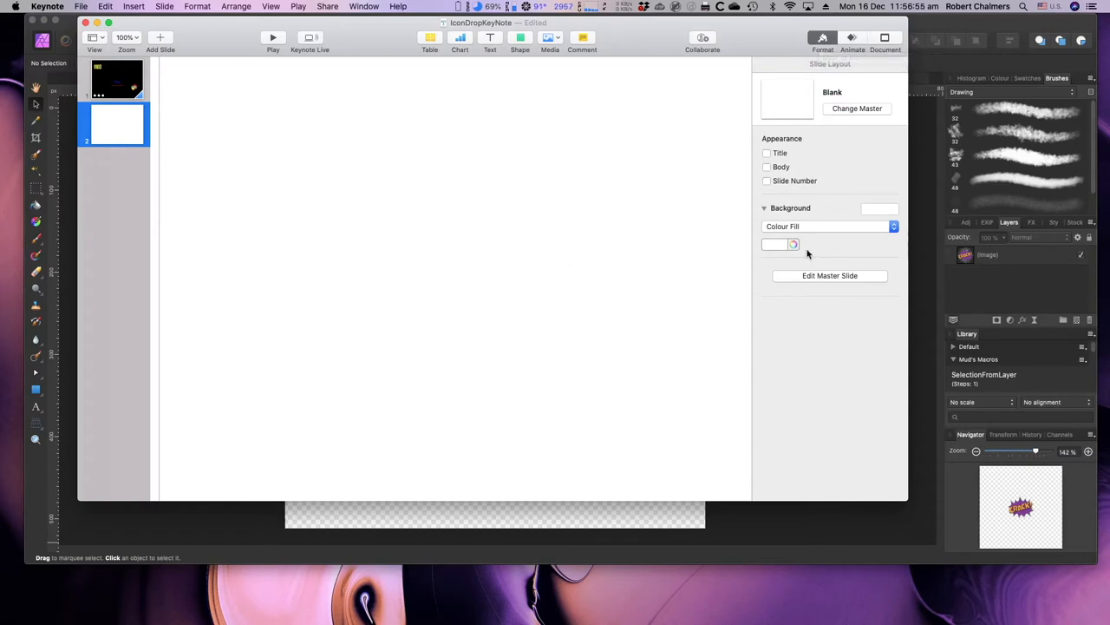
click(894, 225)
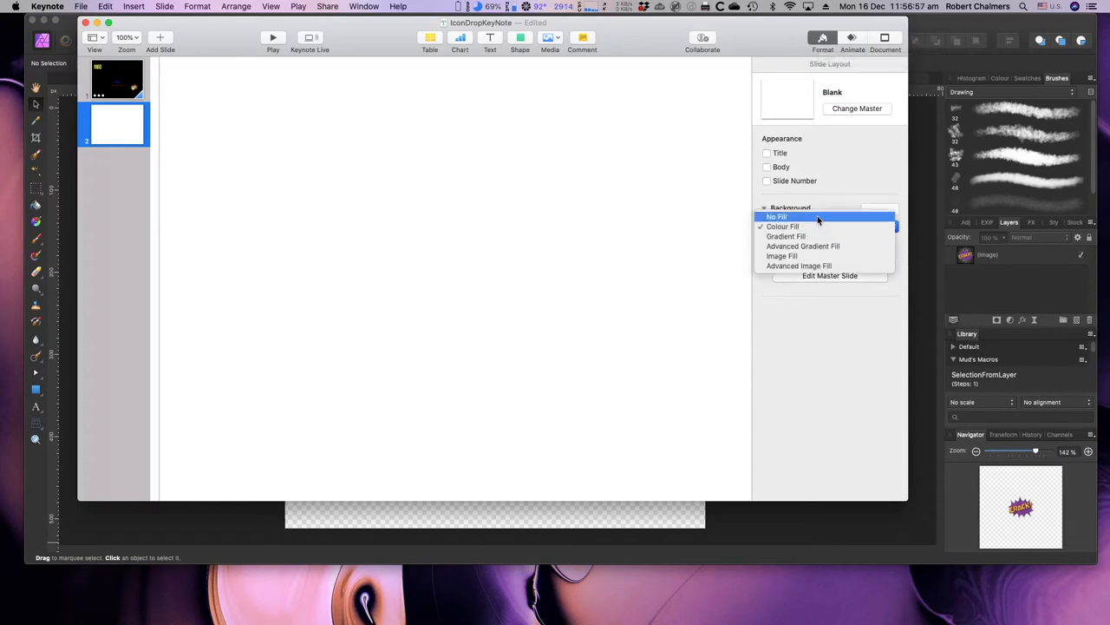
click(777, 216)
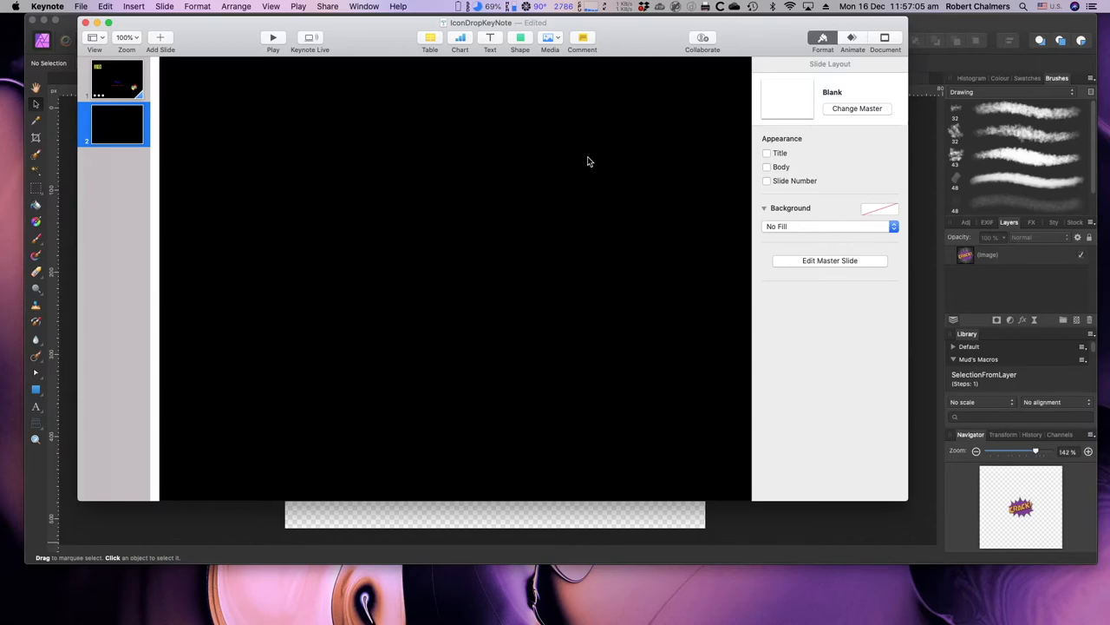
mouse_move(603, 189)
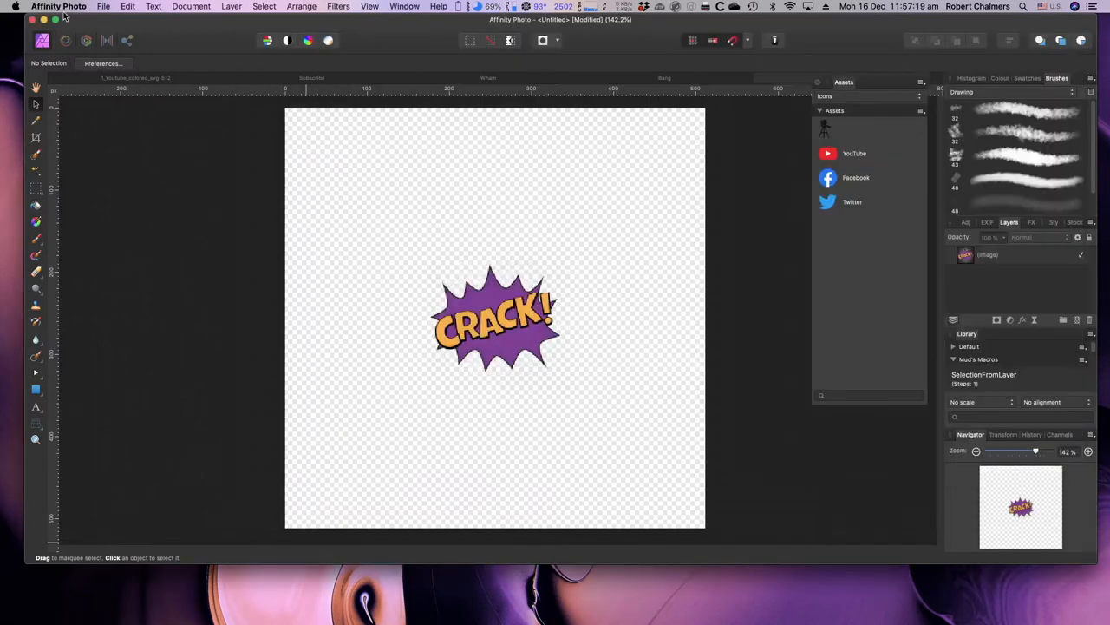
Hide Affinity Photo so the Photos icon library shows beside Keynote
click(58, 6)
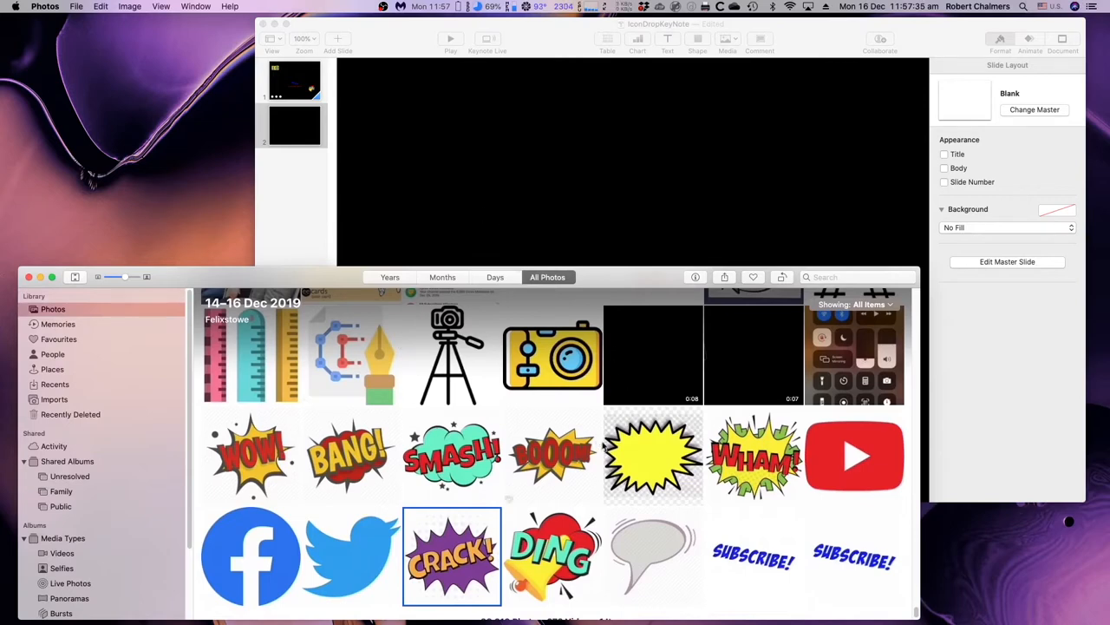
mouse_move(649, 570)
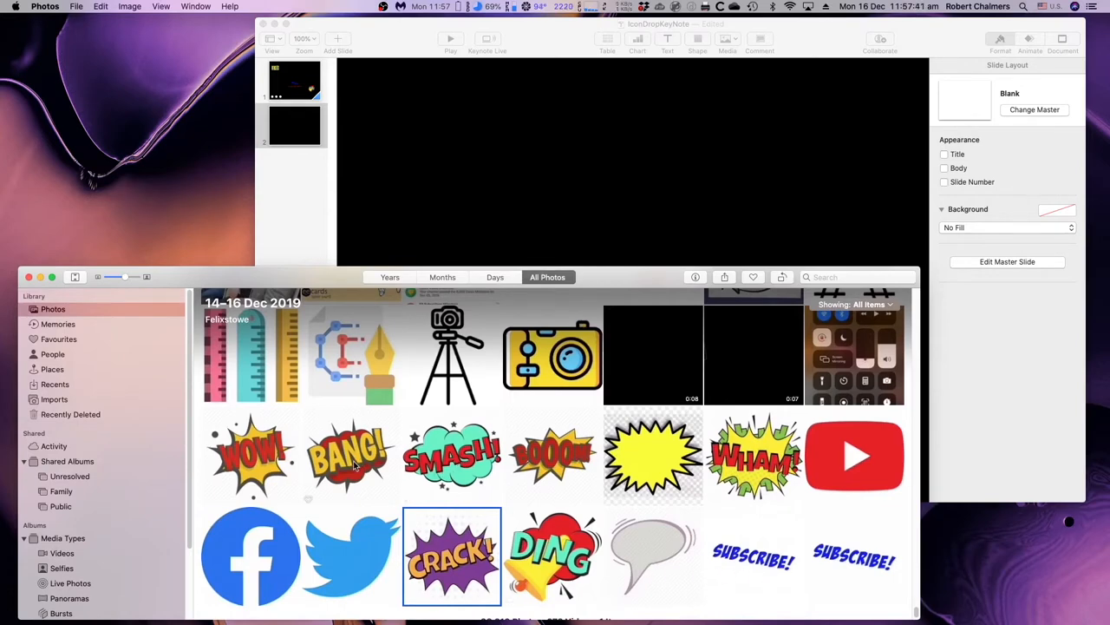
Drop the WOW comic burst onto slide 2, shrink it, and move it top-left
drag(251, 455, 492, 201)
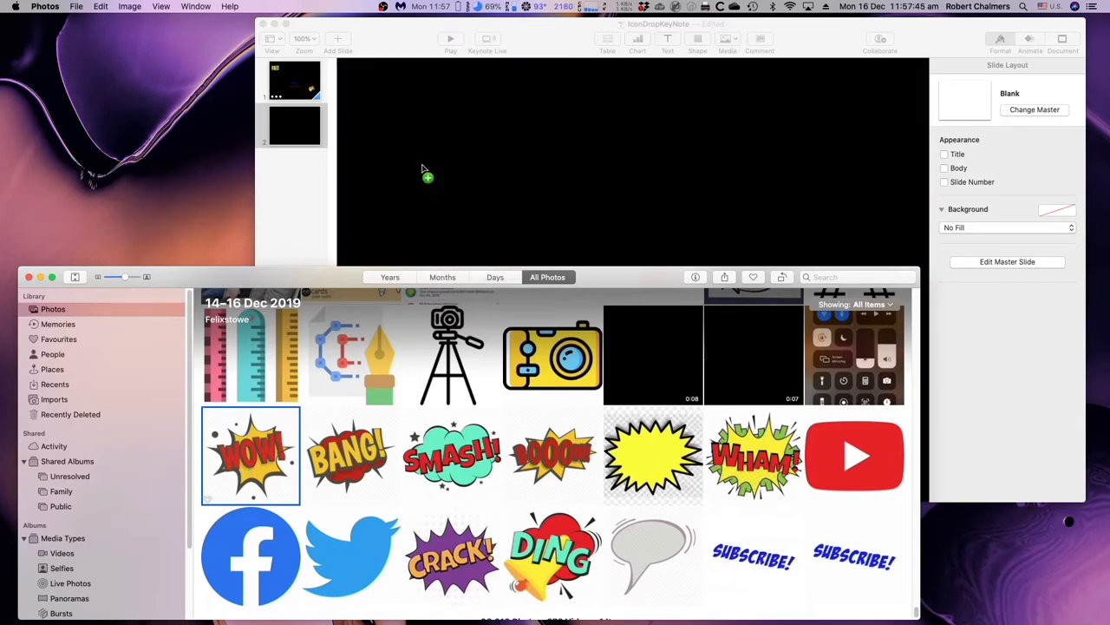
drag(250, 454, 425, 178)
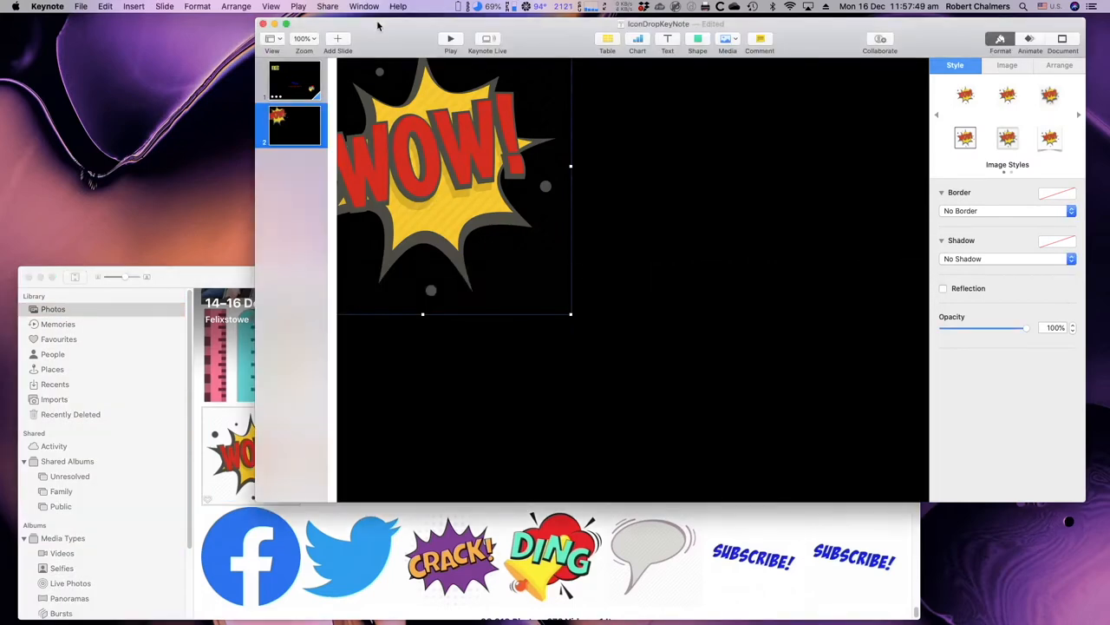
drag(571, 314, 490, 212)
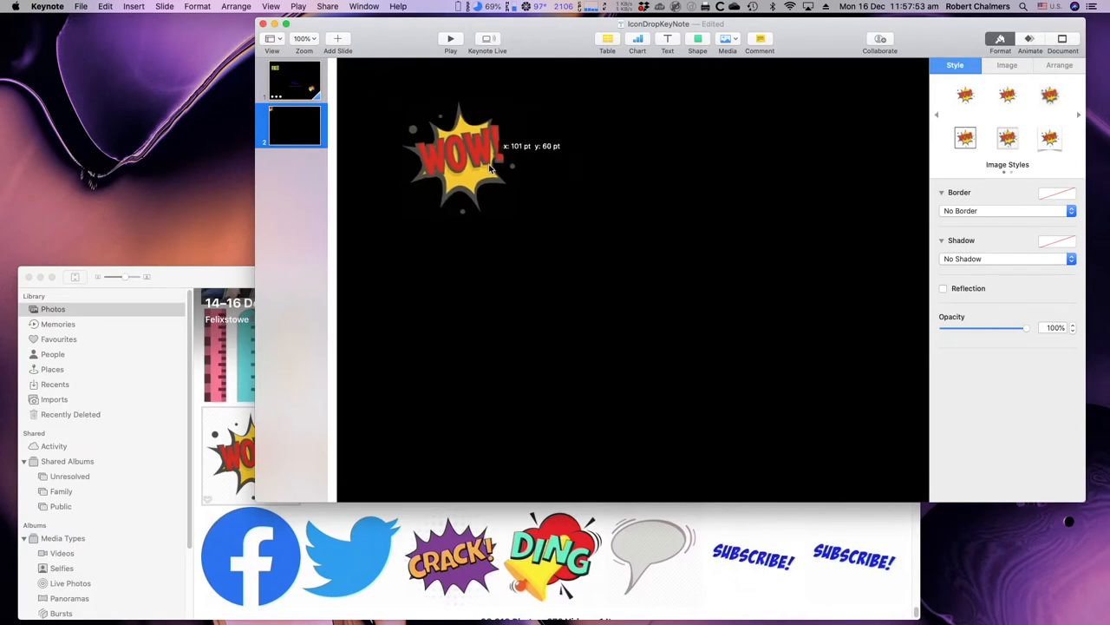
drag(468, 161, 420, 165)
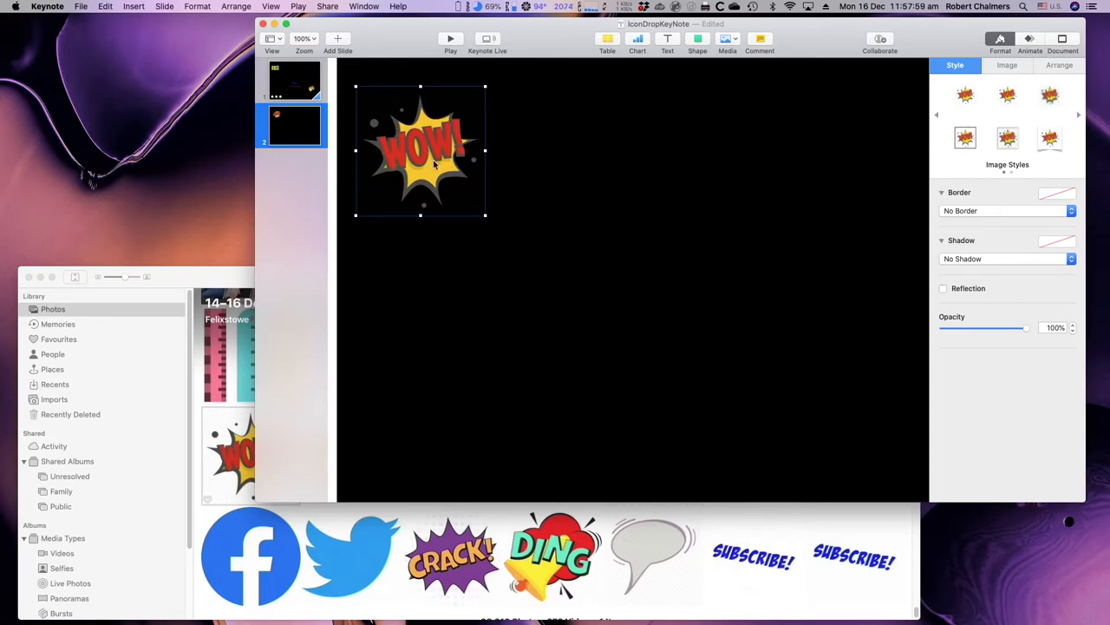
mouse_move(790, 259)
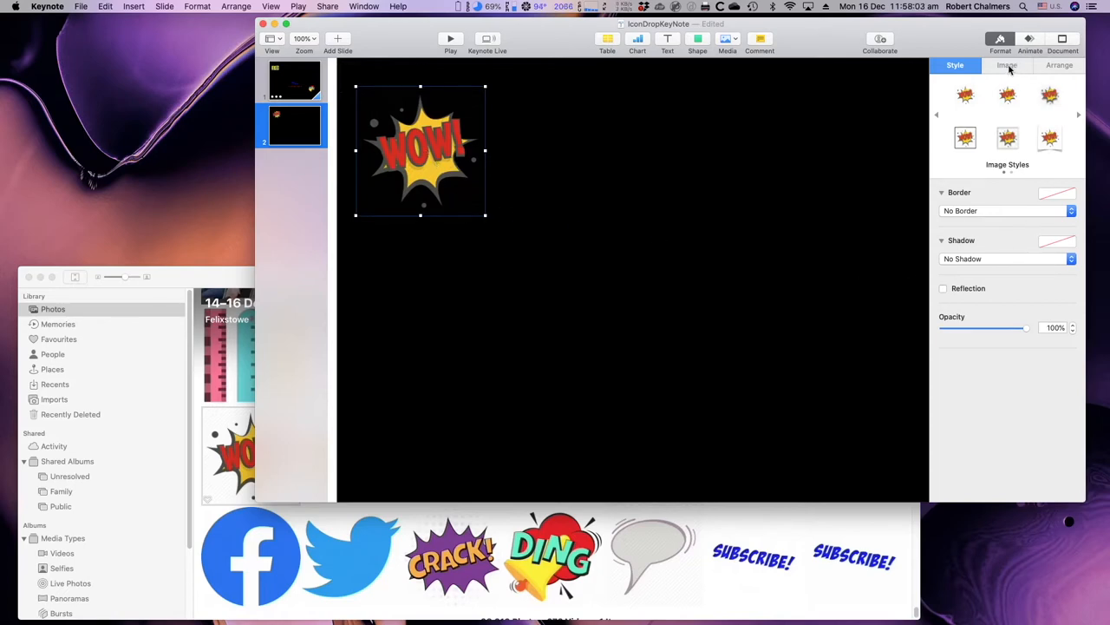
click(1007, 65)
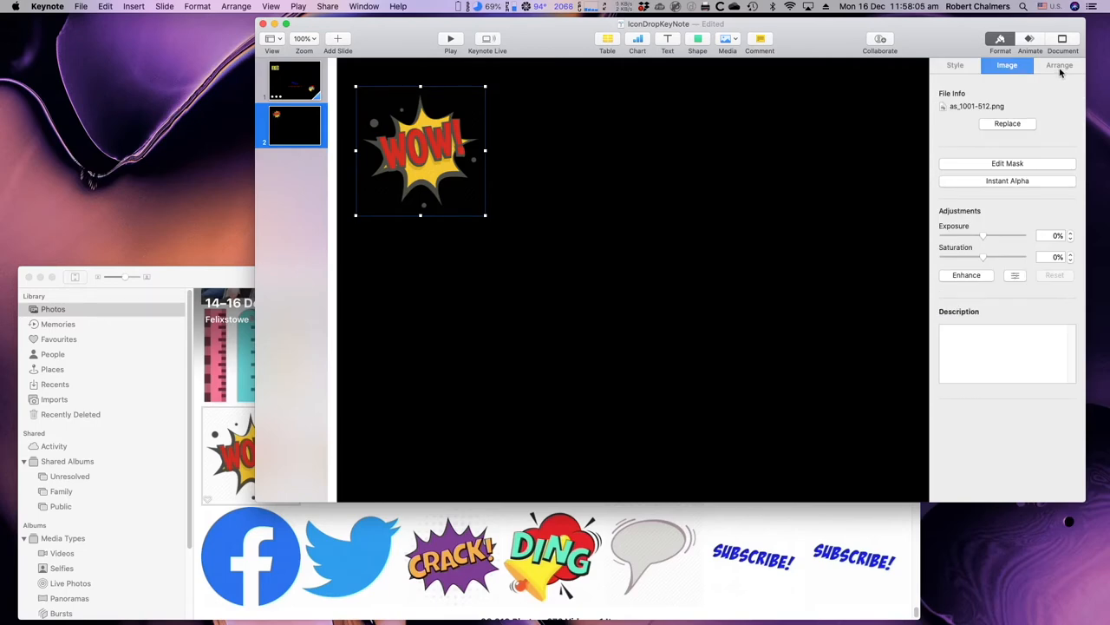
Apply a Fade and Move build-in effect to the WOW icon
click(1059, 66)
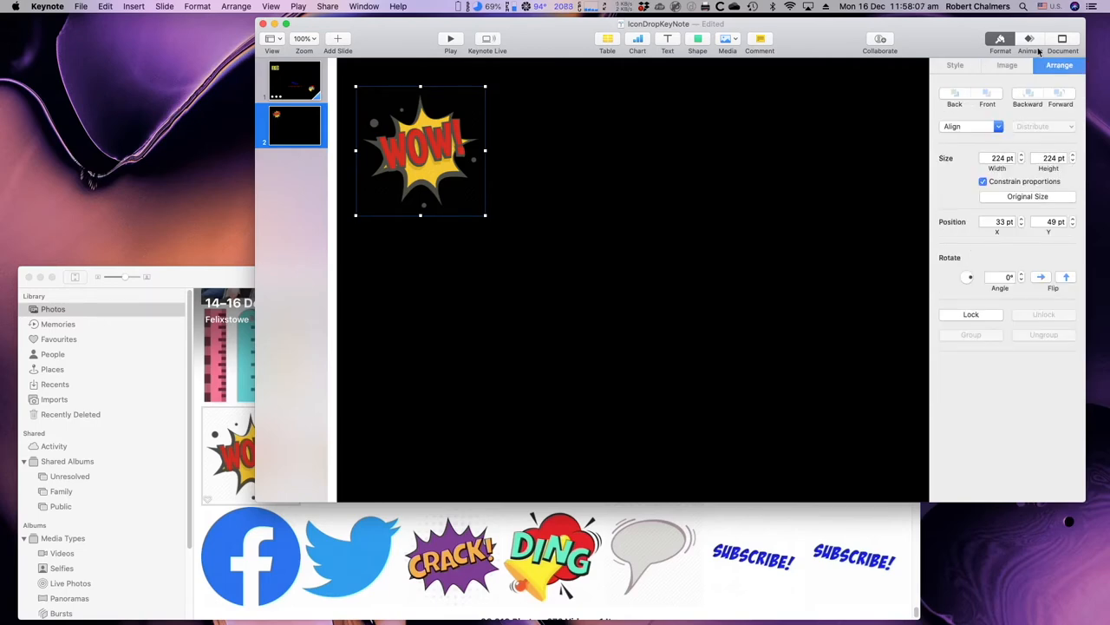
click(1030, 38)
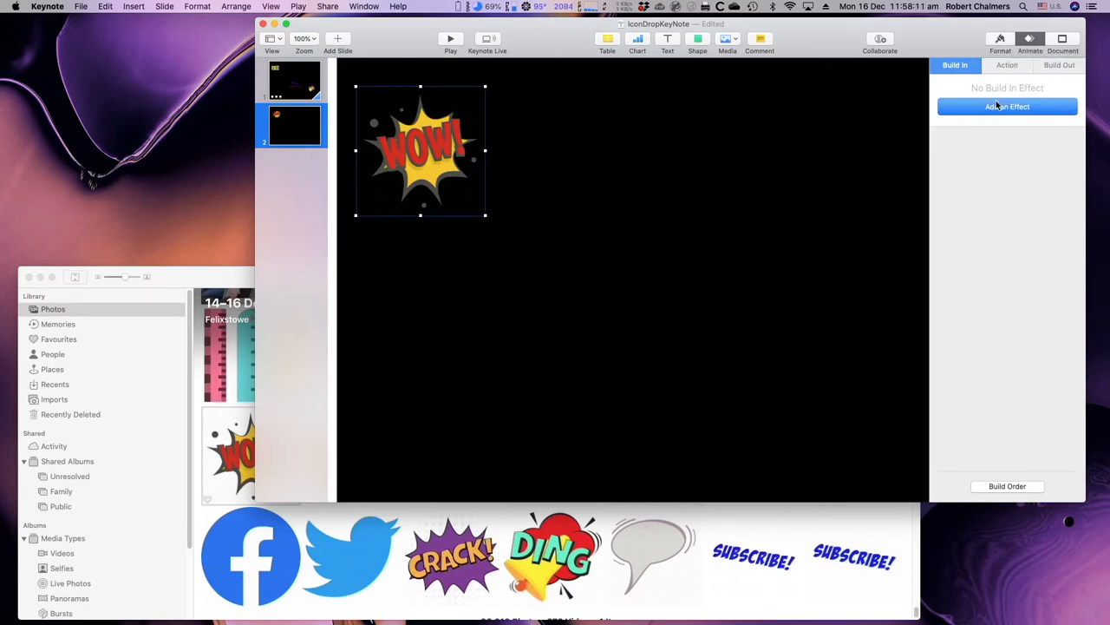
click(1007, 106)
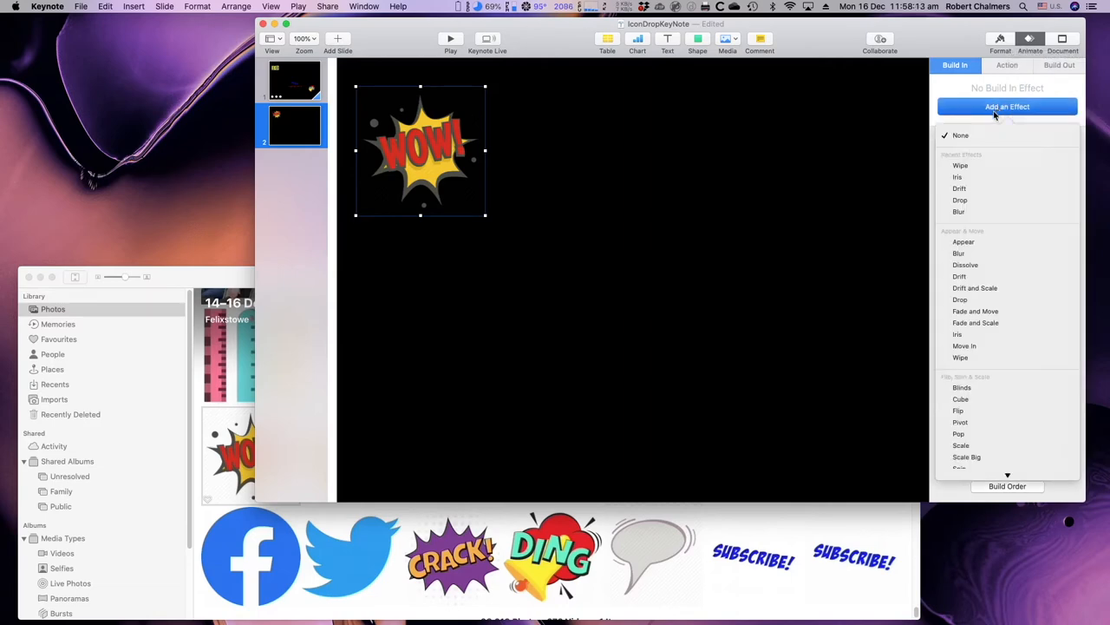
mouse_move(976, 234)
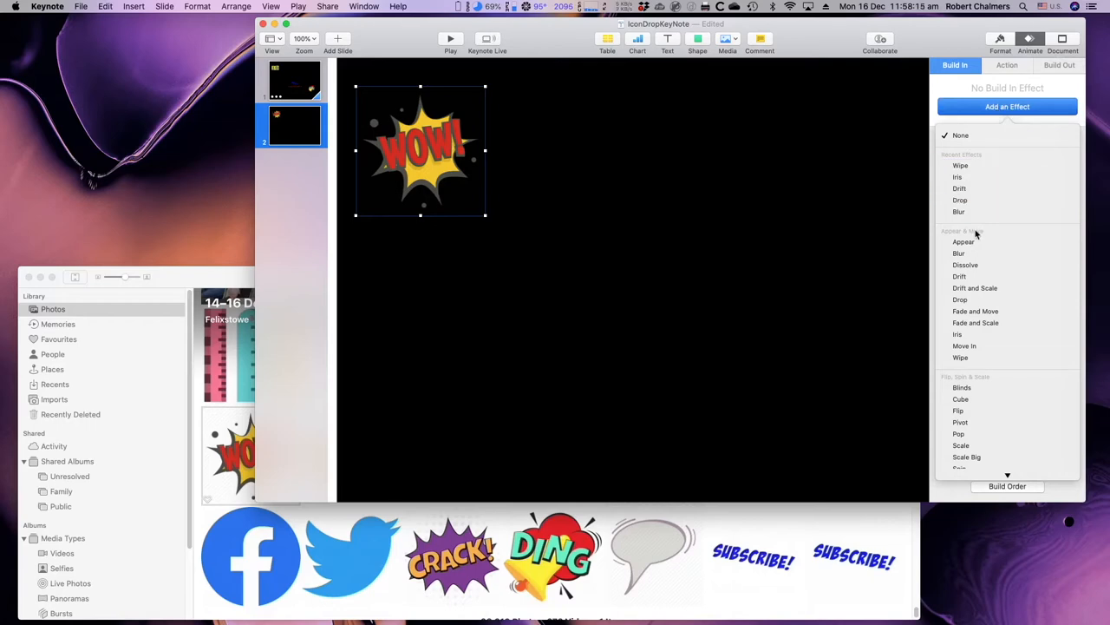
mouse_move(959, 276)
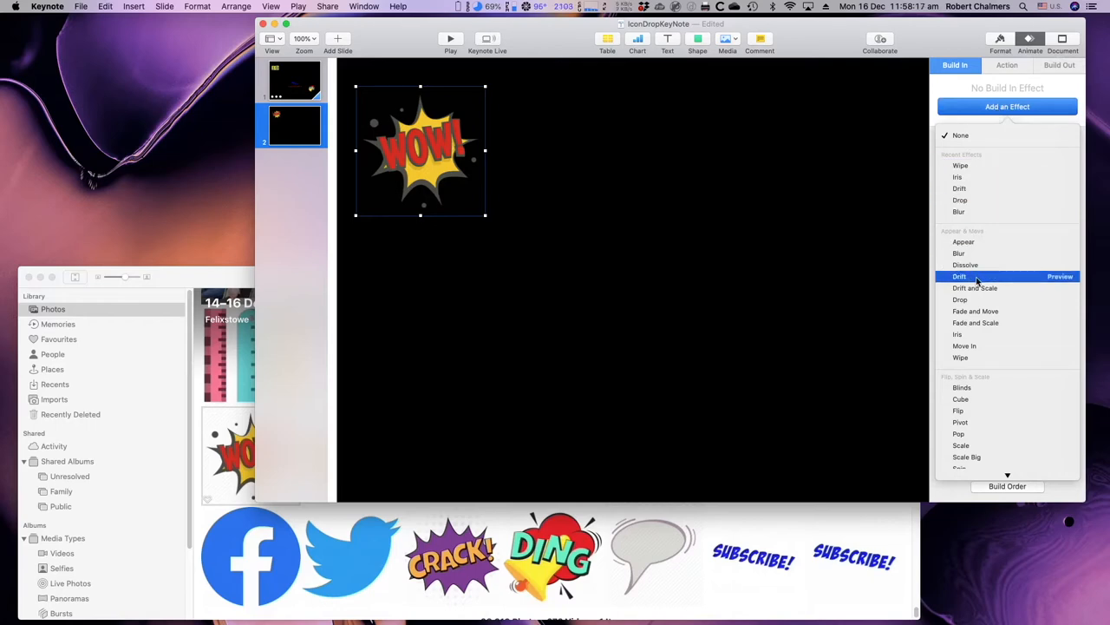
mouse_move(975, 287)
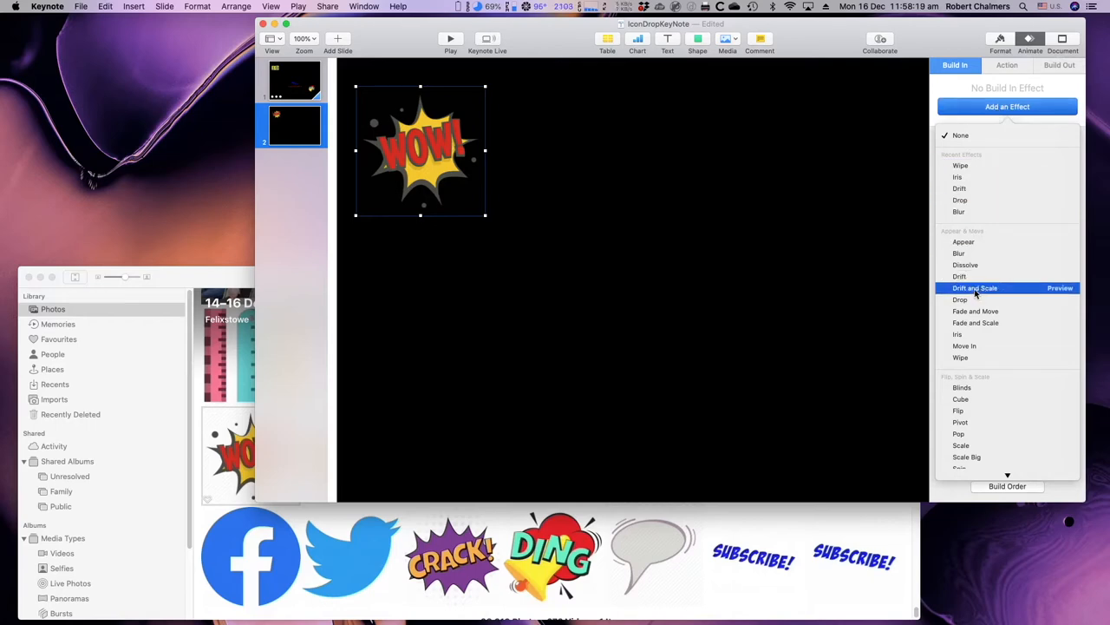
mouse_move(975, 311)
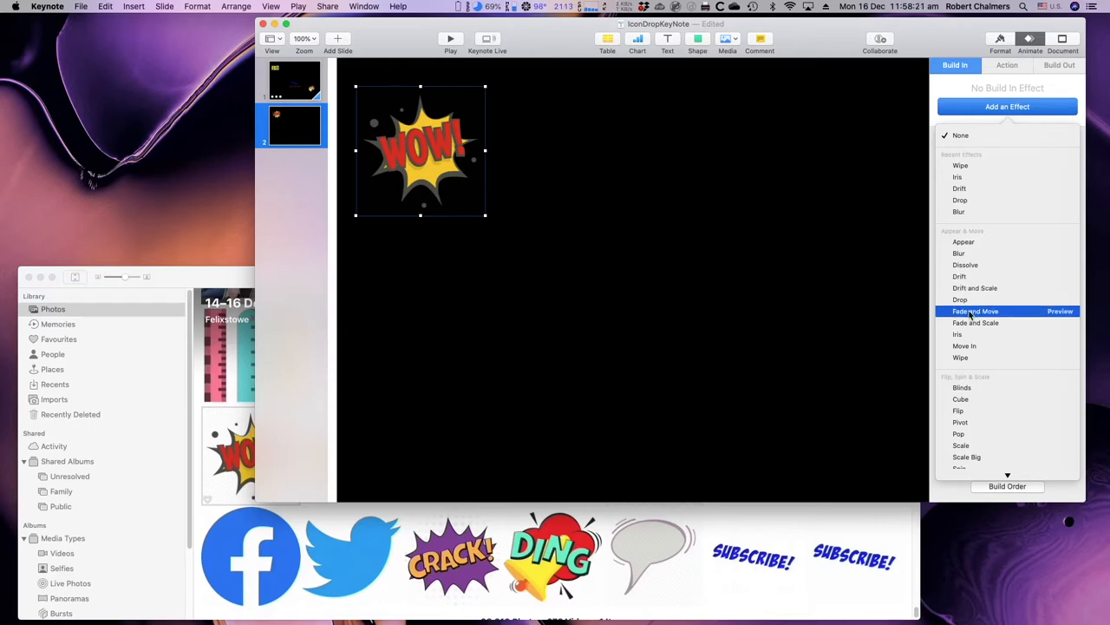
click(976, 311)
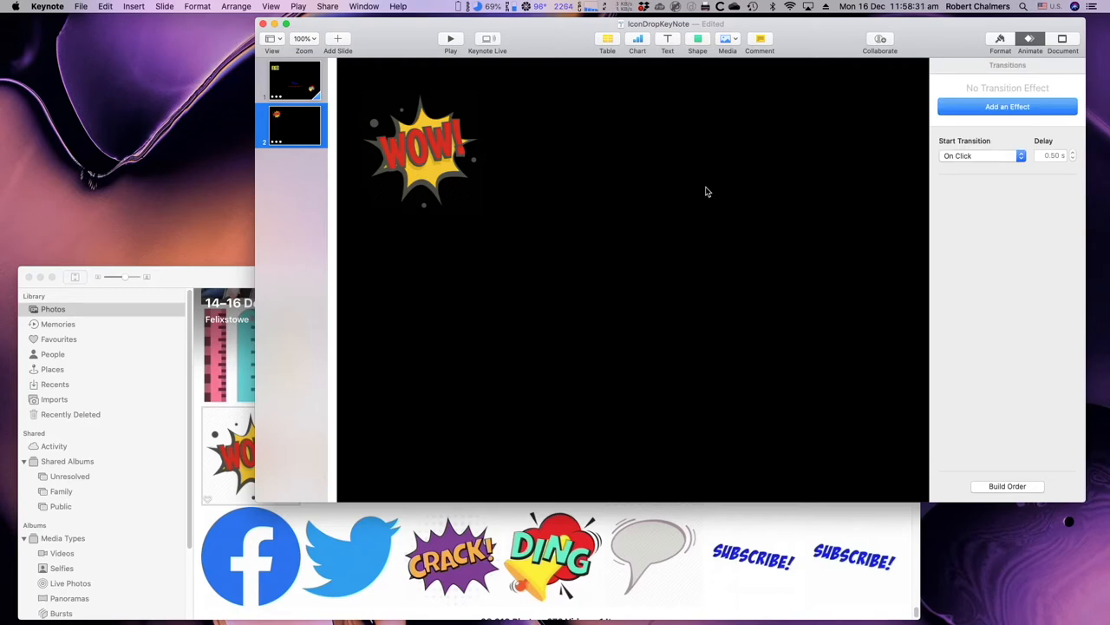
mouse_move(566, 373)
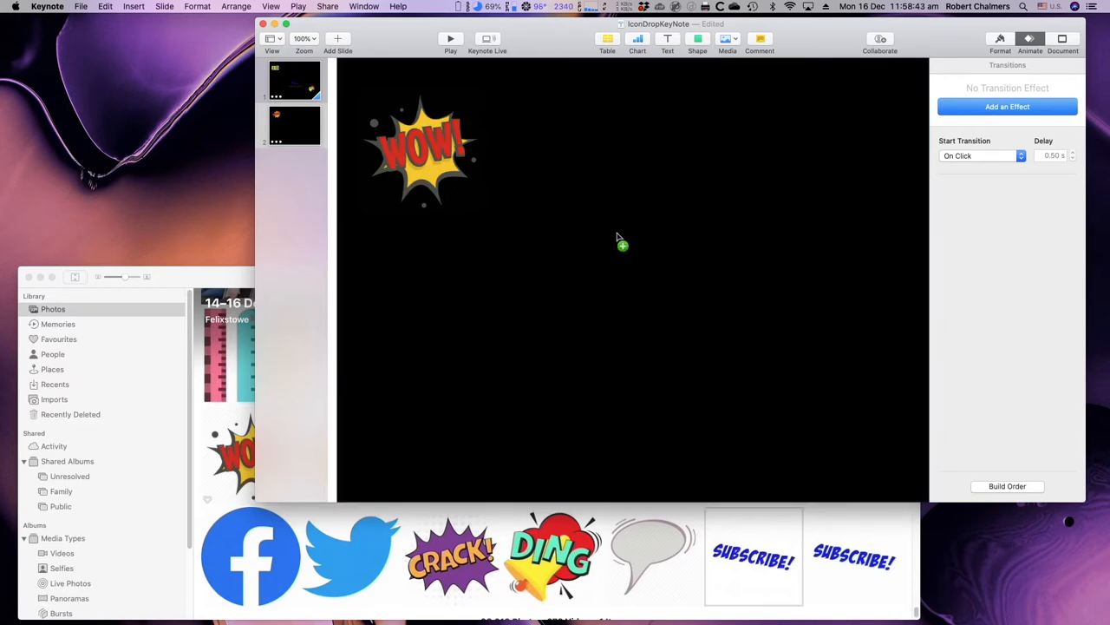
Drop the blue SUBSCRIBE! image from Photos onto slide 2 beside WOW
click(294, 124)
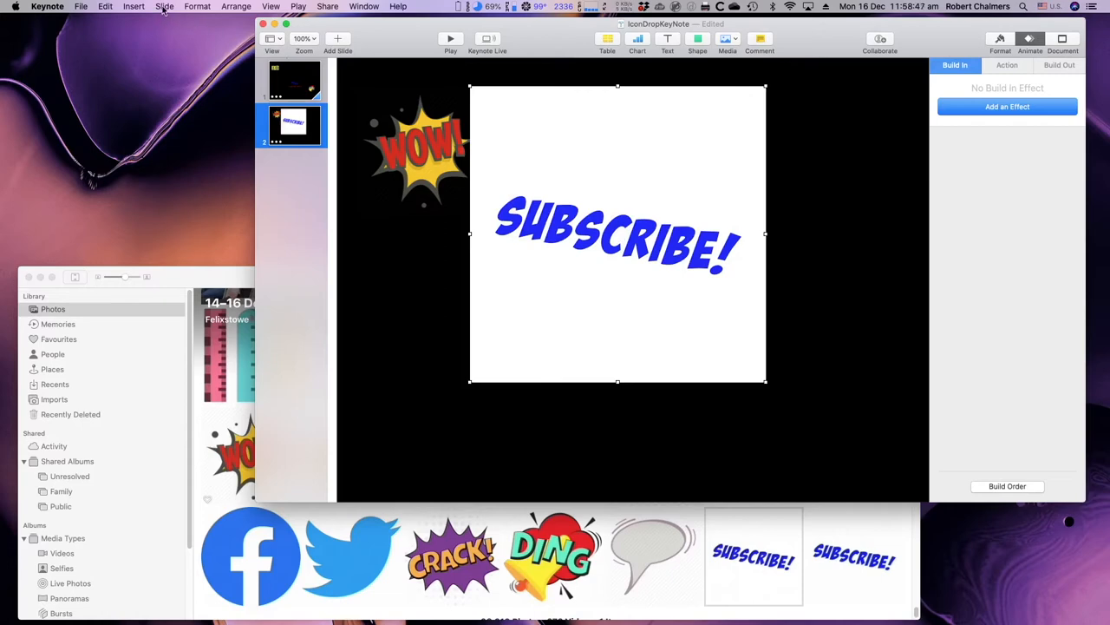
click(164, 6)
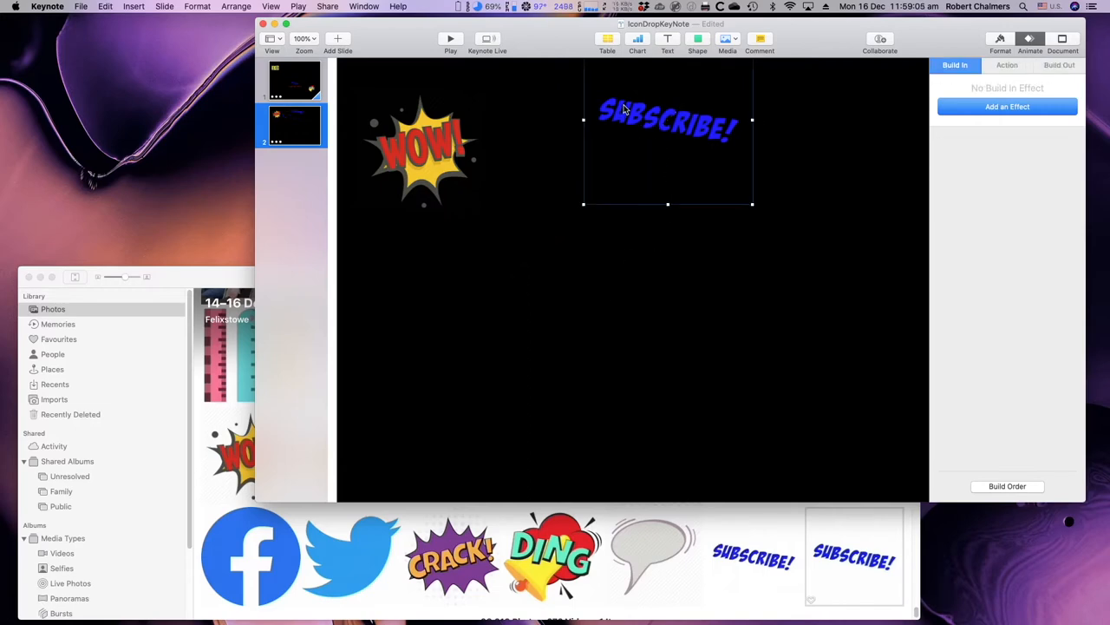
mouse_move(589, 150)
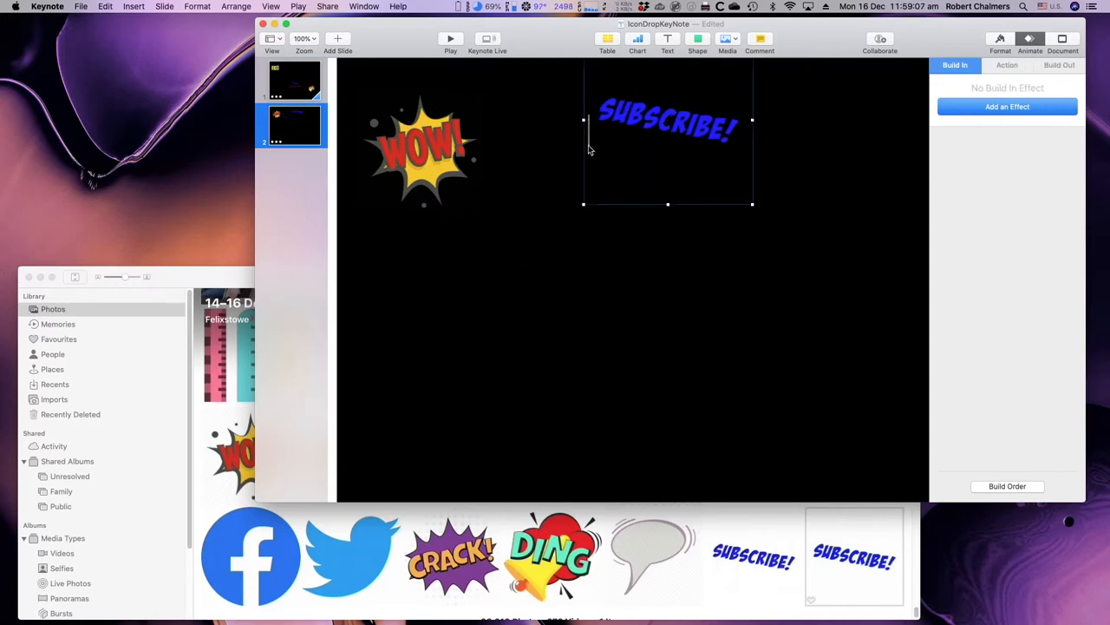
mouse_move(603, 213)
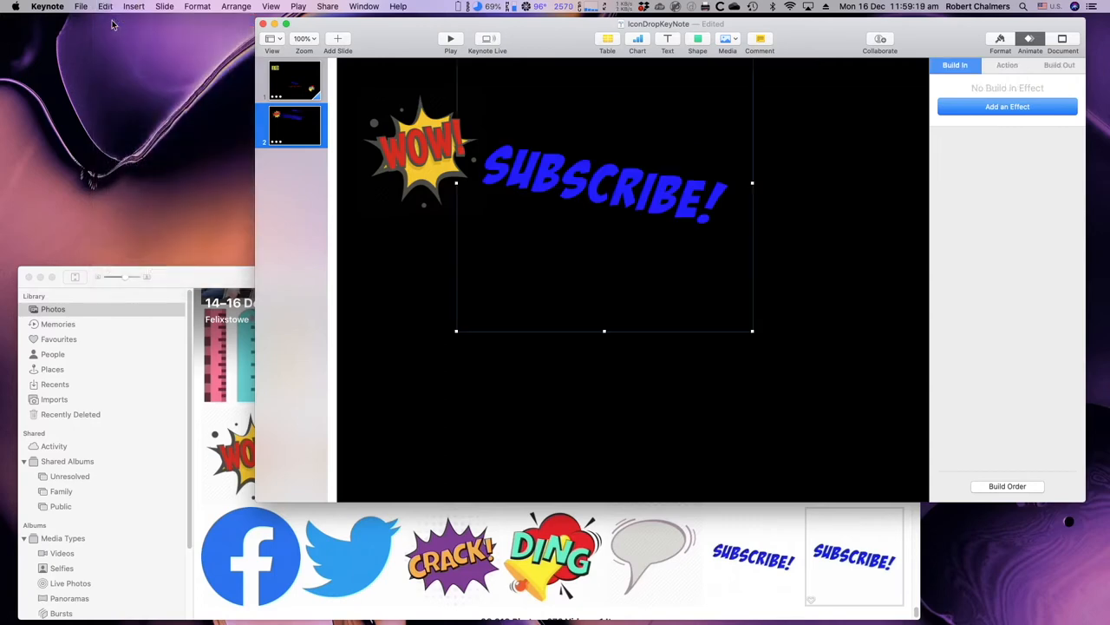
mouse_move(761, 211)
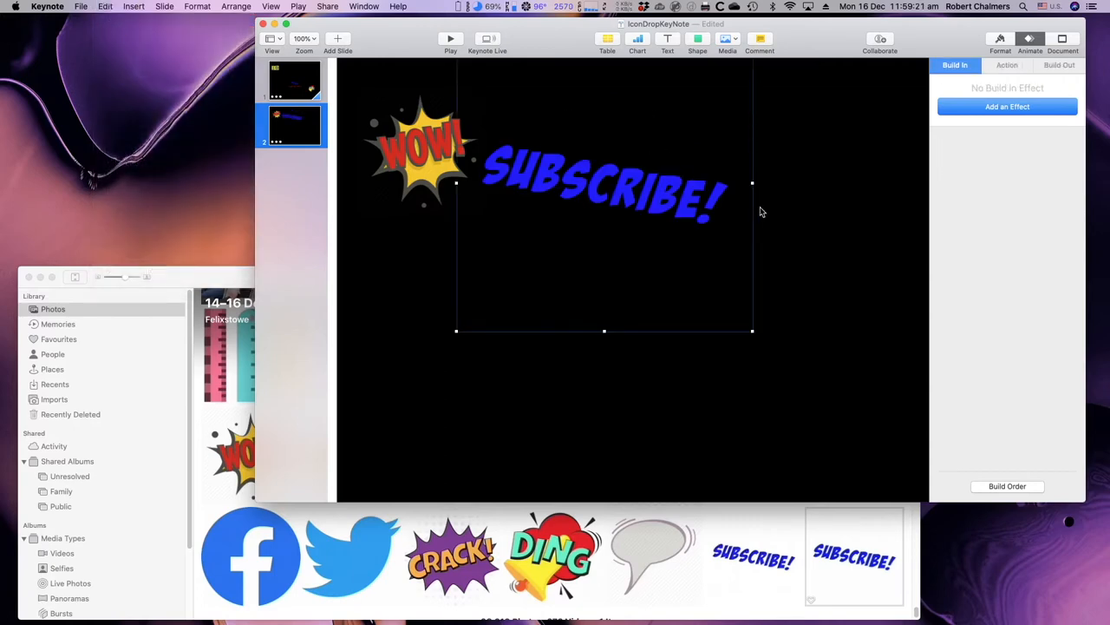
mouse_move(620, 337)
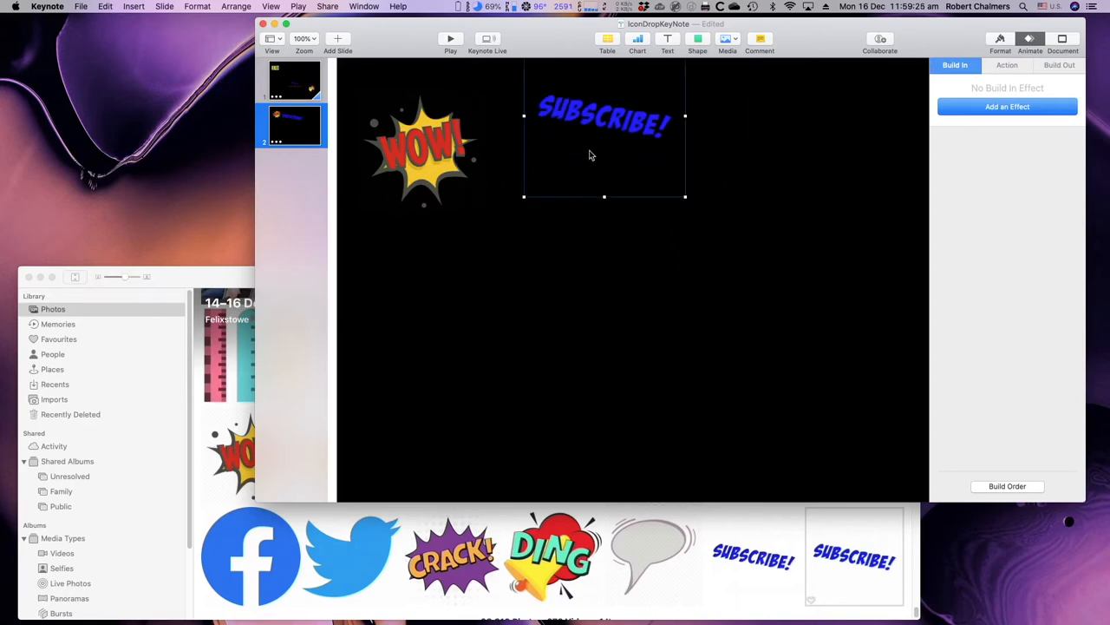
mouse_move(790, 115)
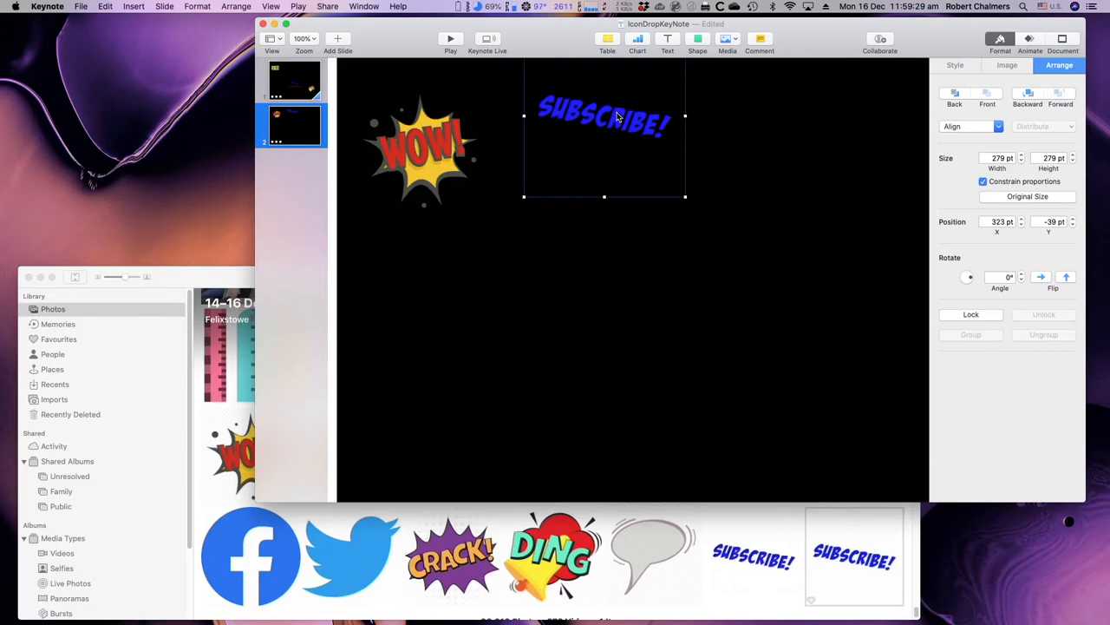
Drag the SUBSCRIBE! image down to the horizontal centre of slide 2
drag(605, 121, 620, 276)
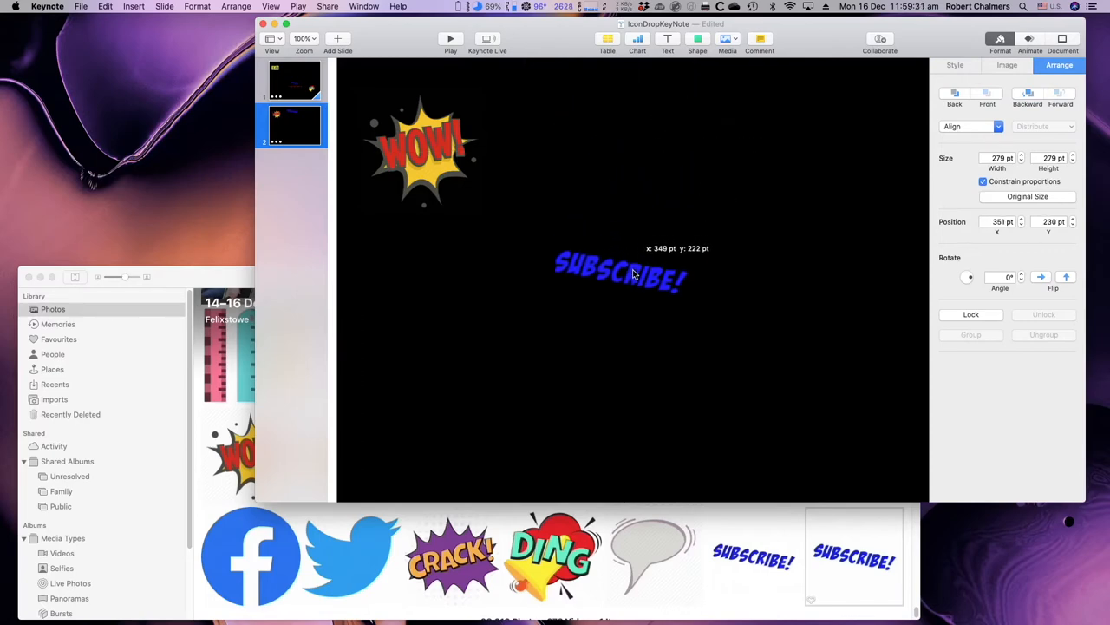
drag(620, 273, 677, 290)
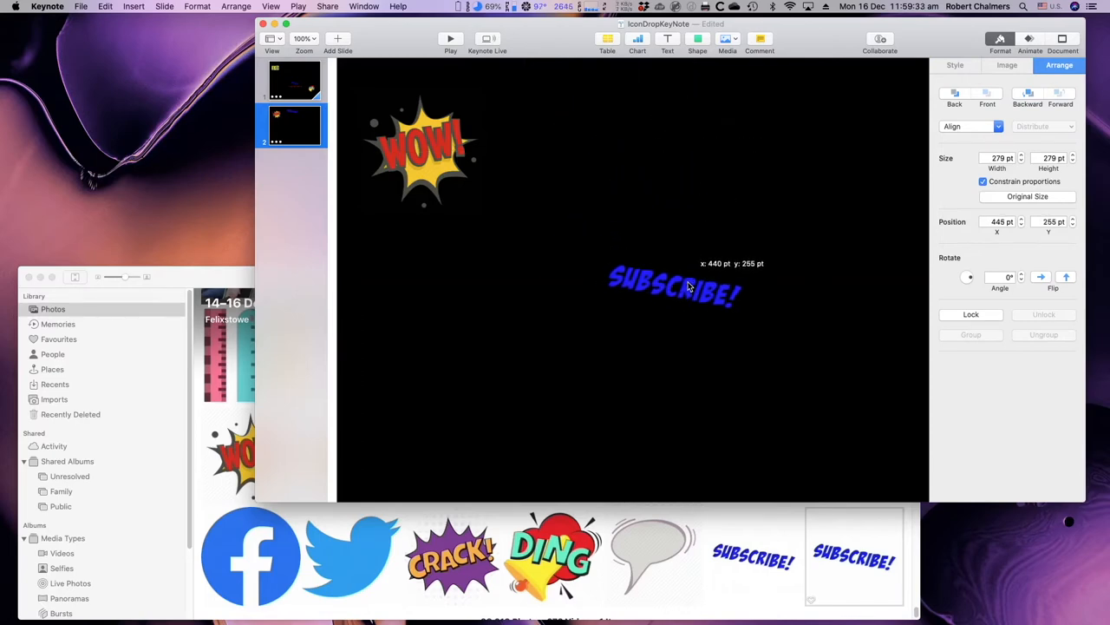
drag(685, 286, 646, 287)
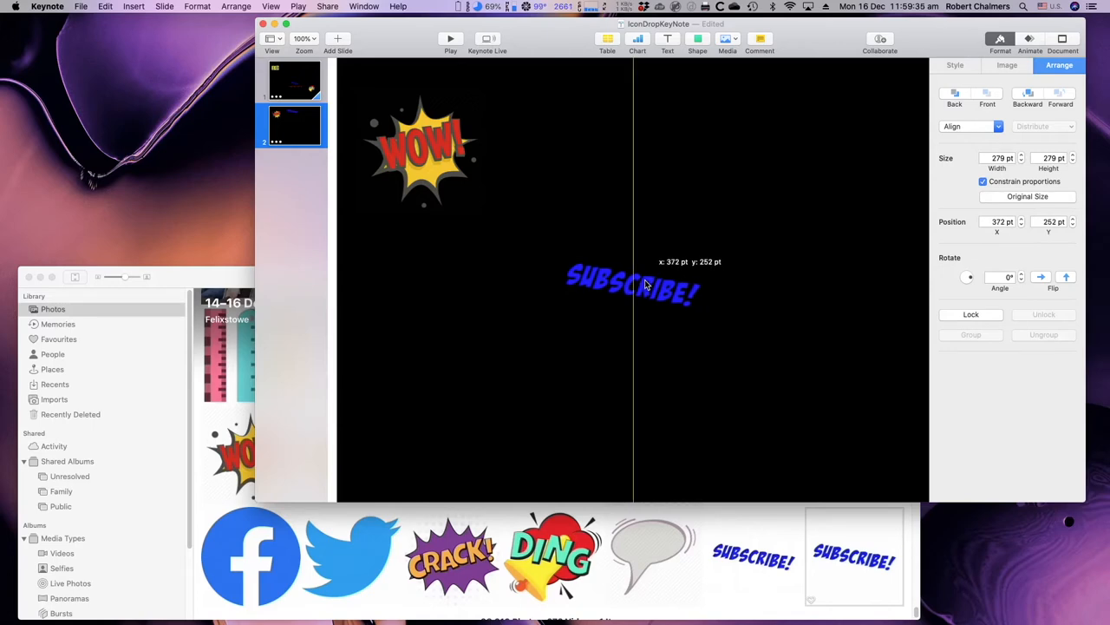
drag(633, 289, 633, 282)
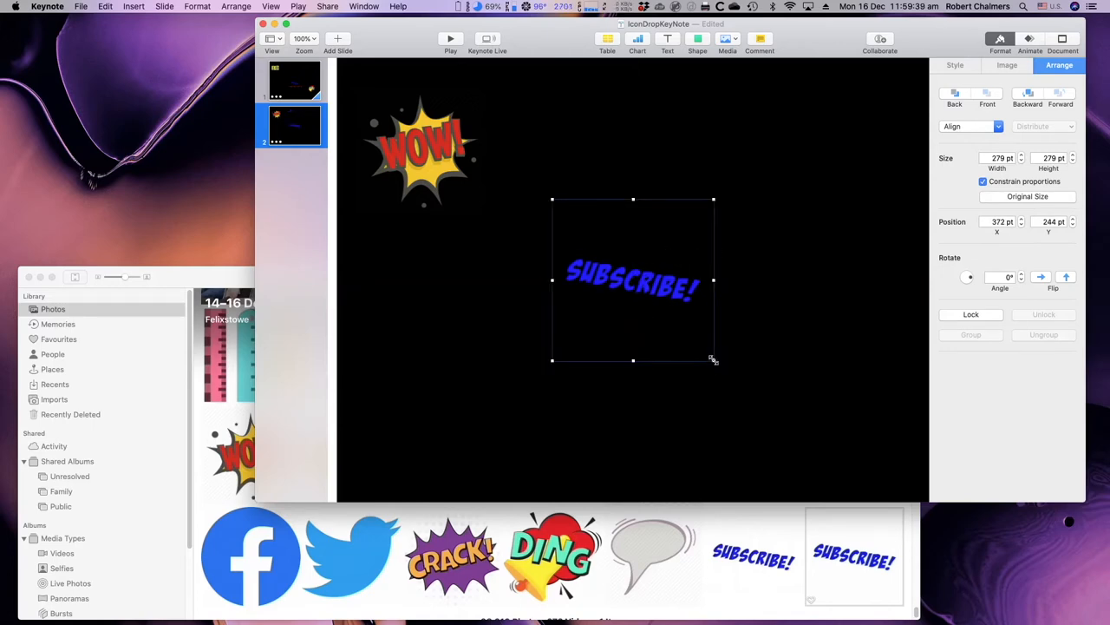
Shrink the SUBSCRIBE! image and settle it in the lower centre below the WOW icon
drag(713, 360, 691, 338)
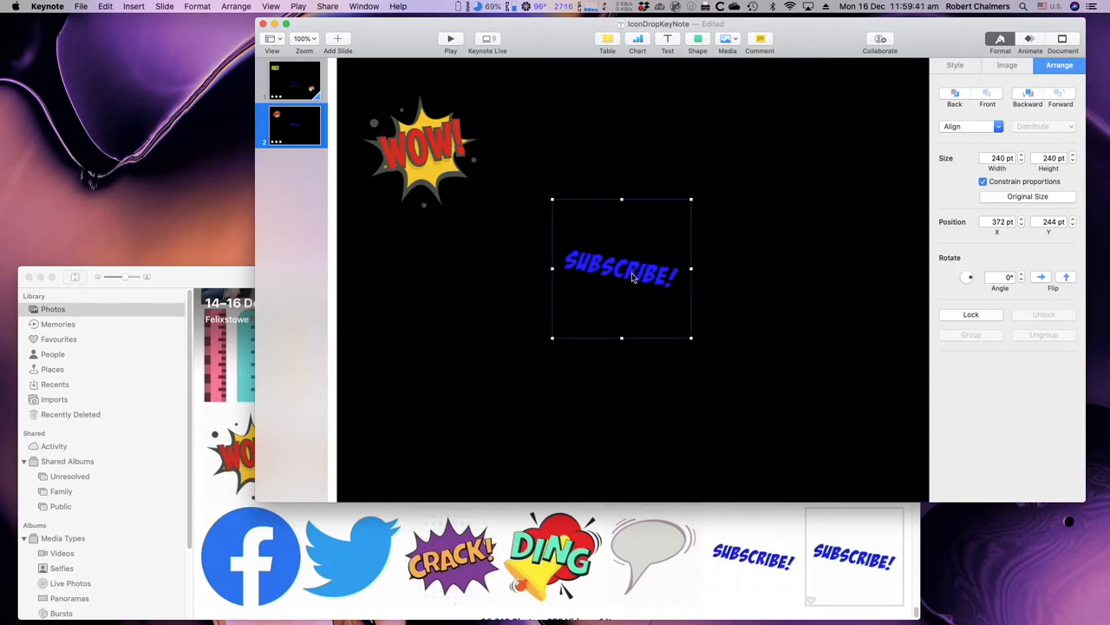
drag(621, 268, 630, 276)
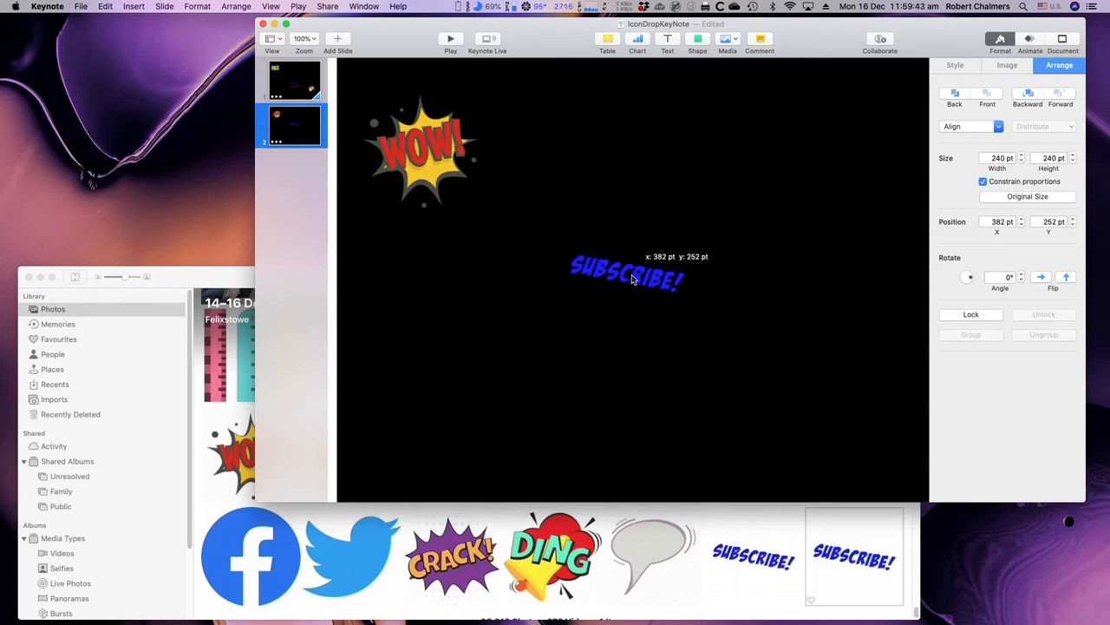
drag(626, 274, 627, 295)
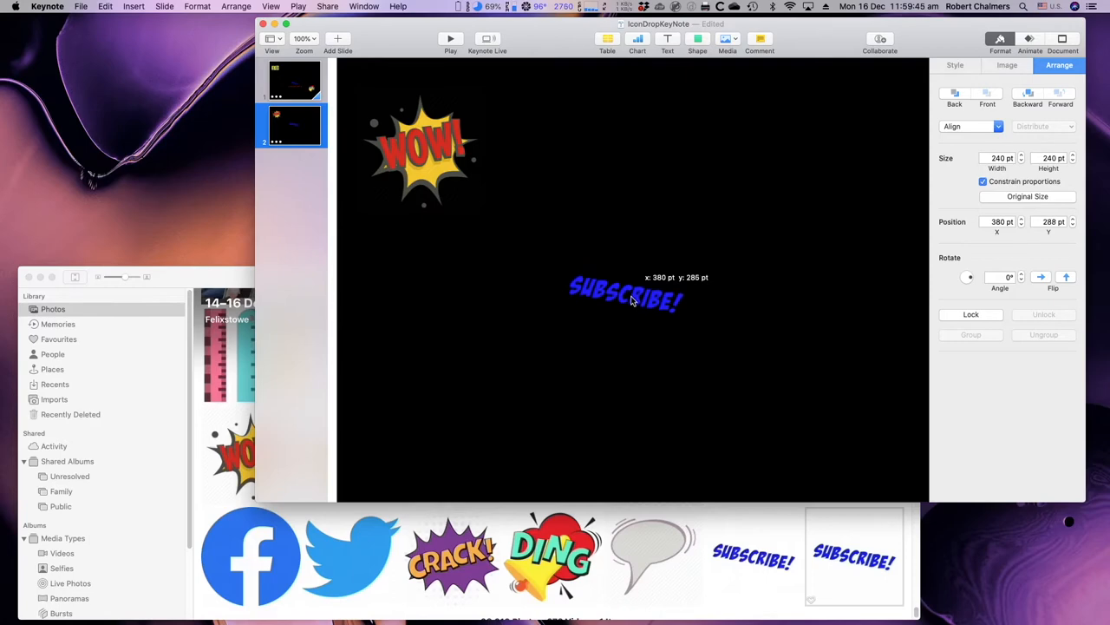
drag(625, 299, 625, 364)
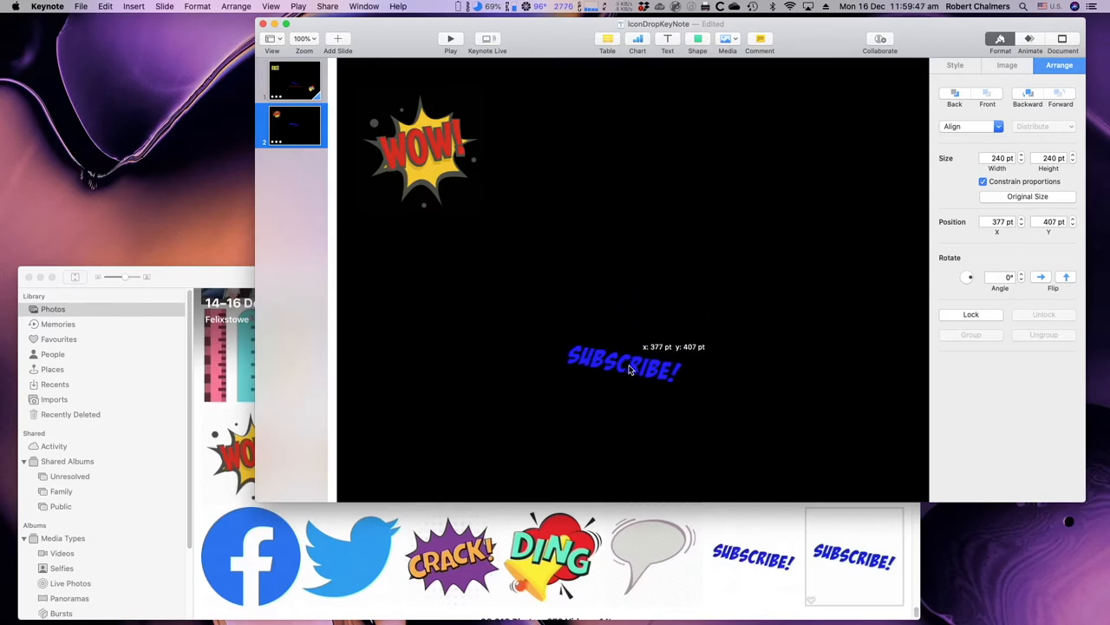
drag(623, 363, 629, 374)
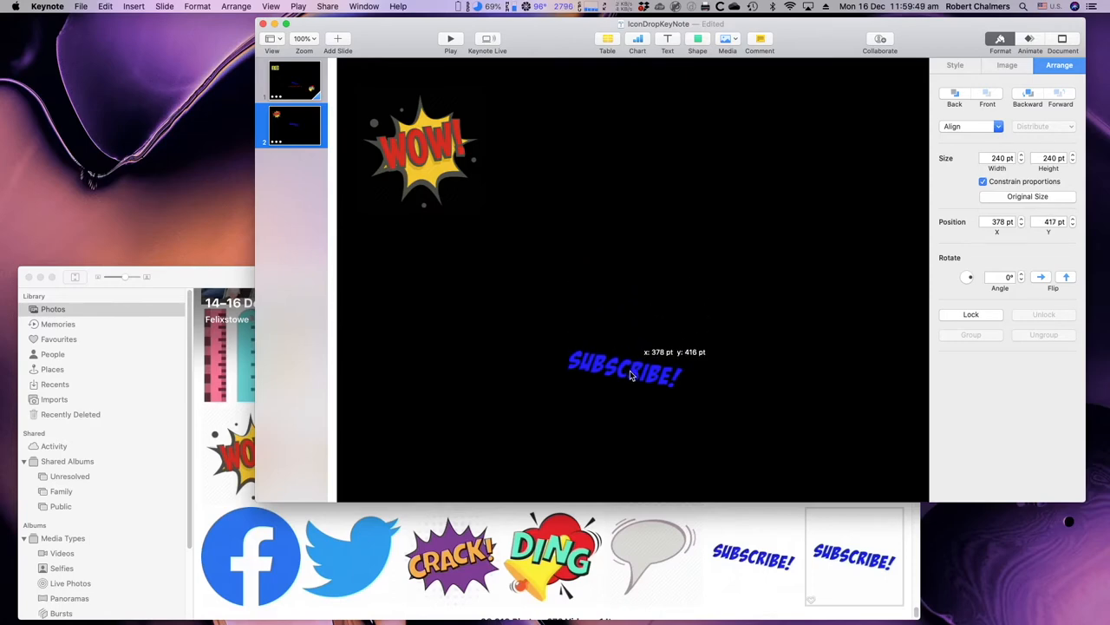
drag(624, 369, 620, 371)
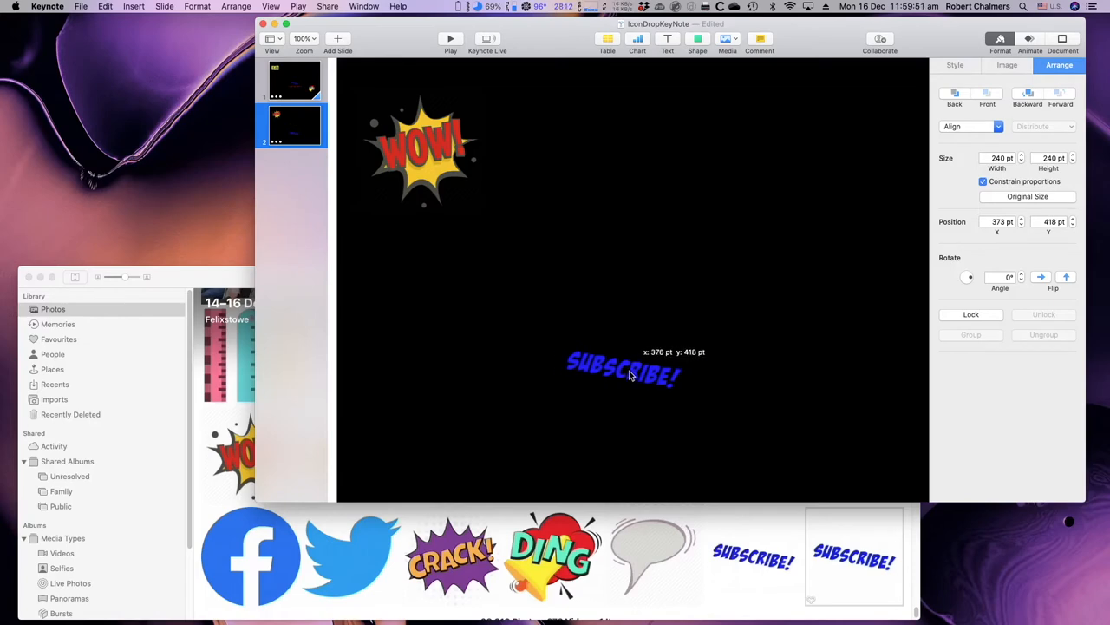
drag(623, 369, 633, 369)
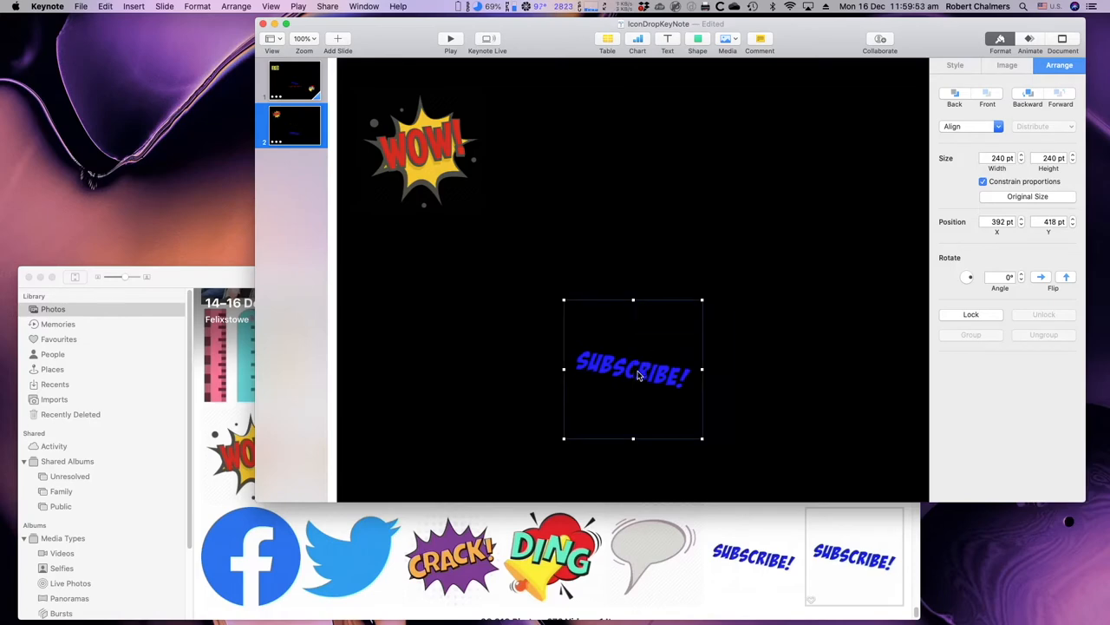
drag(633, 368, 625, 486)
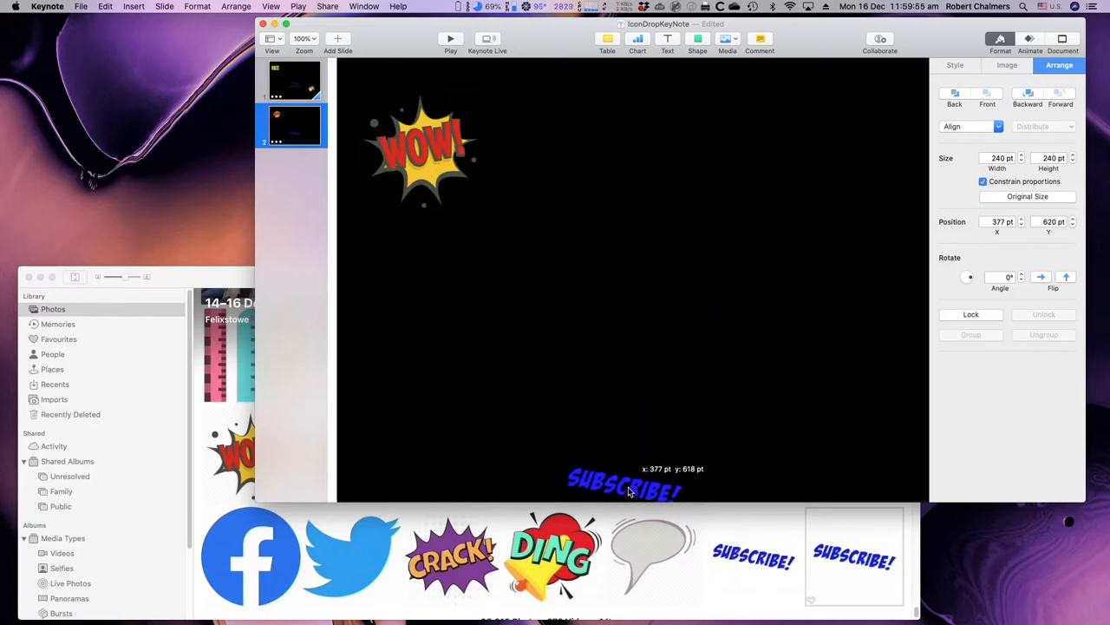
drag(625, 490, 629, 382)
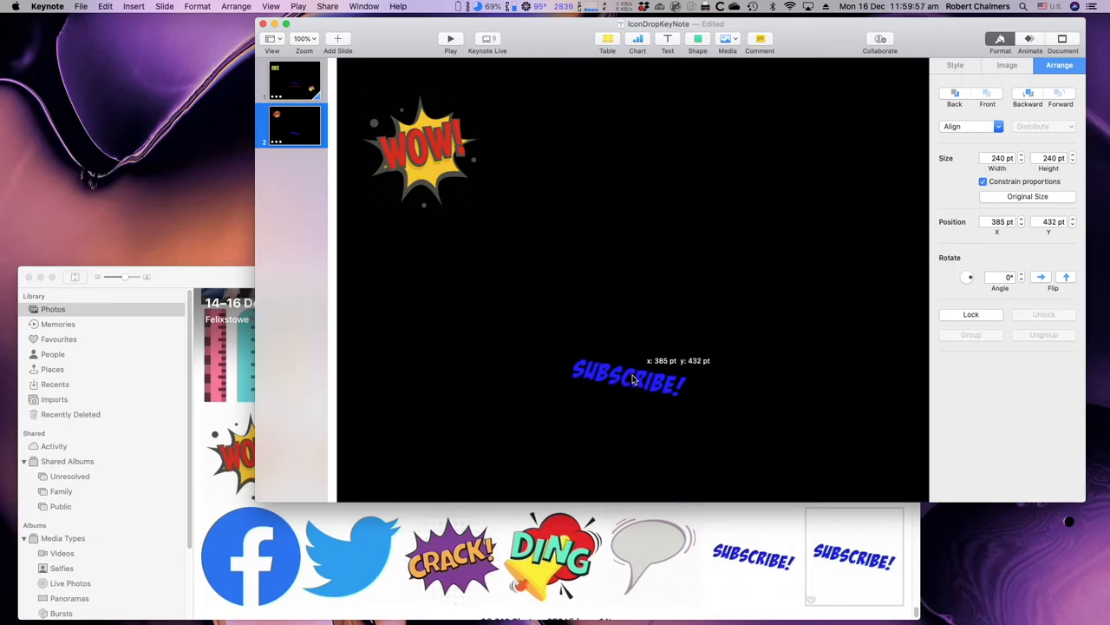
drag(629, 382, 608, 338)
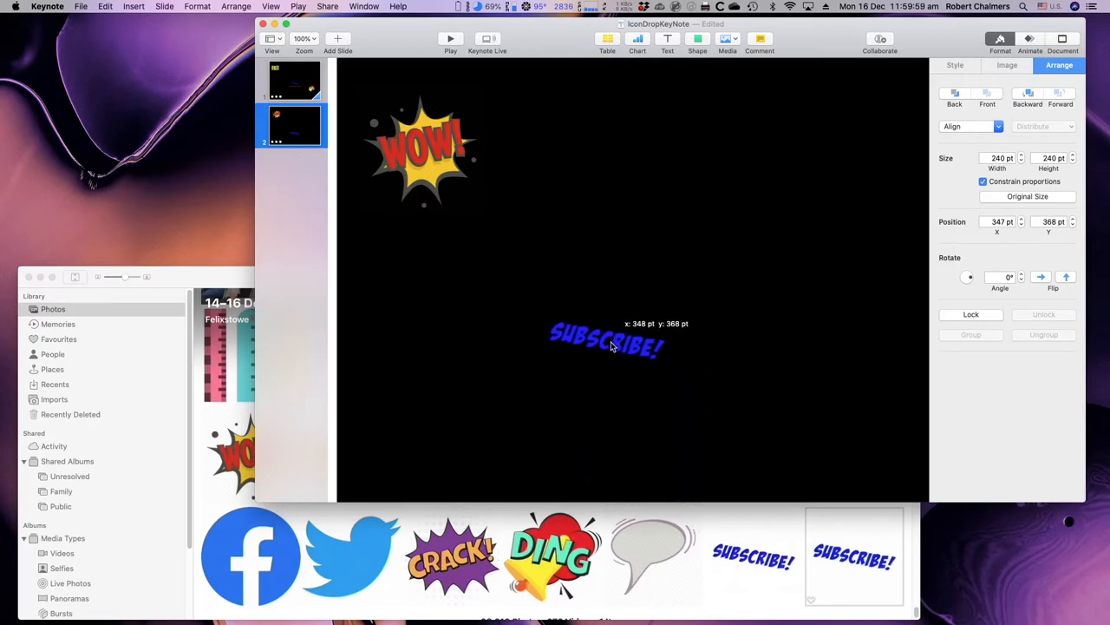
drag(607, 343, 633, 343)
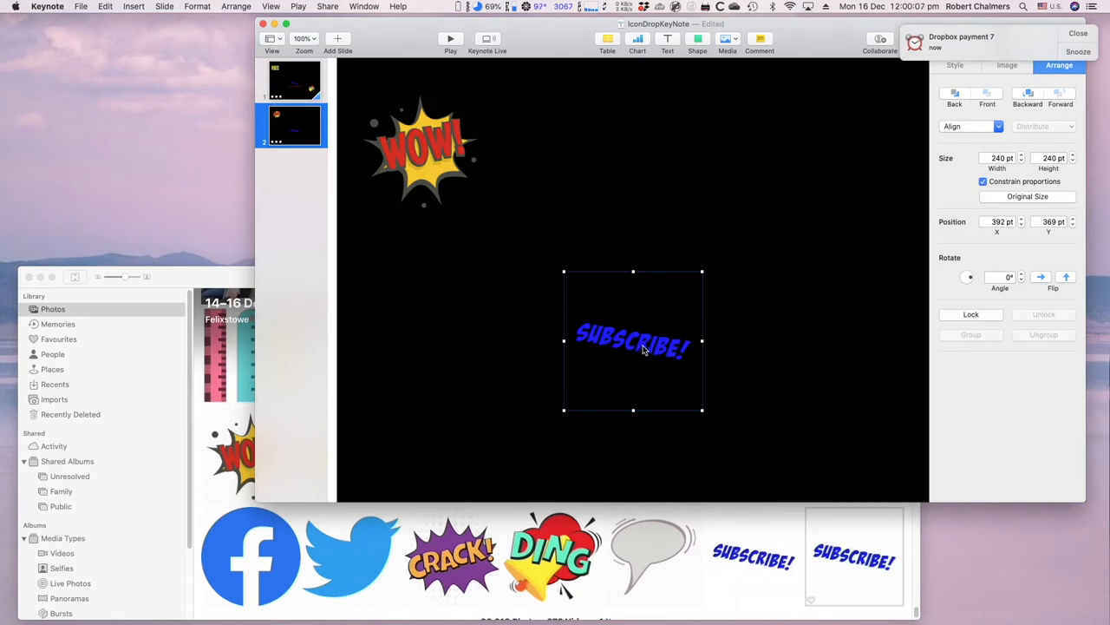
mouse_move(816, 285)
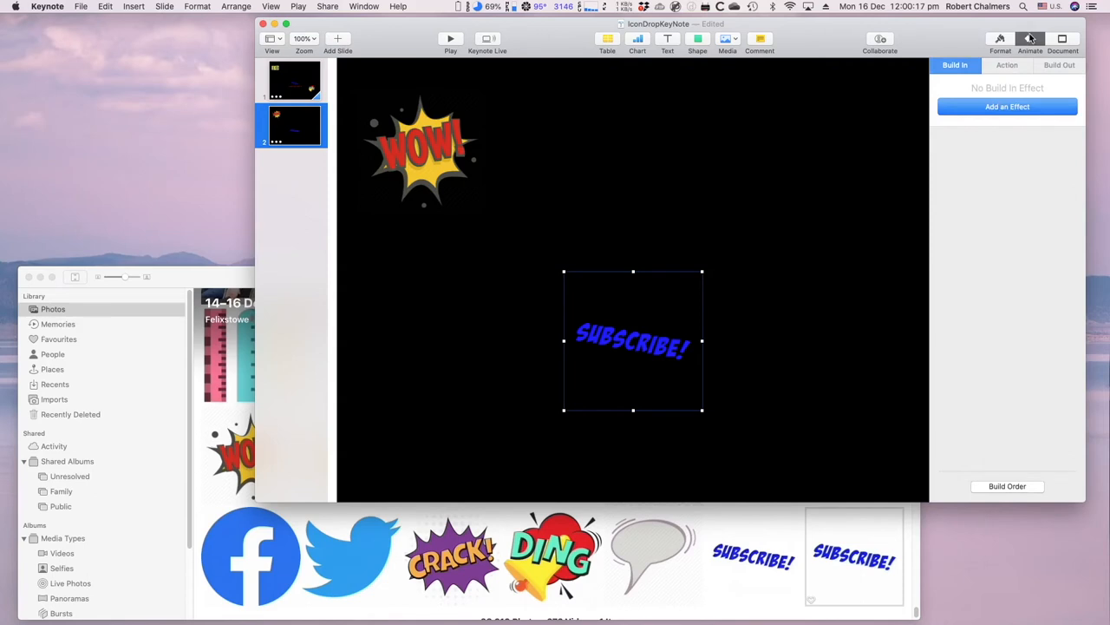
Give the SUBSCRIBE! image a 2.25-second Drop build-in and preview it
click(1007, 106)
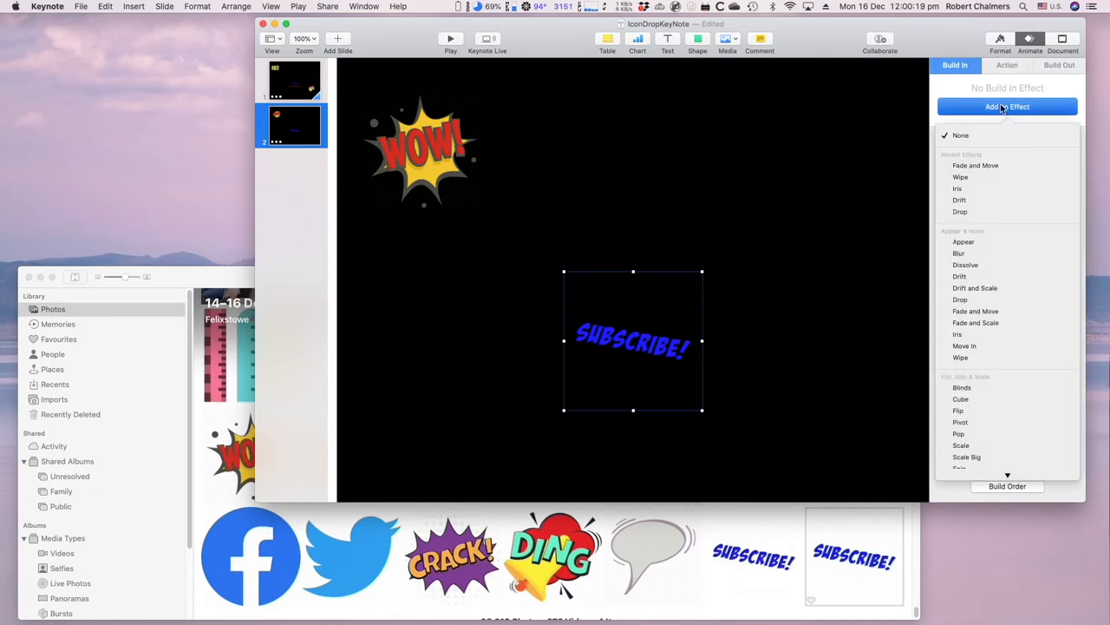
mouse_move(961, 299)
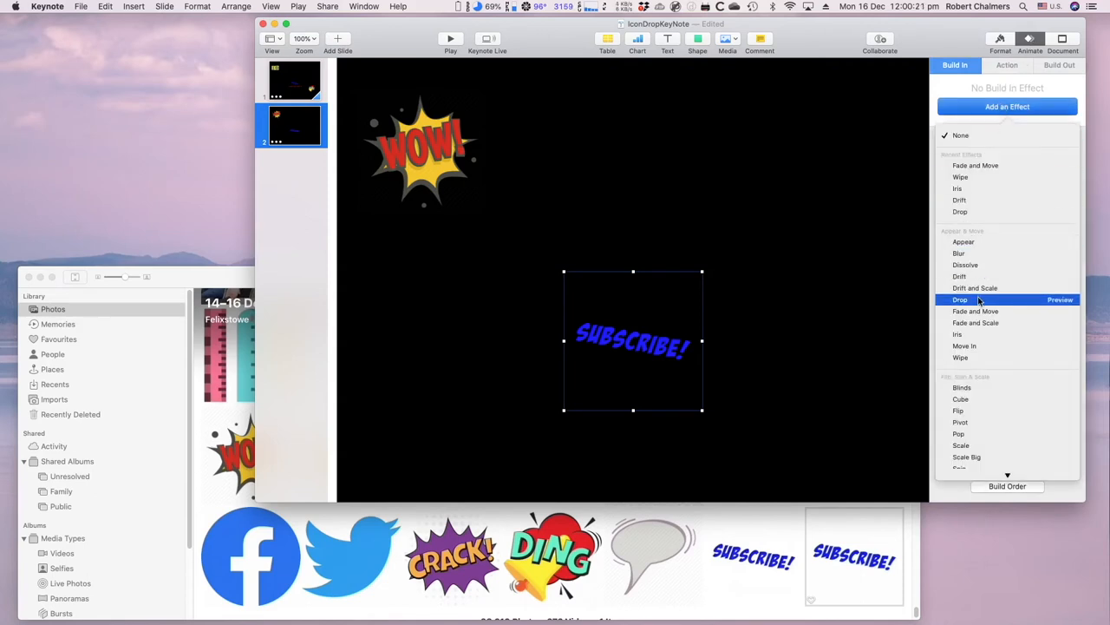
click(960, 299)
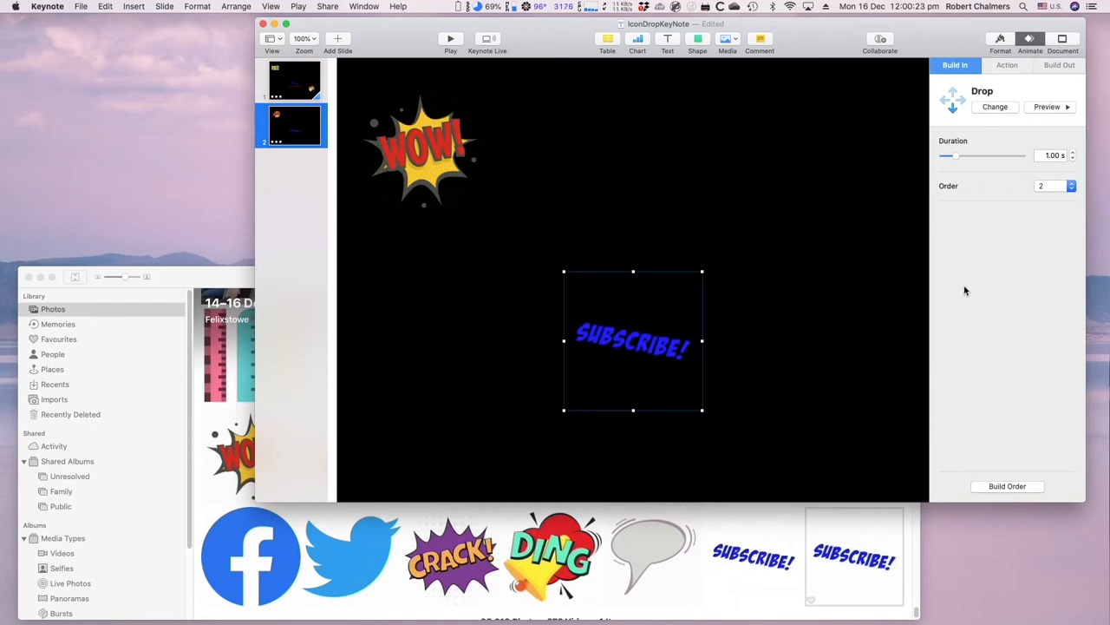
drag(956, 155, 969, 156)
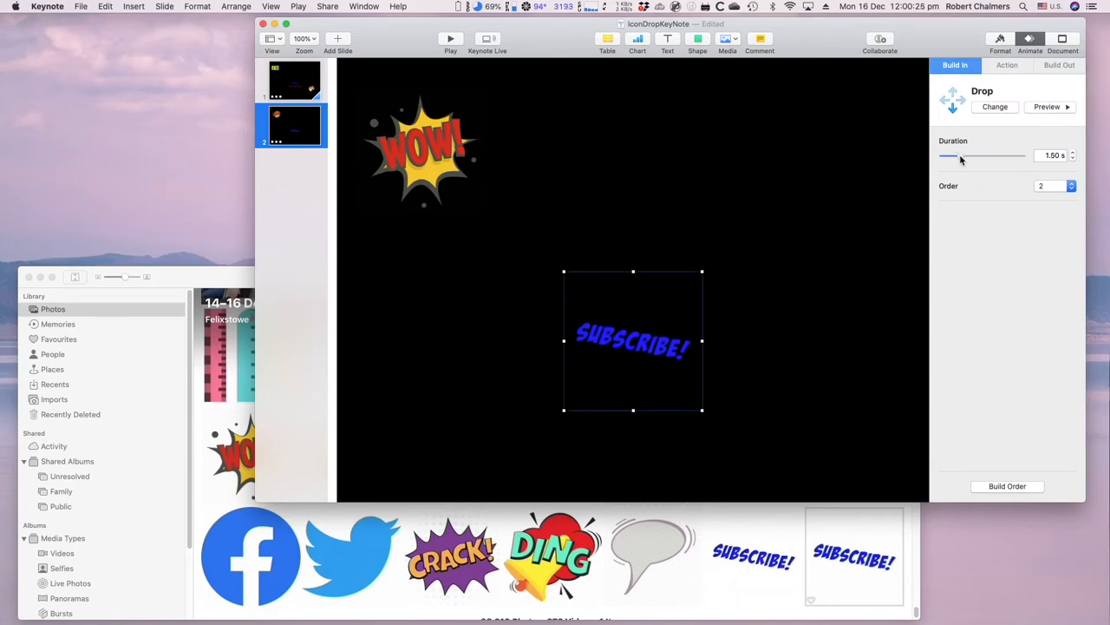
drag(950, 155, 966, 156)
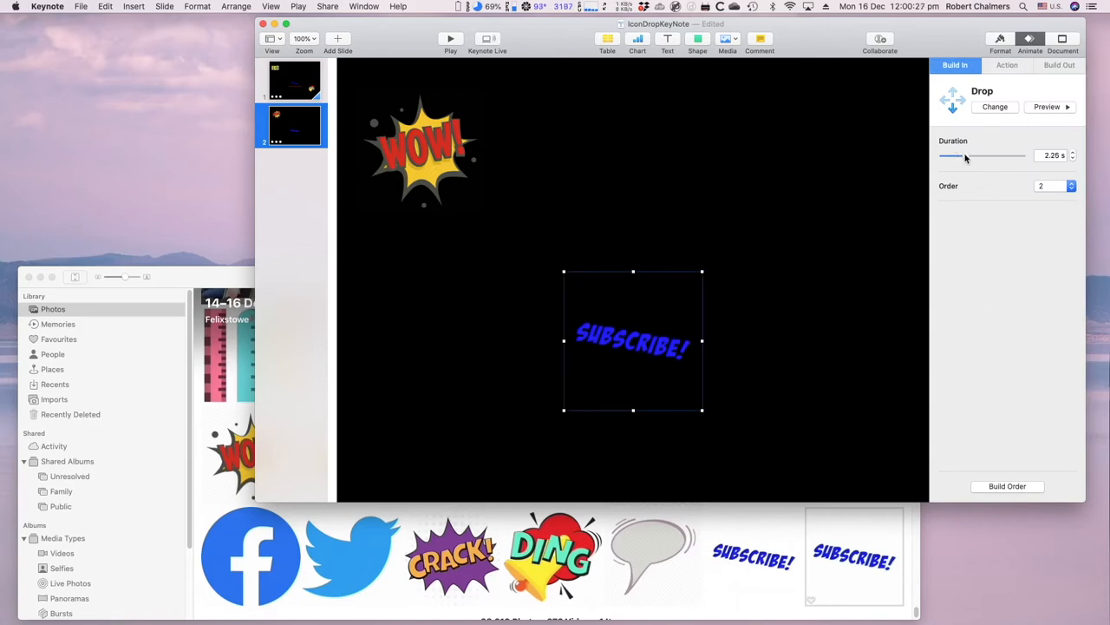
click(1049, 106)
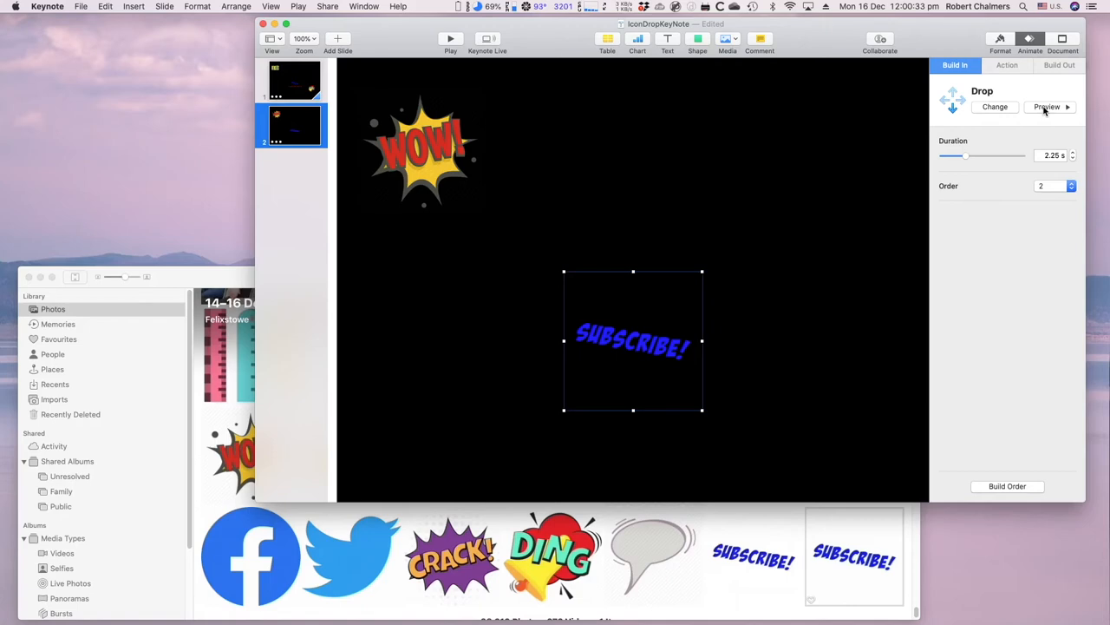
mouse_move(896, 238)
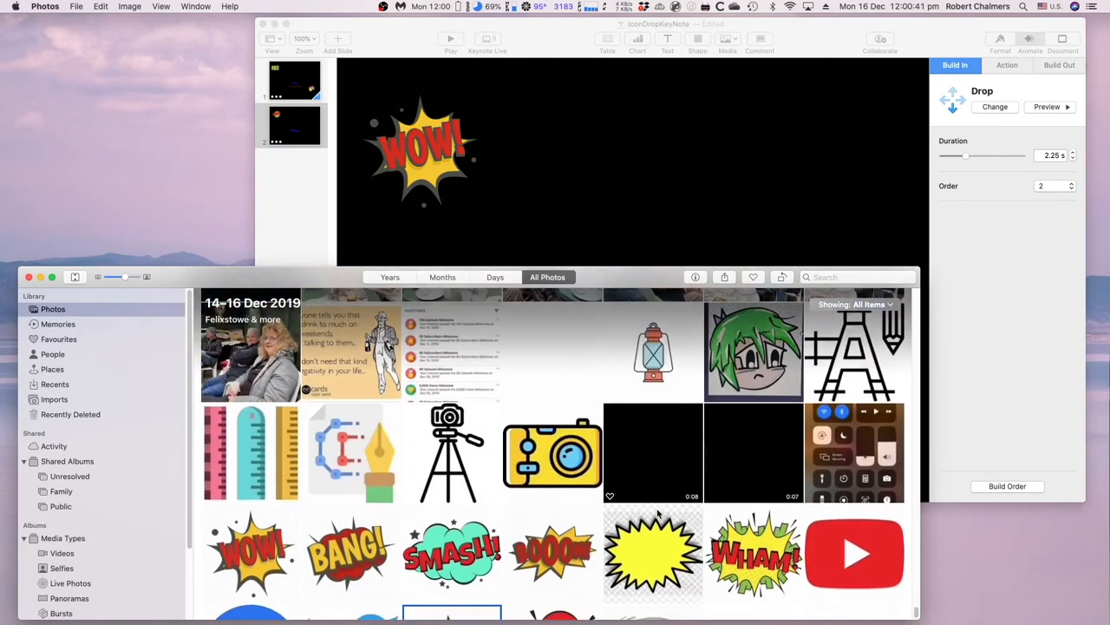
Scroll the Photos library to the Facebook, Twitter, Crack, Ding and Subscribe graphics
scroll(down, 3)
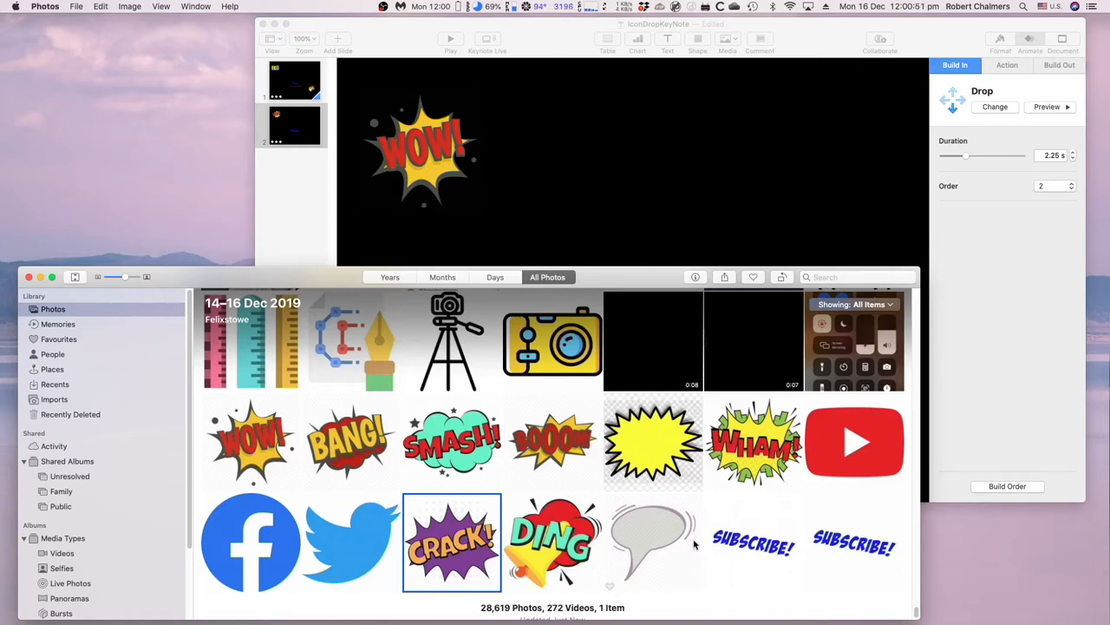
mouse_move(701, 588)
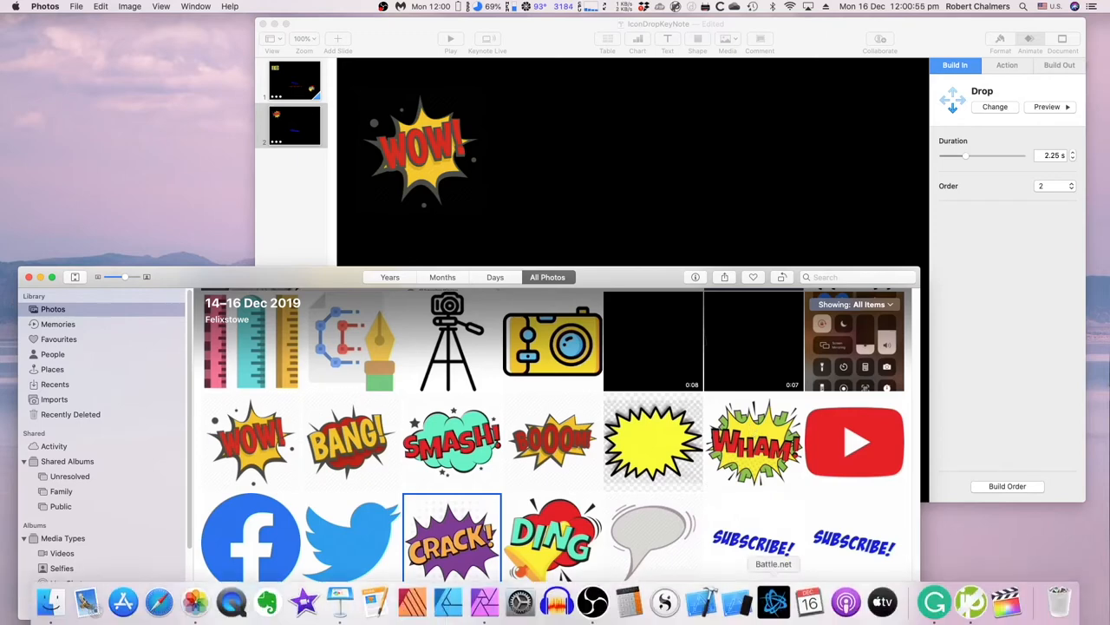
mouse_move(772, 599)
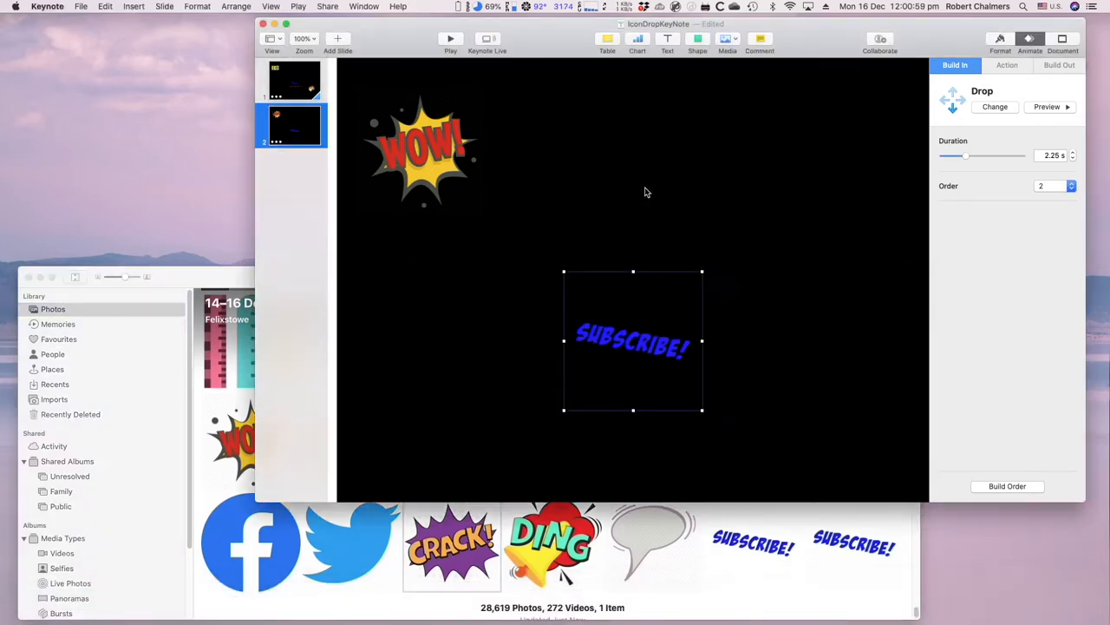
Add a text box below SUBSCRIBE!, colour it green, and type '... You Know You Want To'
click(1007, 65)
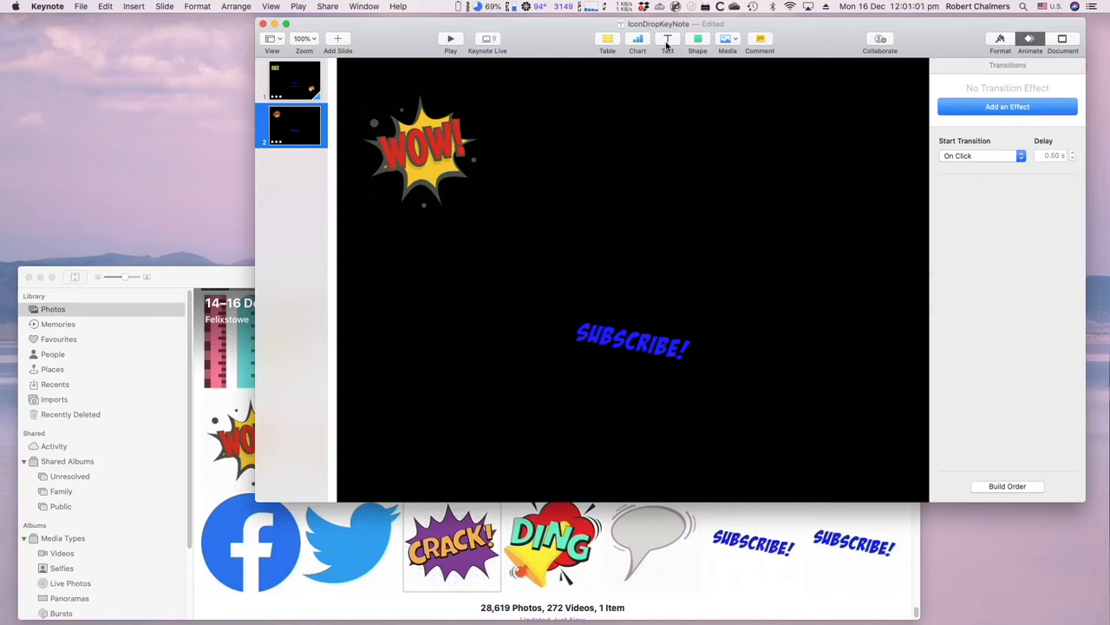
mouse_move(628, 145)
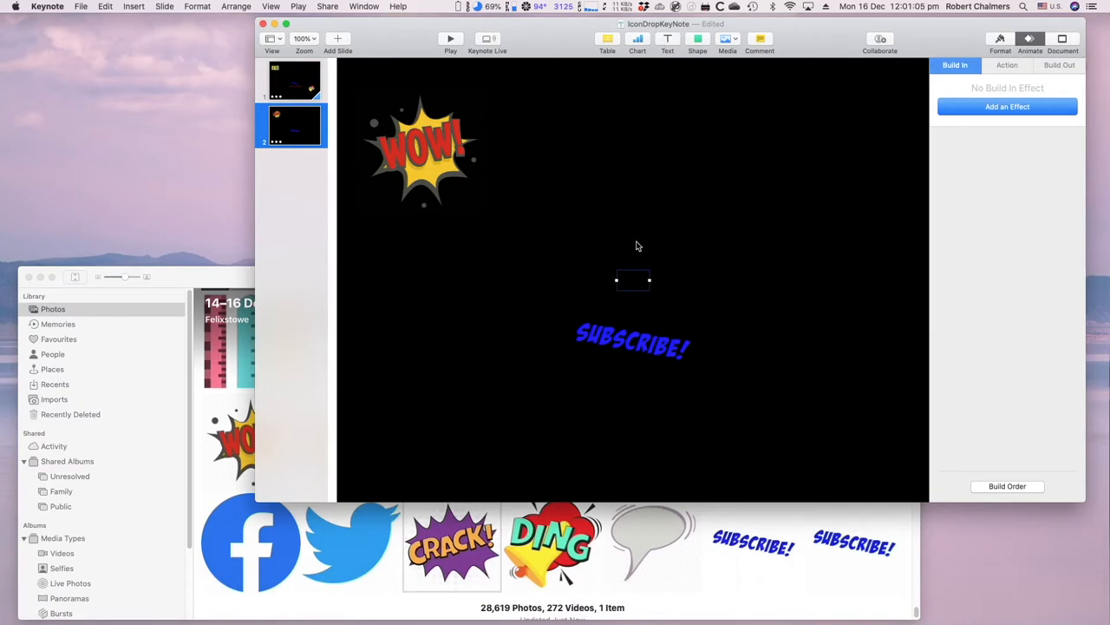
drag(633, 280, 632, 407)
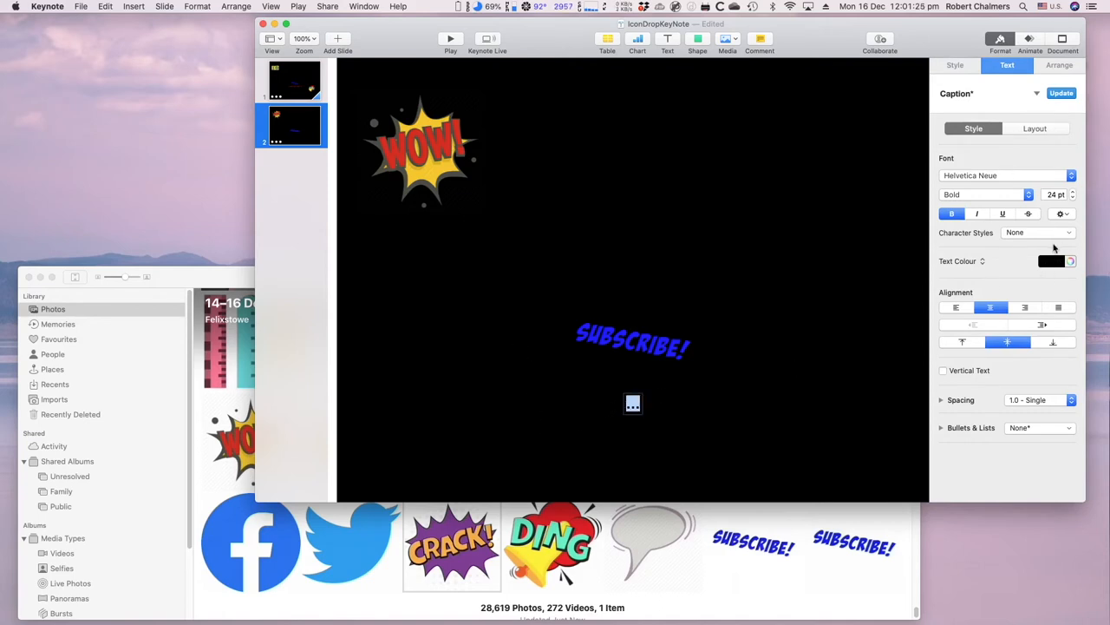
click(1069, 261)
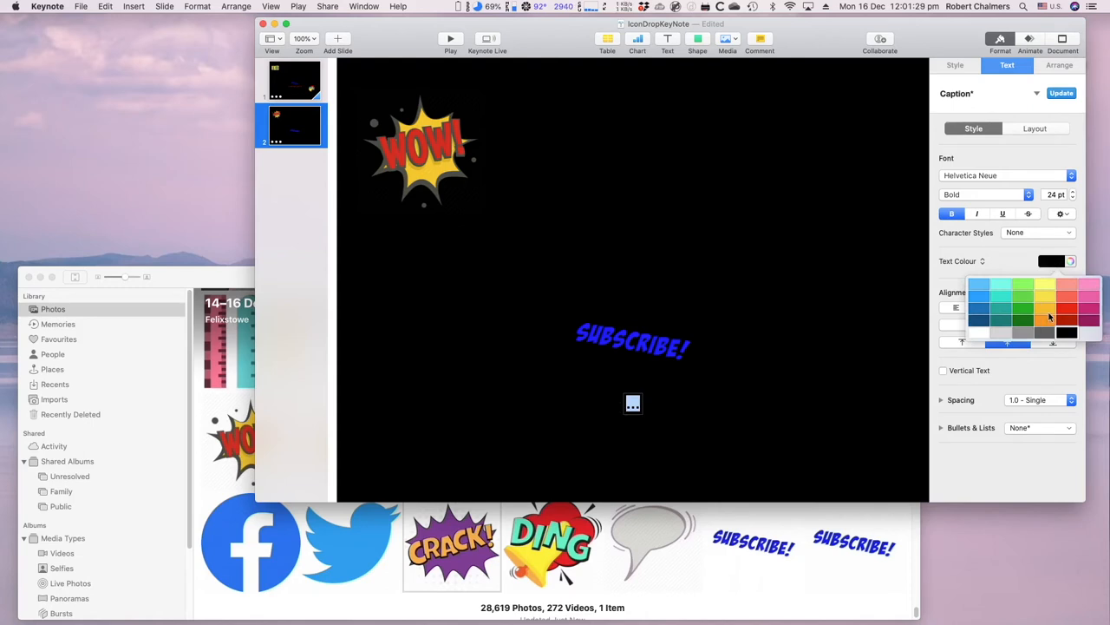
mouse_move(1050, 315)
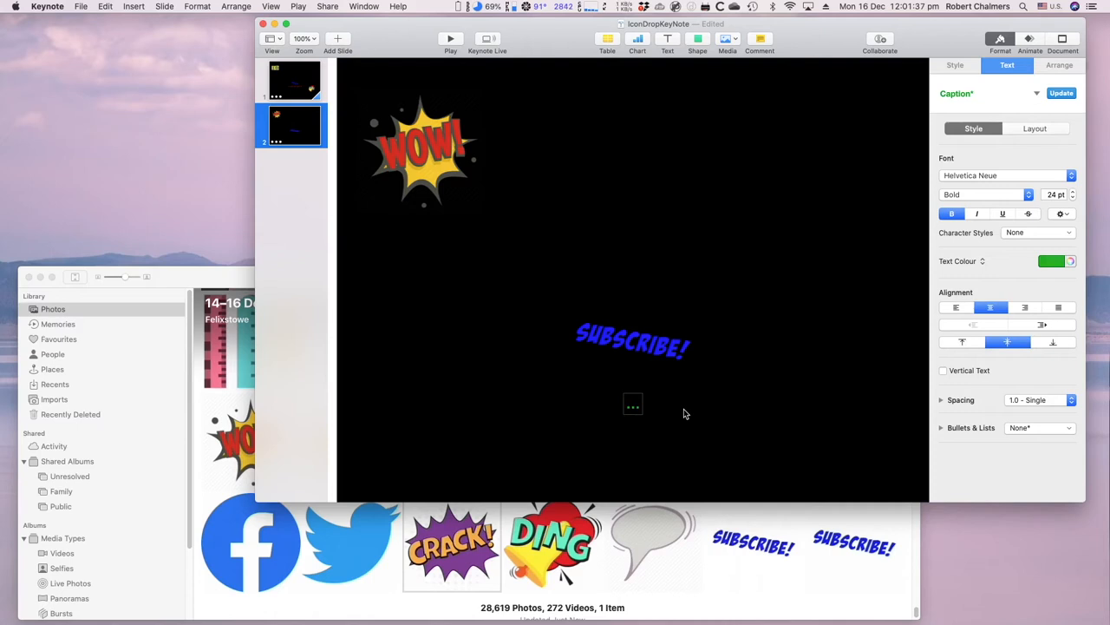
text(Y)
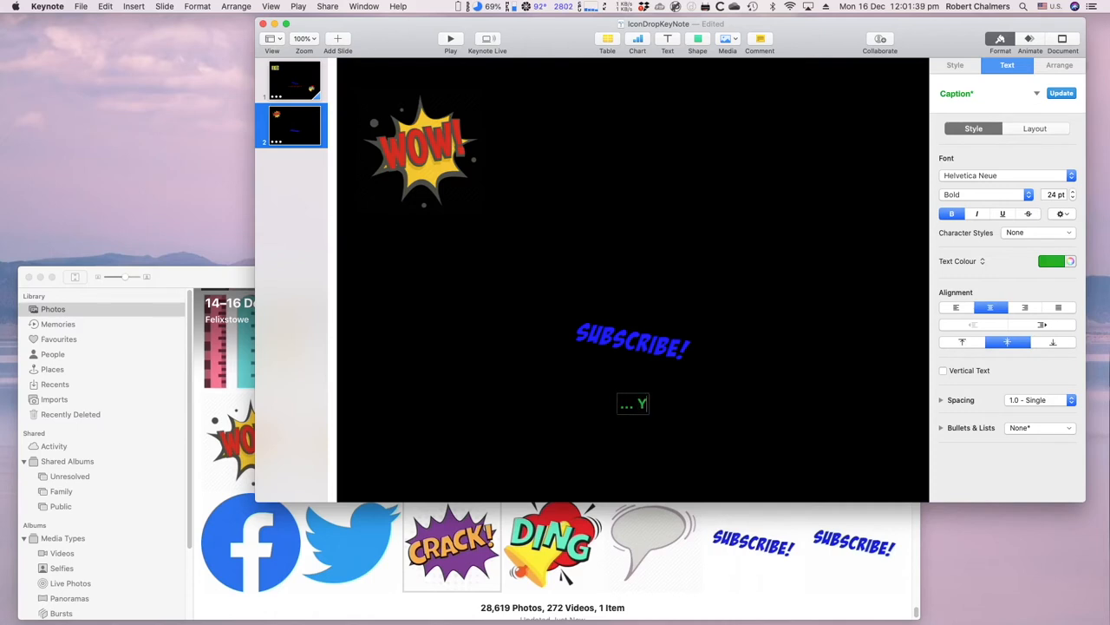
text(ou Know)
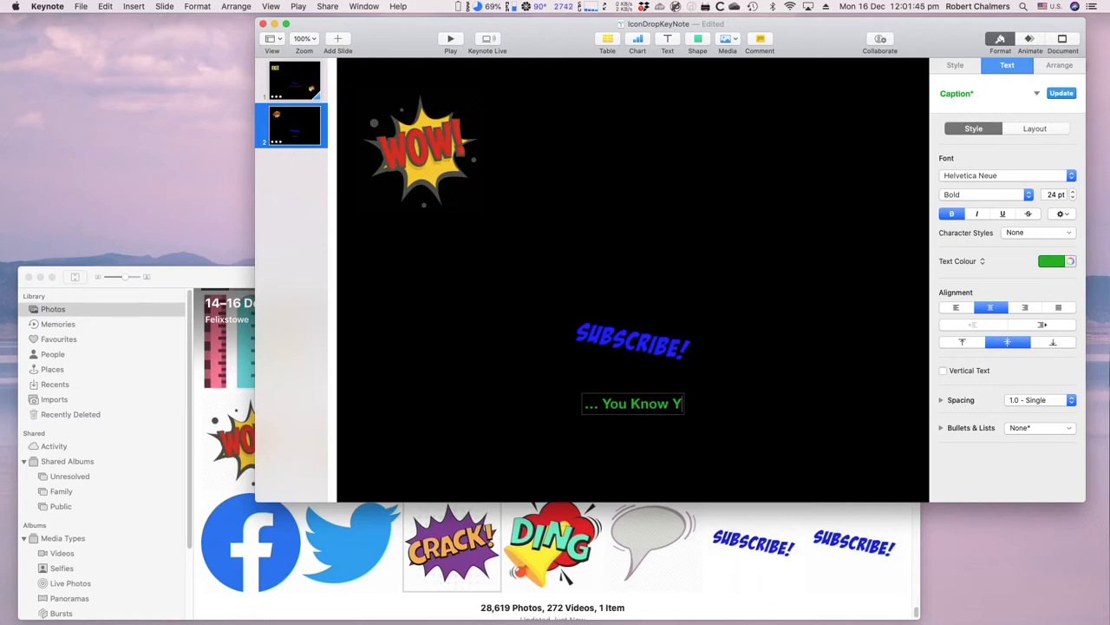
text(You Wa)
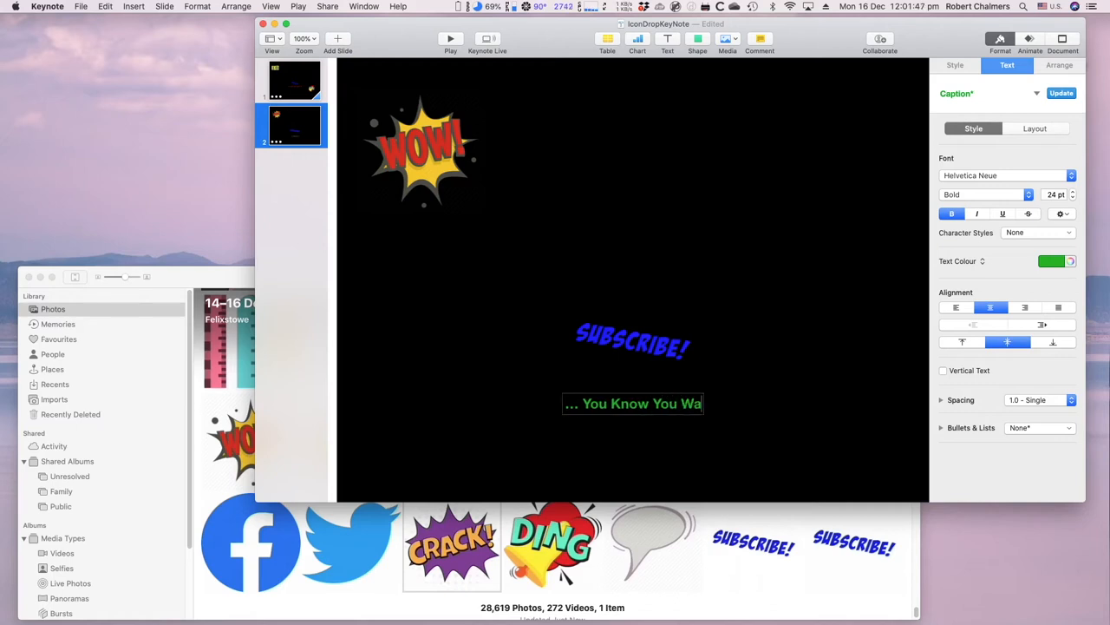
text(n To)
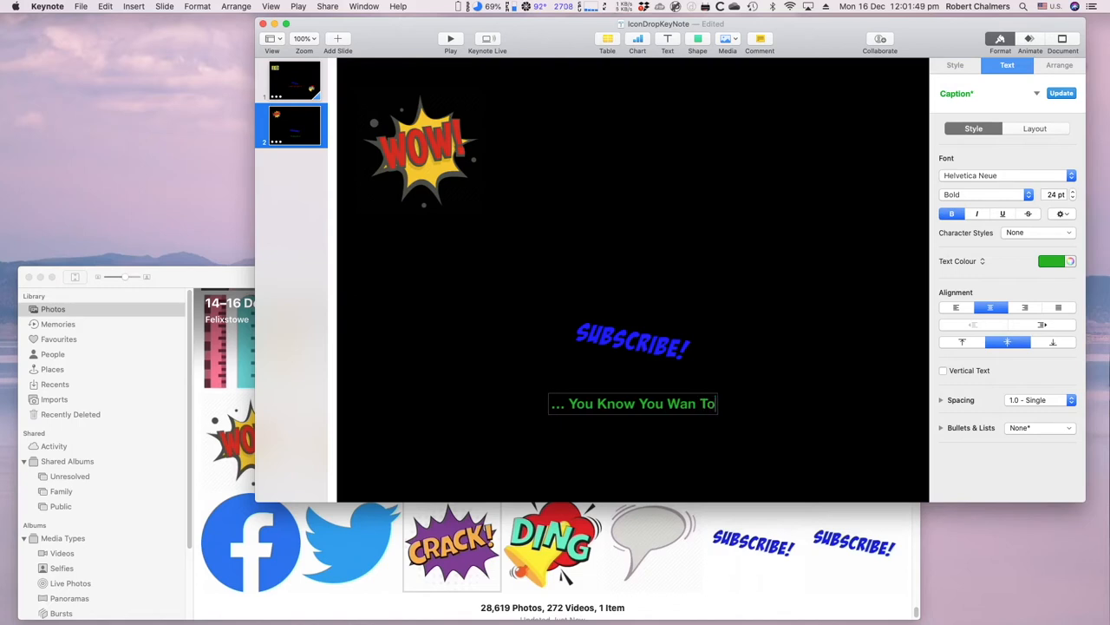
mouse_move(744, 411)
text(t)
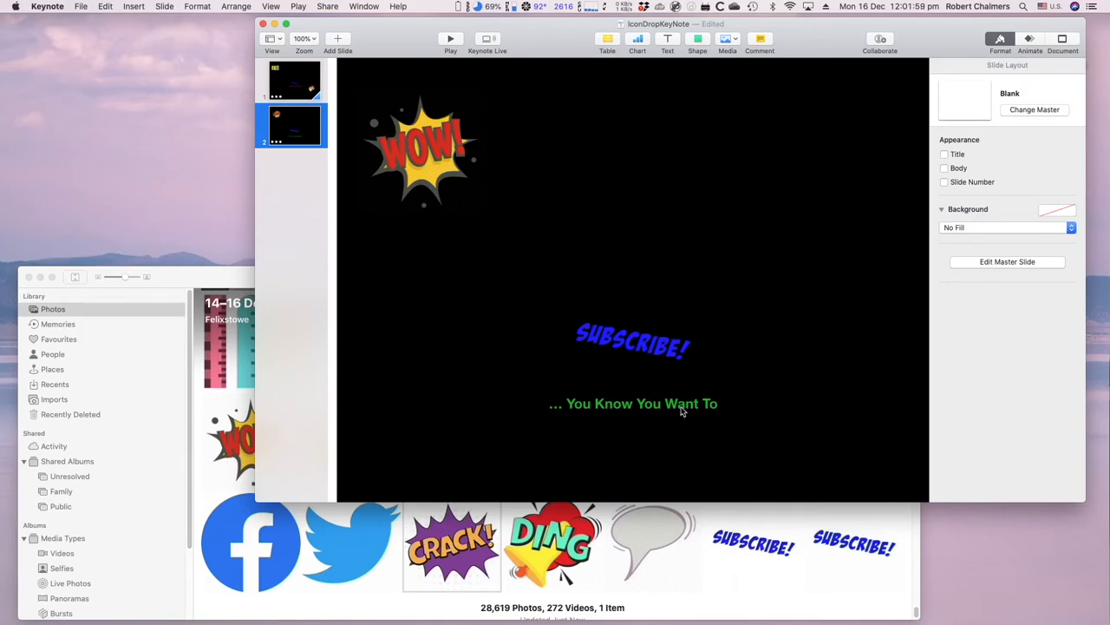
Give the green caption a 2-second Drop build-in and preview it
click(633, 403)
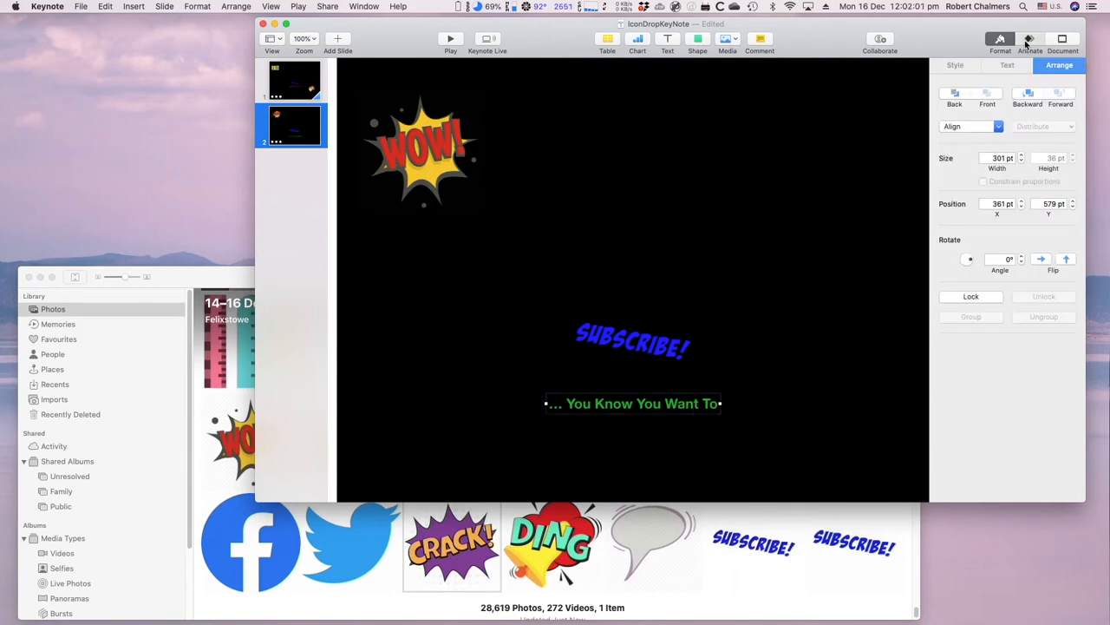
click(1030, 38)
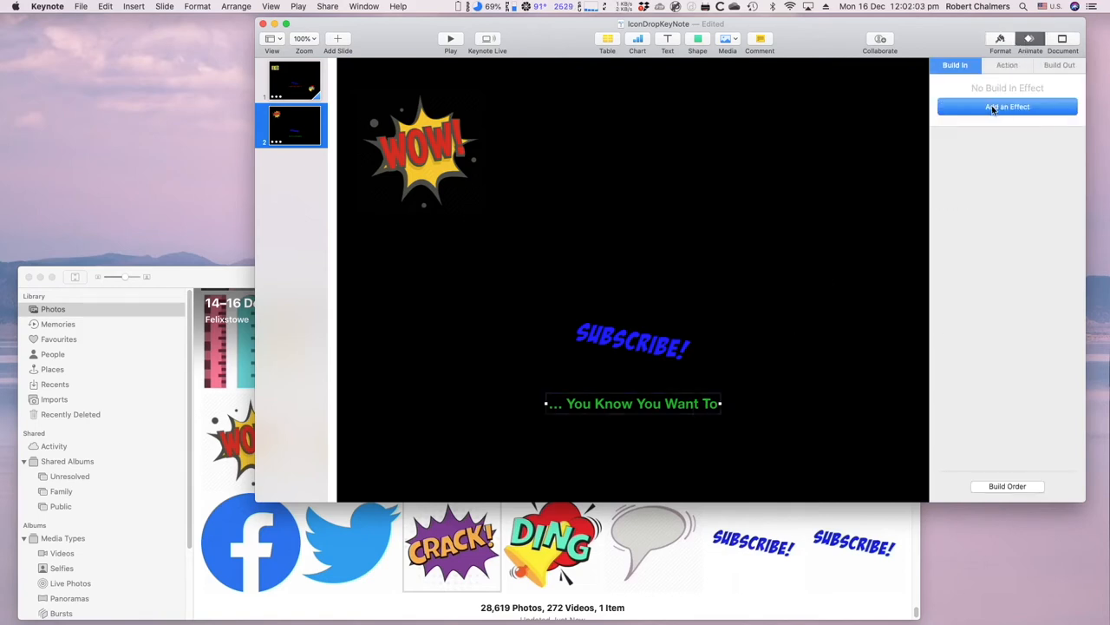
click(1008, 106)
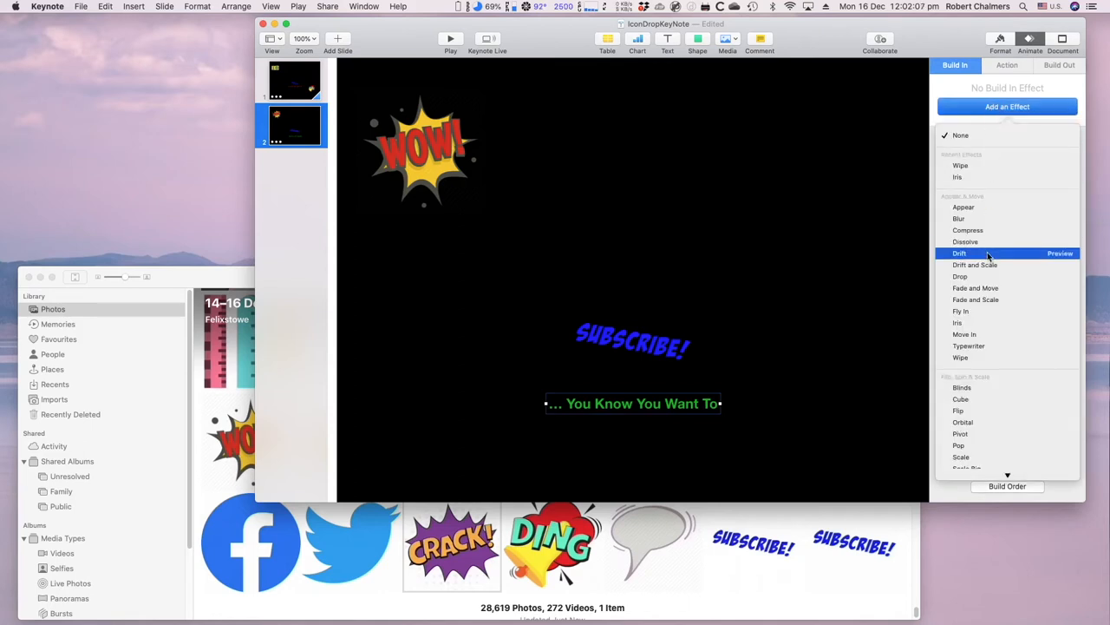
click(960, 275)
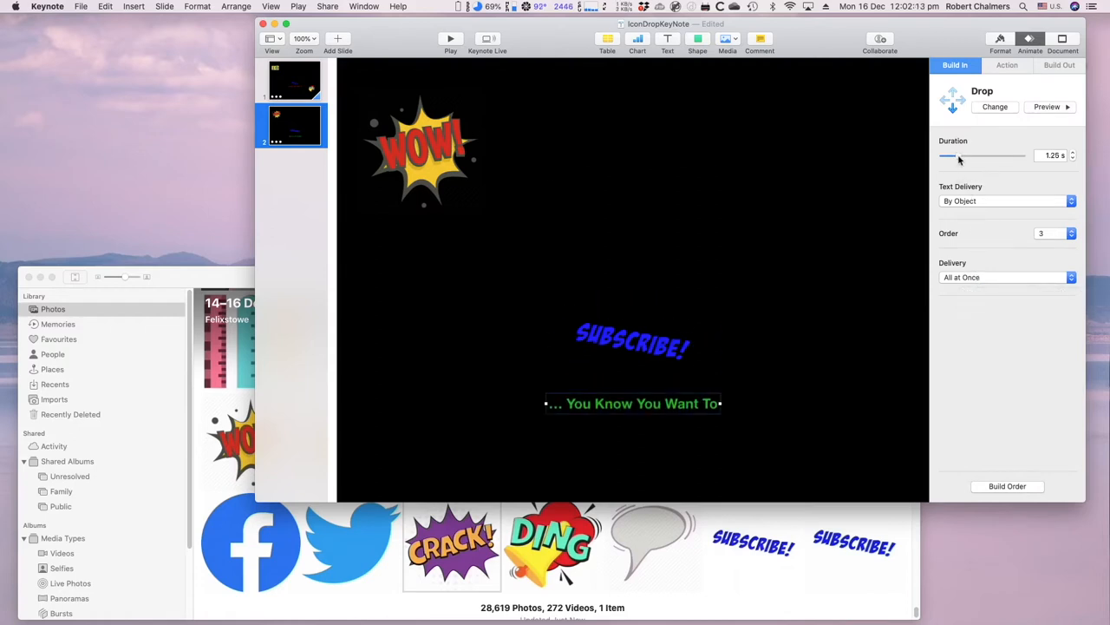
drag(947, 155, 965, 155)
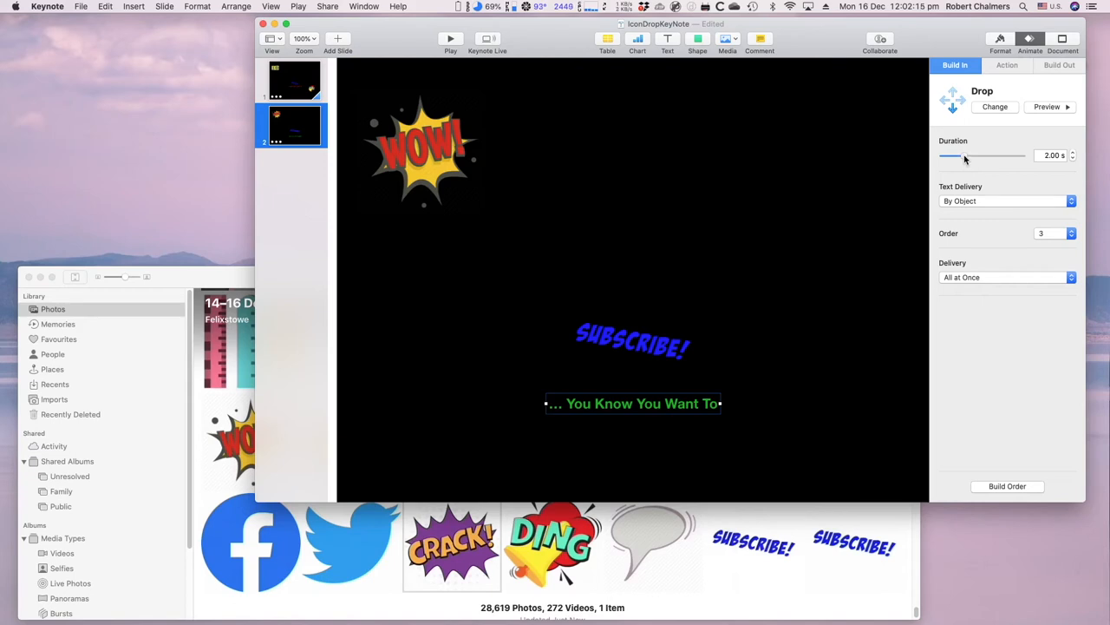
click(1047, 106)
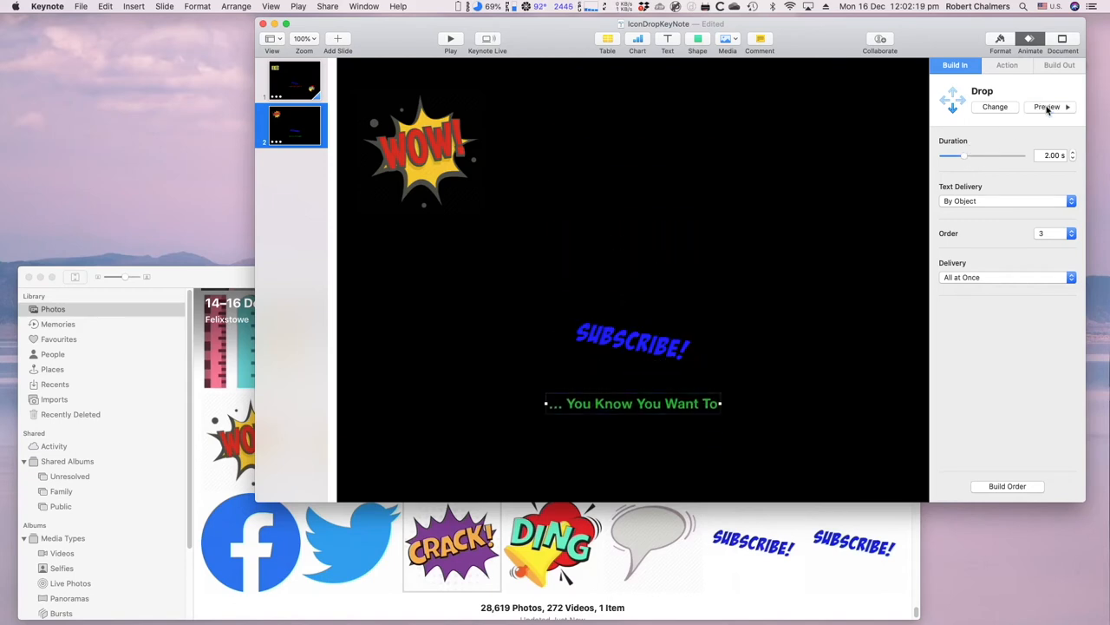
mouse_move(811, 356)
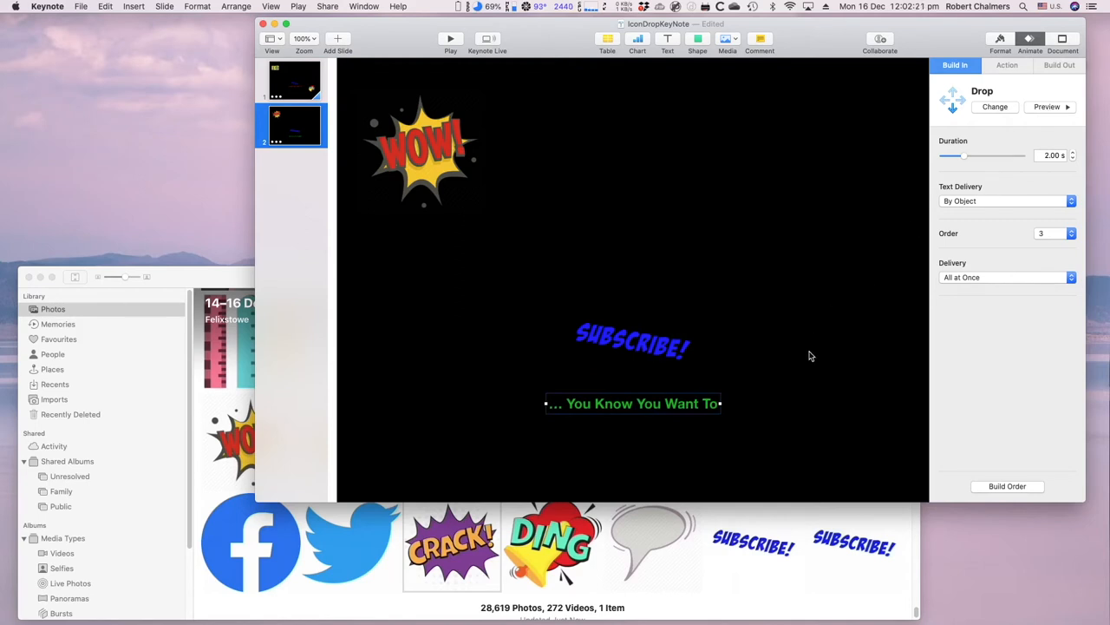
Drag the DING bell image from Photos onto slide 2 and shrink it near the lower right
click(1007, 65)
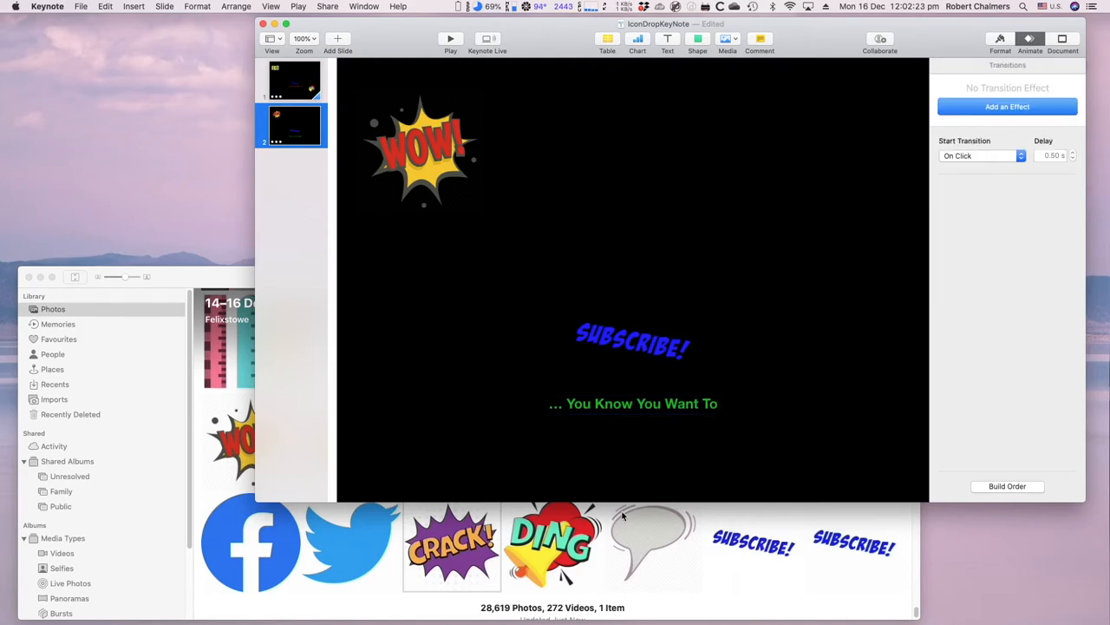
drag(552, 542, 842, 310)
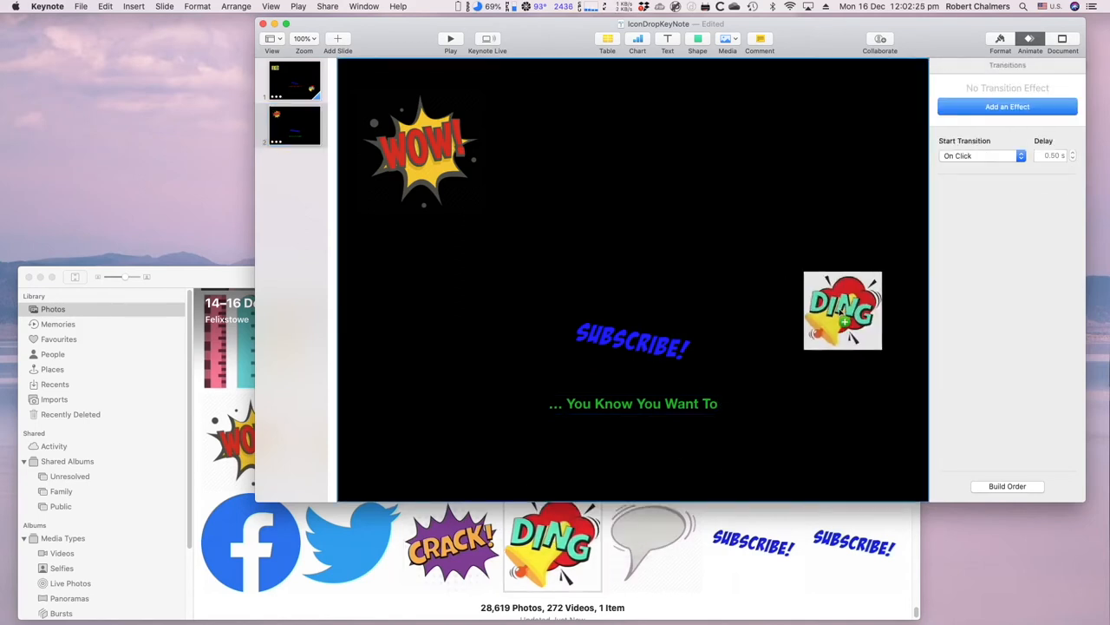
drag(842, 311, 831, 289)
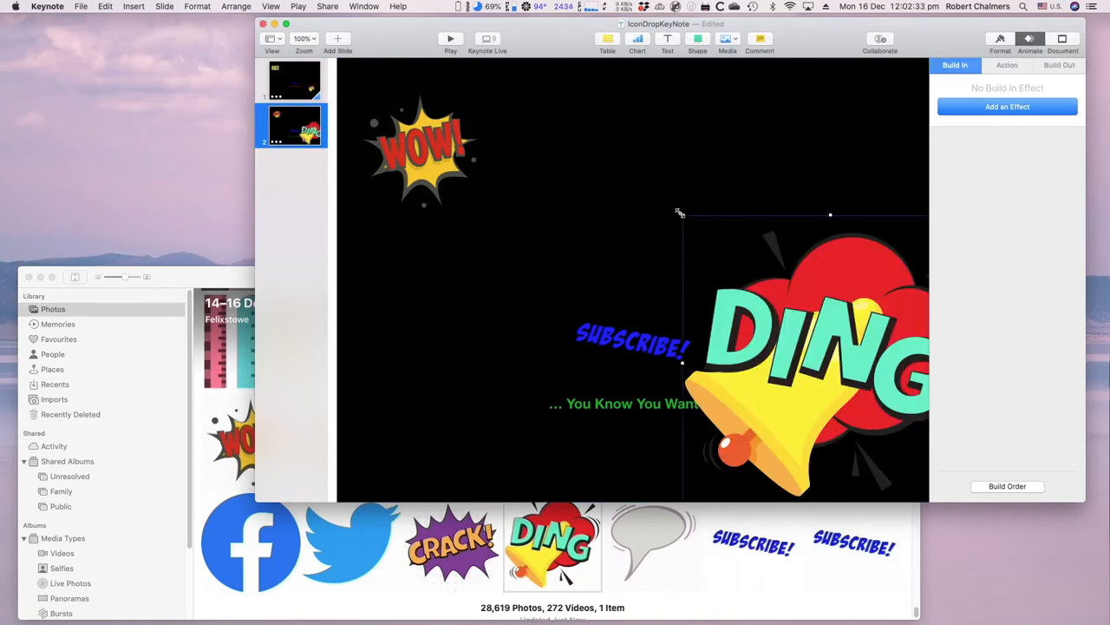
drag(781, 347, 876, 434)
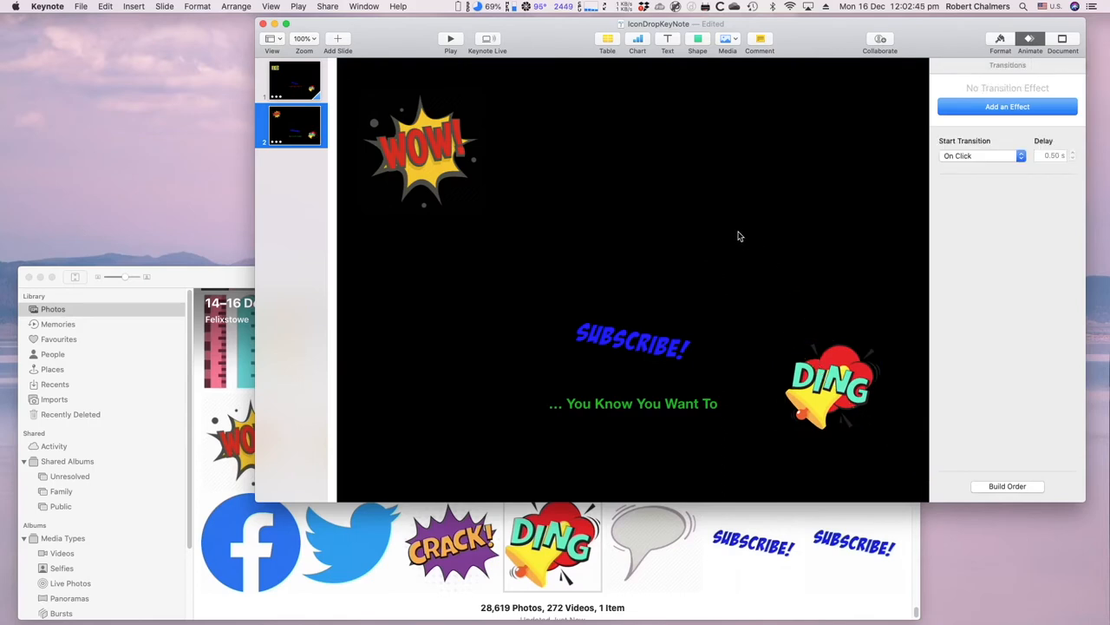
click(293, 80)
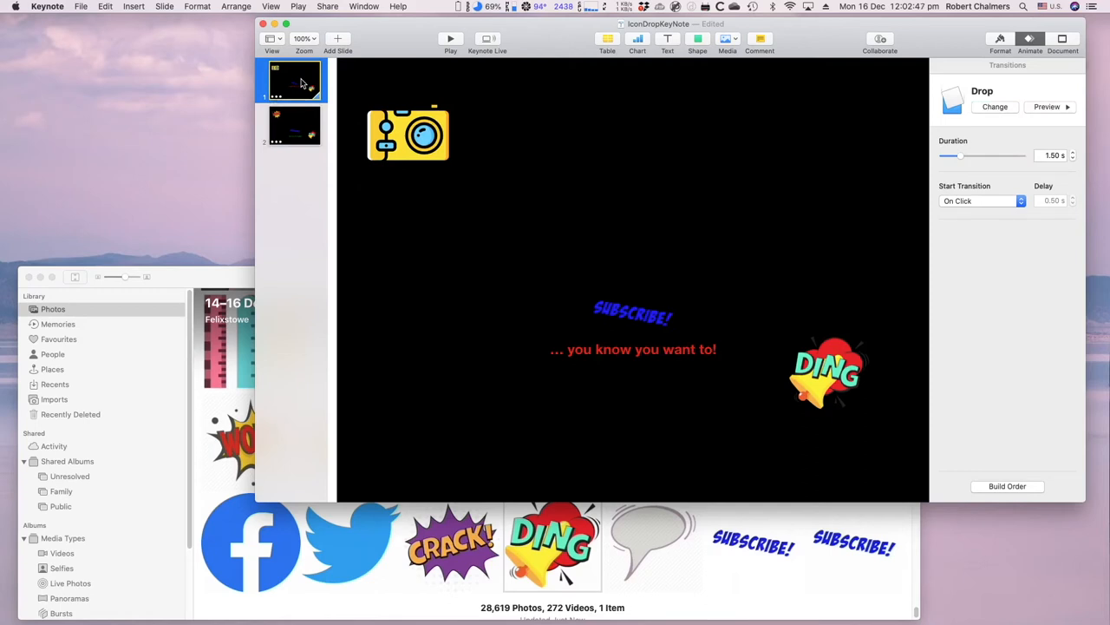
mouse_move(296, 146)
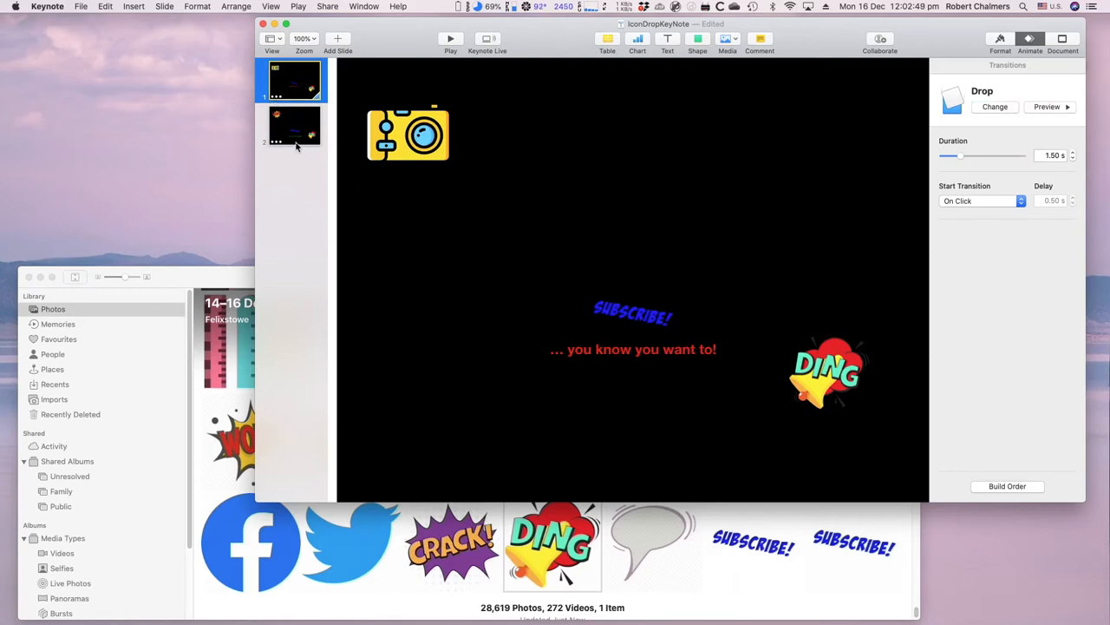
click(294, 127)
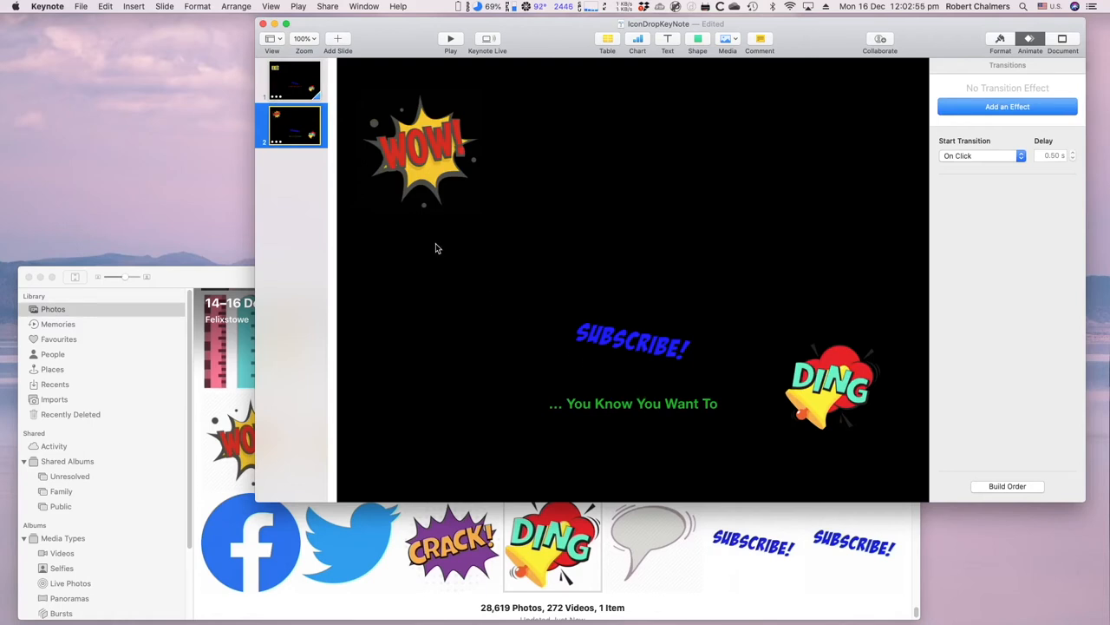
mouse_move(476, 251)
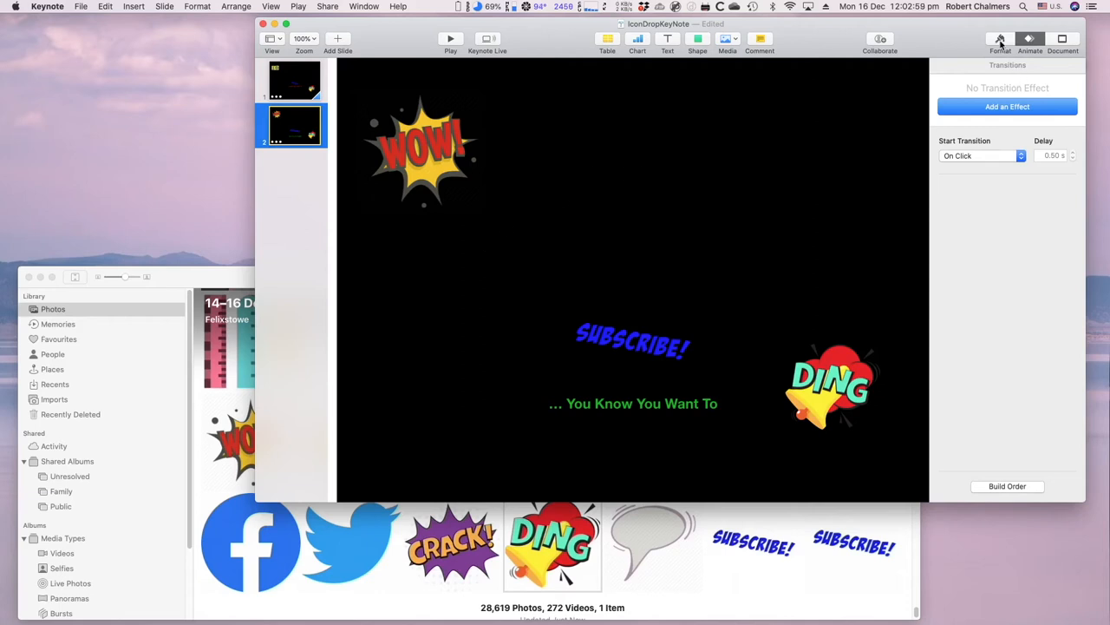
click(1001, 39)
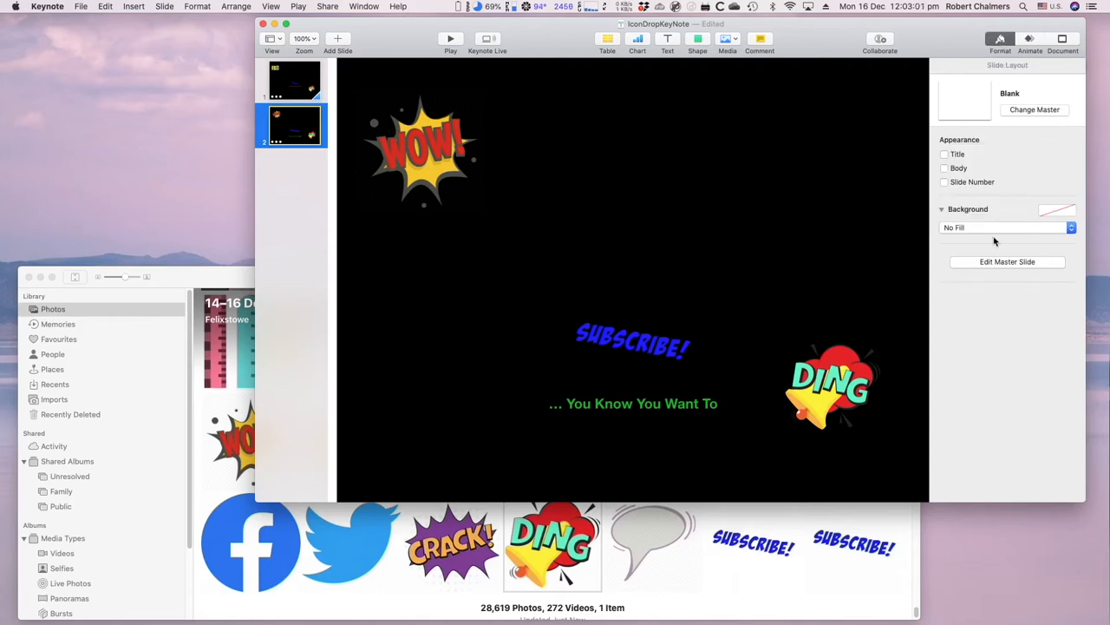
click(1030, 39)
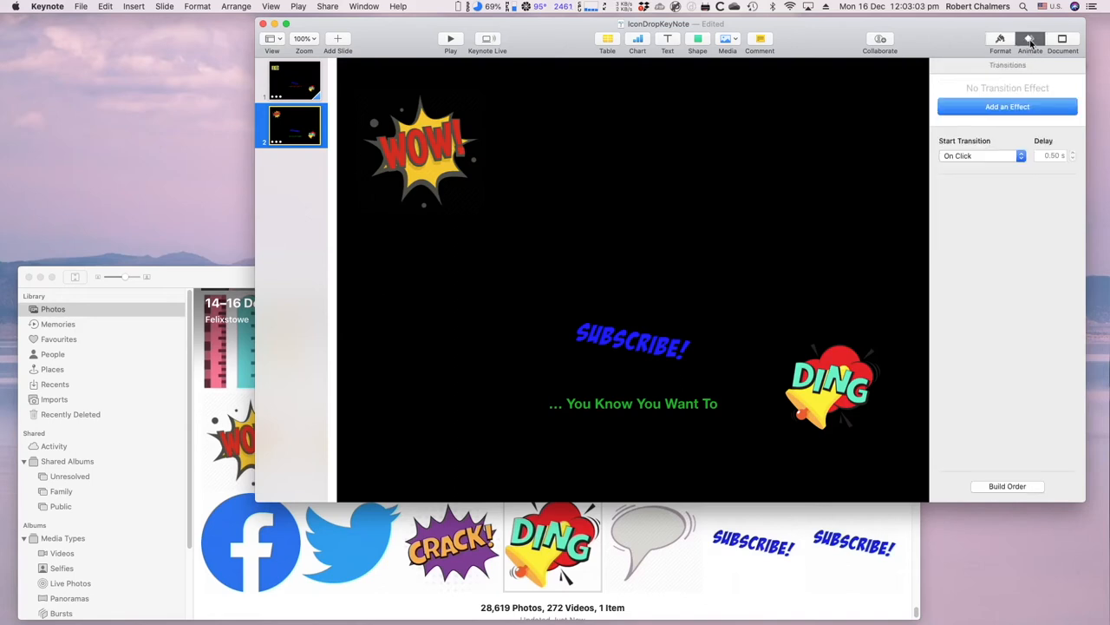
click(1030, 38)
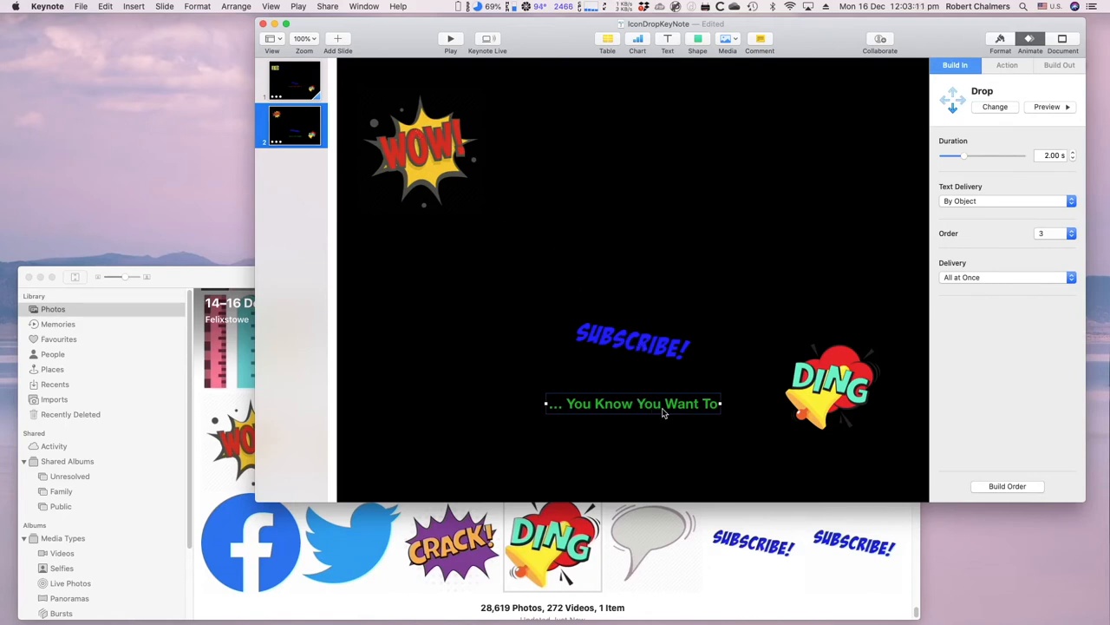
Apply an Iris build-in to the DING bell, switch it to Blinds, then deselect
click(833, 386)
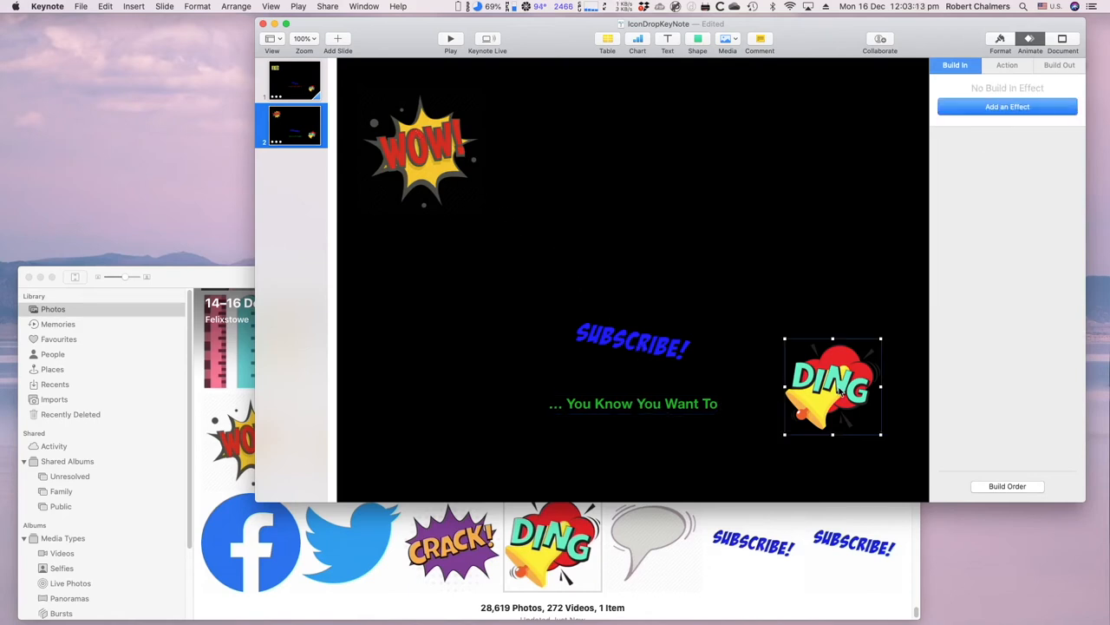
mouse_move(817, 337)
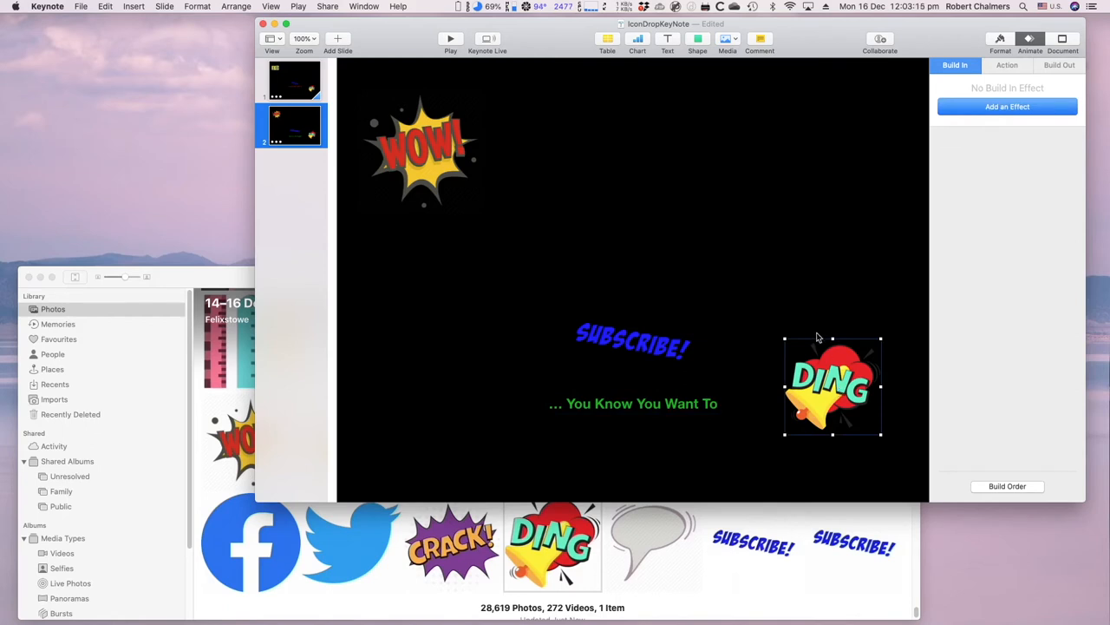
click(1007, 106)
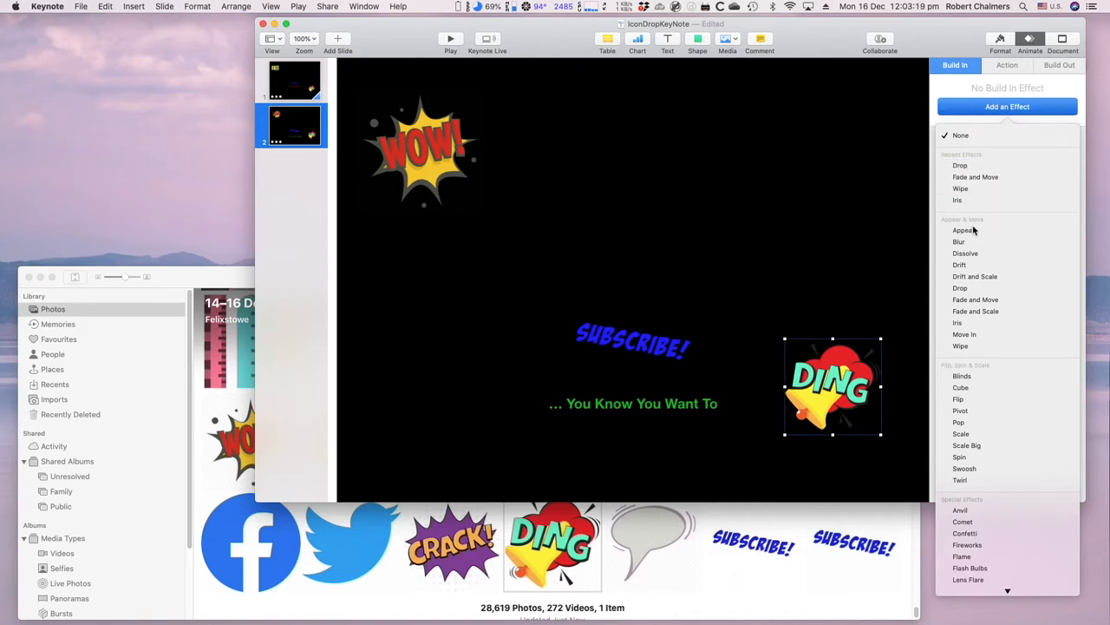
mouse_move(958, 321)
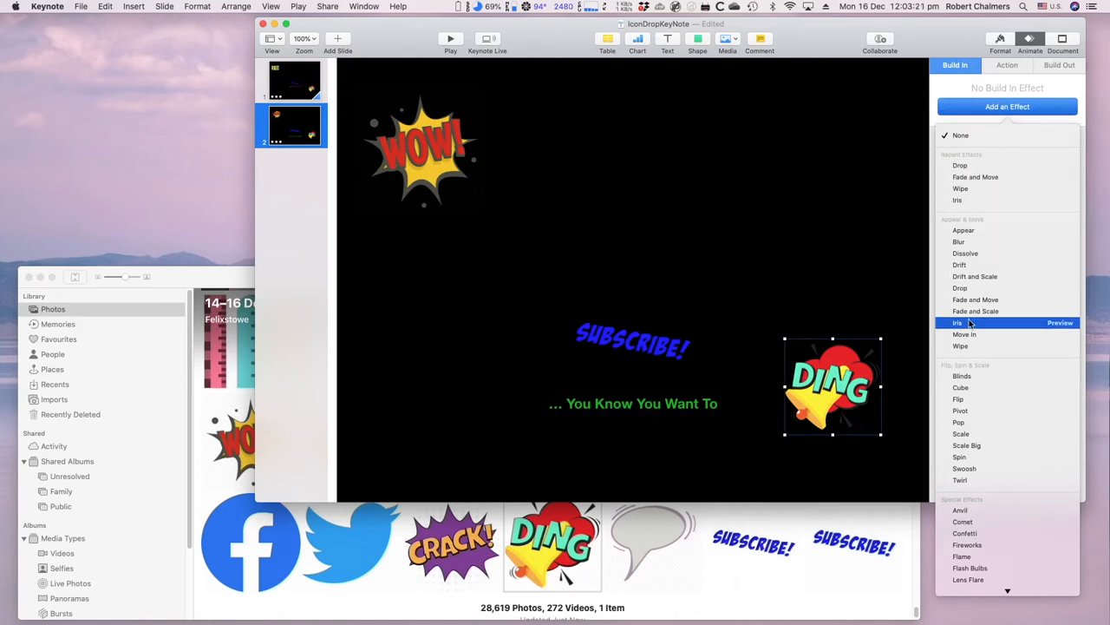
click(957, 322)
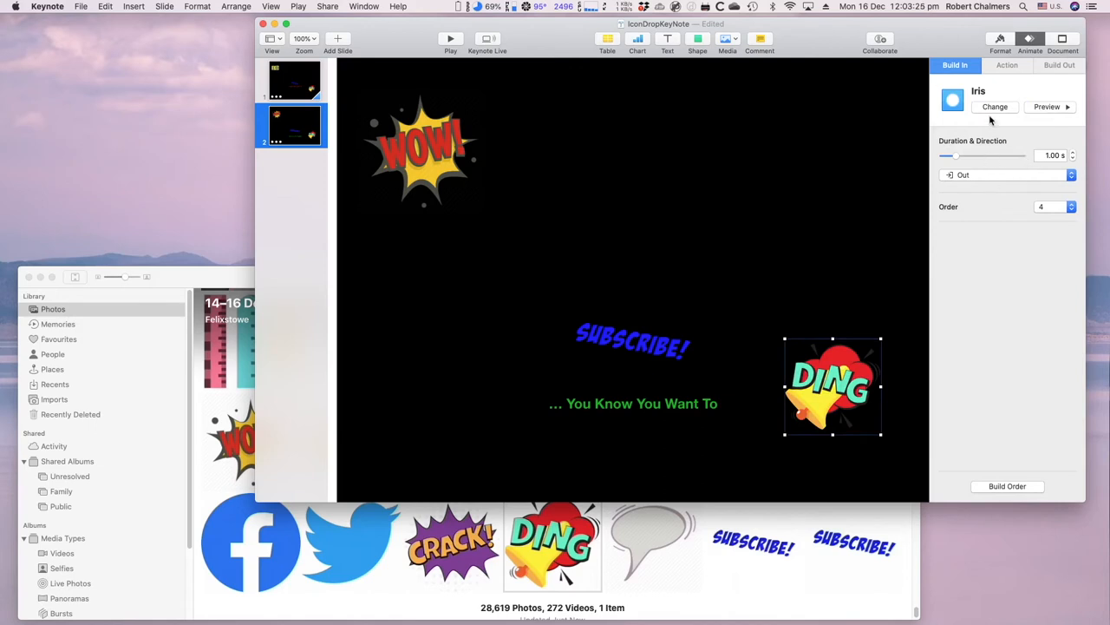
click(995, 106)
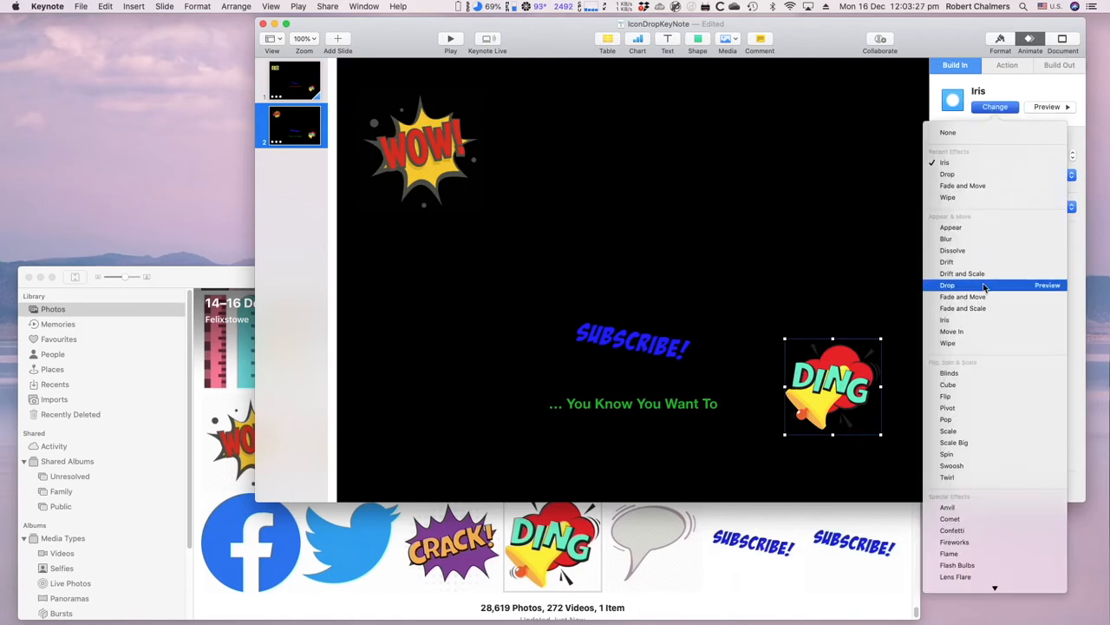
click(949, 373)
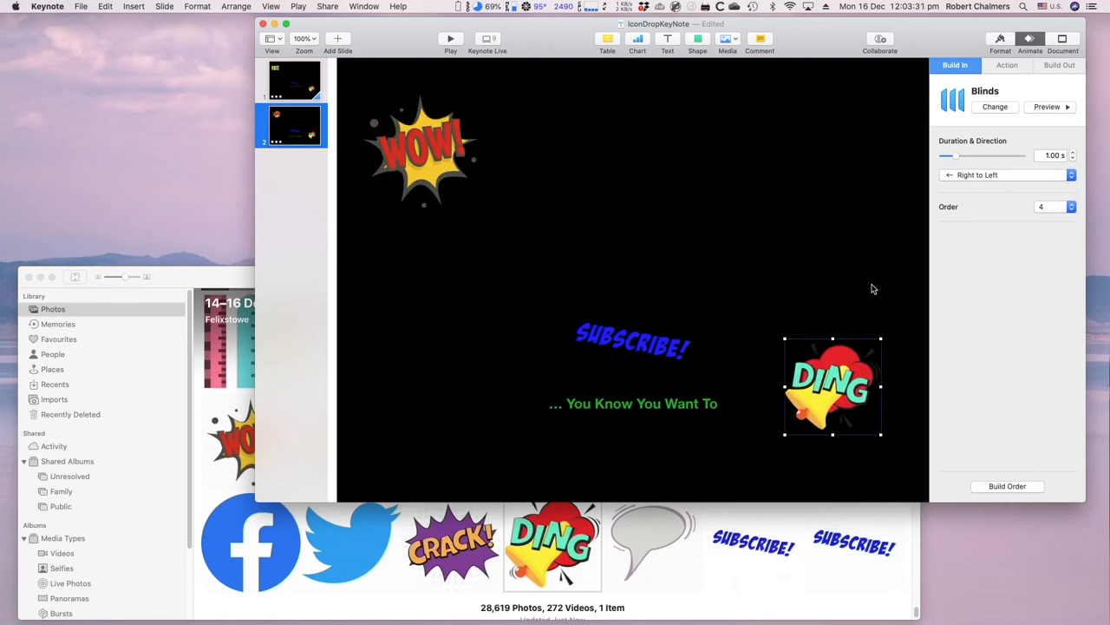
click(1008, 65)
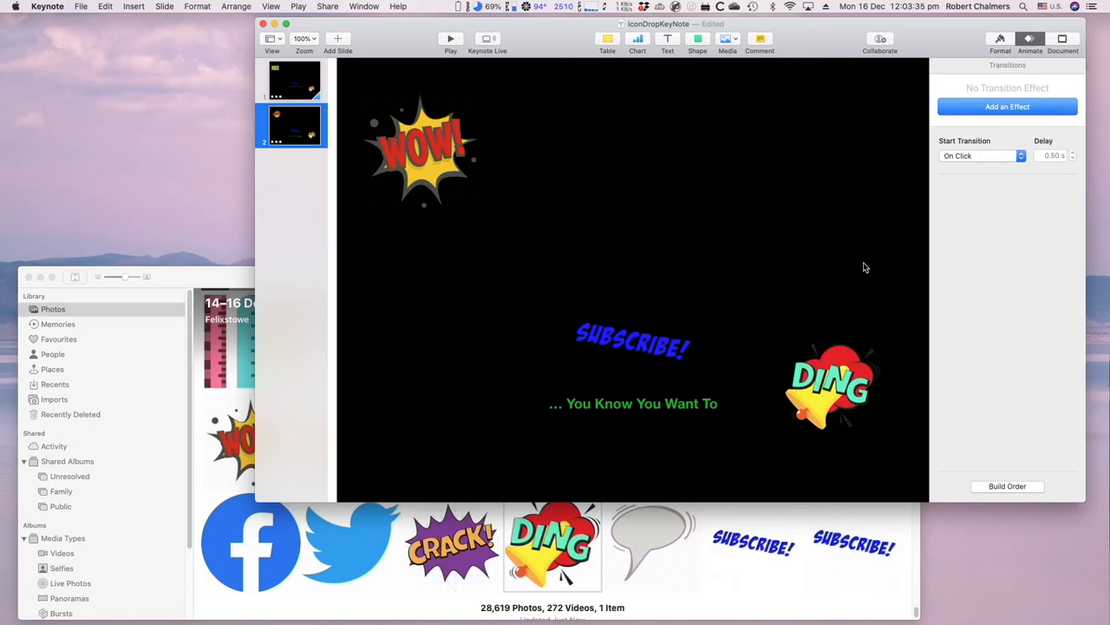
mouse_move(293, 84)
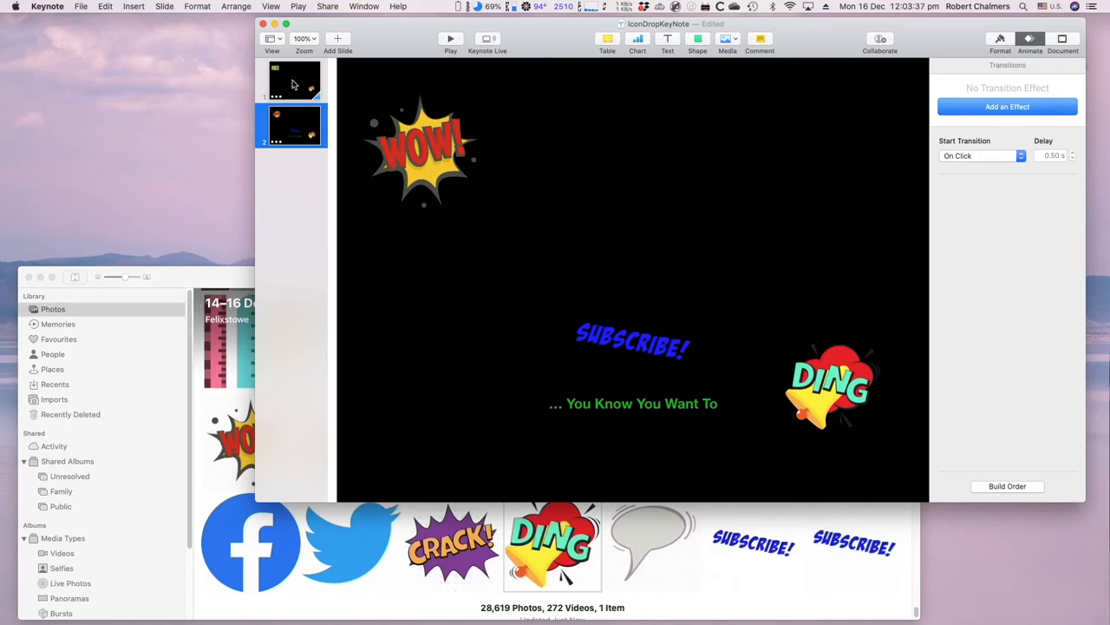
Select the comic slide 2 in the navigator and delete it
click(293, 81)
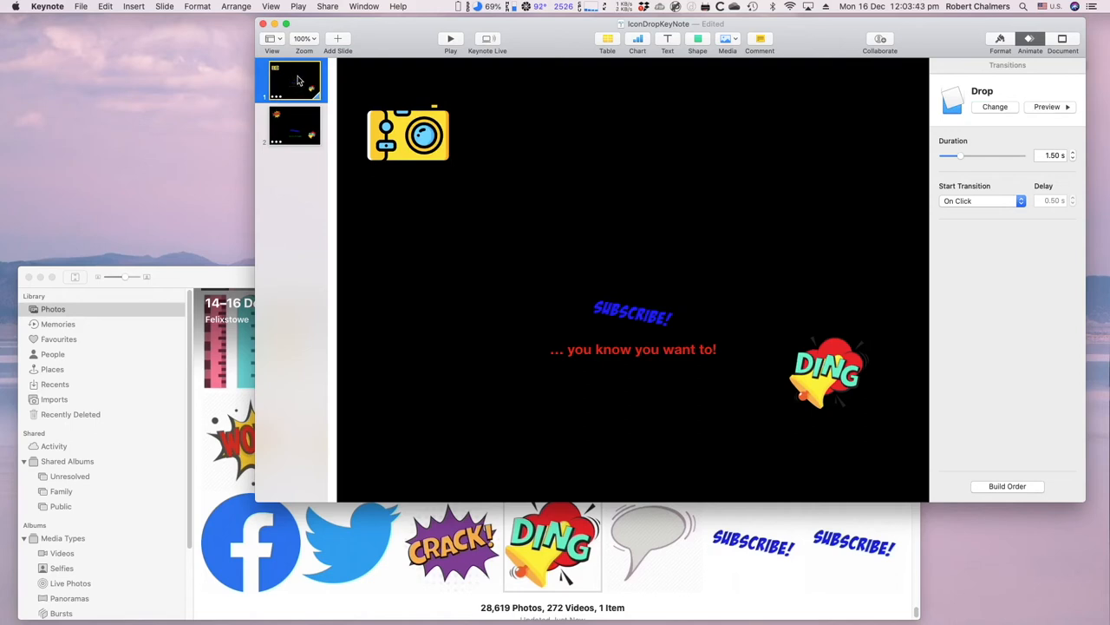
mouse_move(243, 229)
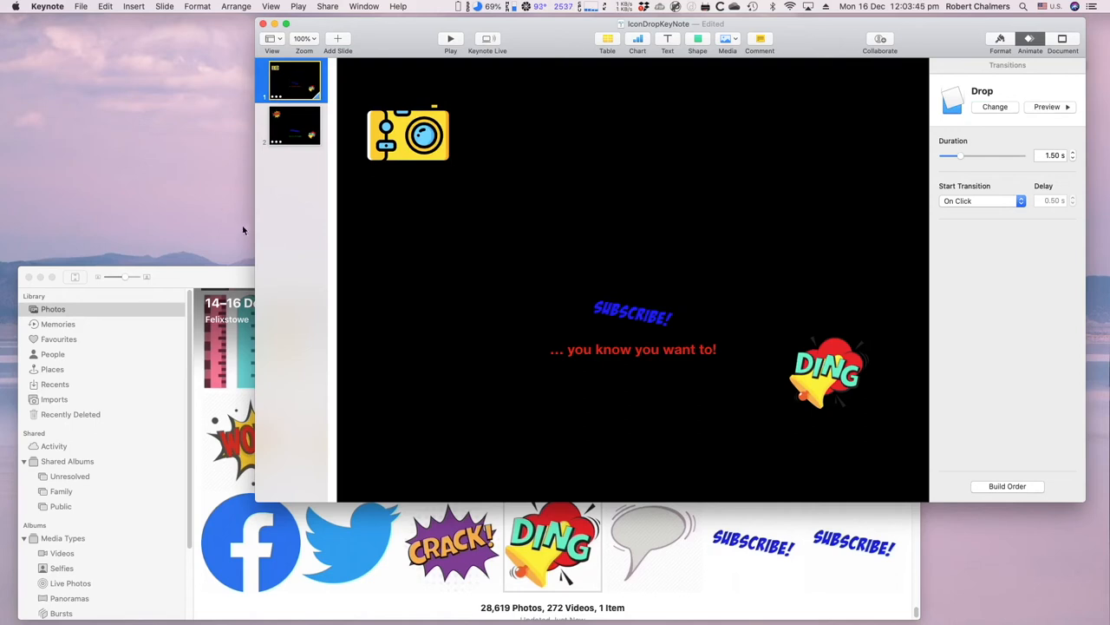
click(294, 126)
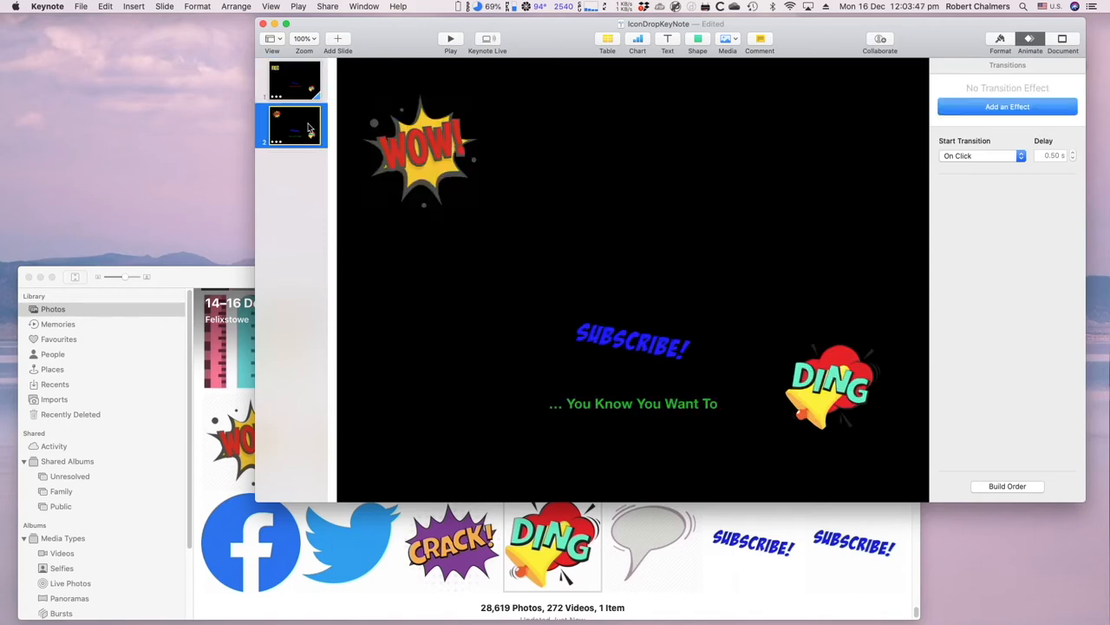
click(294, 79)
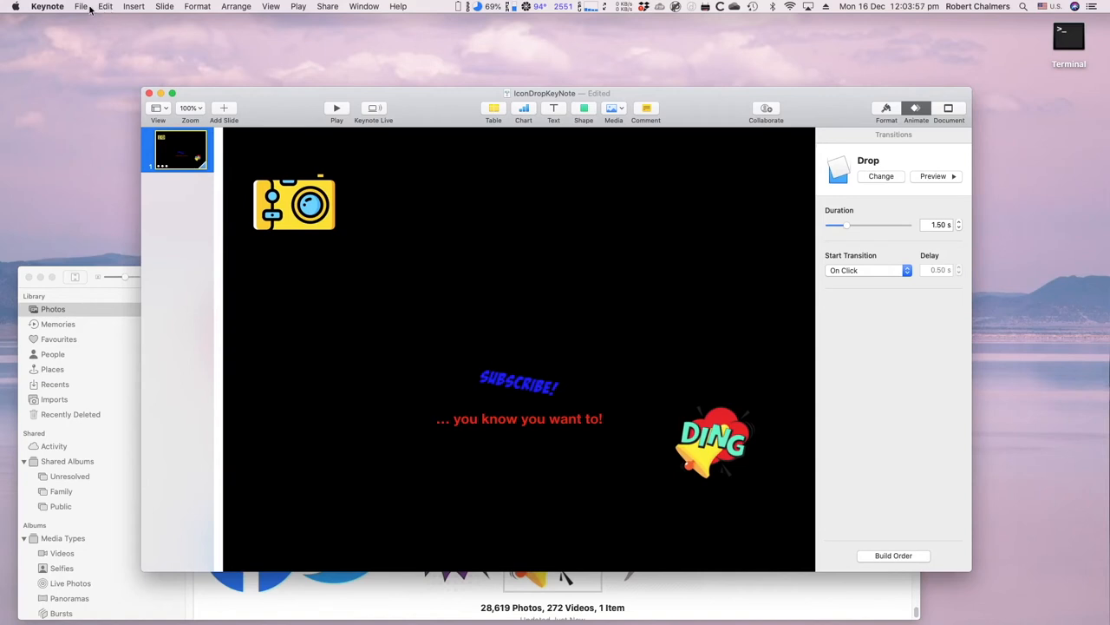
Set up a movie export at custom 1024×768 with Apple ProRes 4444 and transparent backgrounds
click(81, 6)
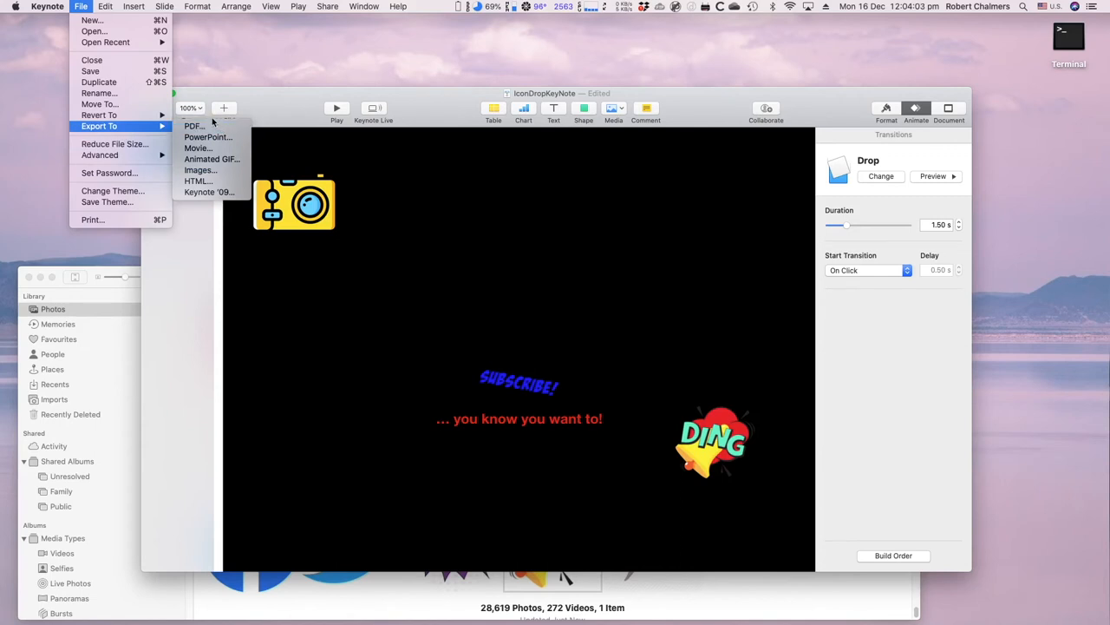
mouse_move(197, 148)
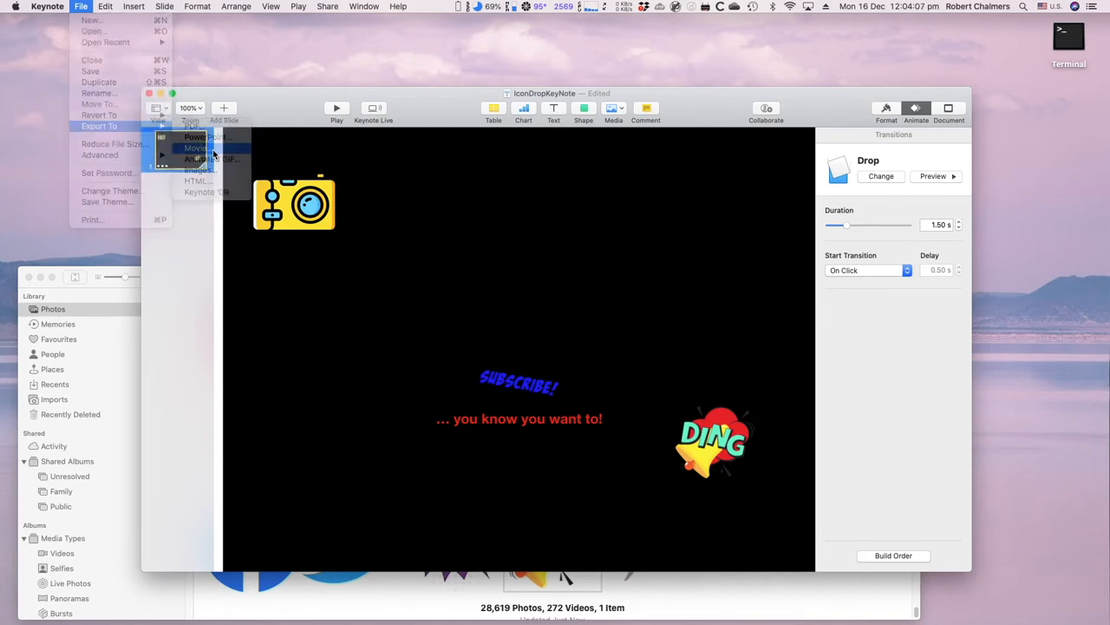
click(195, 148)
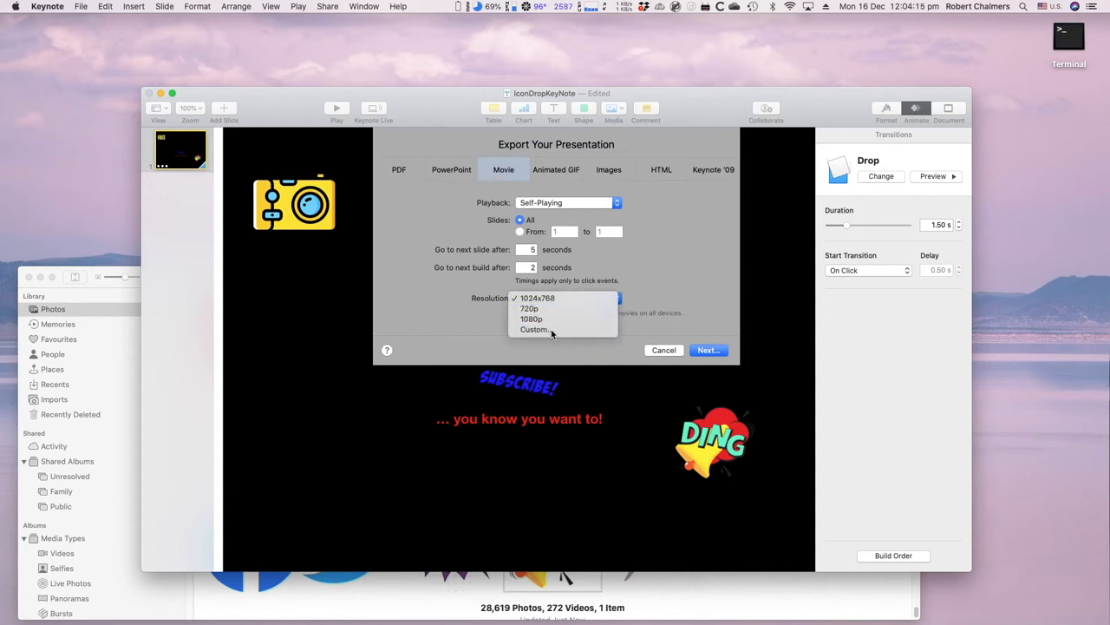
click(533, 329)
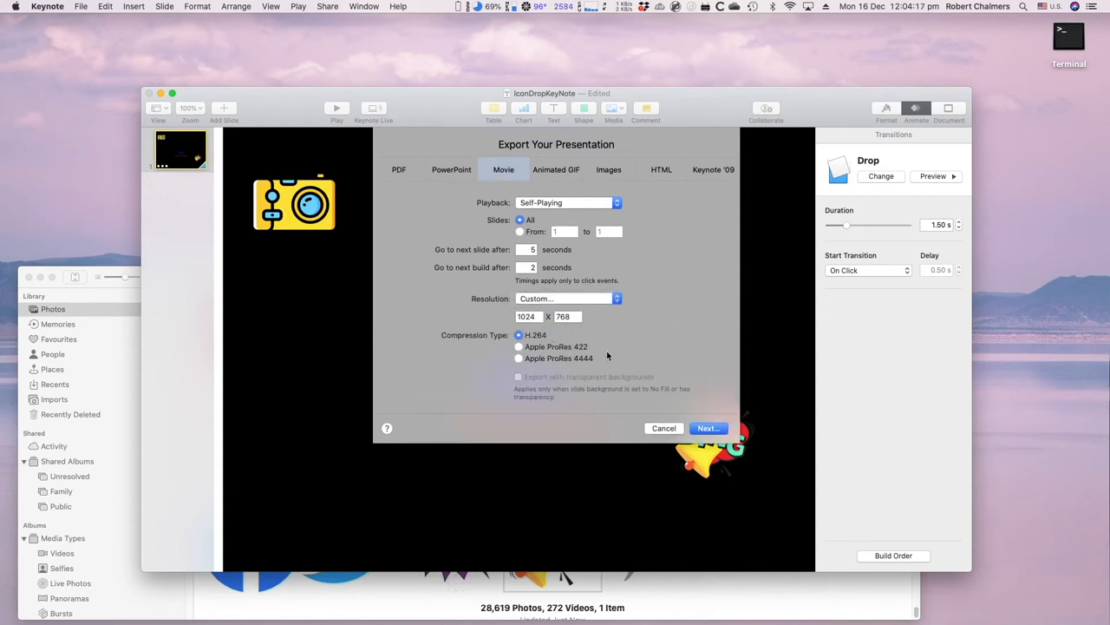
click(519, 359)
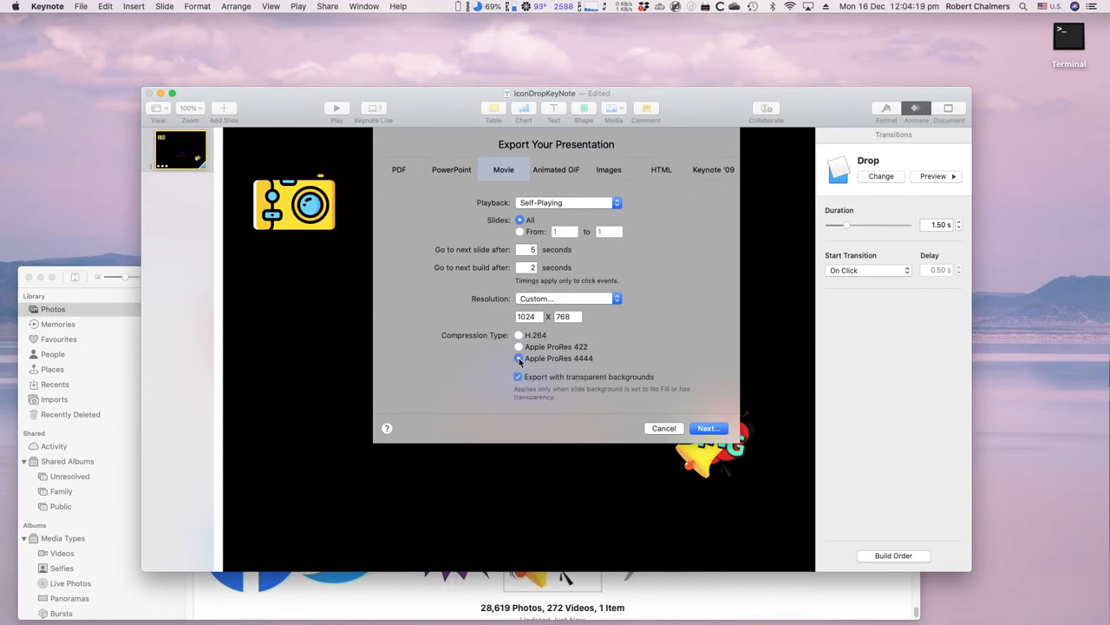
click(518, 359)
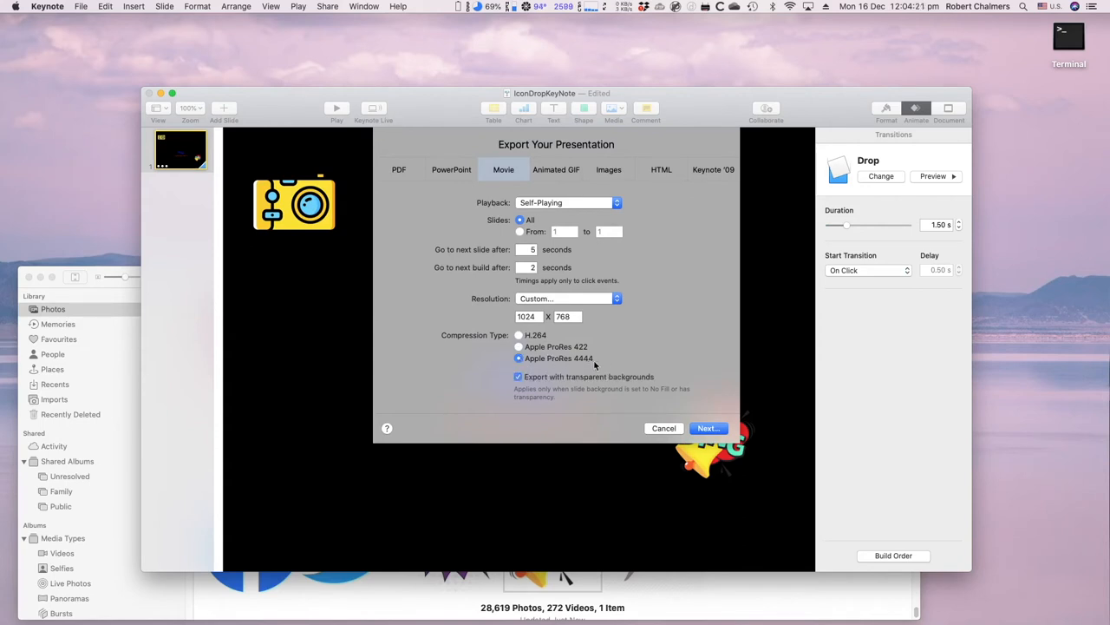
mouse_move(603, 364)
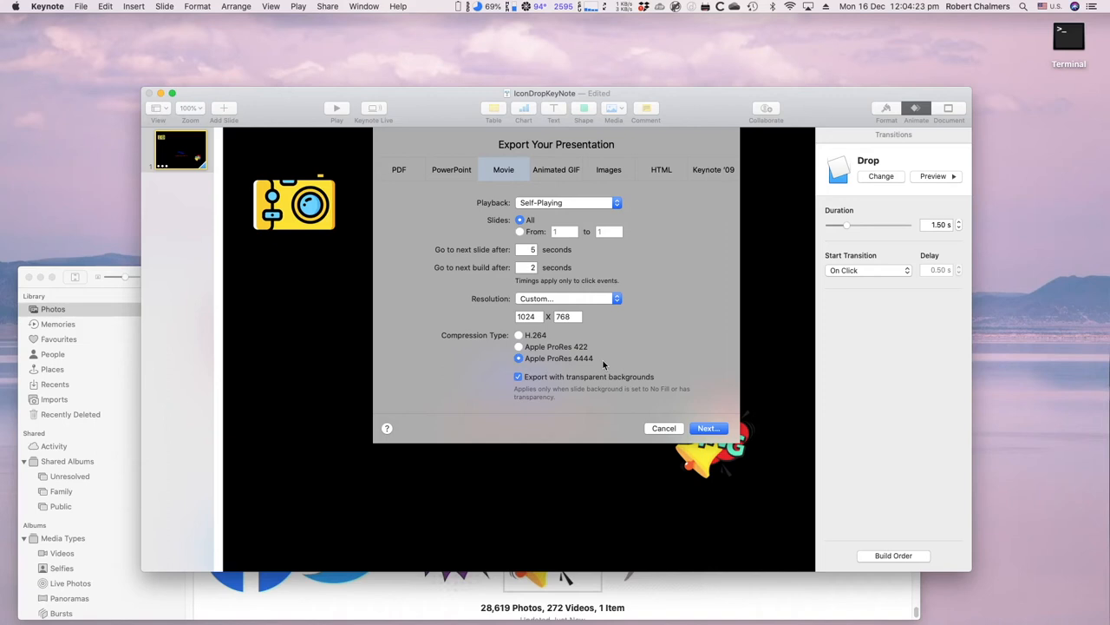
mouse_move(654, 363)
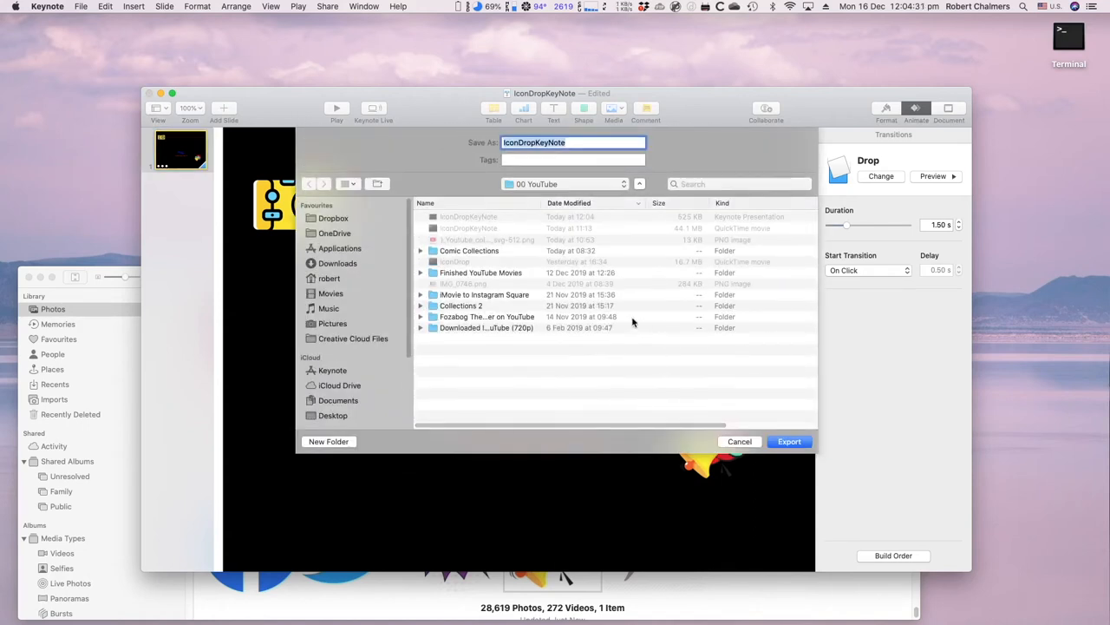
mouse_move(523, 192)
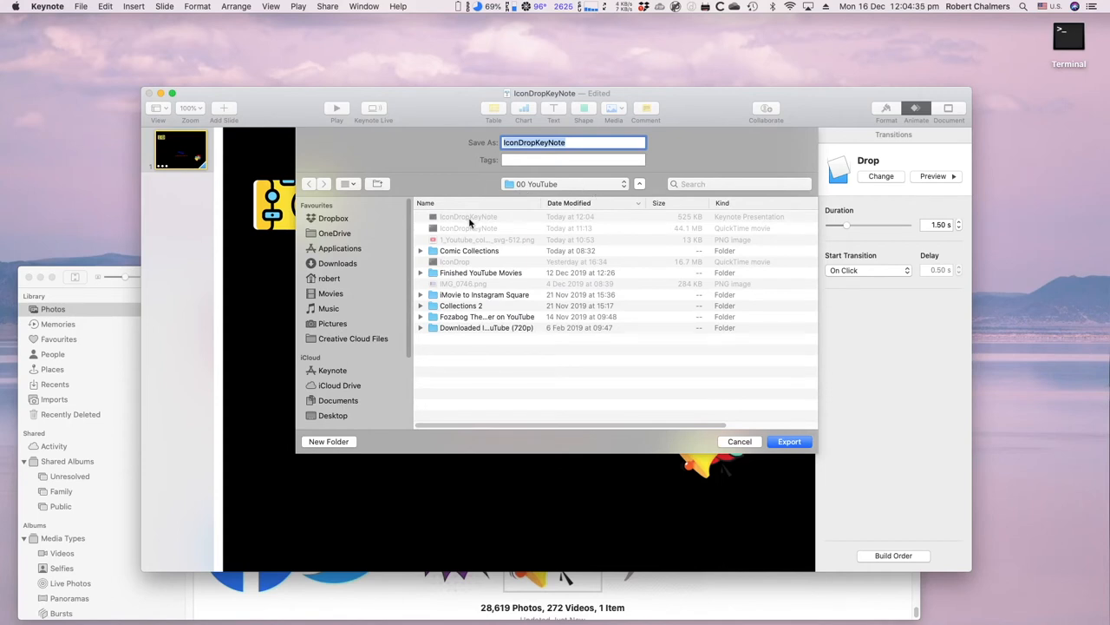
mouse_move(478, 226)
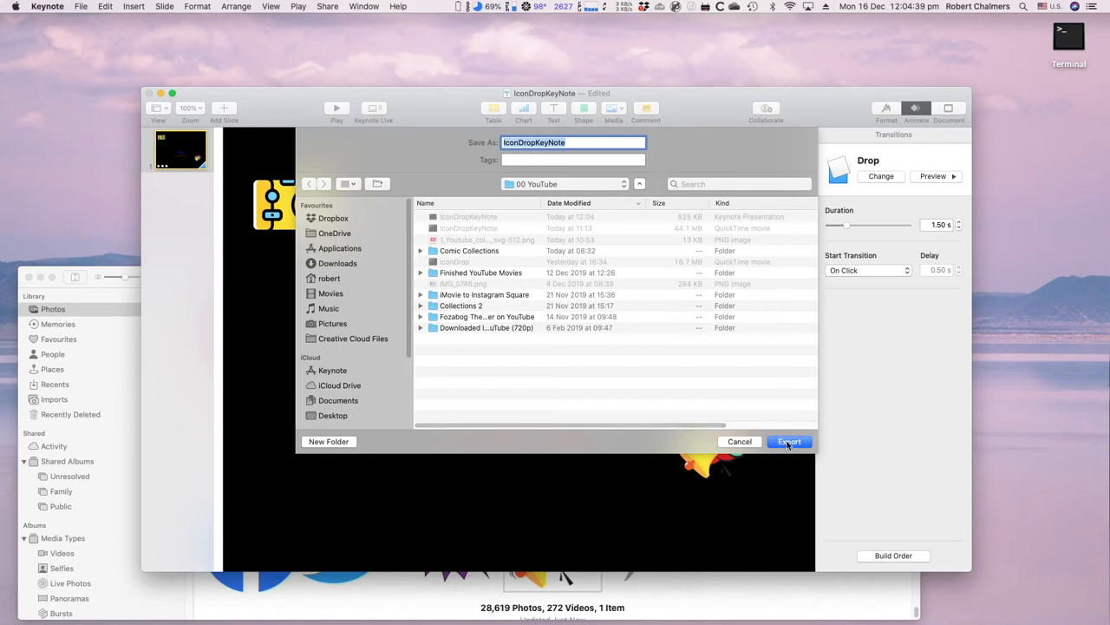
Export the movie and confirm replacing the older IconDropKeyNote file
click(788, 442)
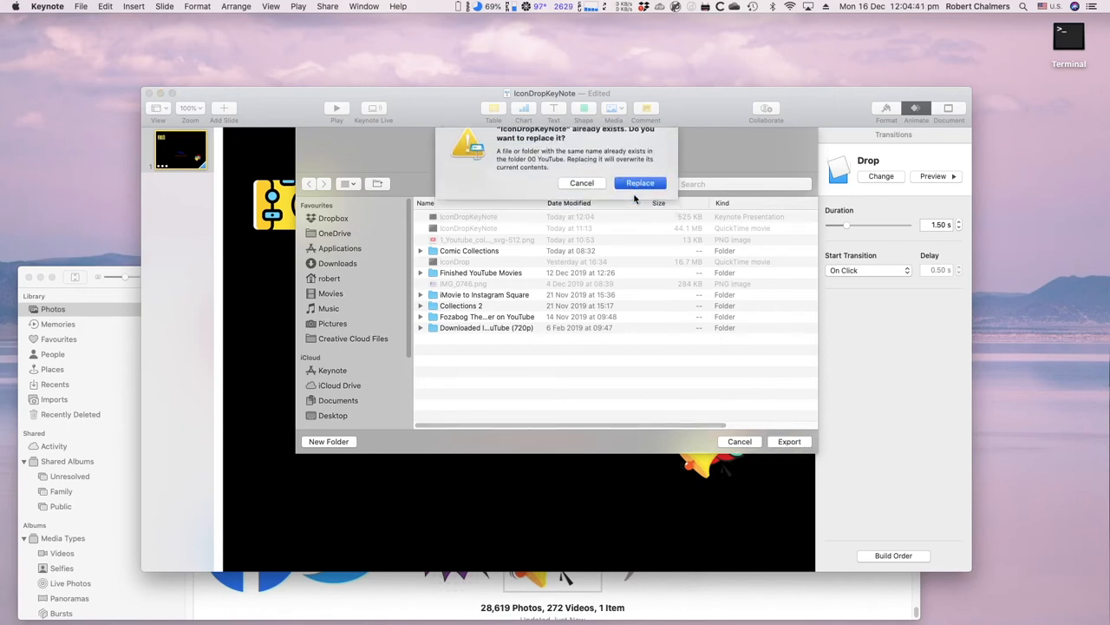
click(640, 183)
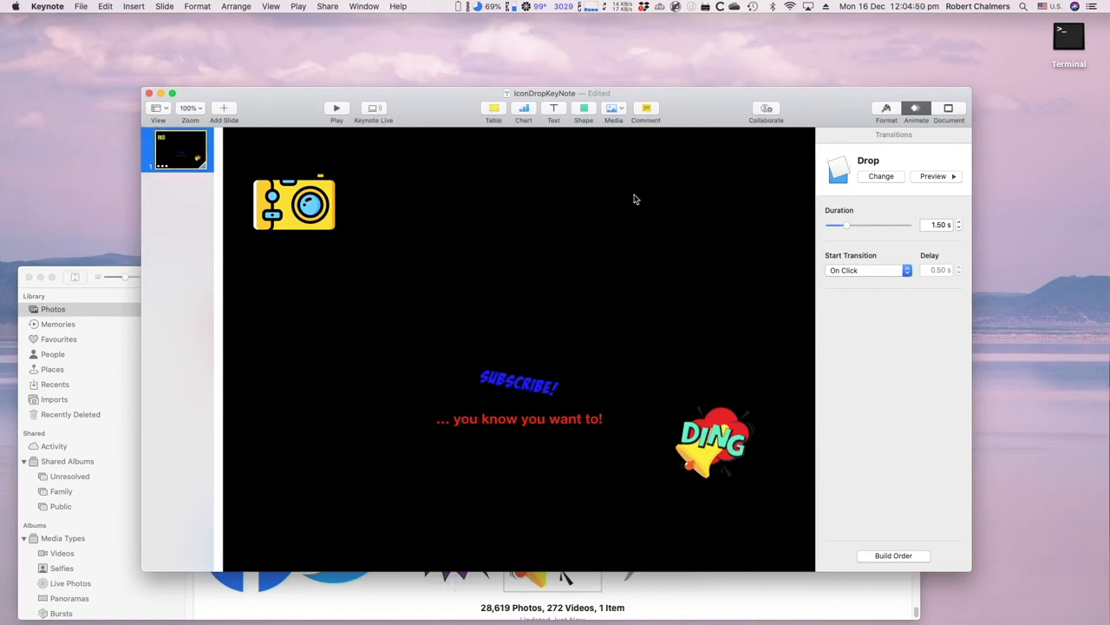
mouse_move(306, 94)
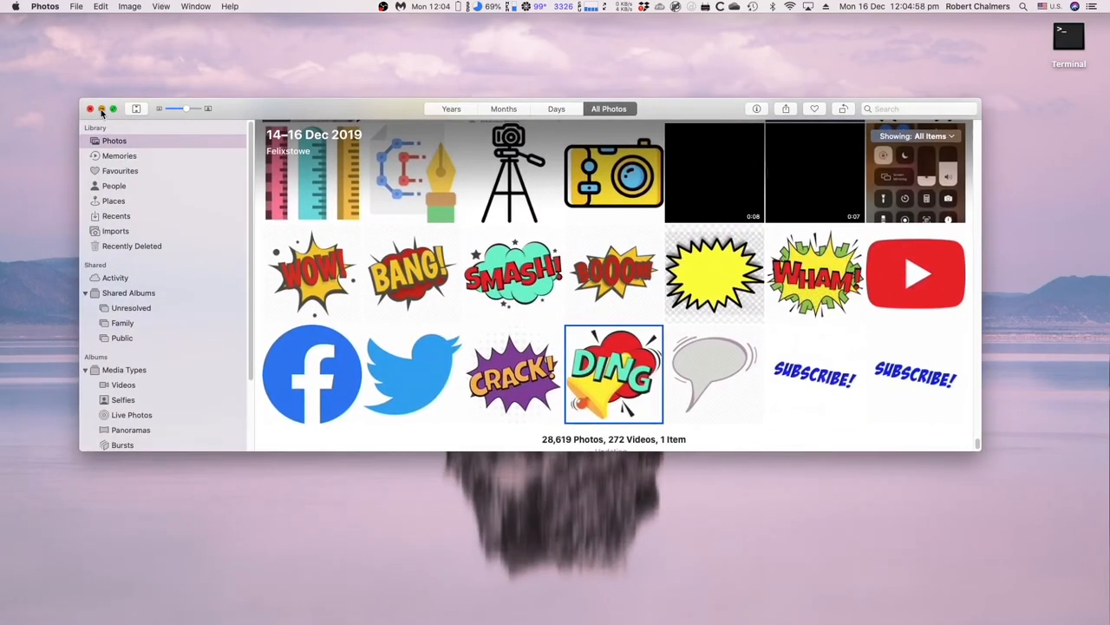
Minimize Photos and select the IconDropKeyNote movie in the Photos drive's 00 YouTube folder
click(101, 108)
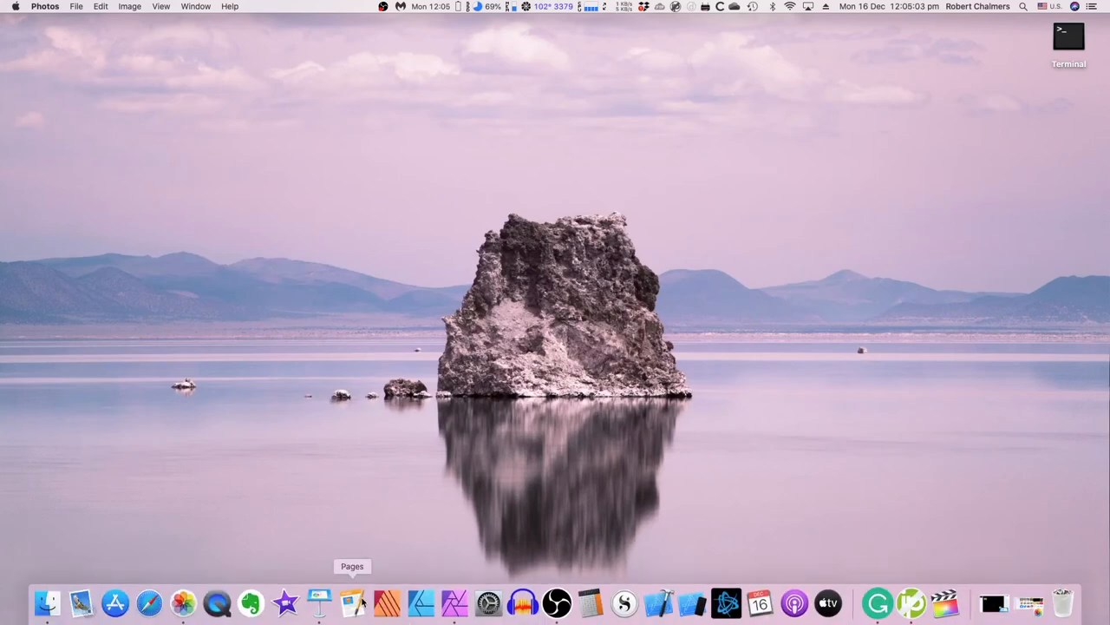
mouse_move(251, 602)
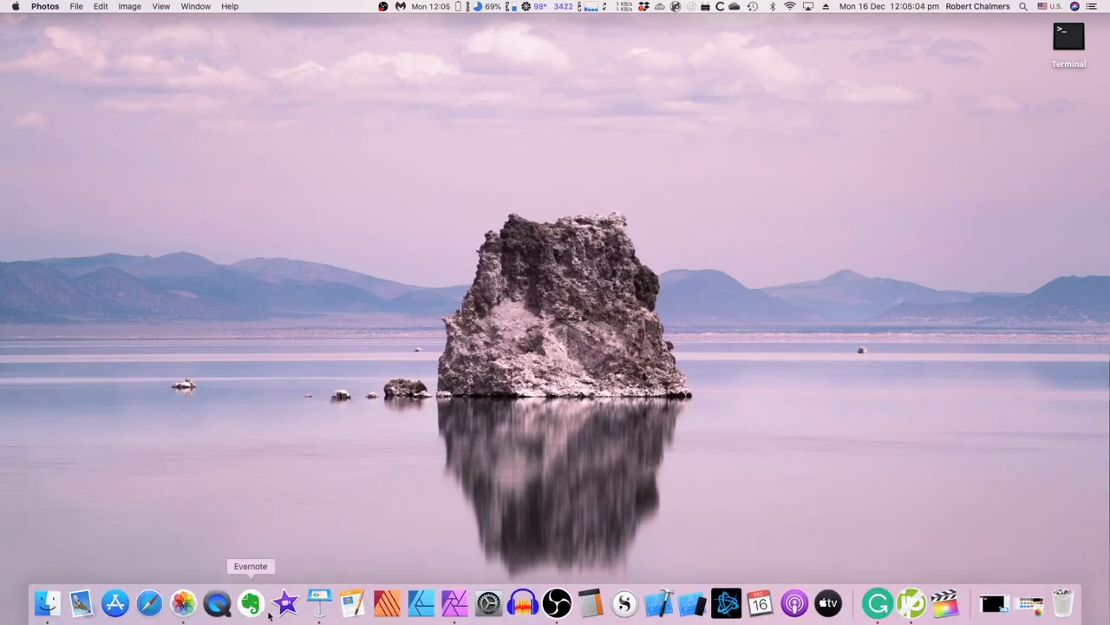
click(944, 602)
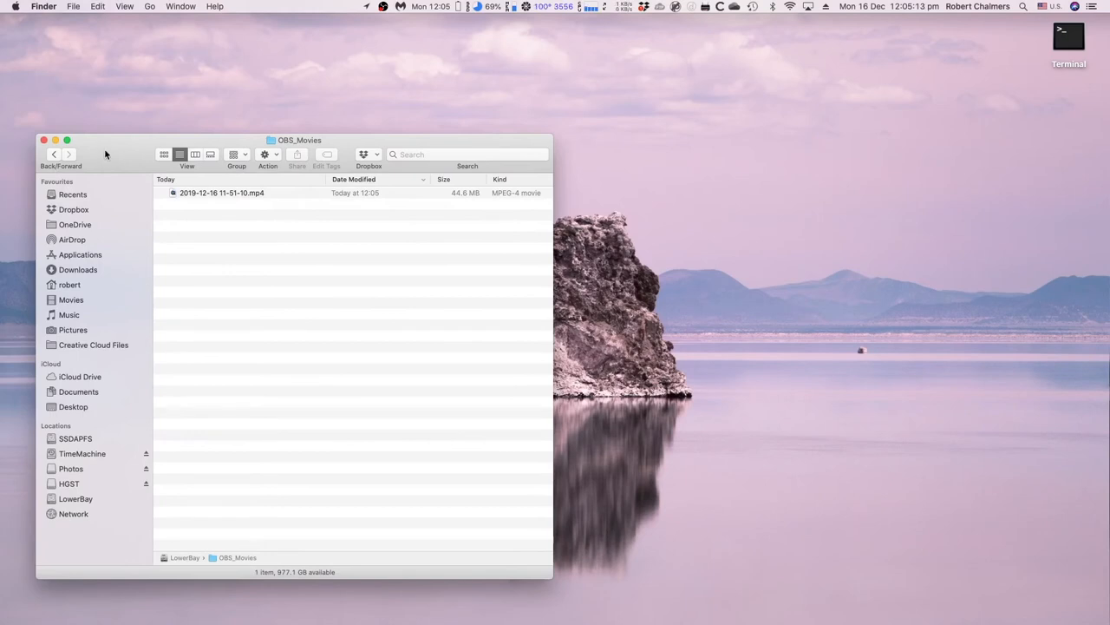
mouse_move(117, 270)
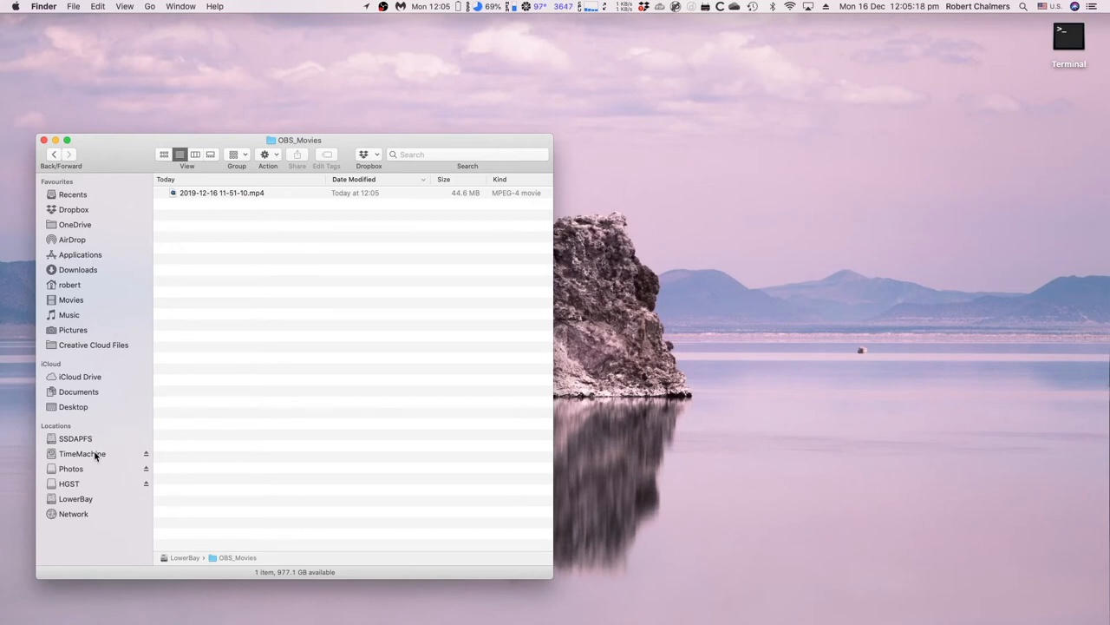
mouse_move(87, 478)
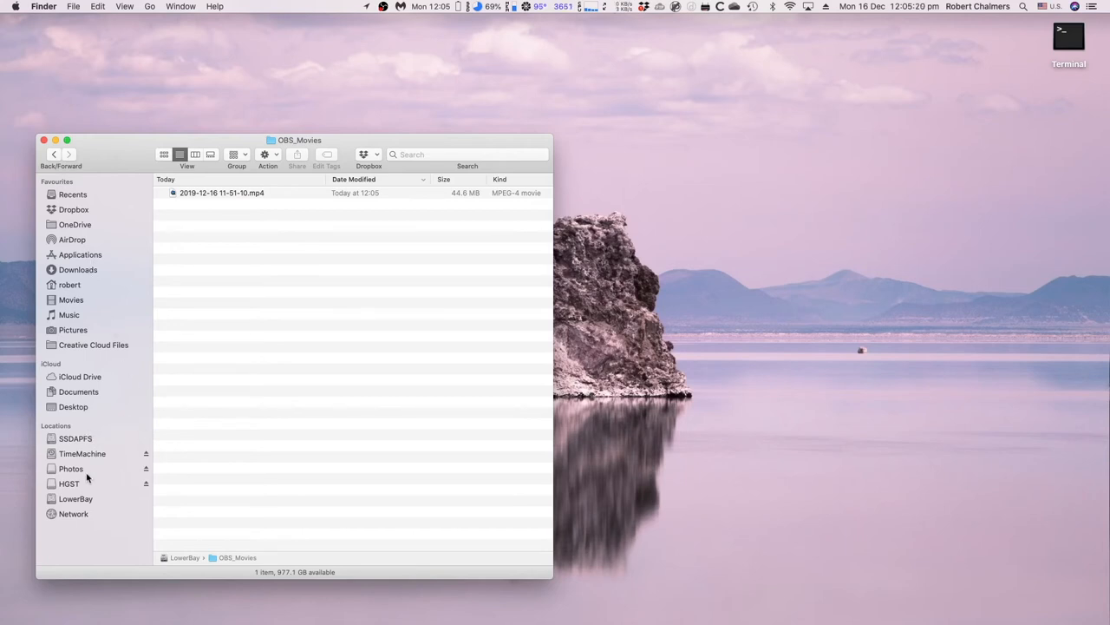
click(71, 469)
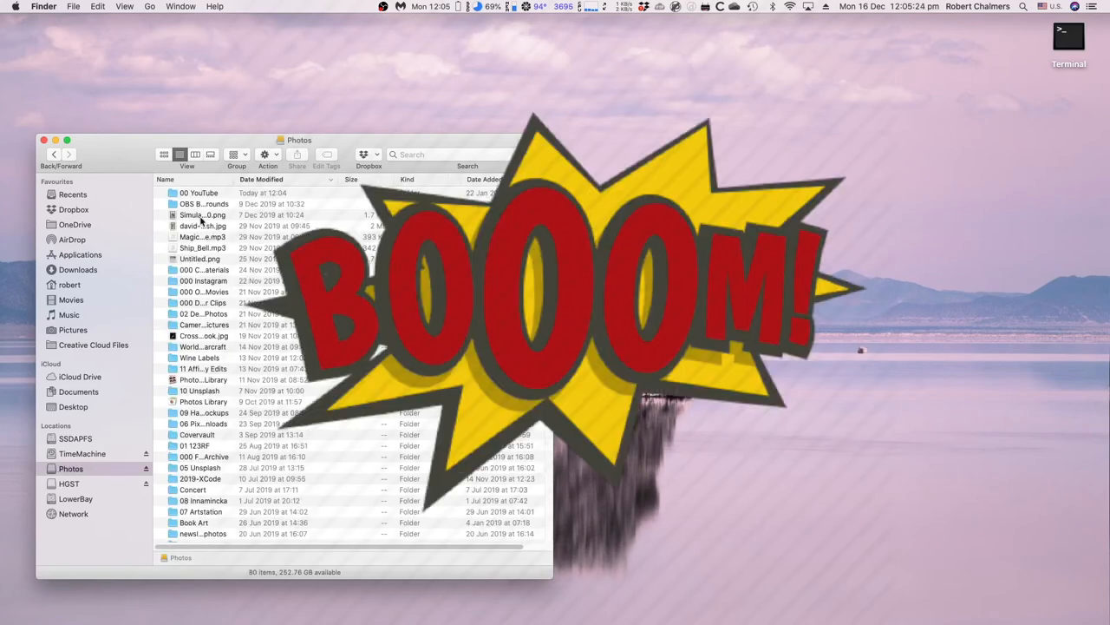
double_click(199, 193)
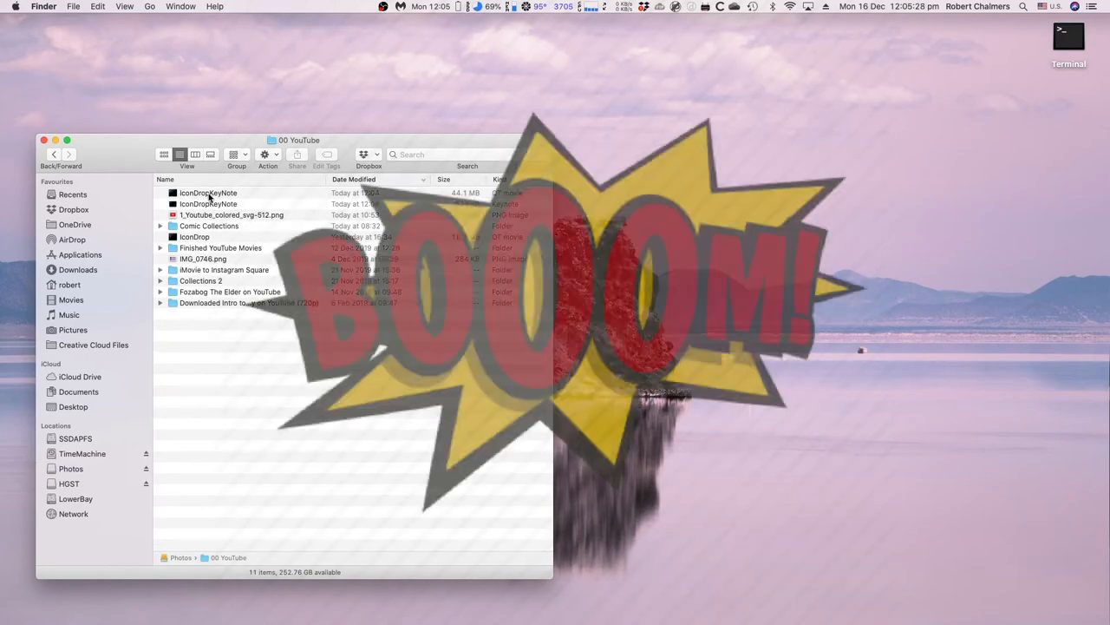
click(209, 193)
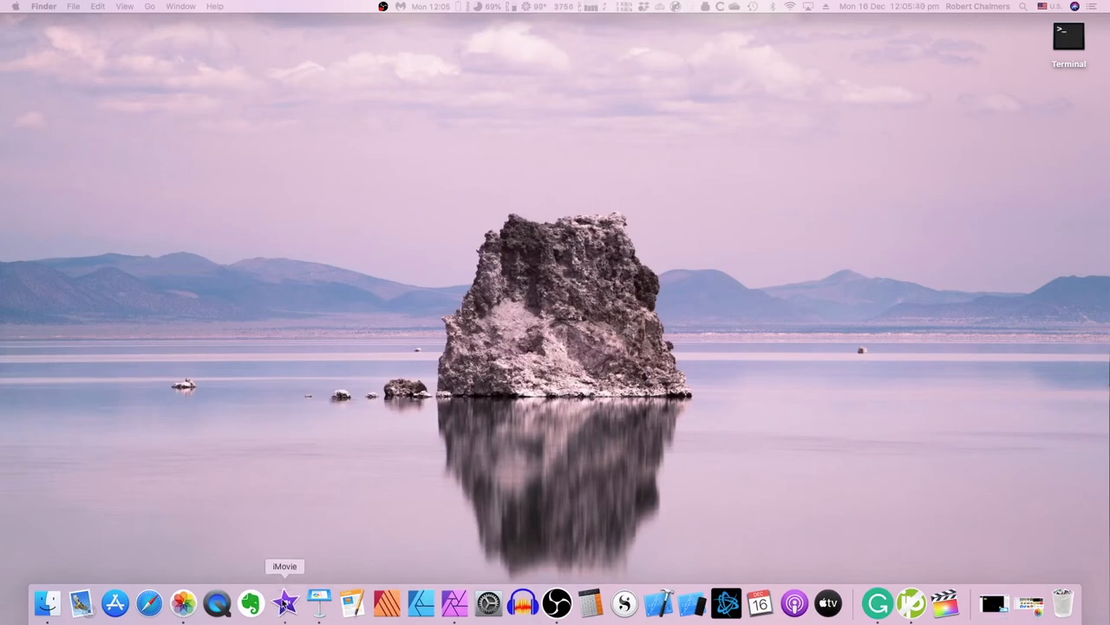
In iMovie, try Delete Media from Event on two clips and dismiss both Item in use alerts
click(285, 602)
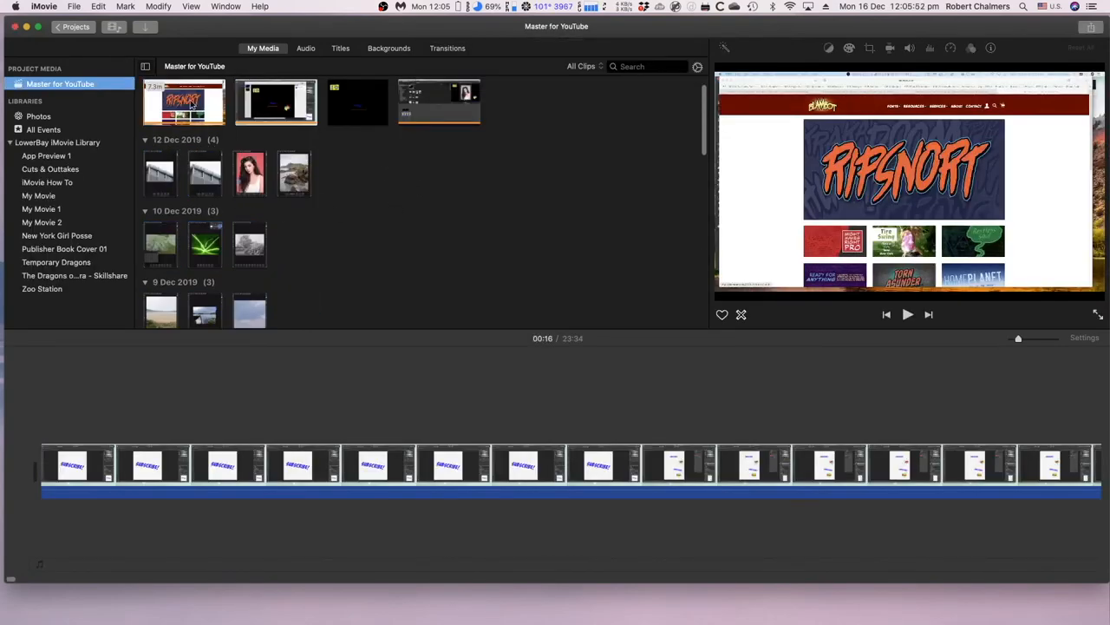
click(183, 101)
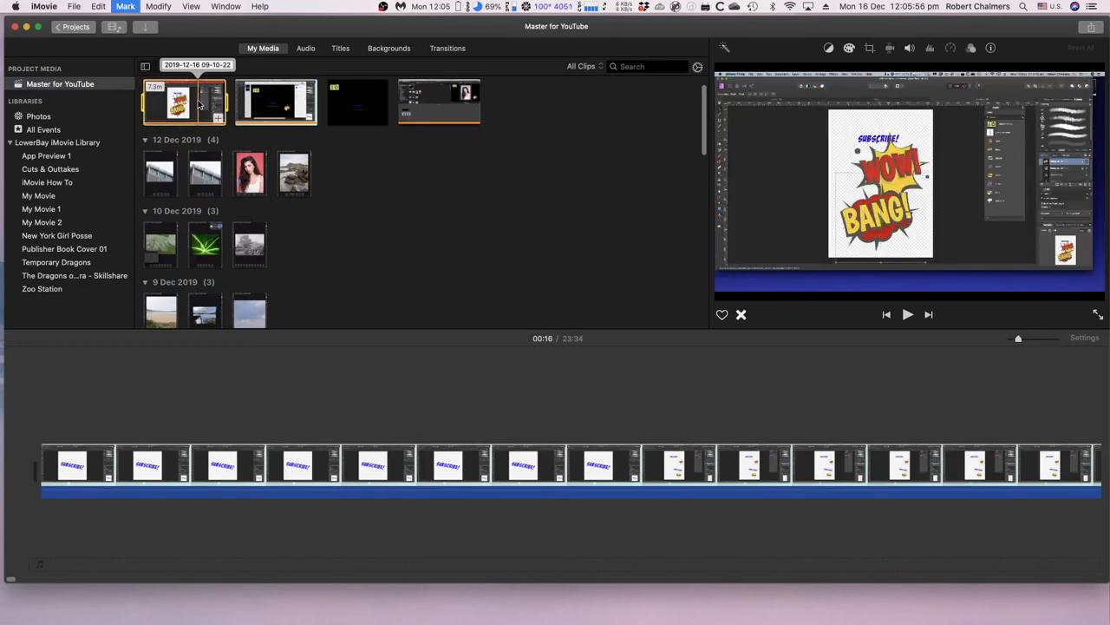
right_click(178, 102)
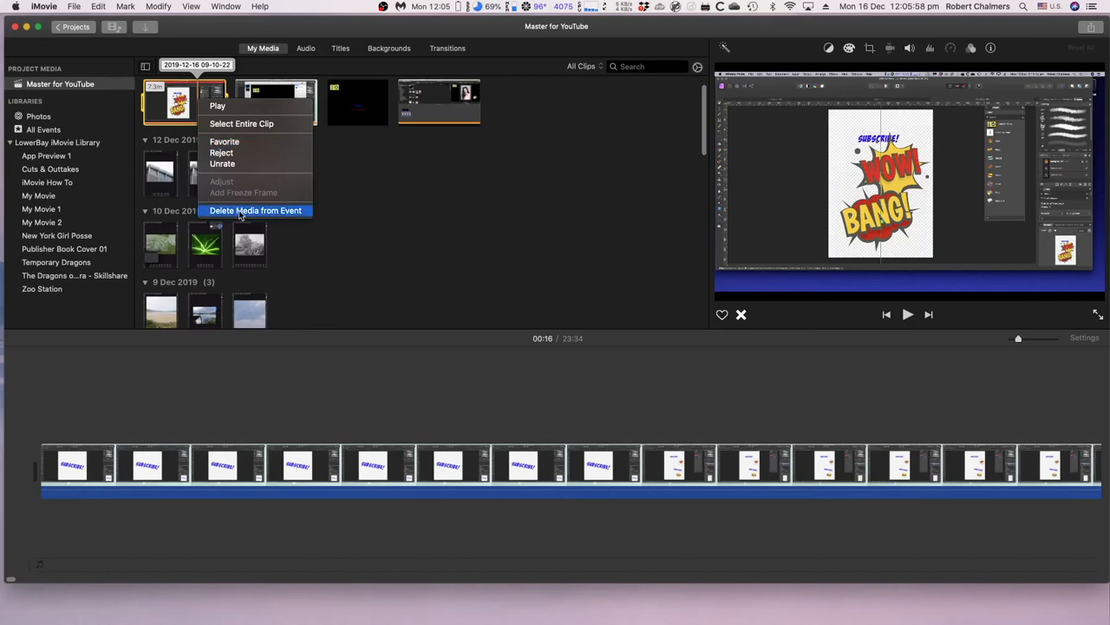
click(256, 210)
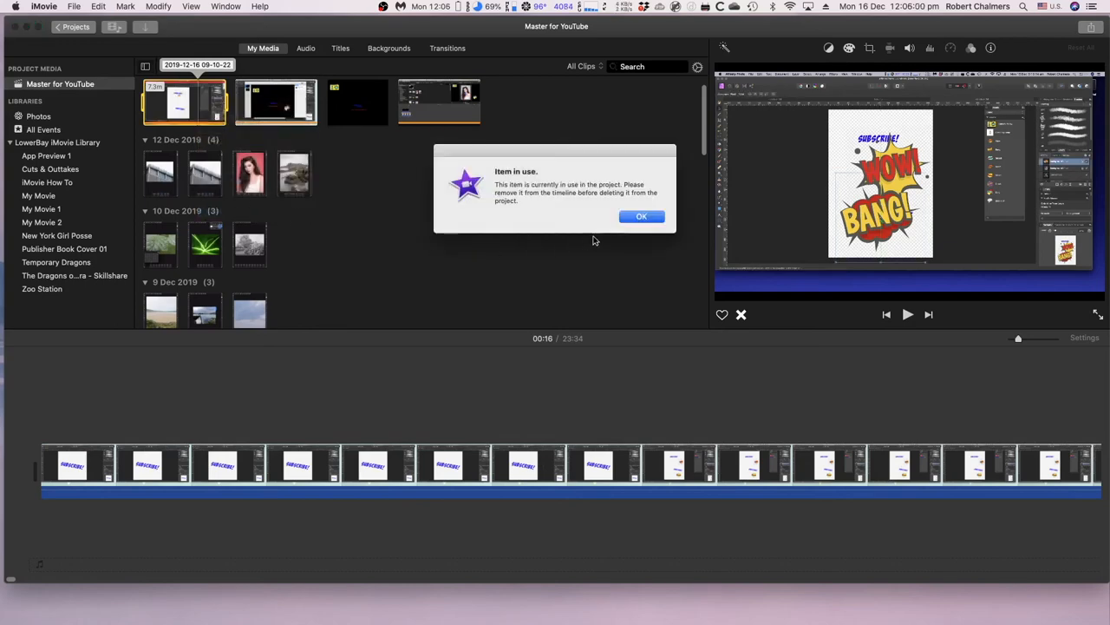
click(641, 216)
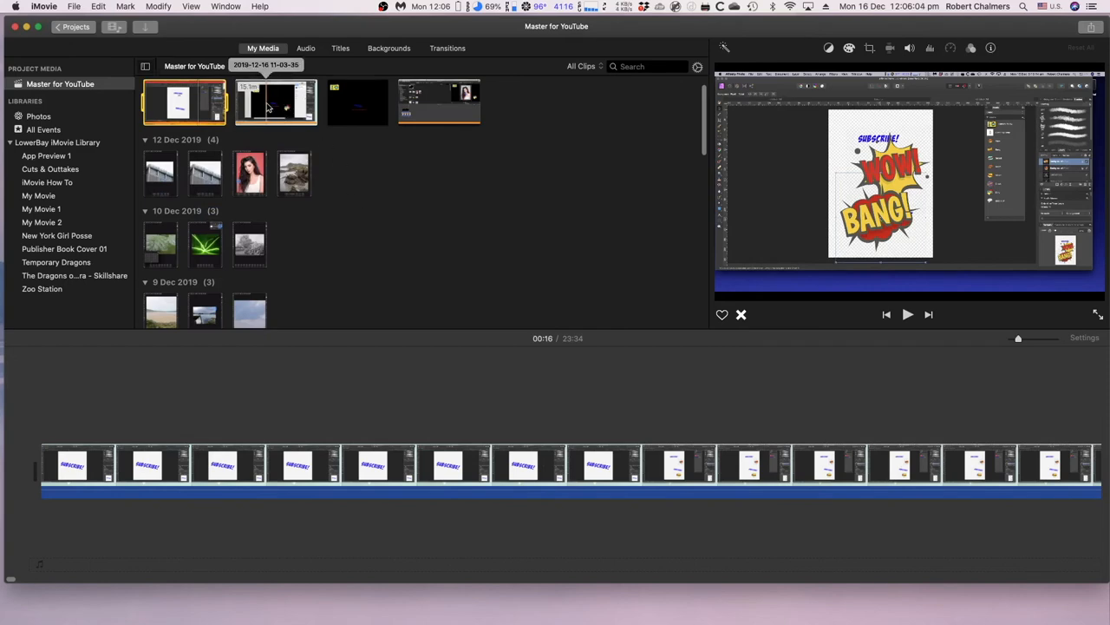
right_click(276, 102)
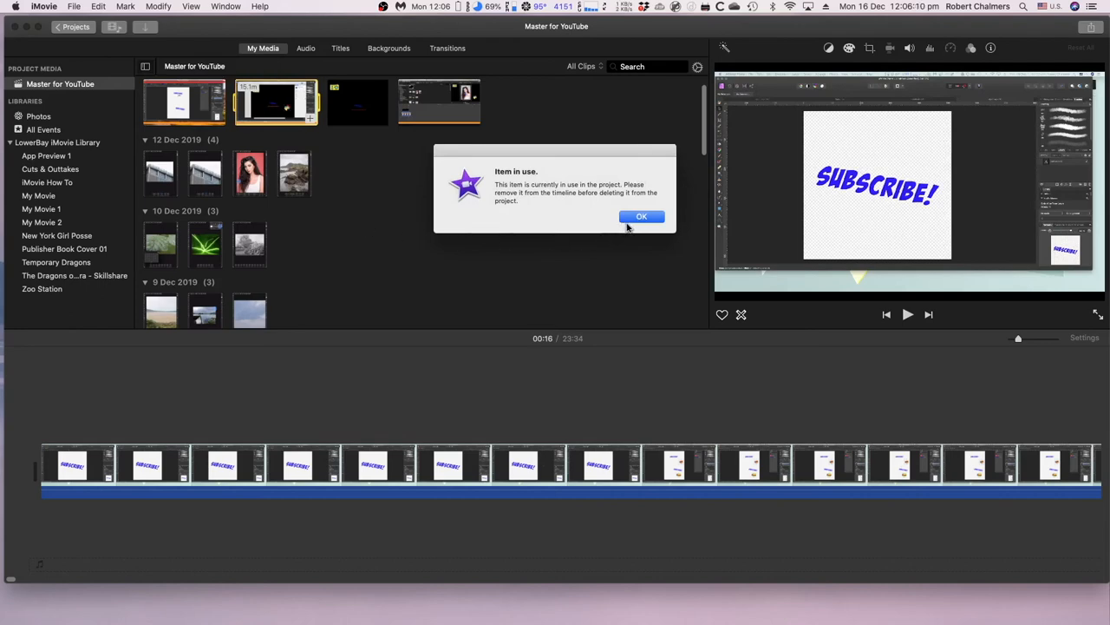
click(642, 216)
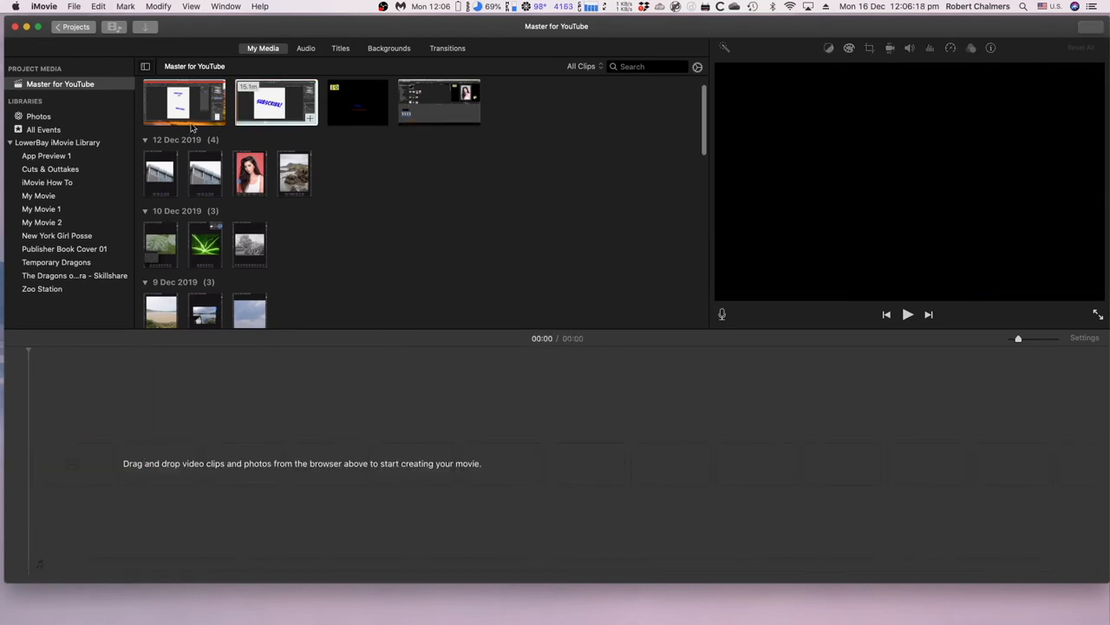
Delete the first event clip and the SUBSCRIBE clip from the event, confirming each
right_click(184, 101)
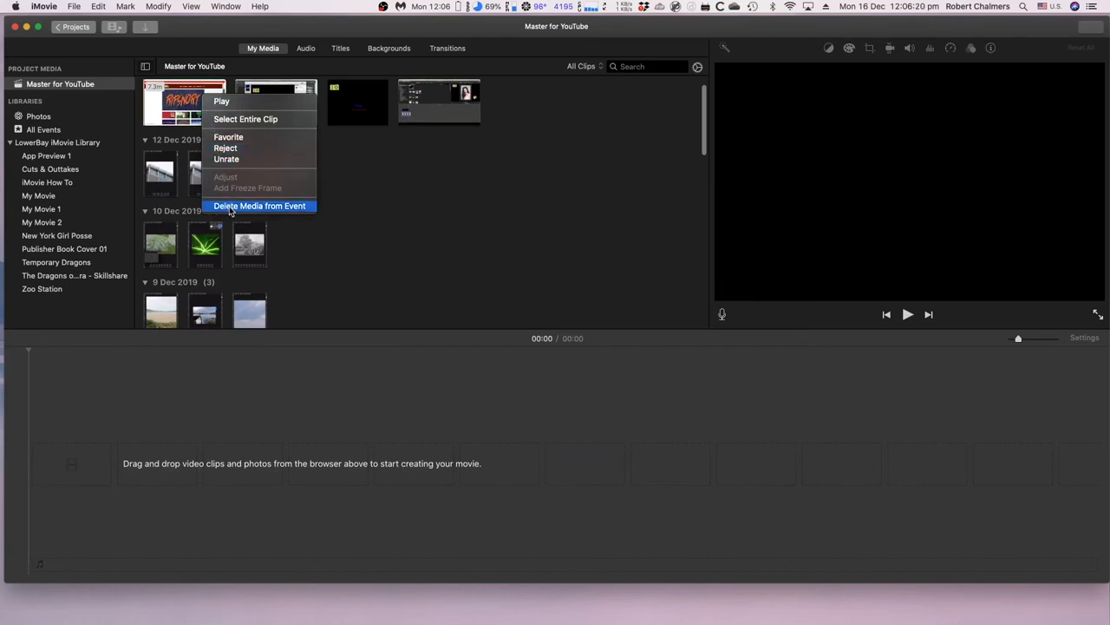
click(260, 205)
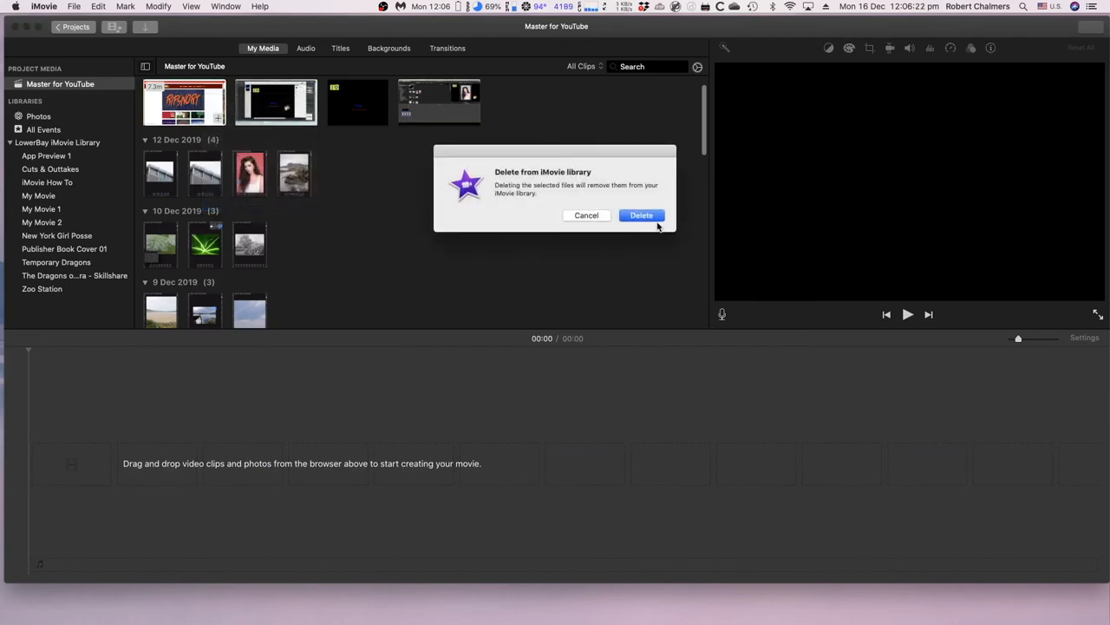
click(641, 215)
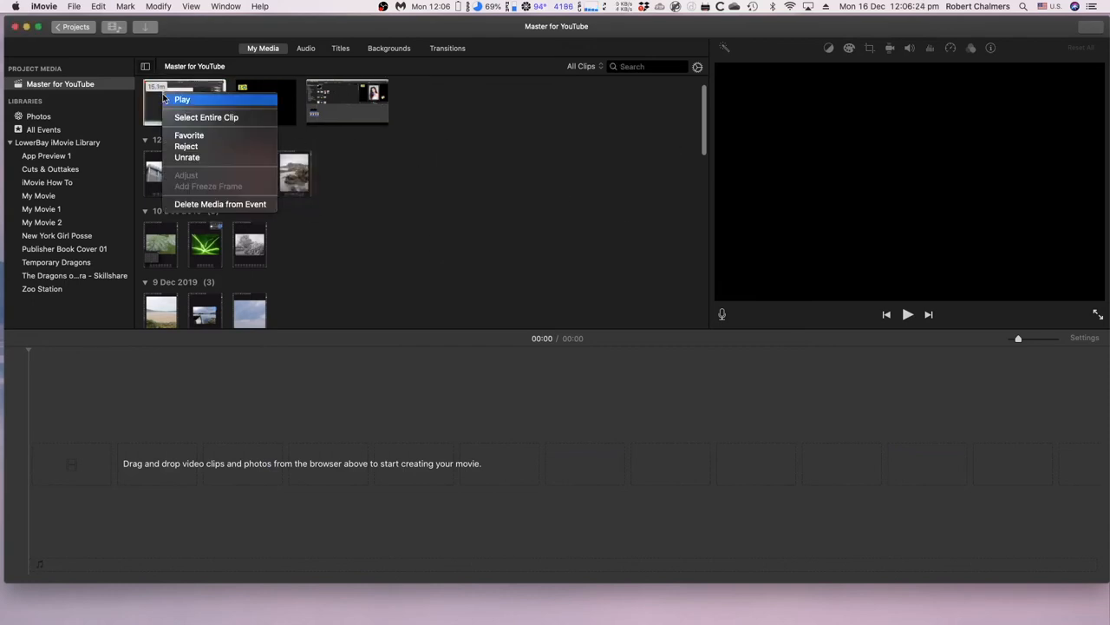
click(221, 204)
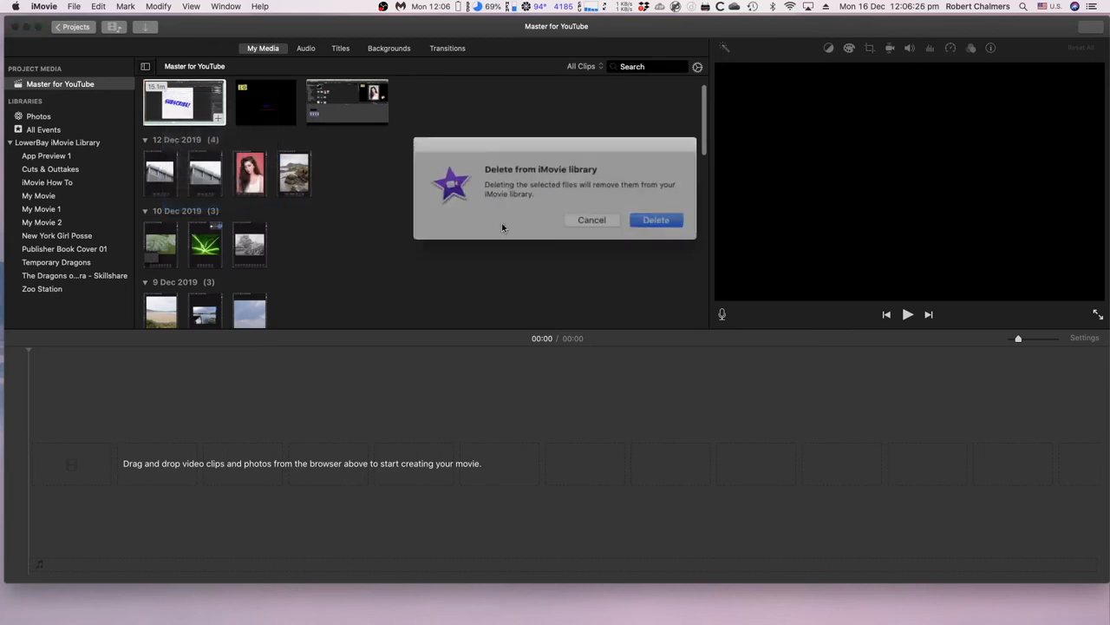
click(656, 220)
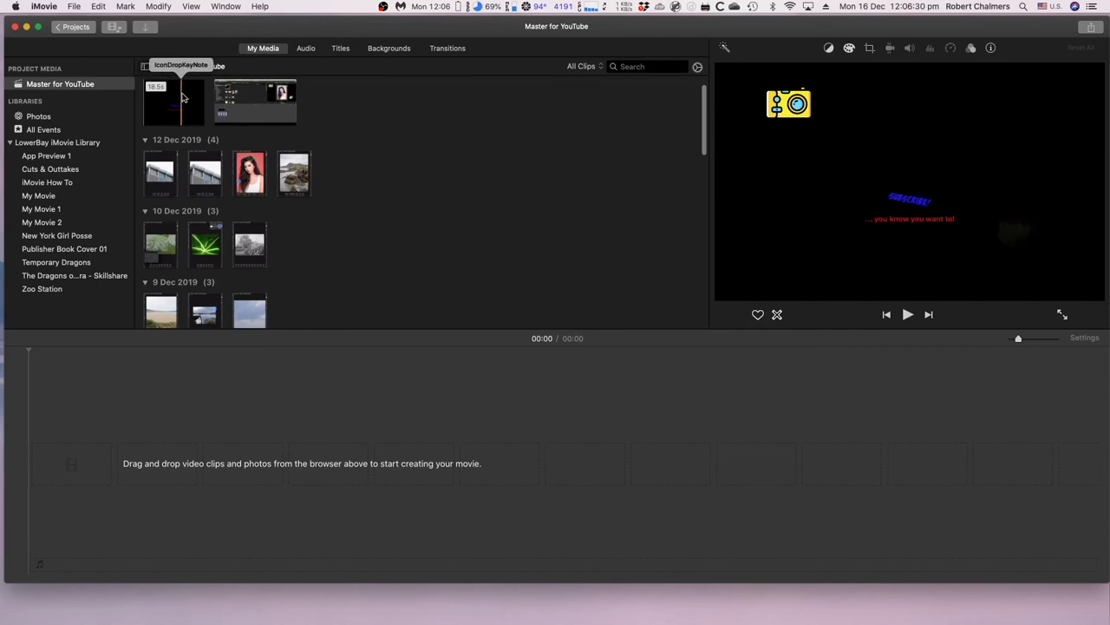
Delete the remaining screen-recording clip from the event and scroll through the media
click(254, 99)
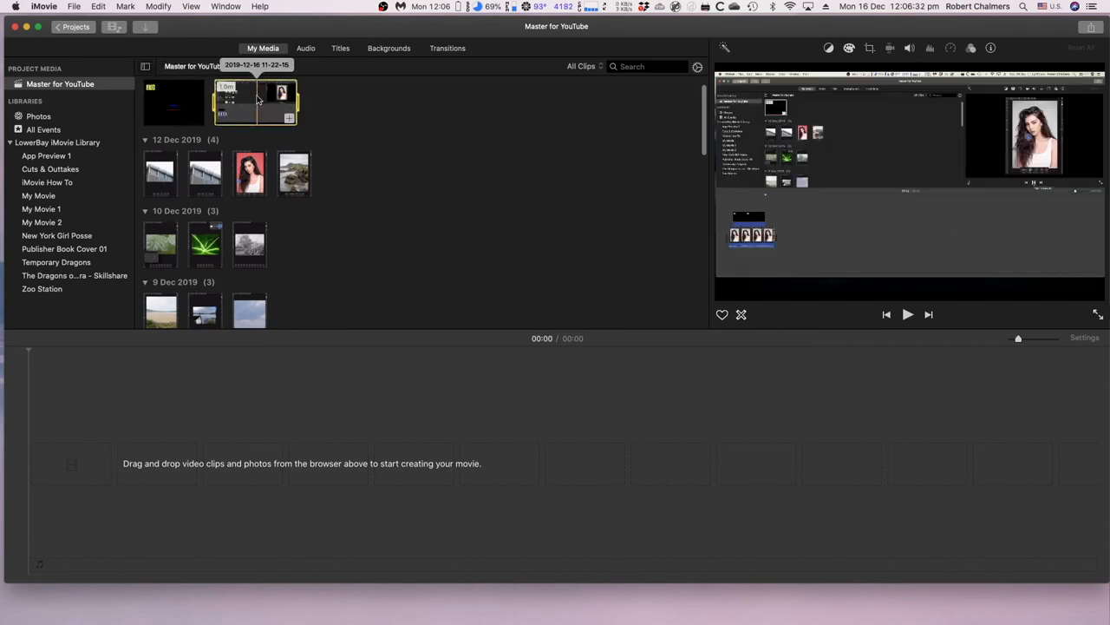
right_click(277, 100)
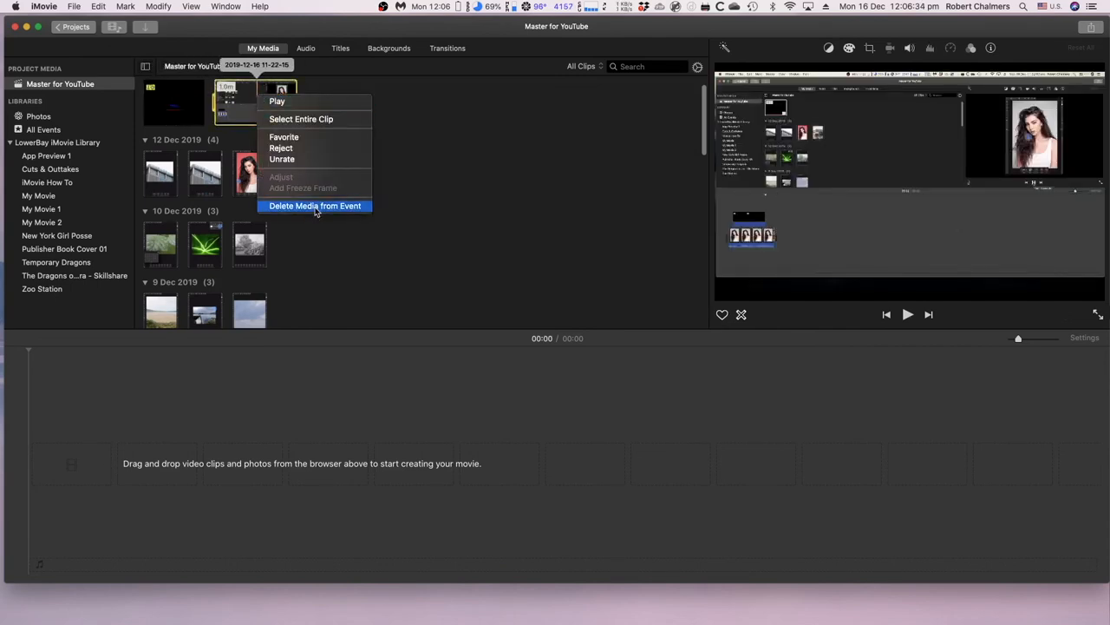
click(315, 206)
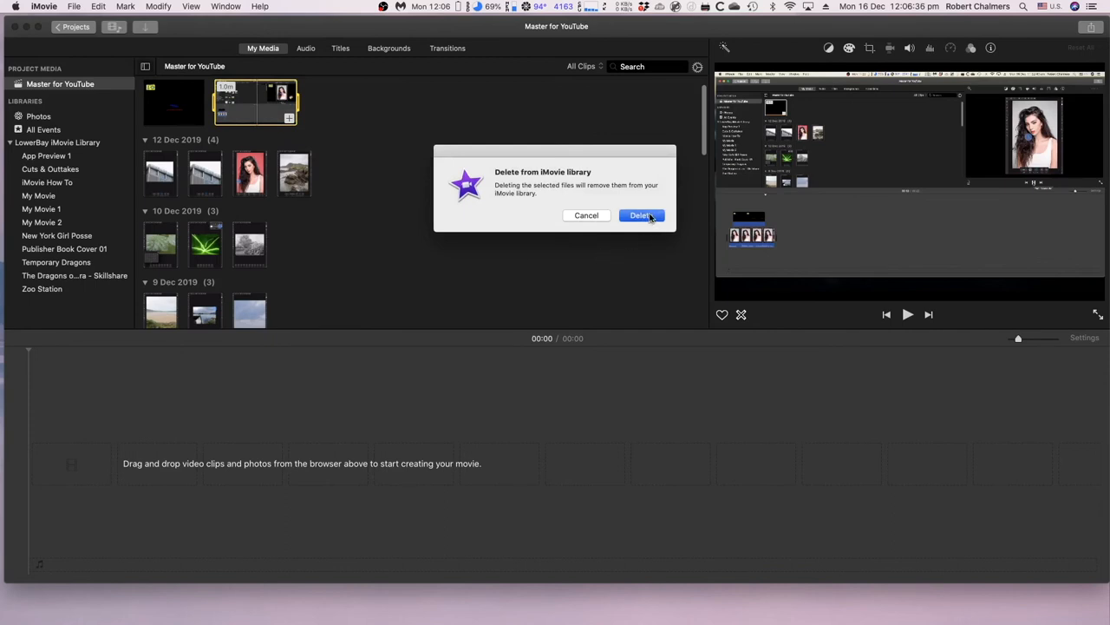
click(642, 215)
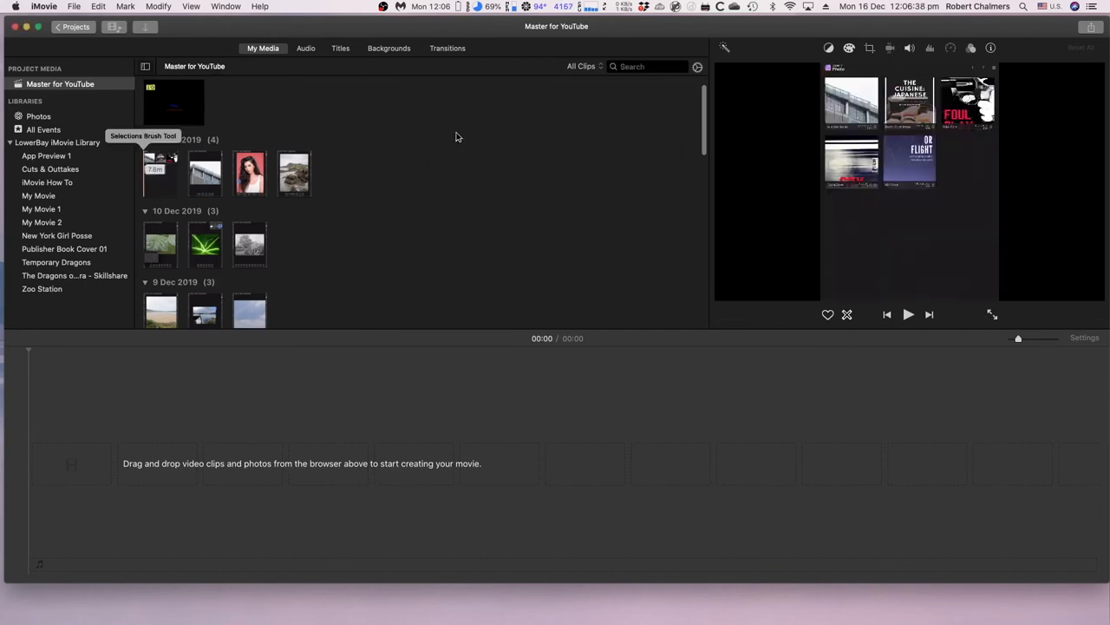
scroll(down, 3)
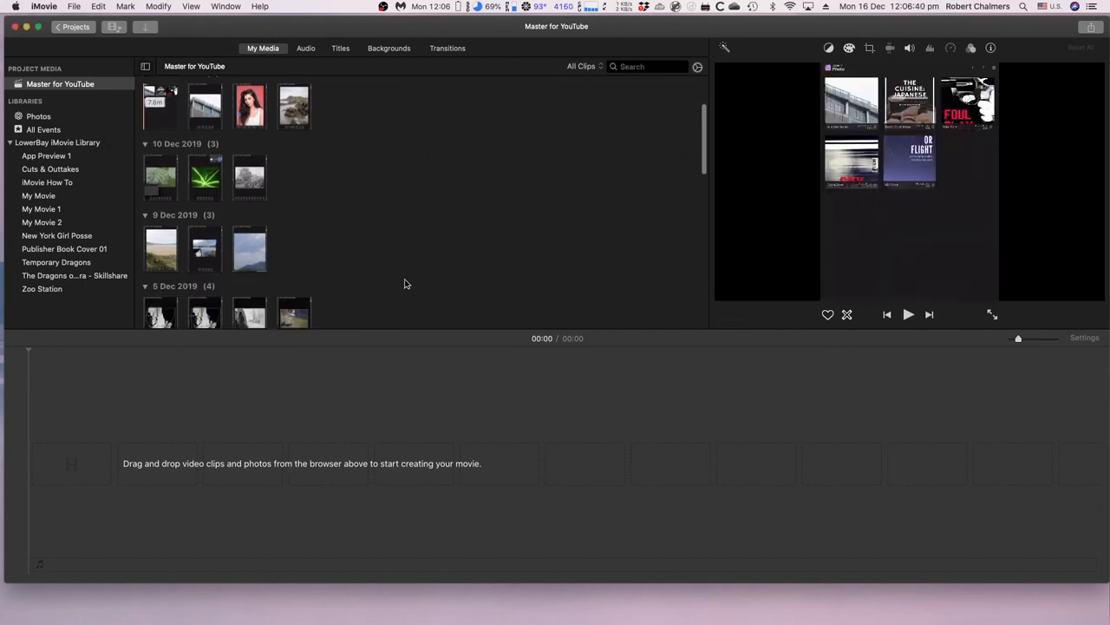
scroll(down, 3)
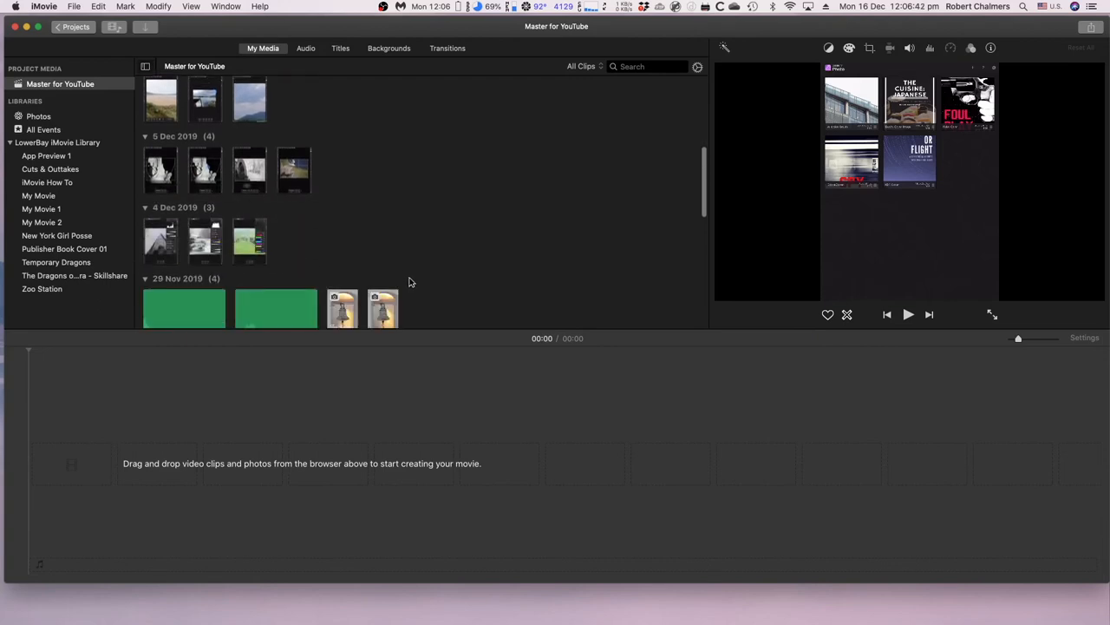
scroll(down, 3)
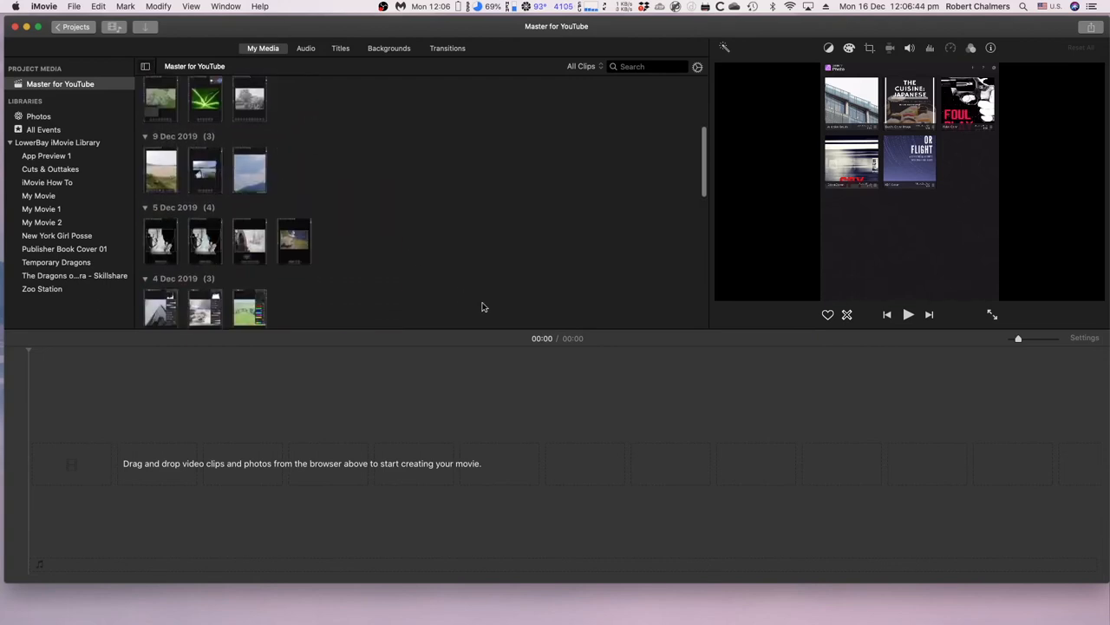
scroll(down, 3)
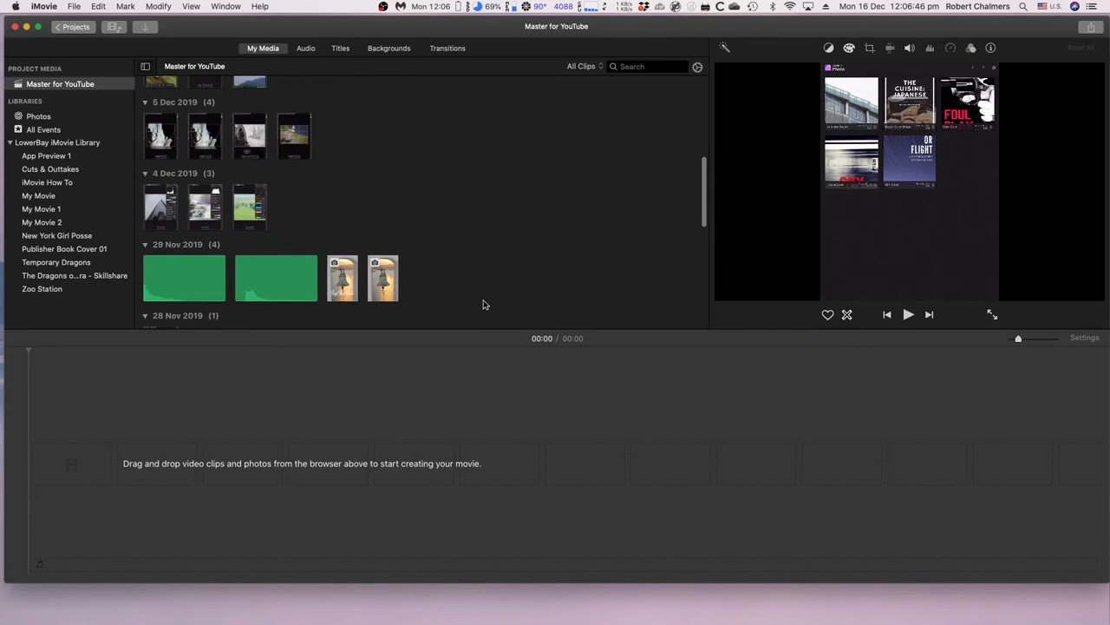
scroll(up, 3)
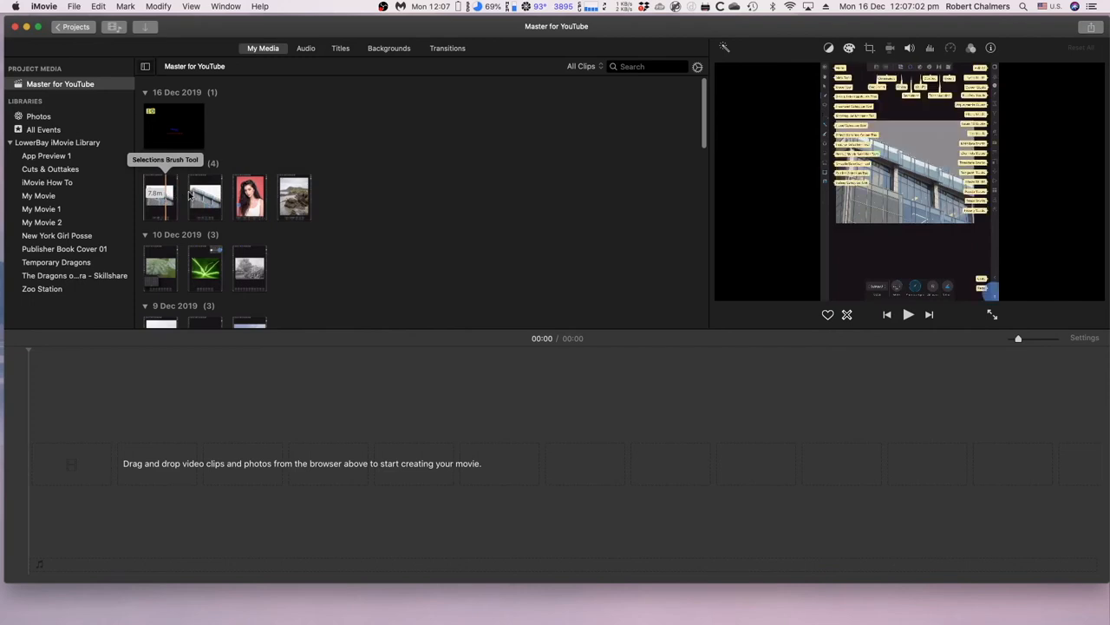
mouse_move(249, 195)
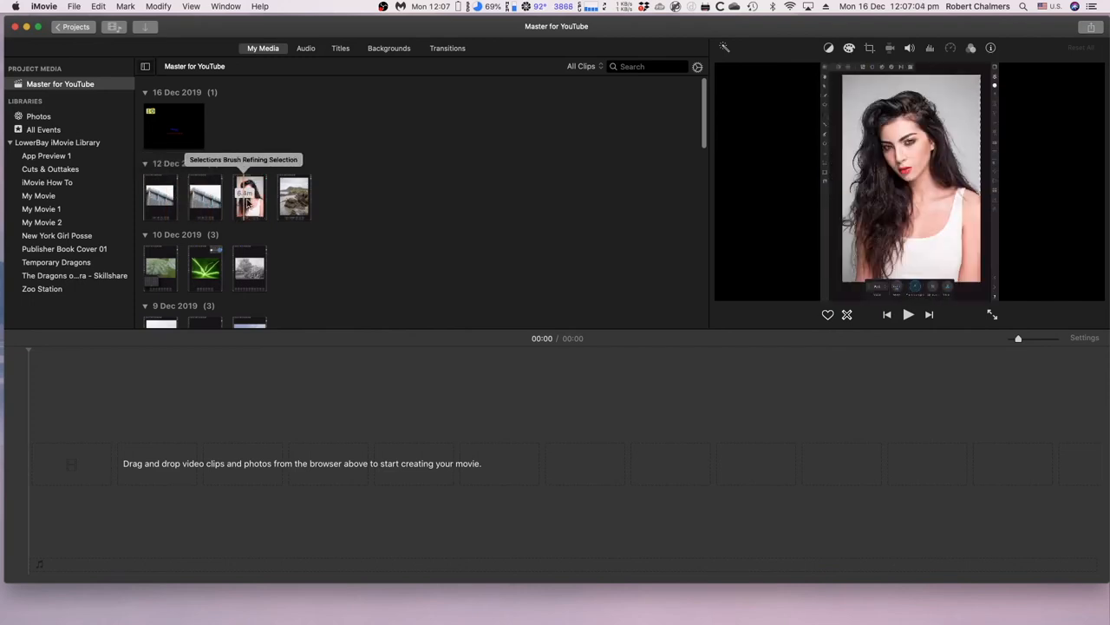
Drag the 12 Dec 2019 portrait-editing clip into the timeline and briefly play it
click(249, 197)
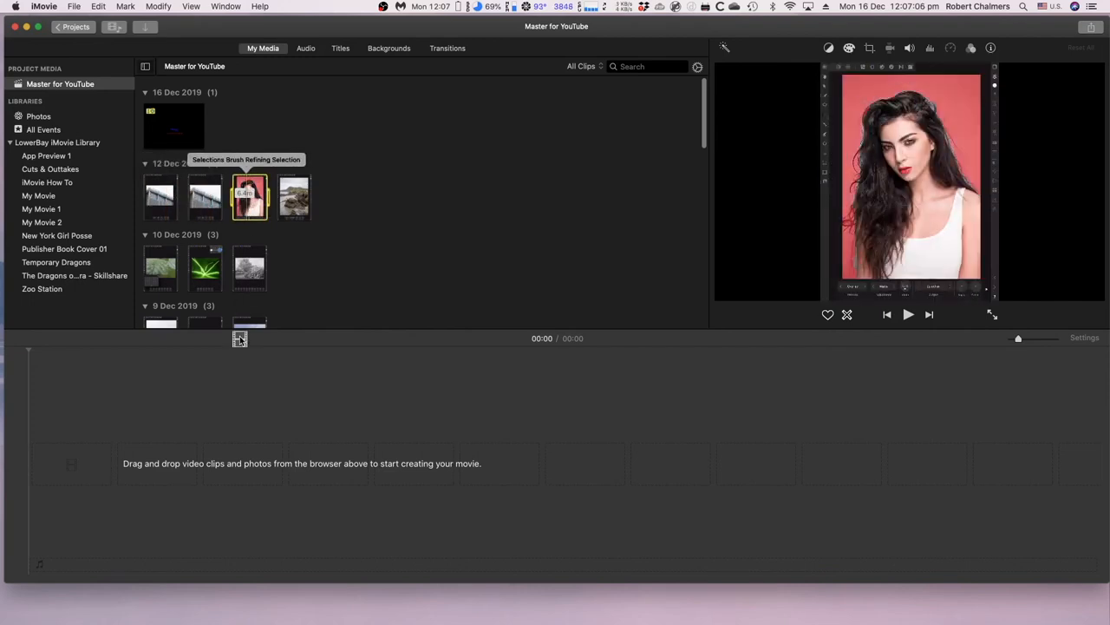
drag(249, 196, 260, 464)
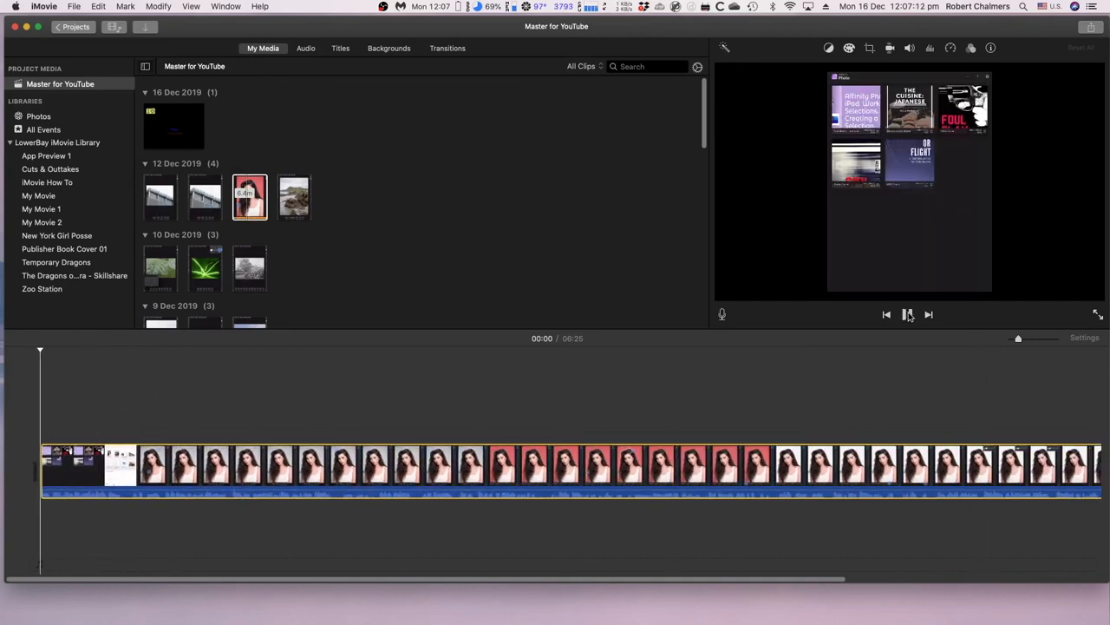
click(907, 314)
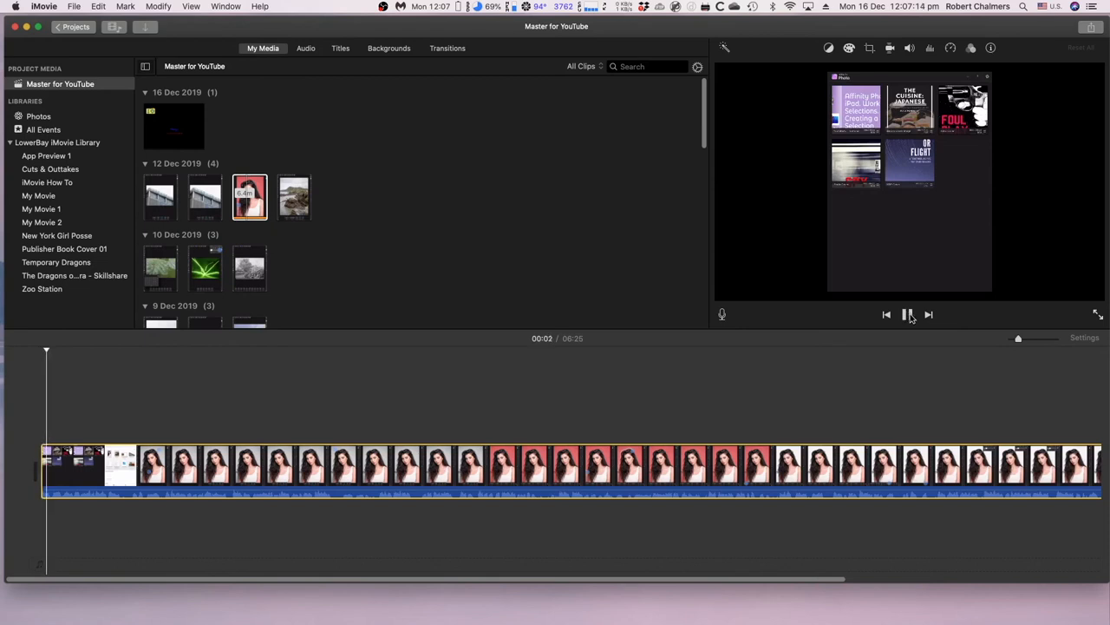
click(907, 314)
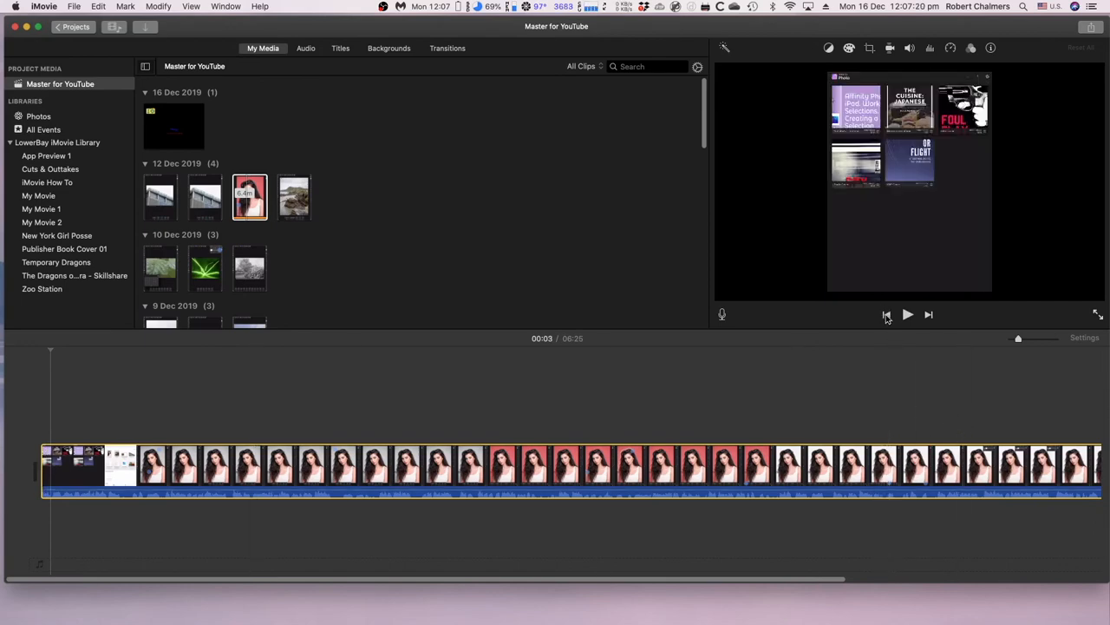
click(263, 464)
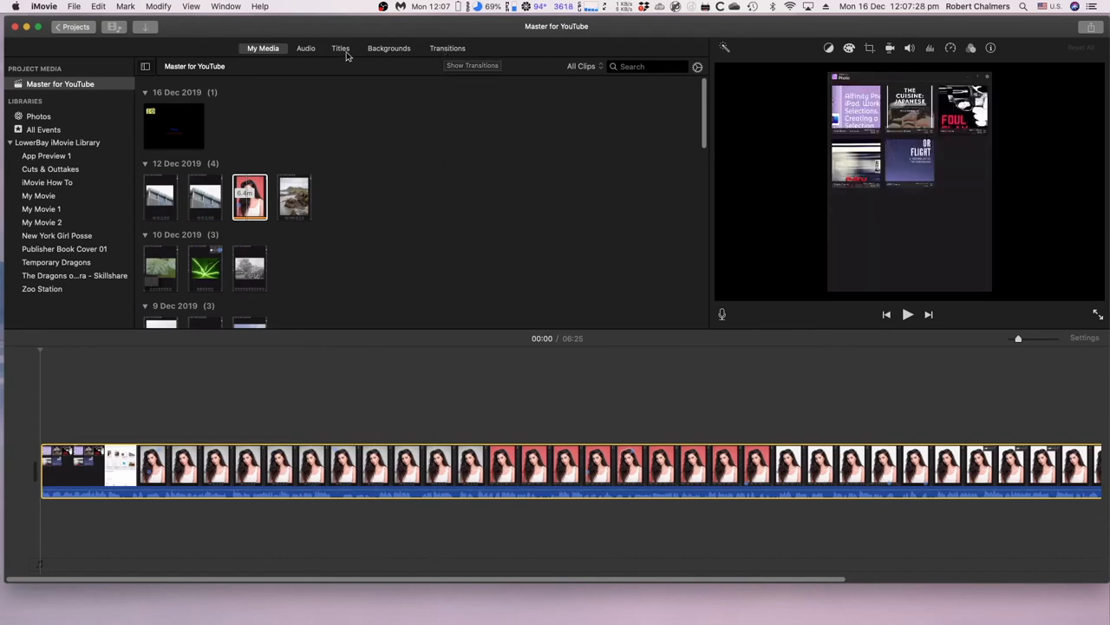
Place the Reveal title at the timeline start and enter 'Drop Icons' as its text
click(340, 47)
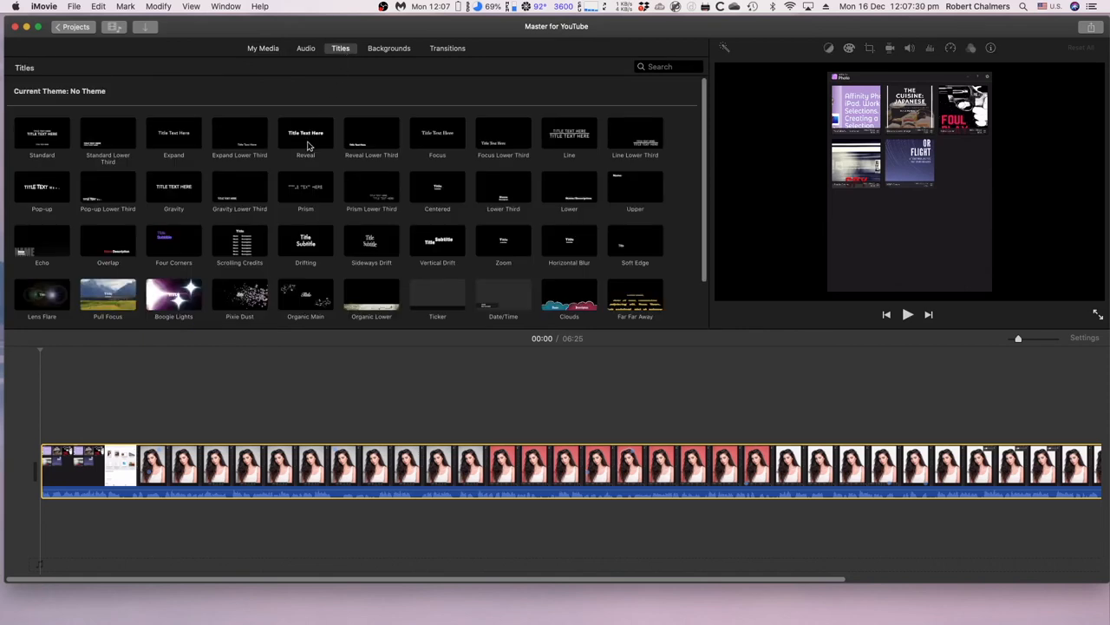
click(306, 139)
text(Drop)
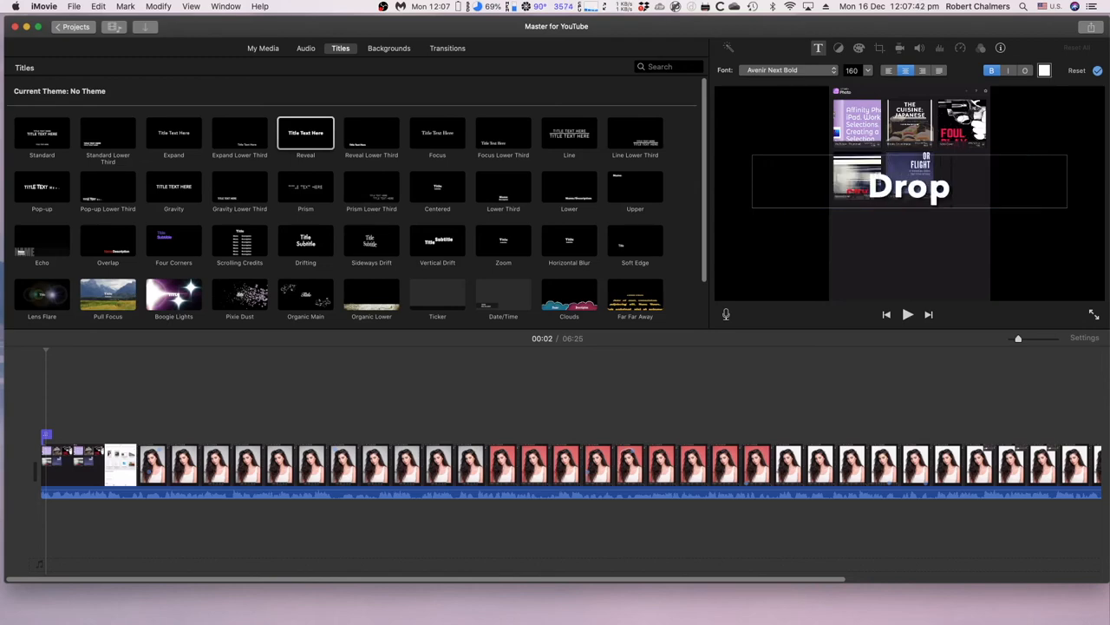
text(Icons)
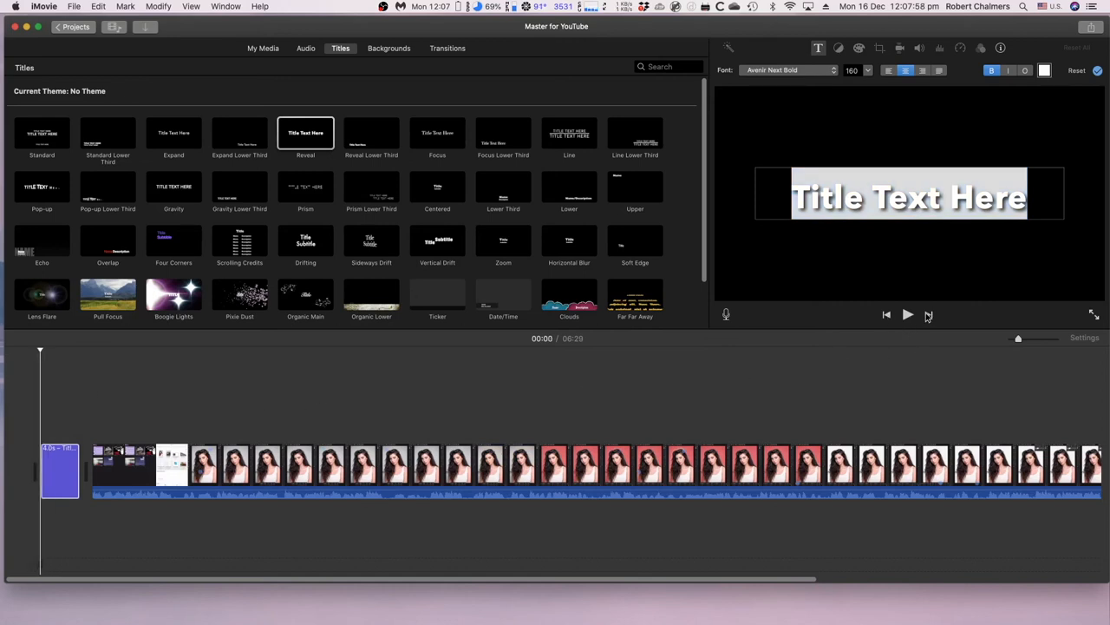
click(908, 314)
text(D)
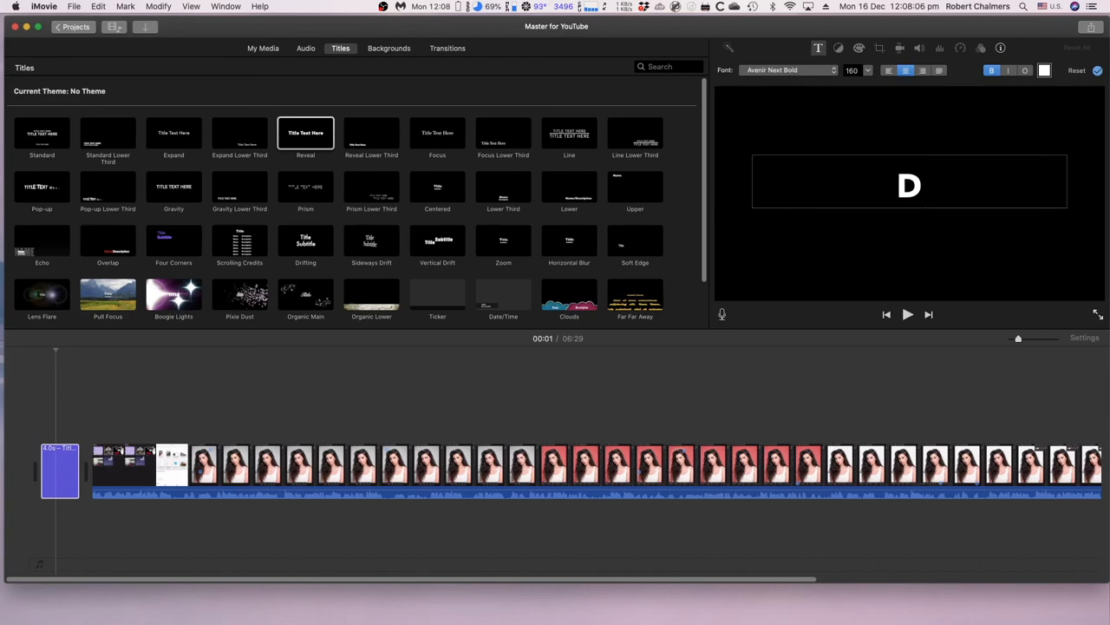
text(rop Icons)
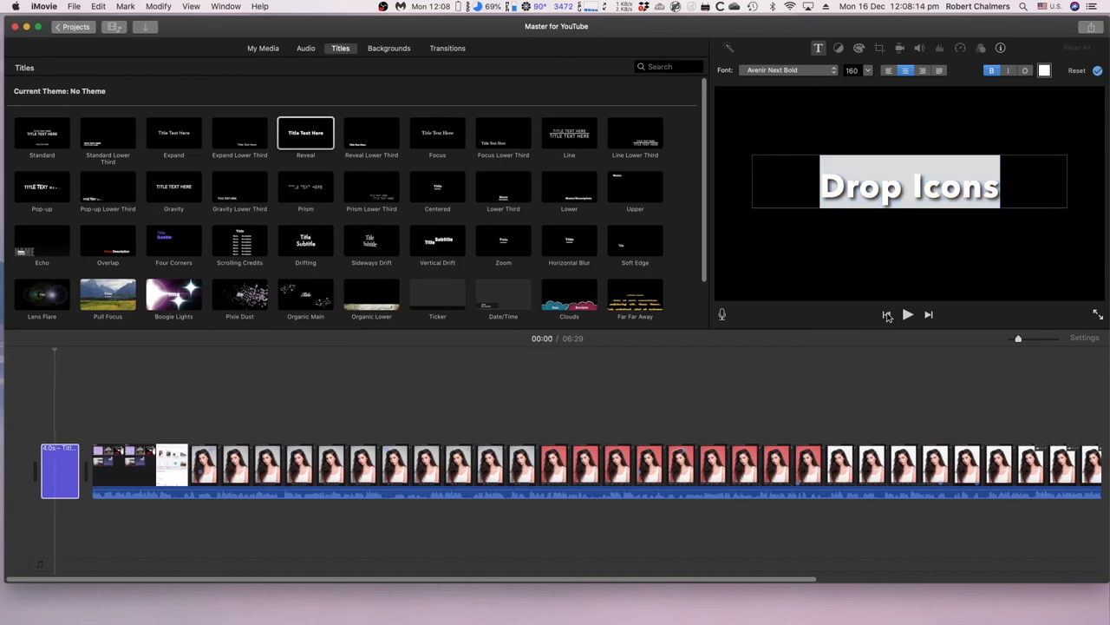
click(907, 314)
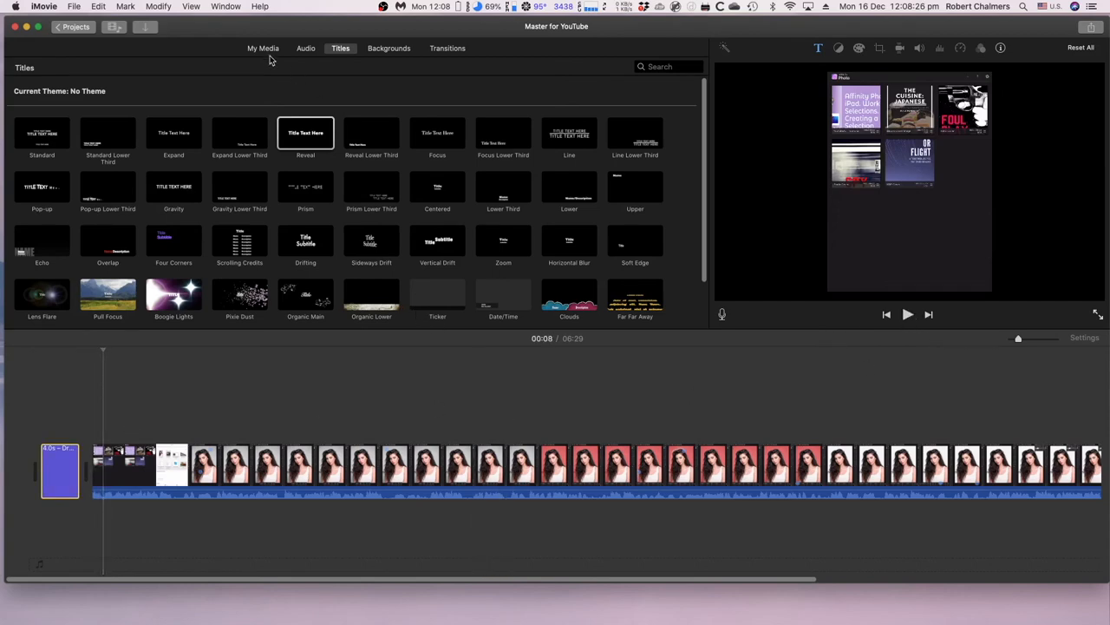
click(263, 48)
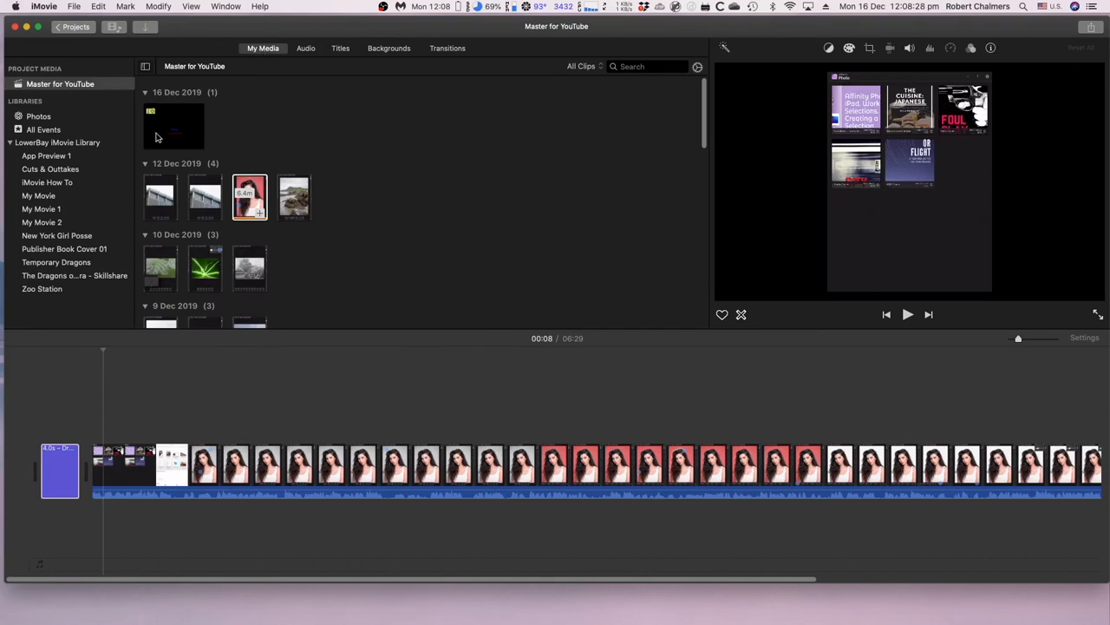
click(250, 197)
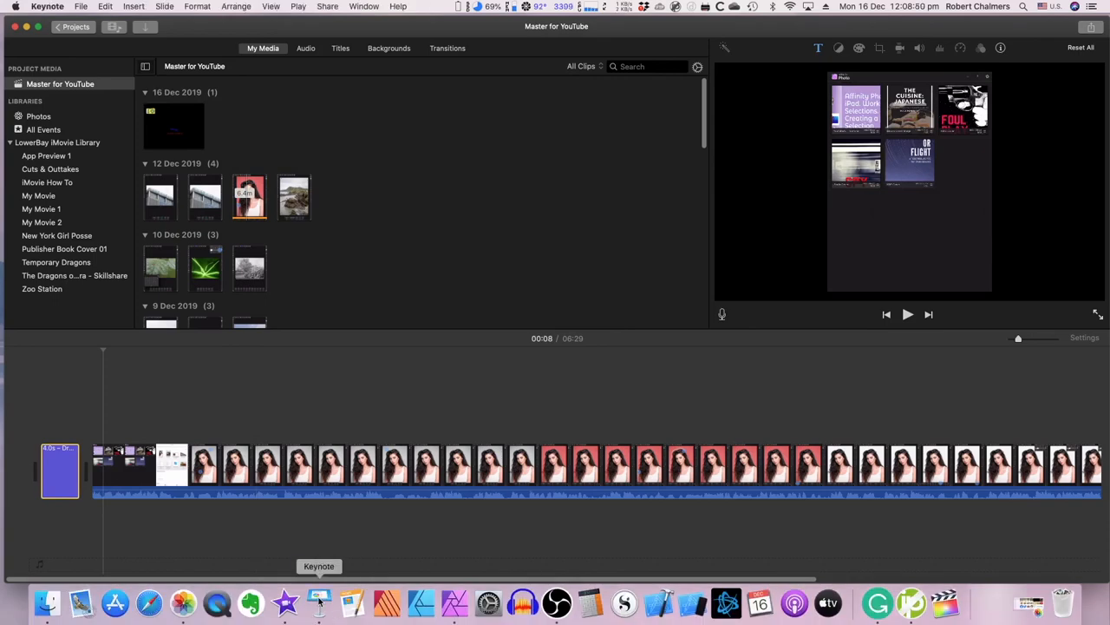
Export the slide as a custom-resolution movie to 00 YouTube, replacing the existing IconDropKeyNote file
click(319, 601)
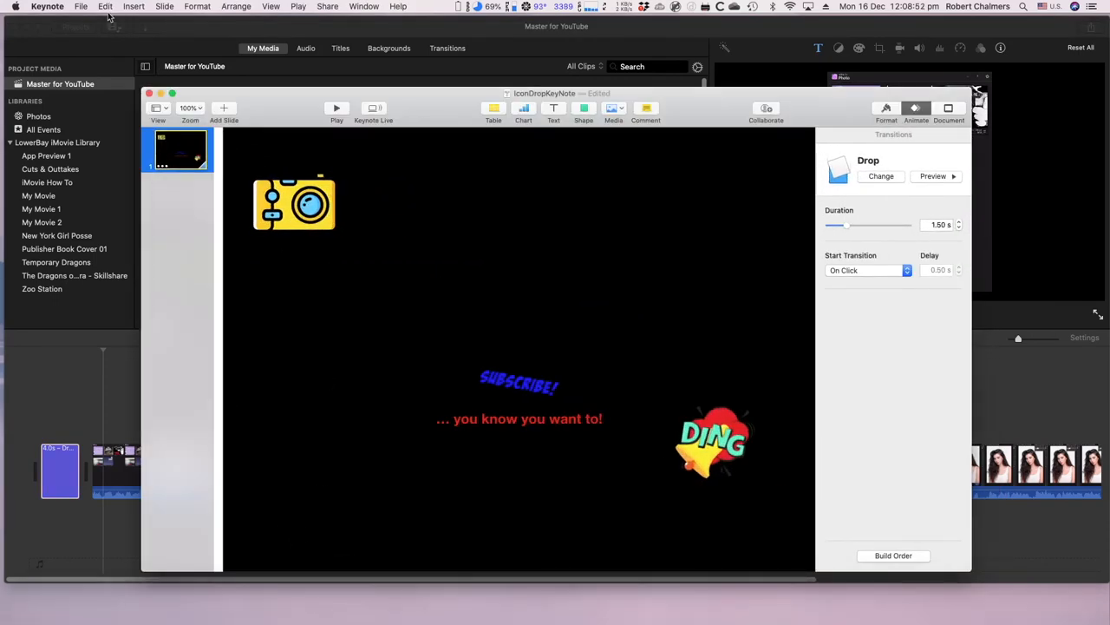
click(81, 6)
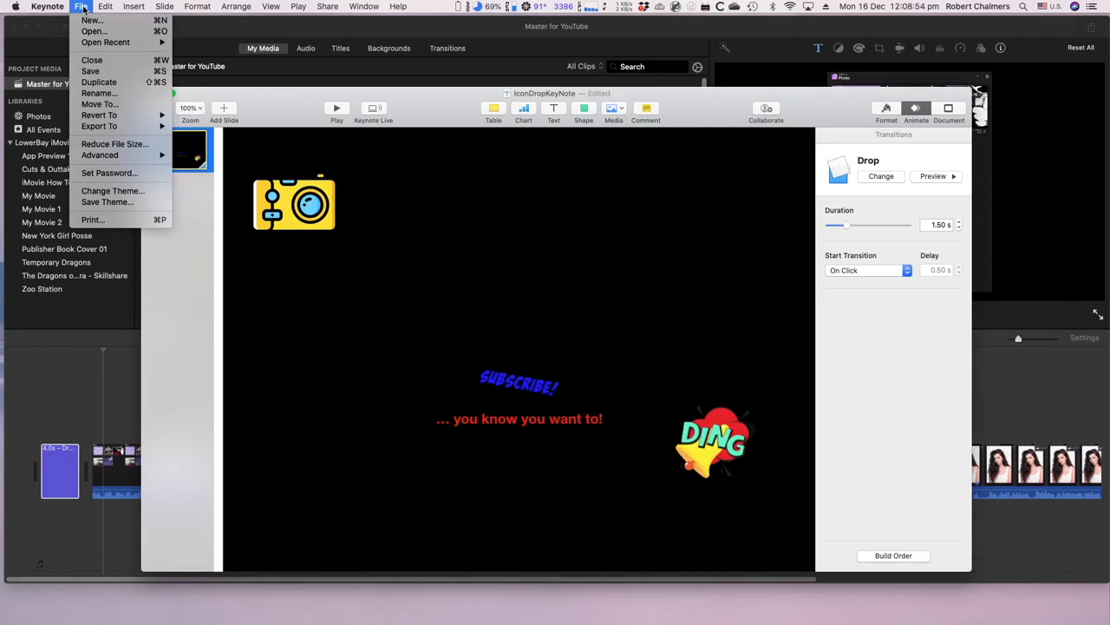
mouse_move(99, 126)
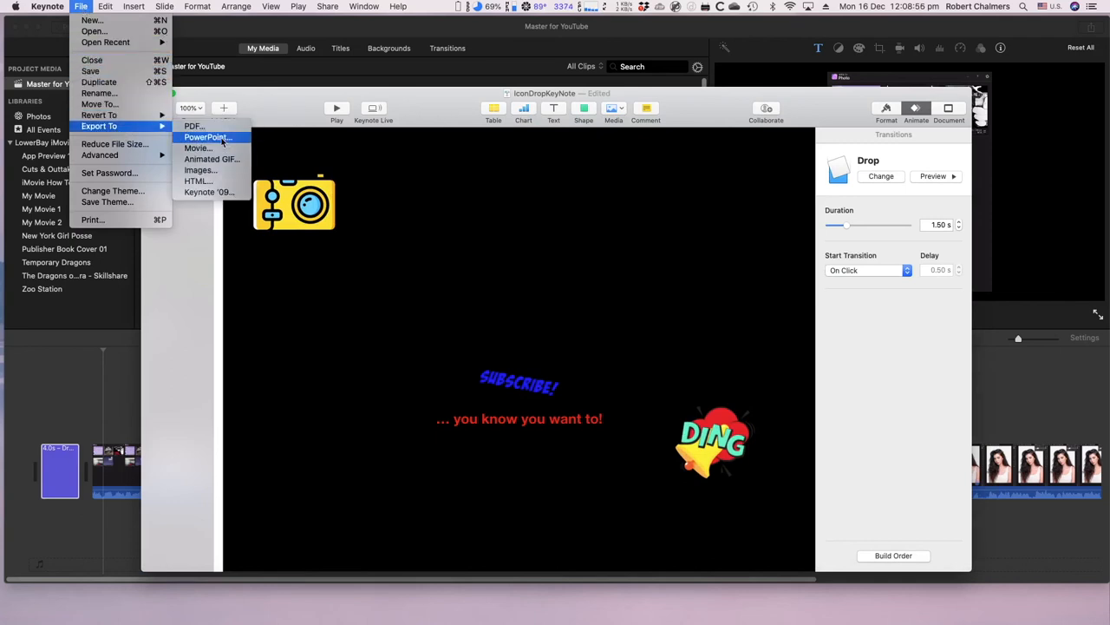
click(198, 148)
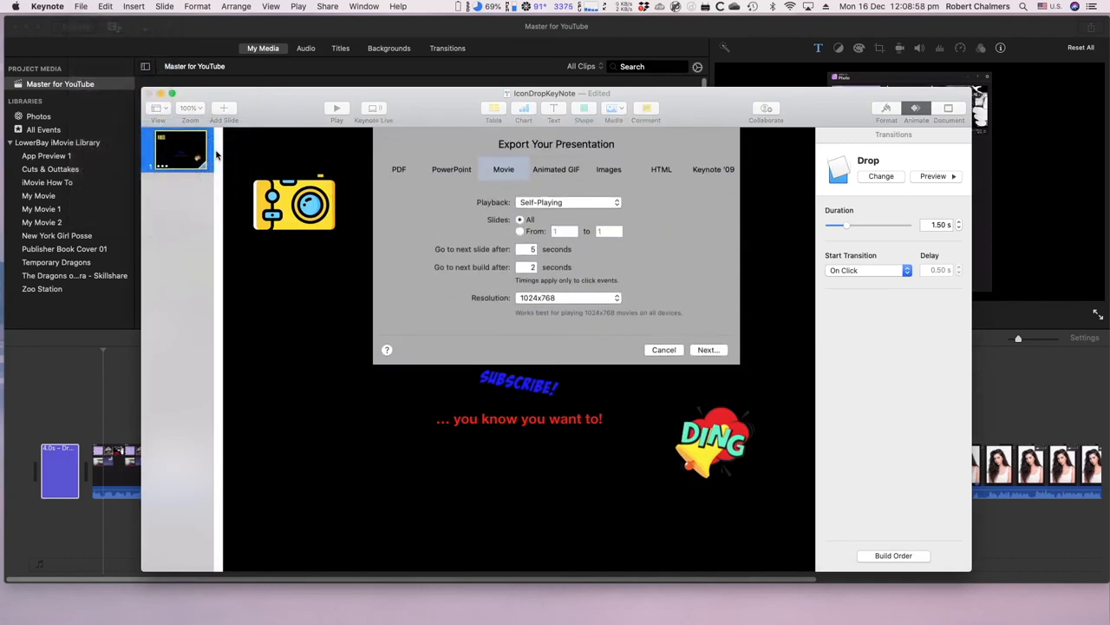
click(568, 297)
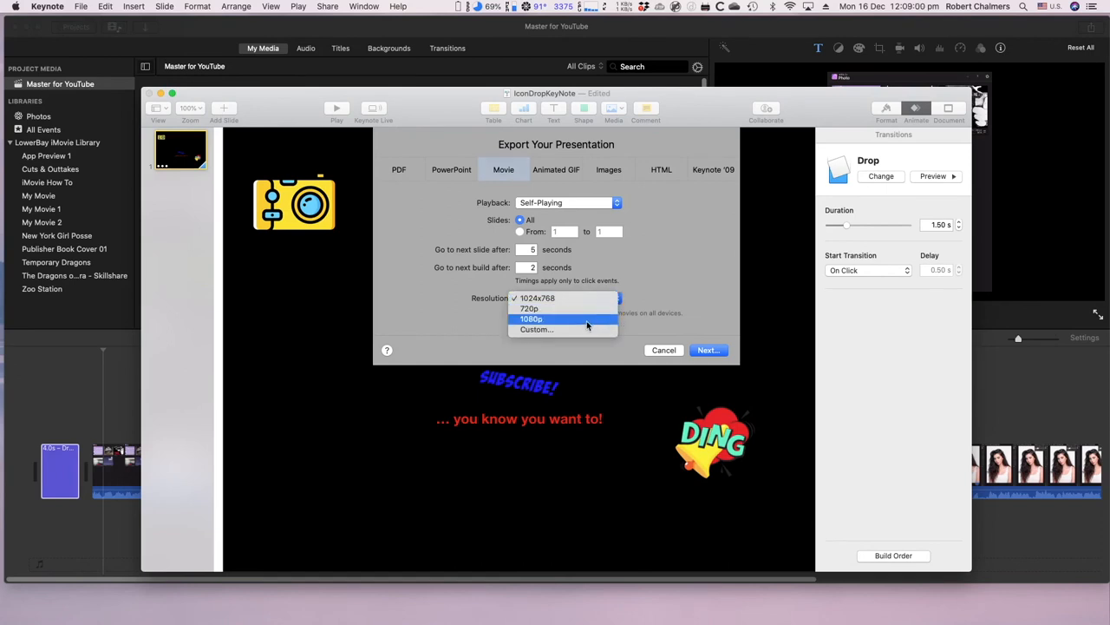
click(536, 329)
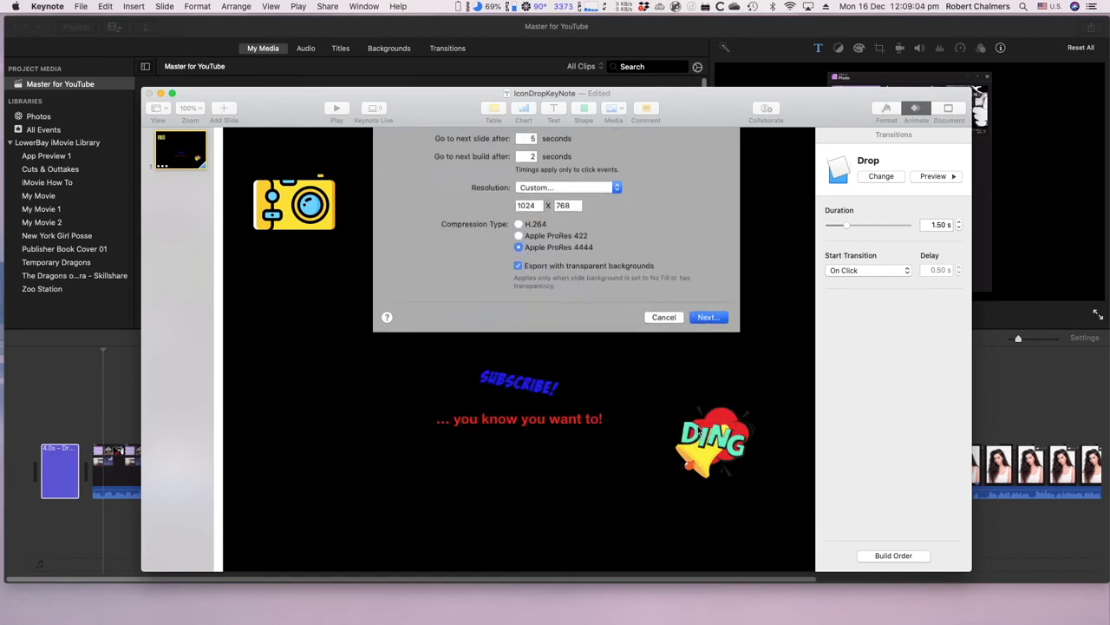
click(708, 317)
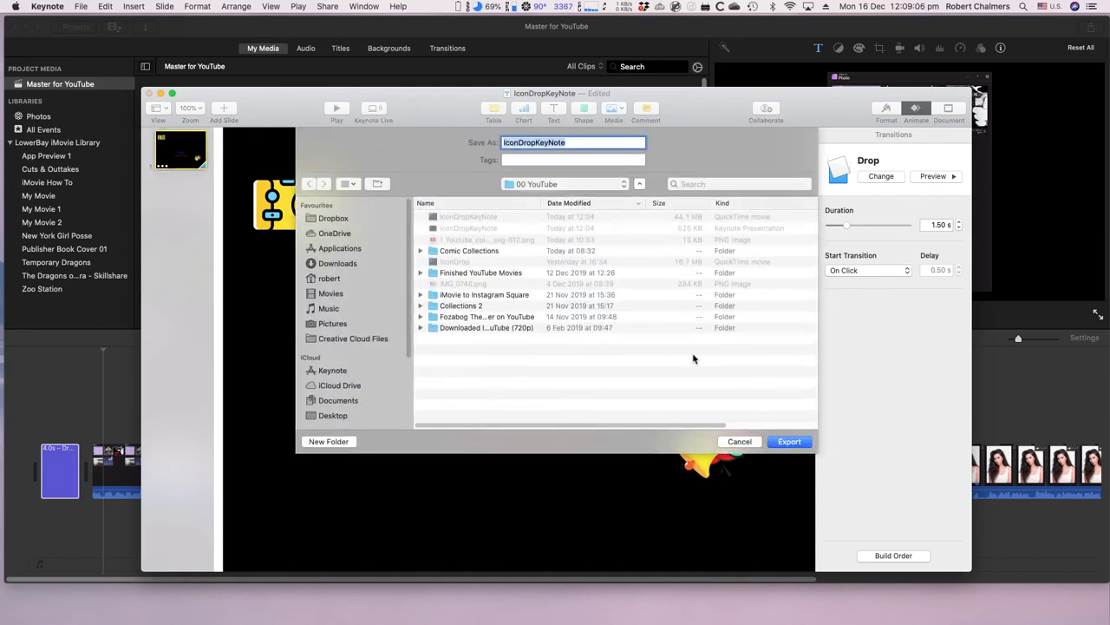
click(788, 440)
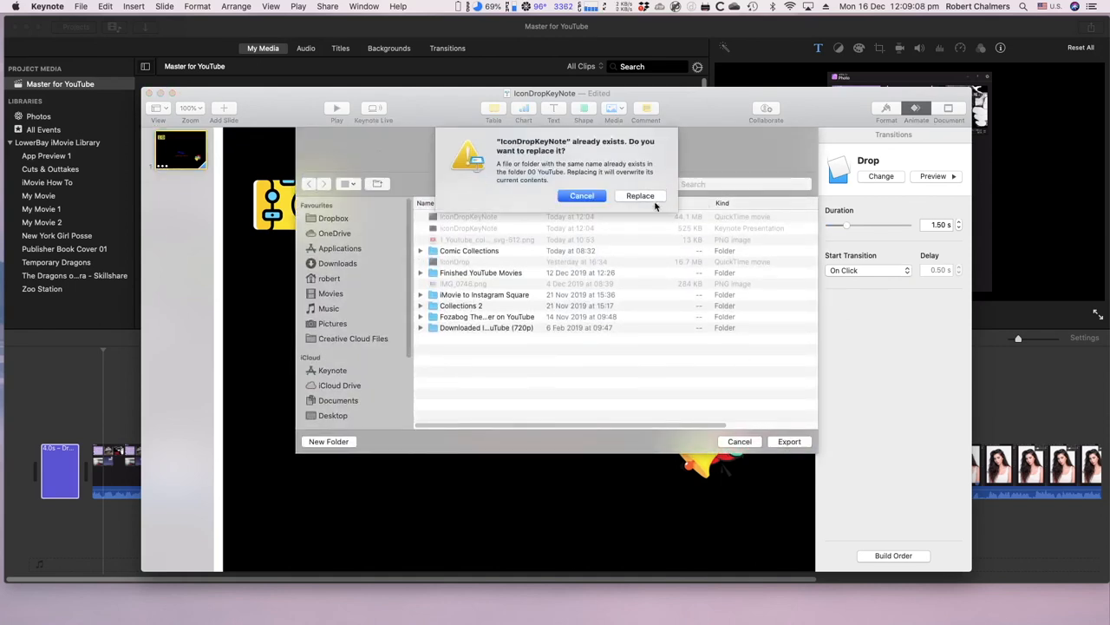
click(640, 195)
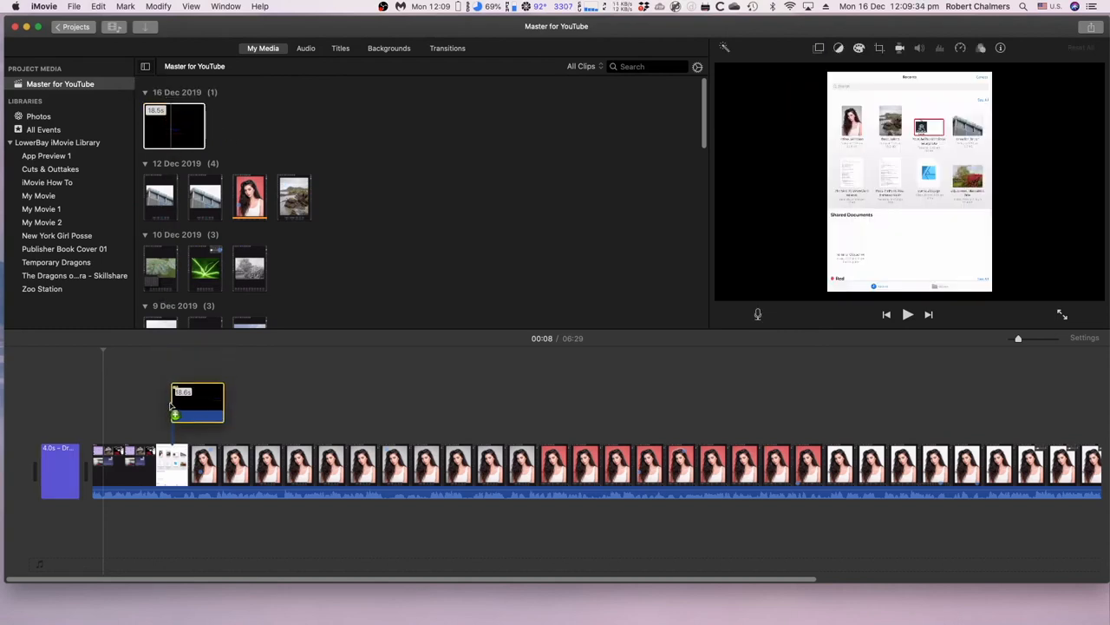
Drag the 18.5s icon-drop clip above the main track's start and preview the overlay
drag(197, 404, 119, 412)
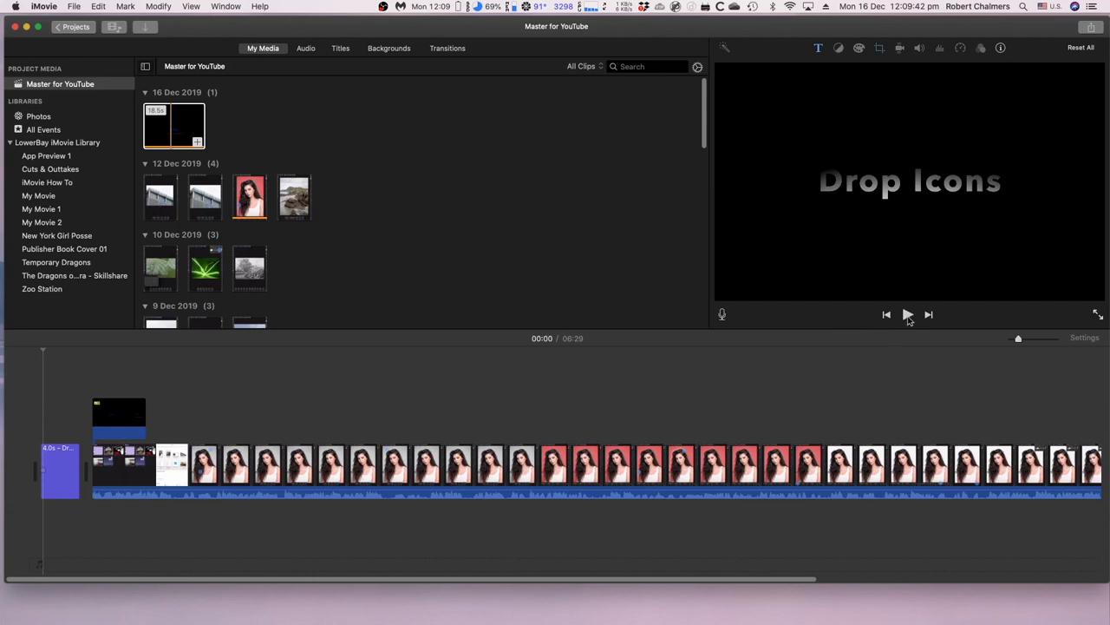
click(907, 314)
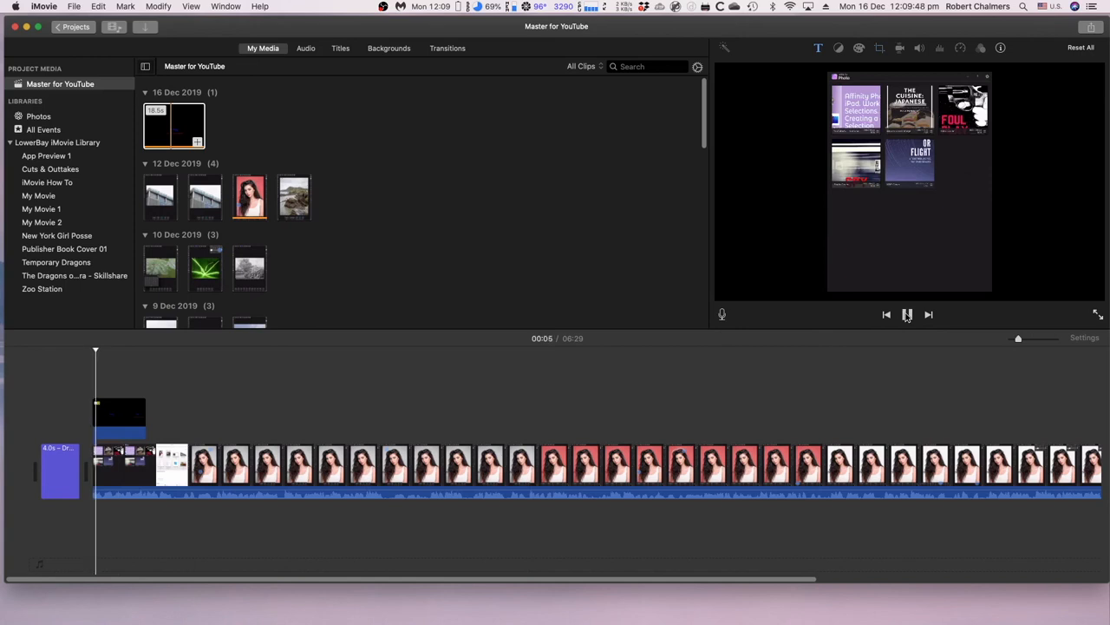
click(907, 314)
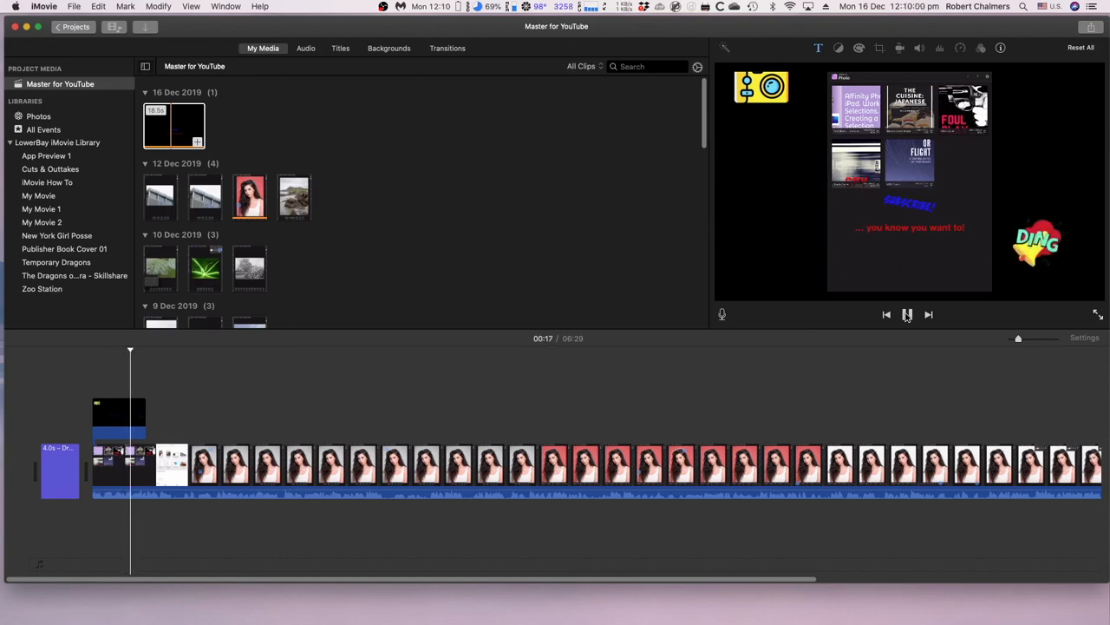
click(907, 314)
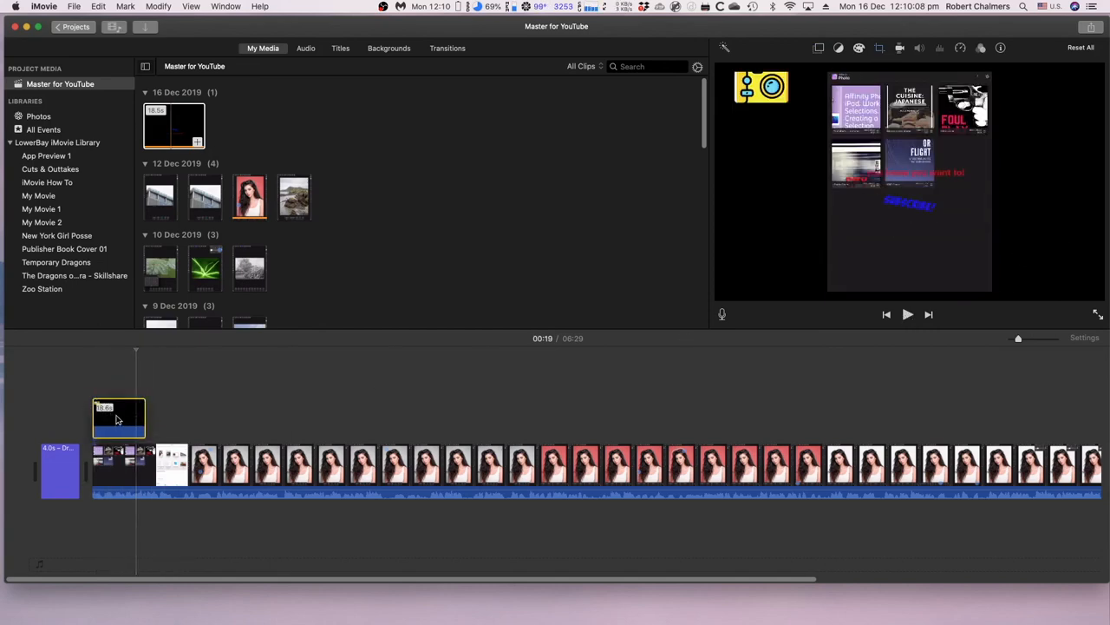
Slide the overlay to around 01:30 over the portrait footage and replay that section
drag(119, 419, 341, 410)
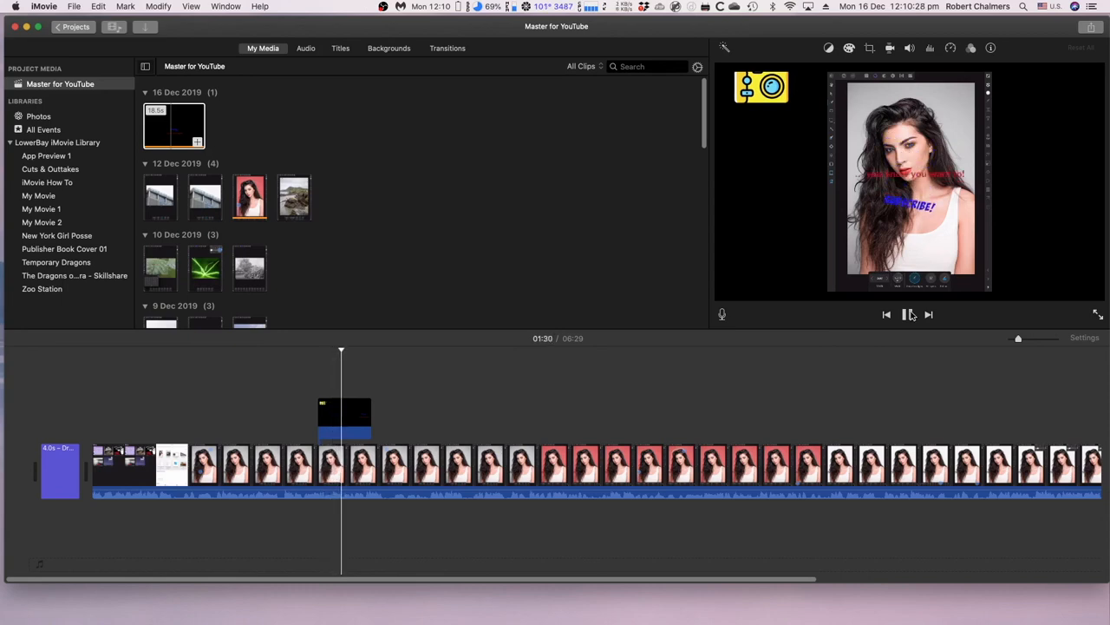
click(908, 314)
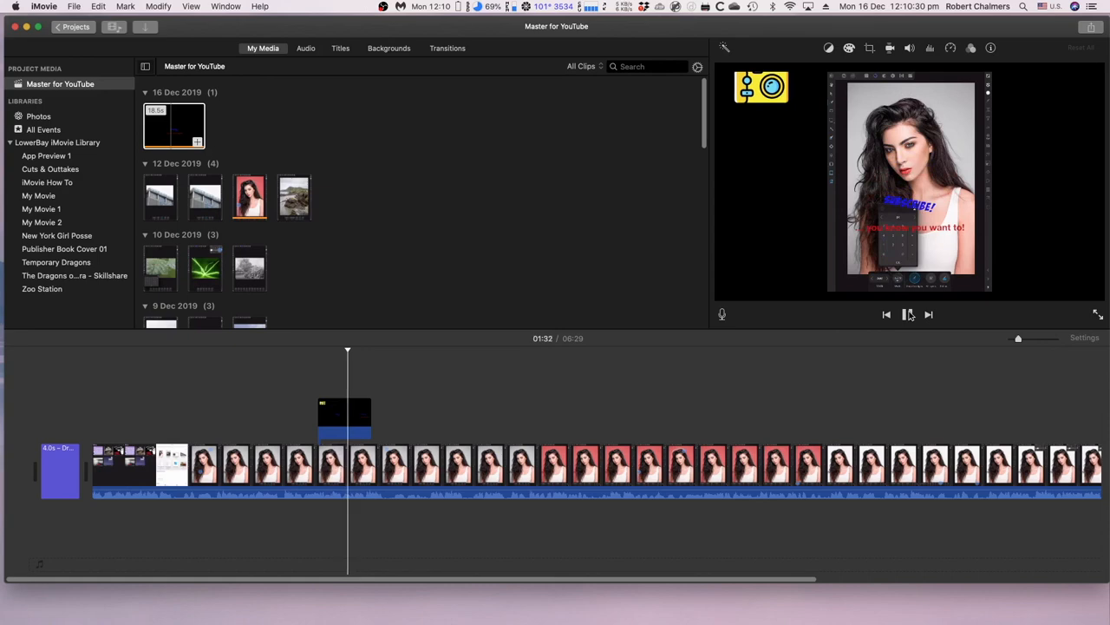
click(905, 314)
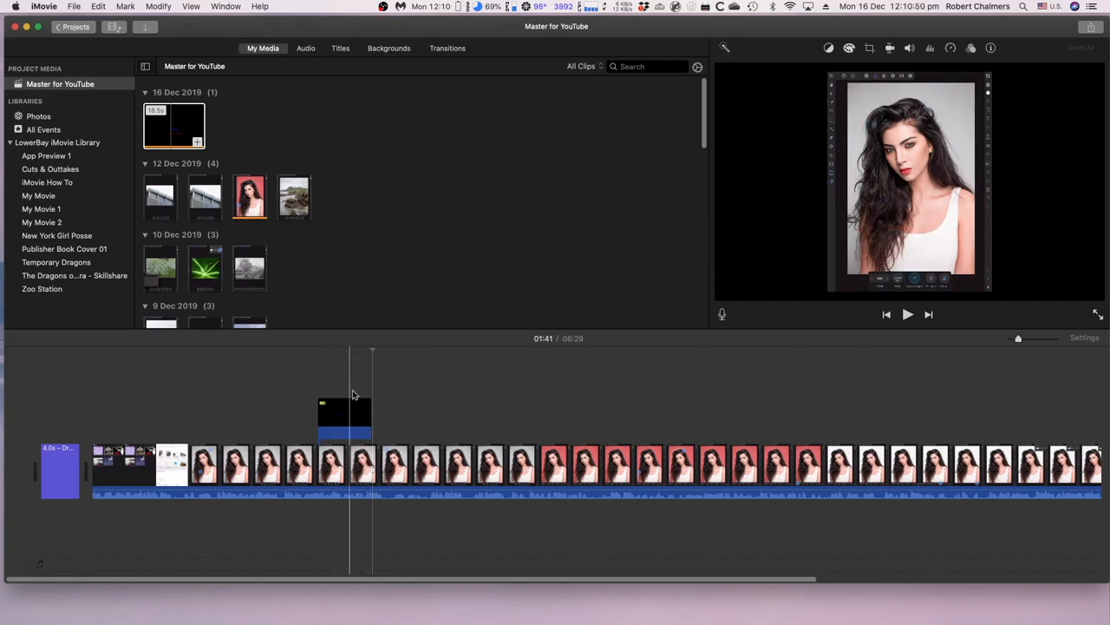
click(344, 412)
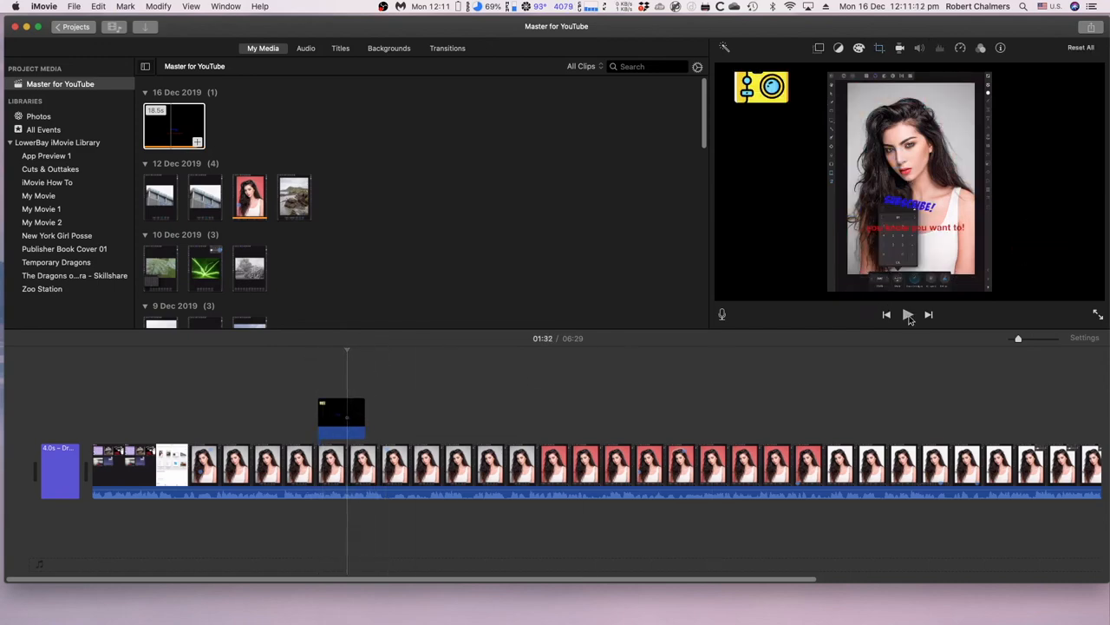
click(907, 314)
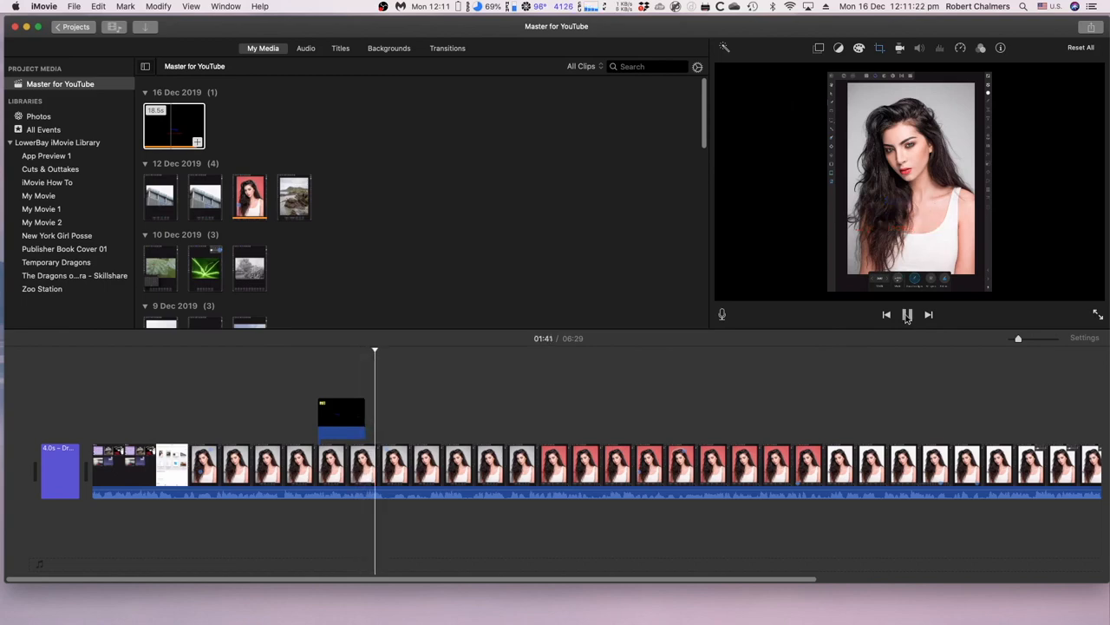
click(907, 314)
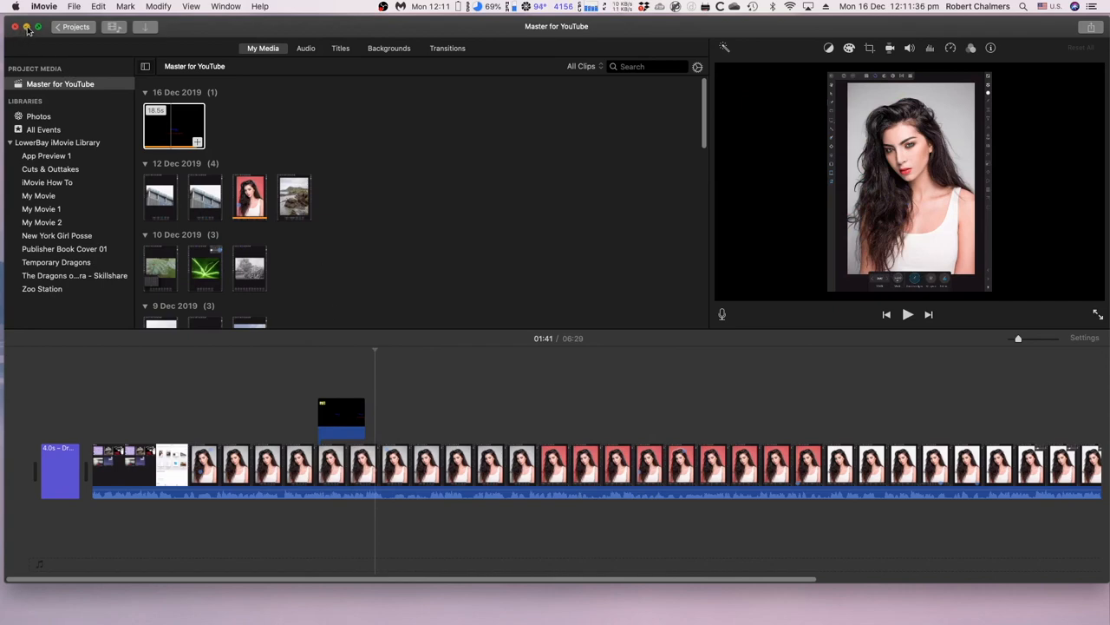
Choose Hide iMovie from the iMovie menu
click(44, 6)
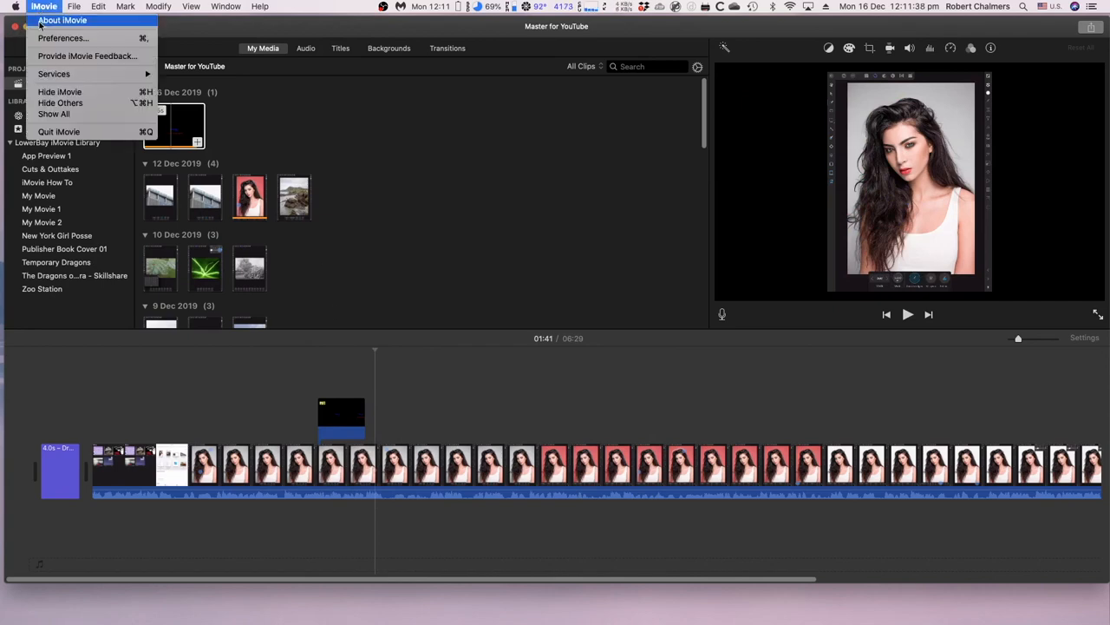
mouse_move(59, 91)
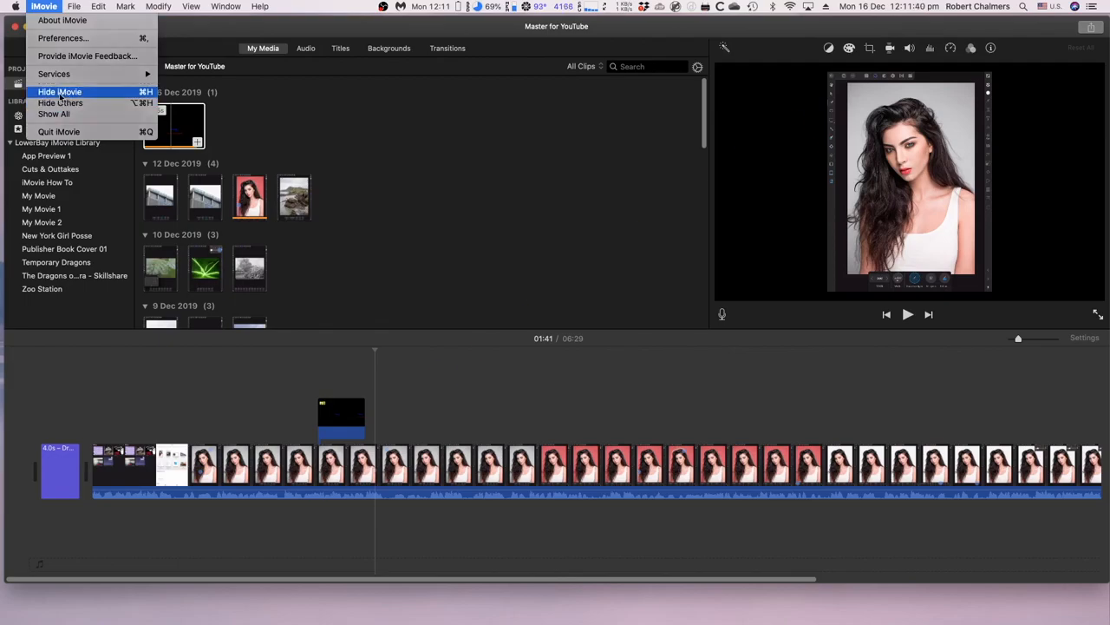
click(59, 91)
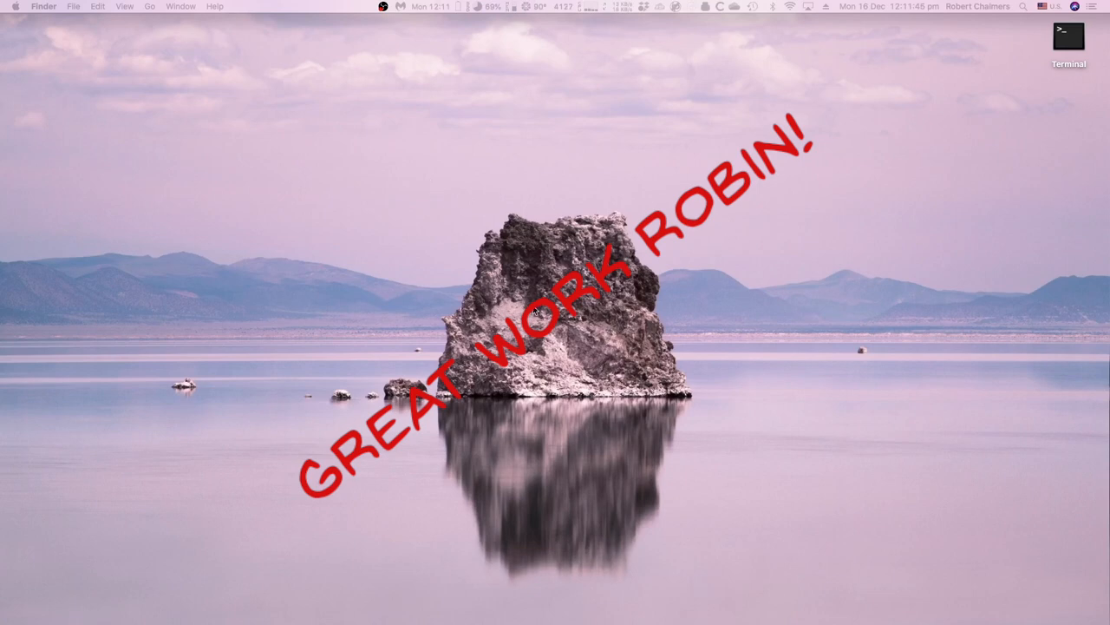
mouse_move(319, 601)
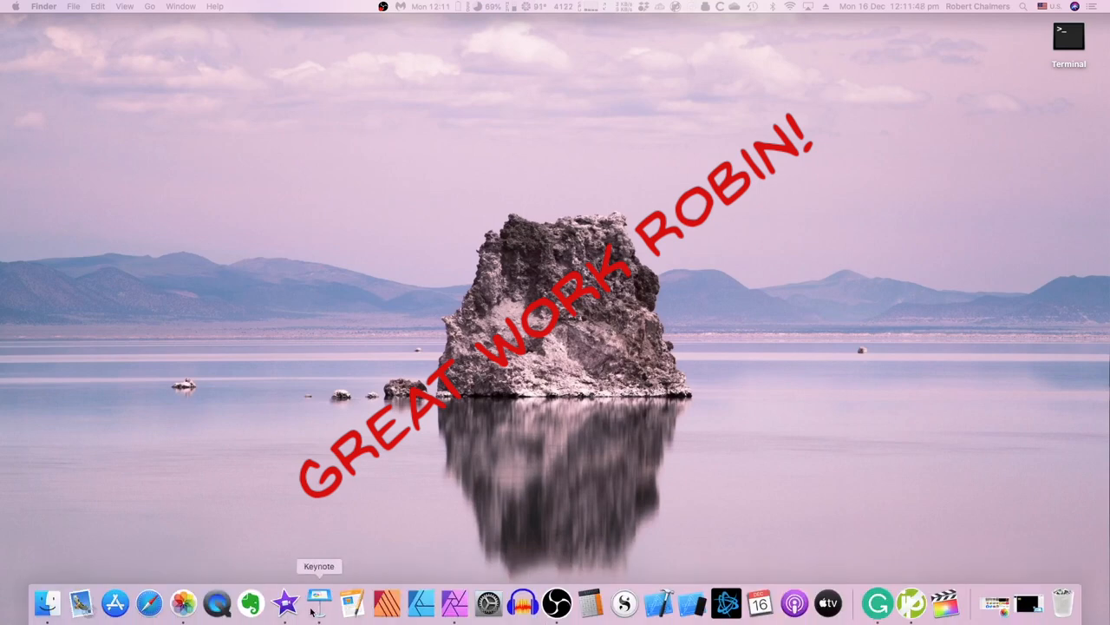
In Keynote, check the Background fill, select the DING image and view its Build In
click(319, 602)
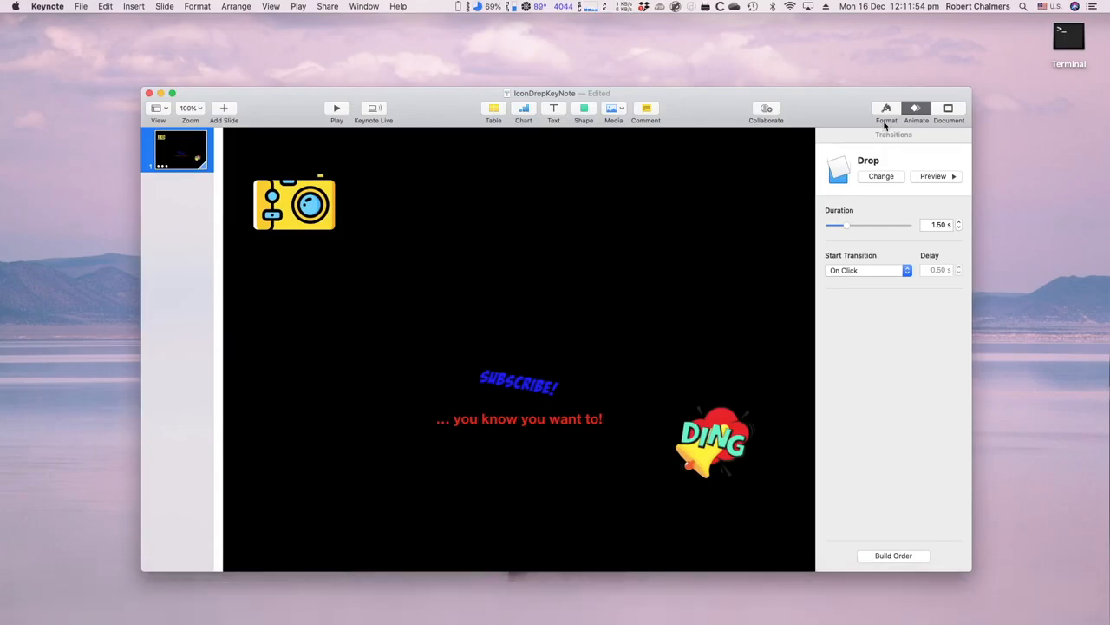
click(886, 108)
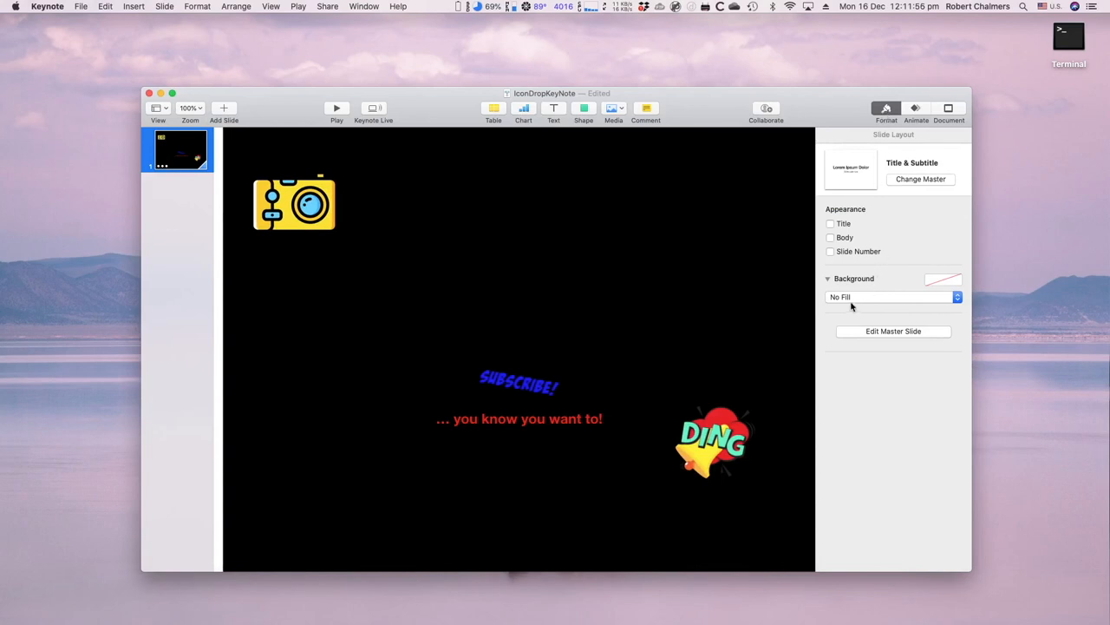
click(713, 441)
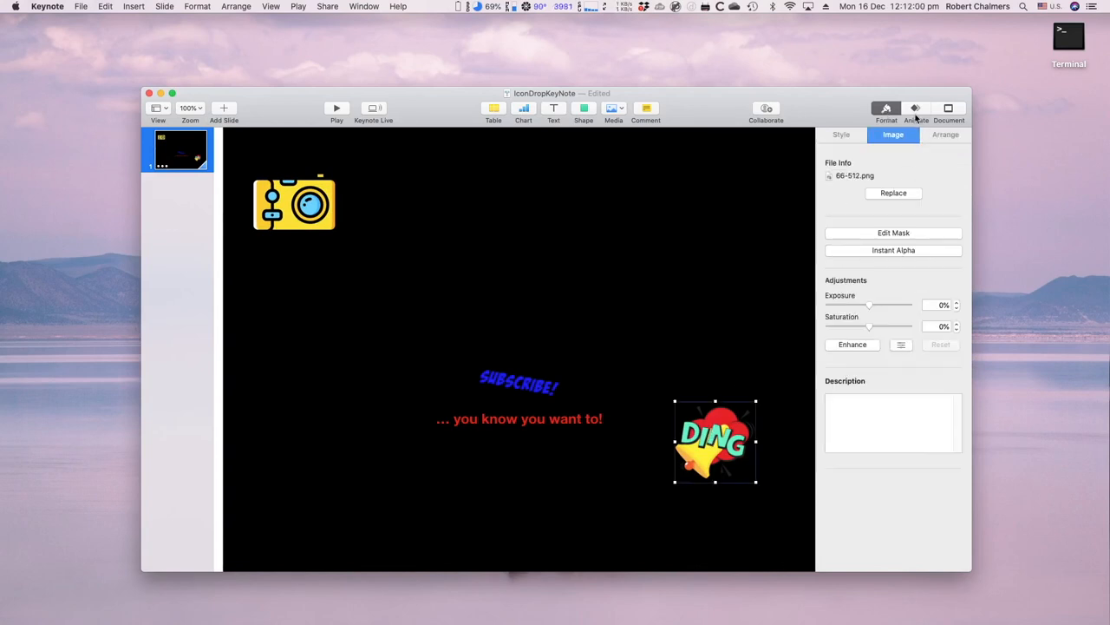
click(915, 110)
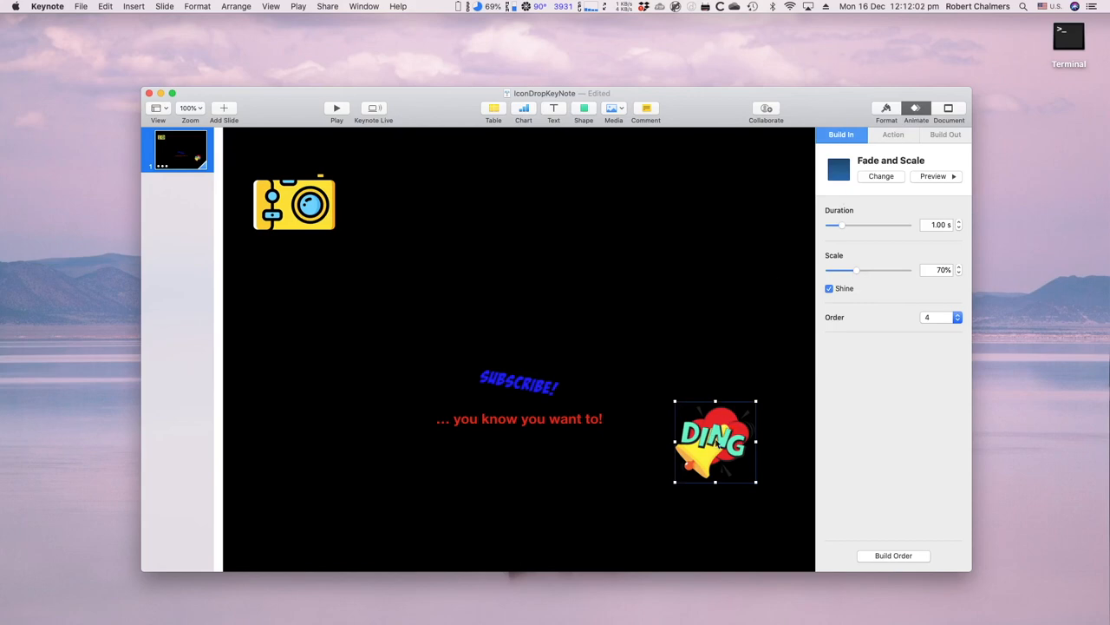
mouse_move(538, 393)
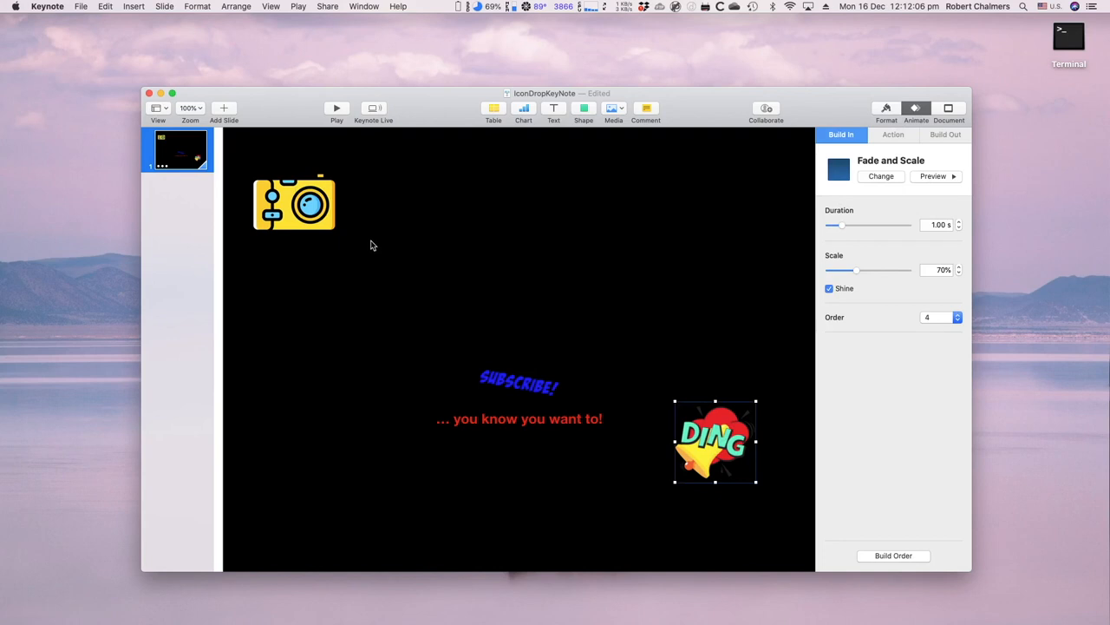
mouse_move(638, 289)
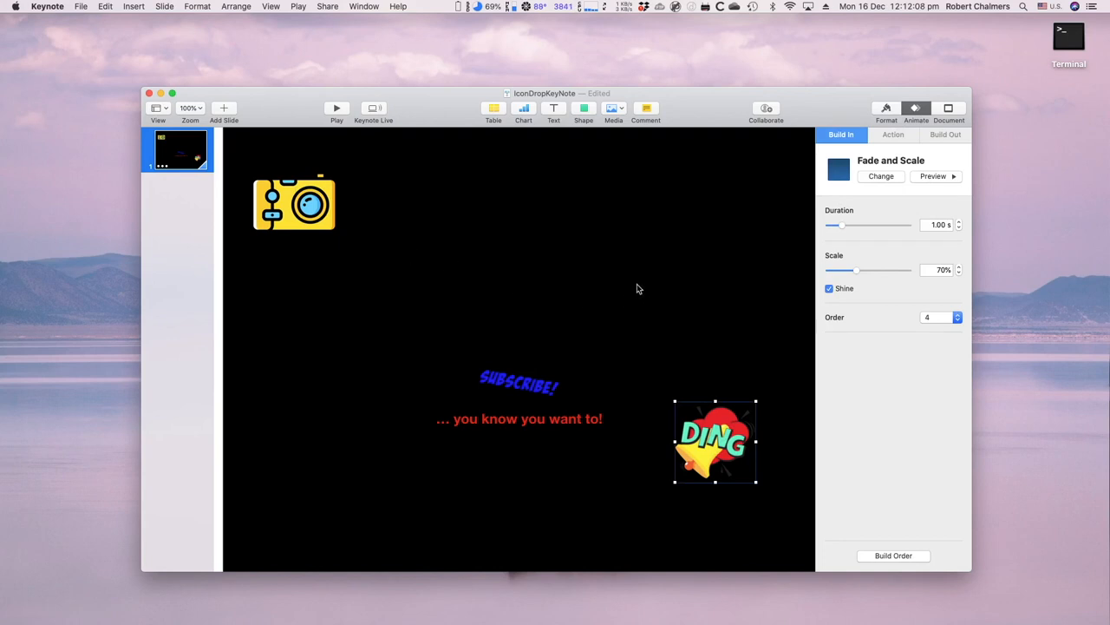
mouse_move(627, 285)
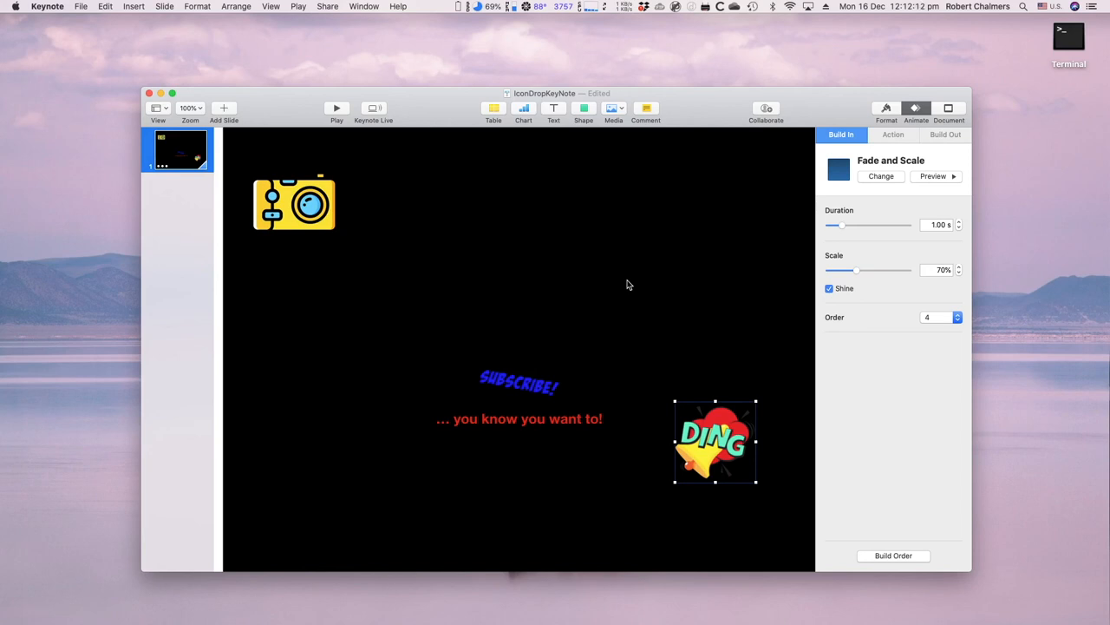
mouse_move(624, 228)
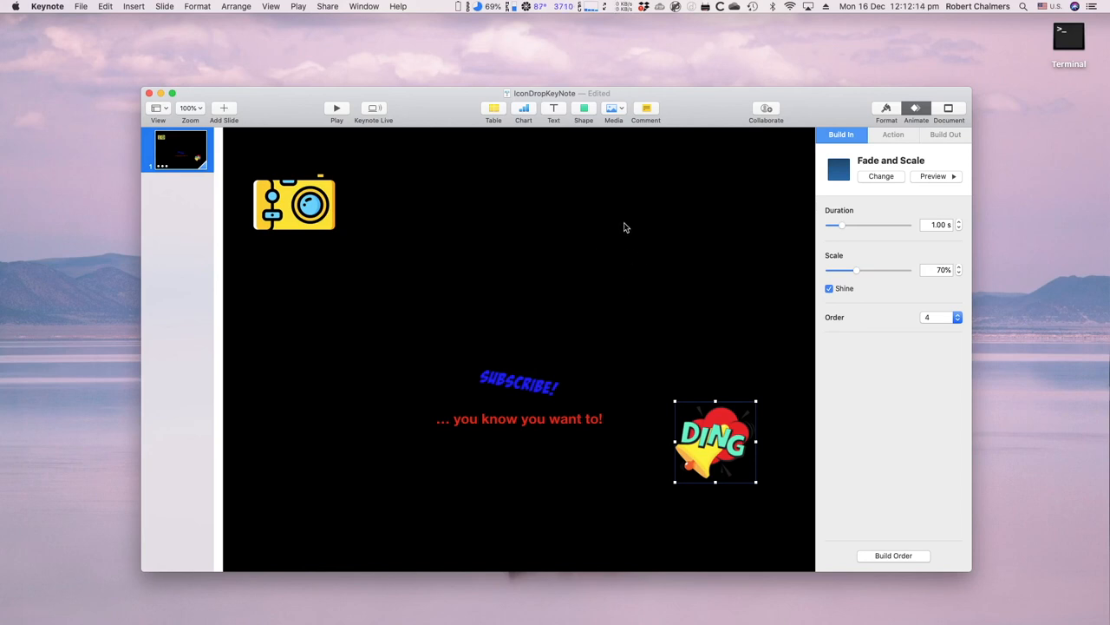